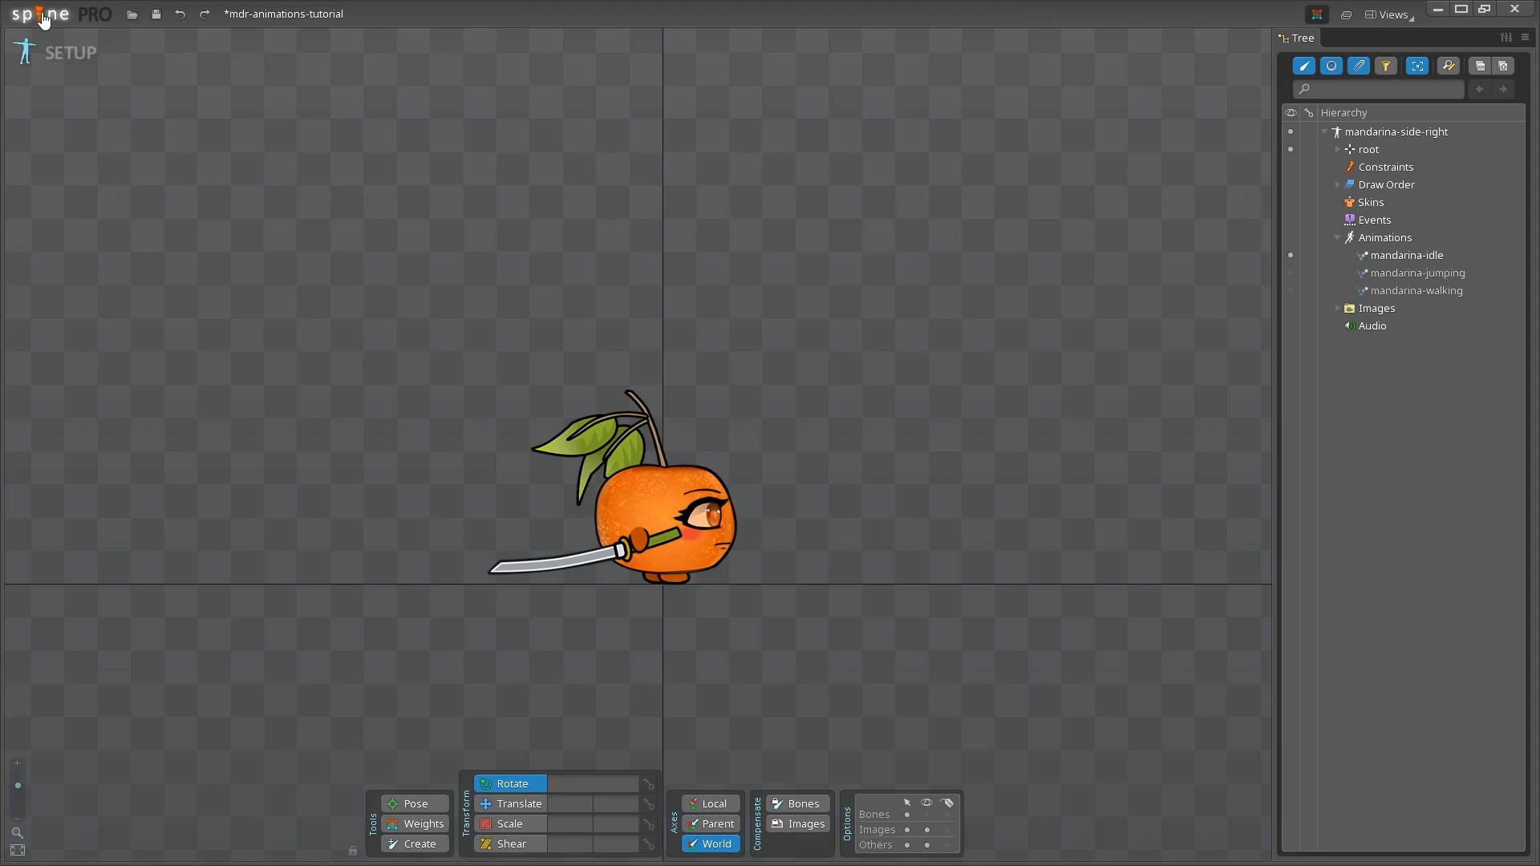
Inspect the imported Spine assets: texture atlas image, skeleton json and atlas asset.
click(45, 13)
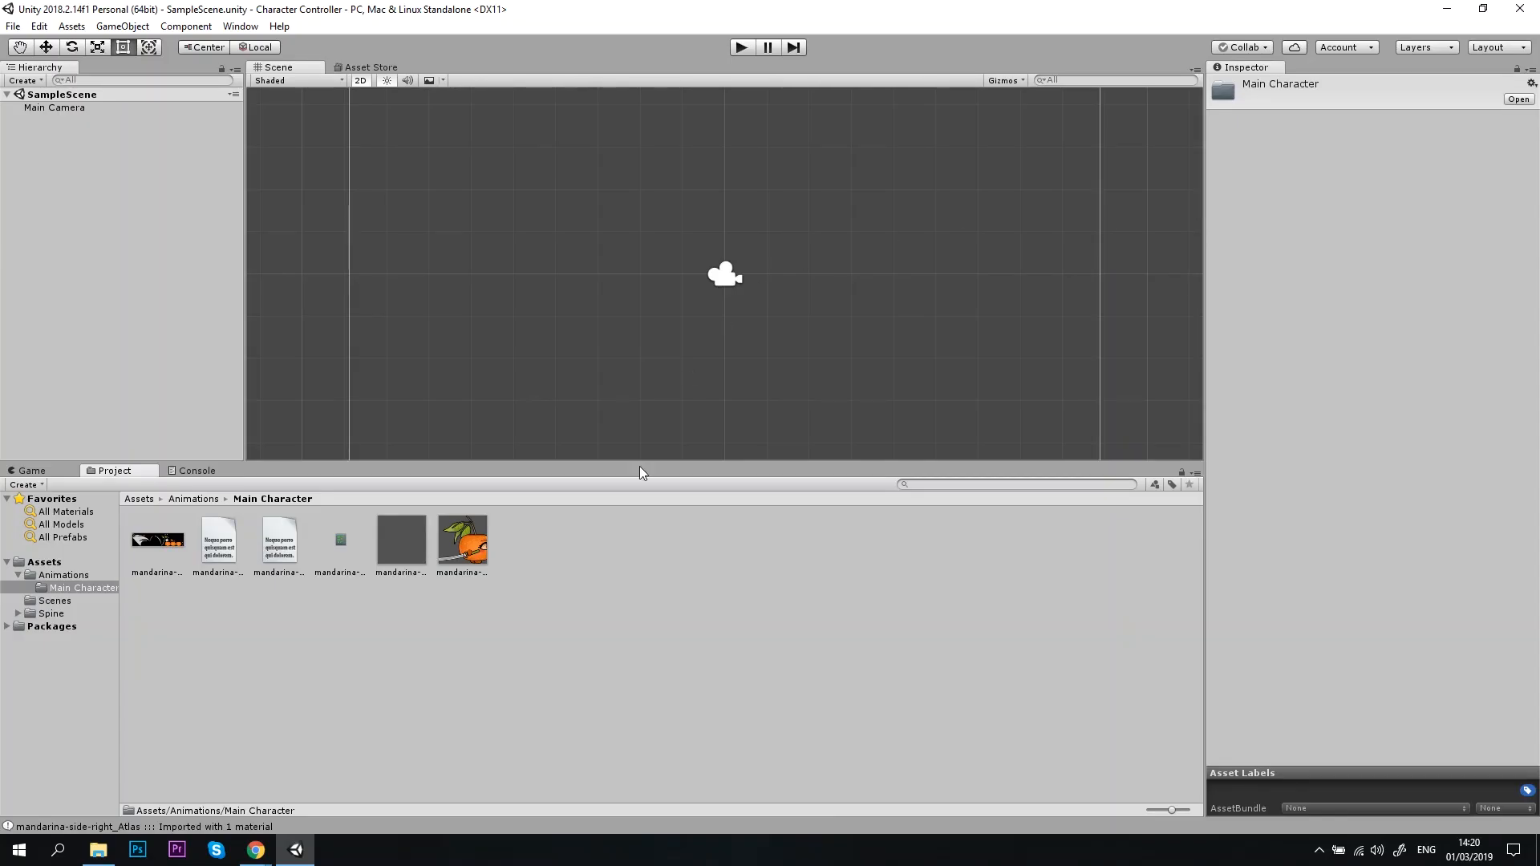
click(157, 539)
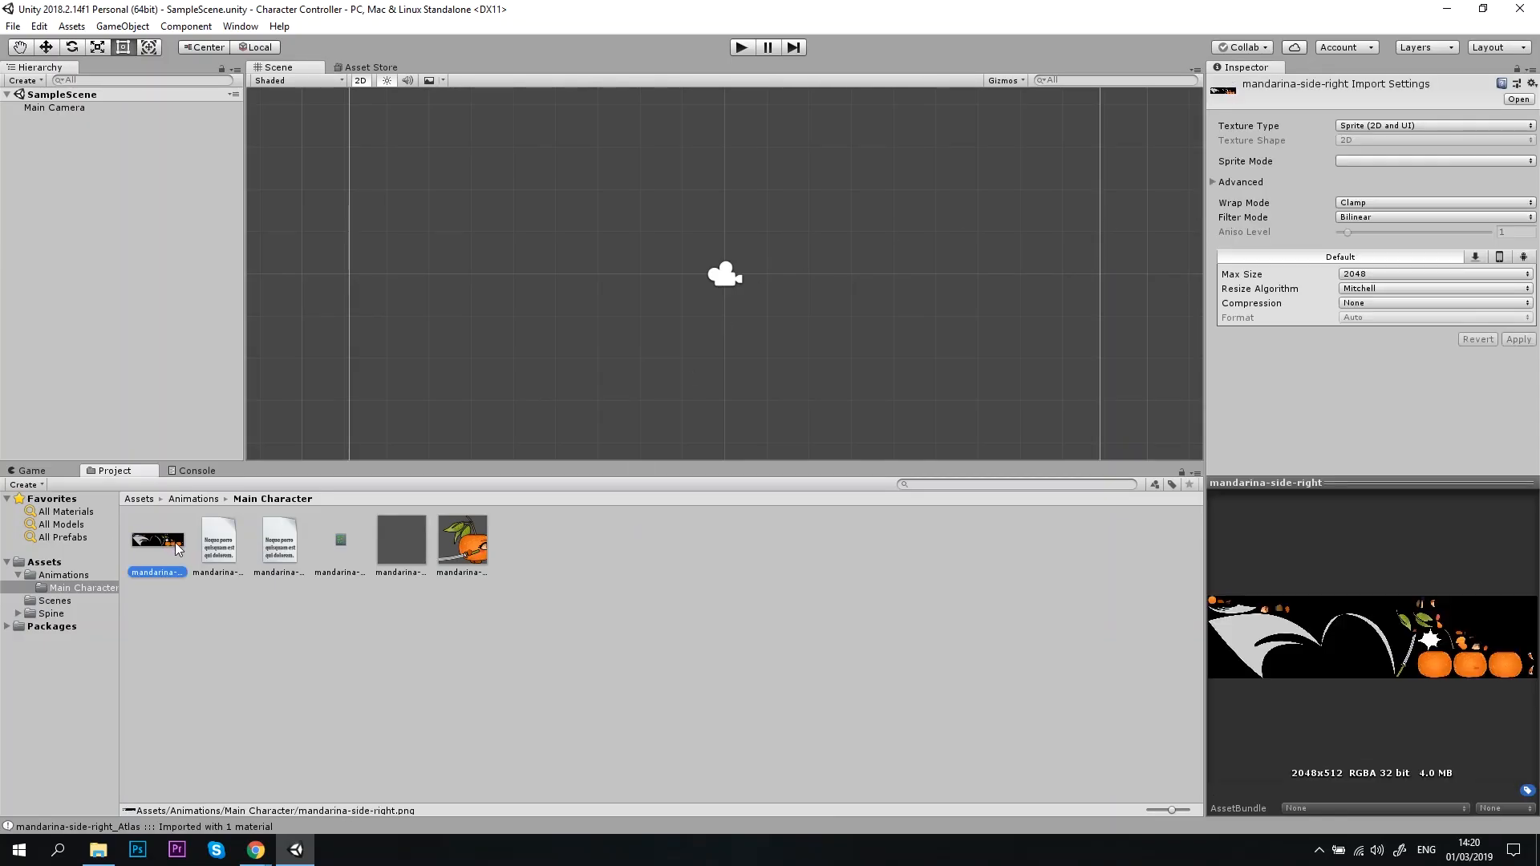
click(218, 541)
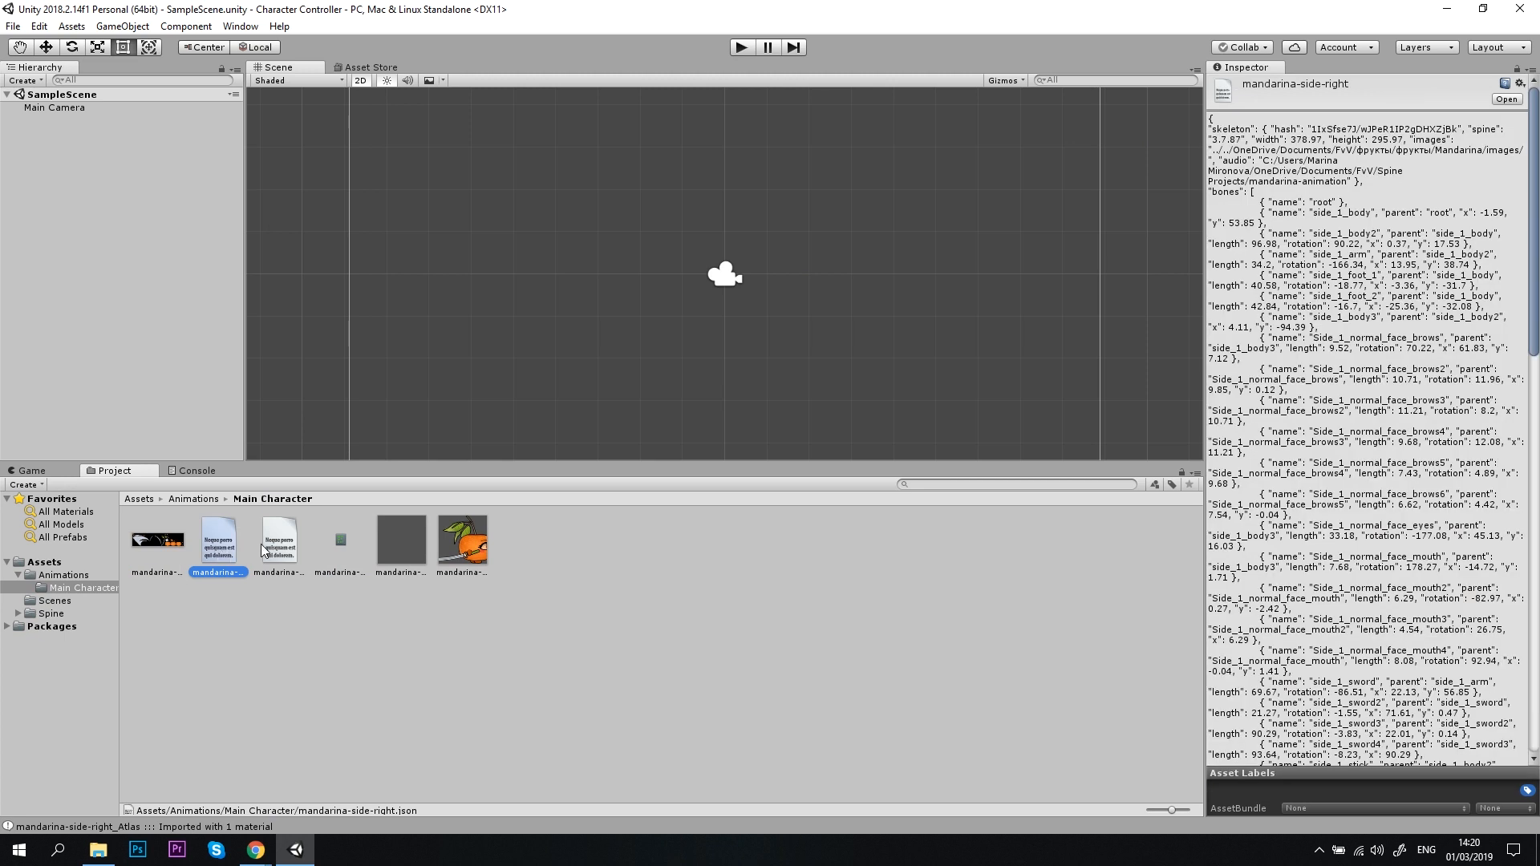
click(341, 539)
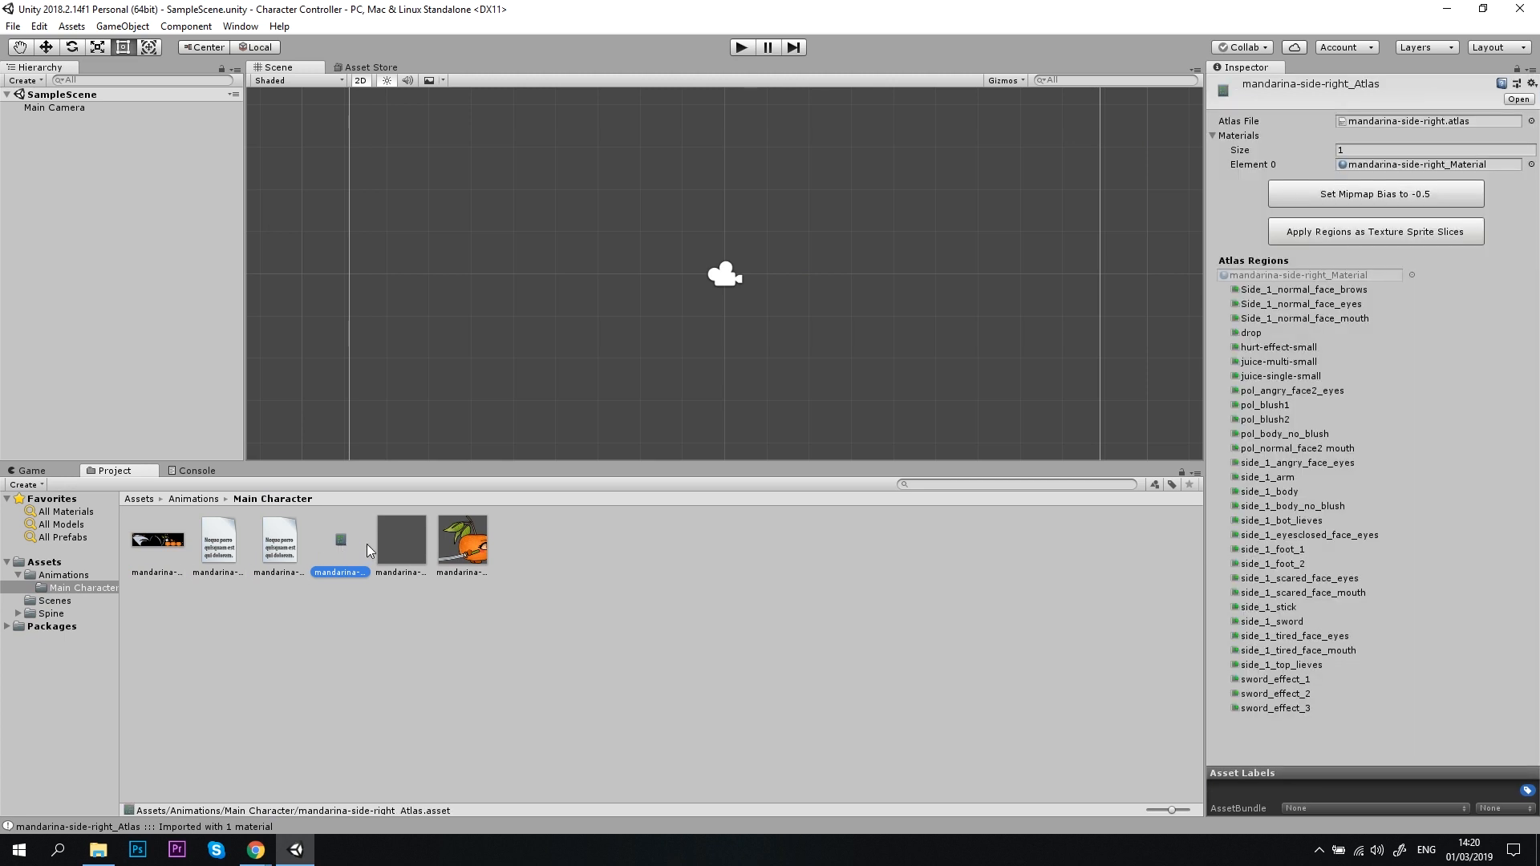
Create a Scripts folder under Assets and a C# script named PlayerController inside it.
right_click(441, 613)
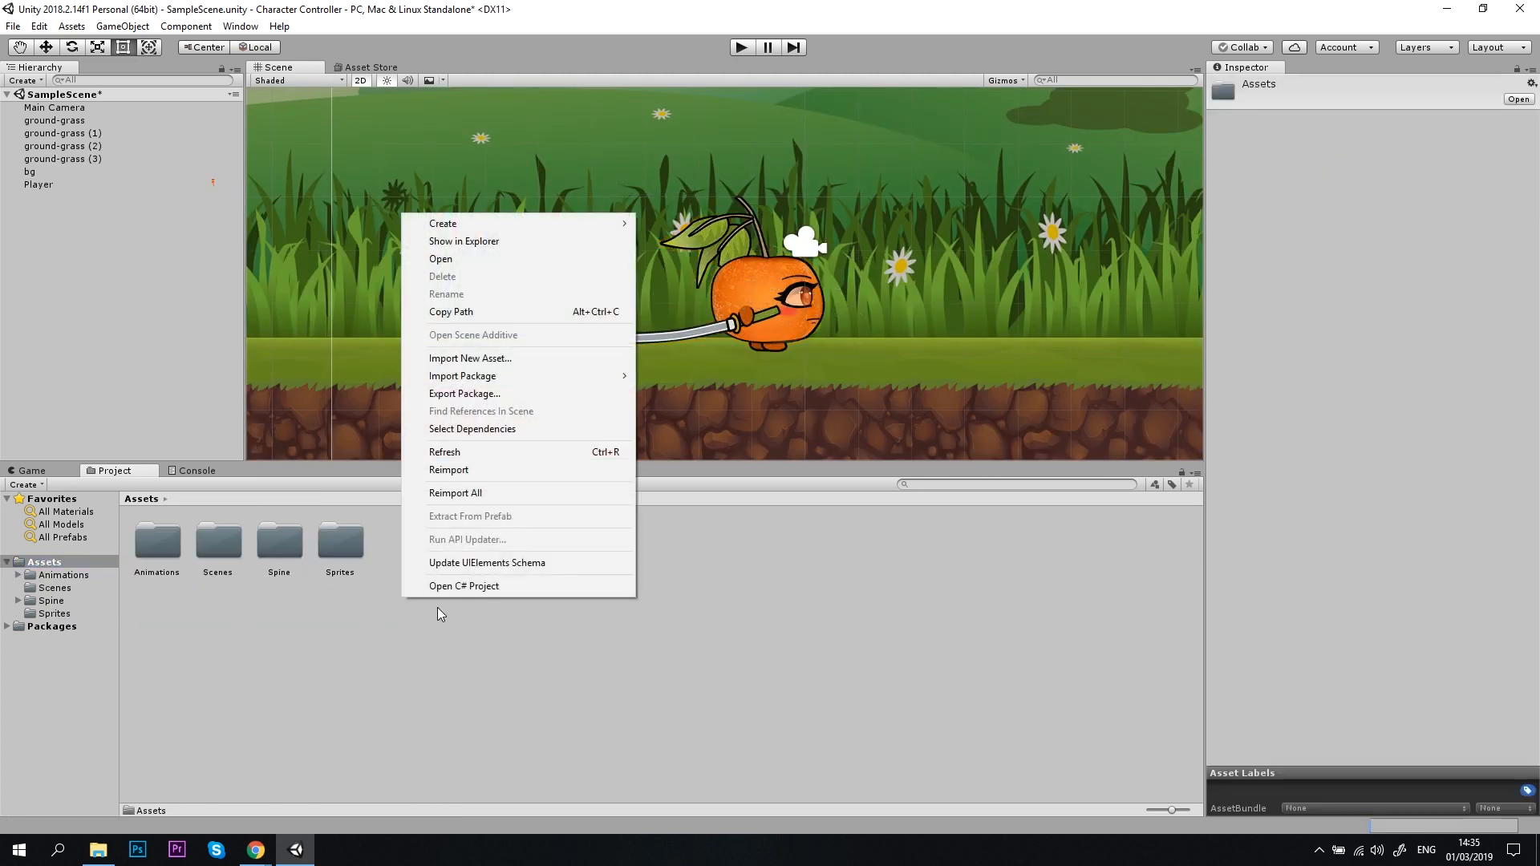
mouse_move(442, 223)
text(Scripts)
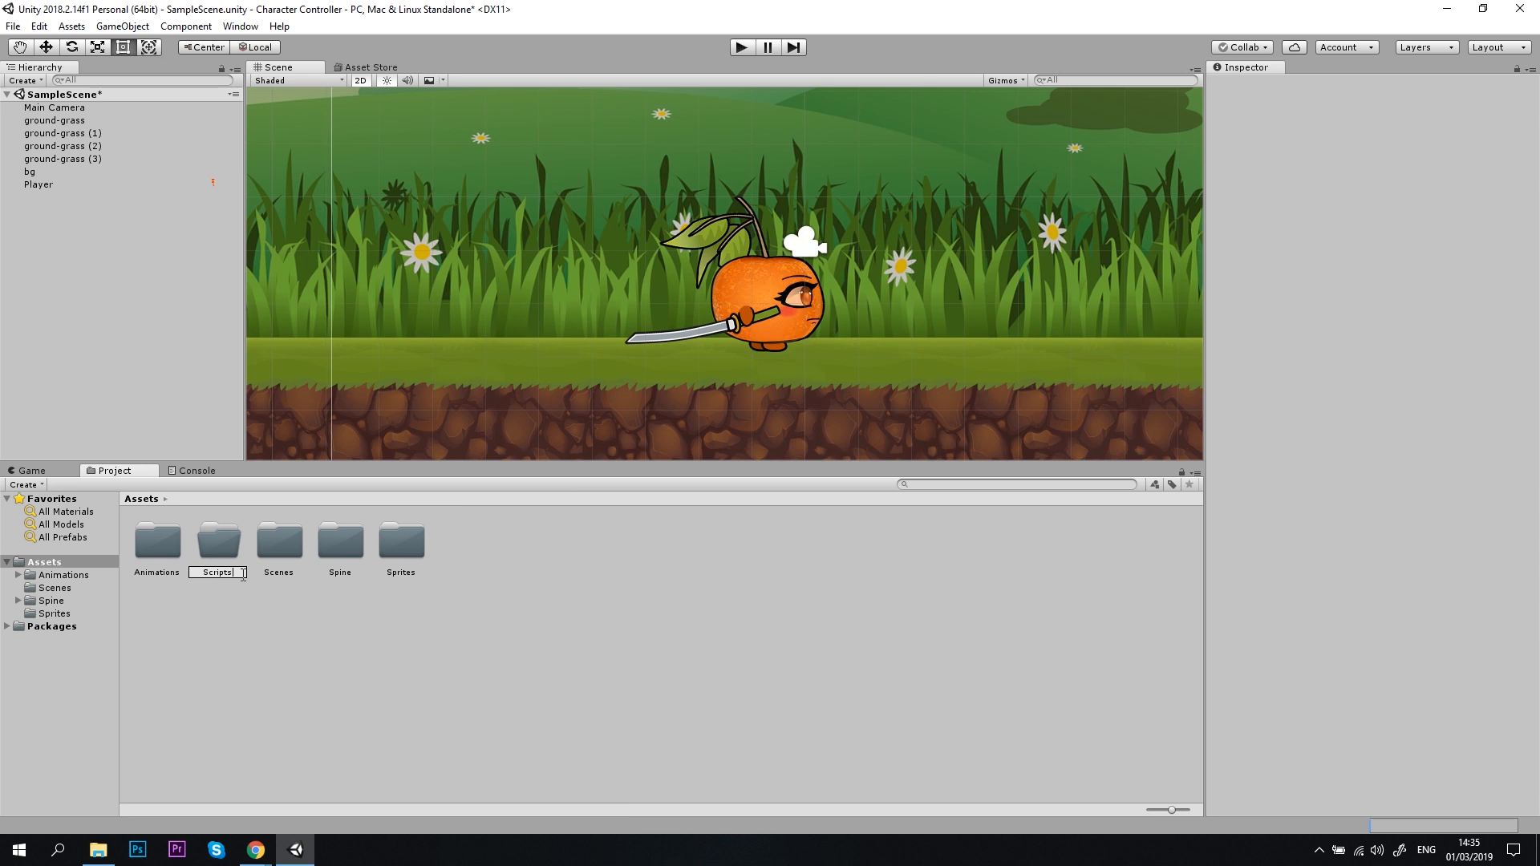
double_click(218, 539)
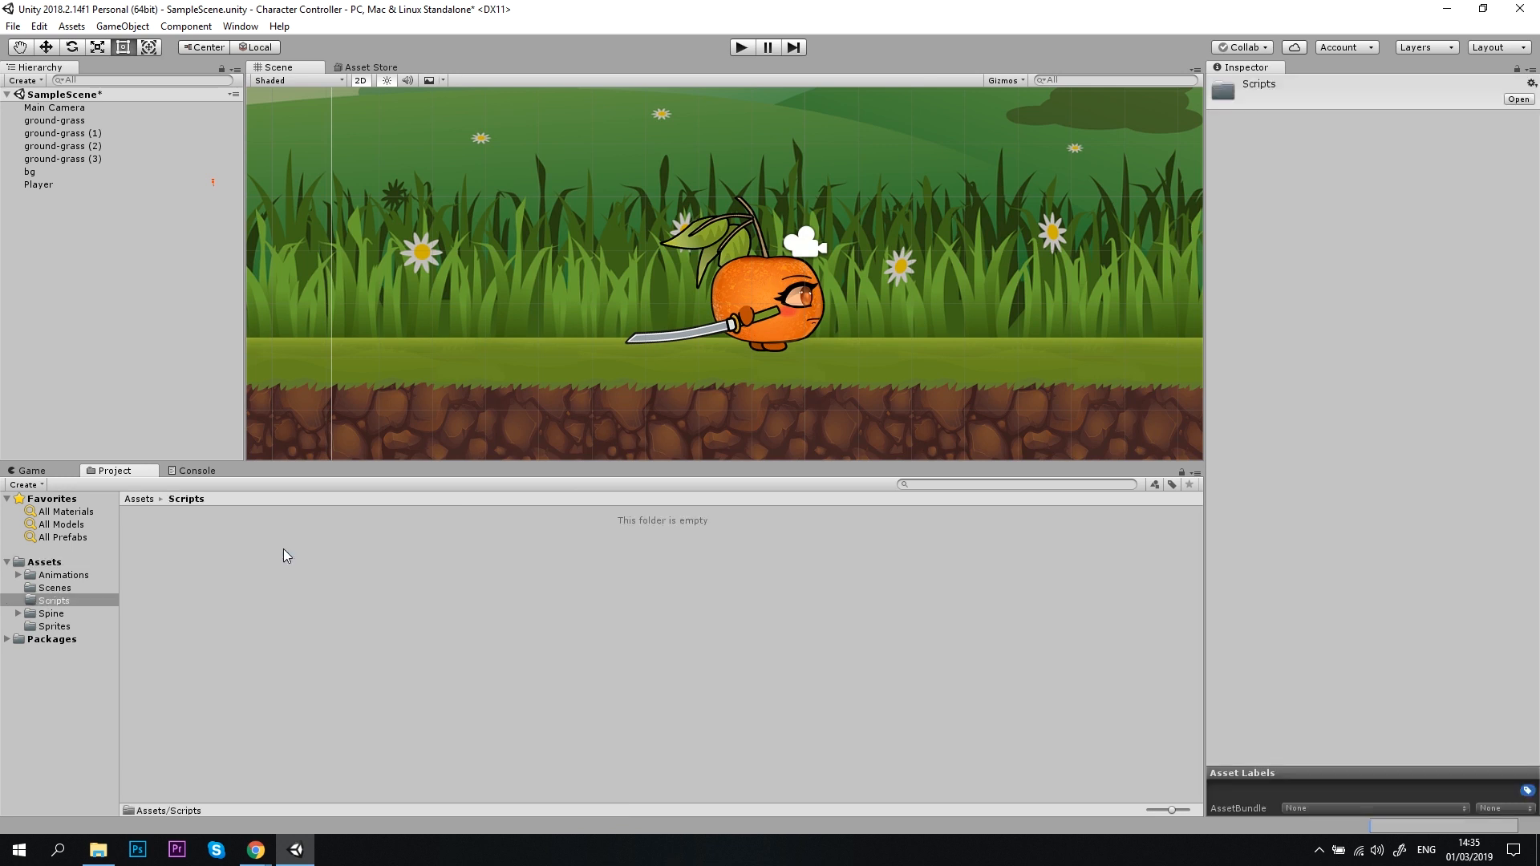
right_click(289, 555)
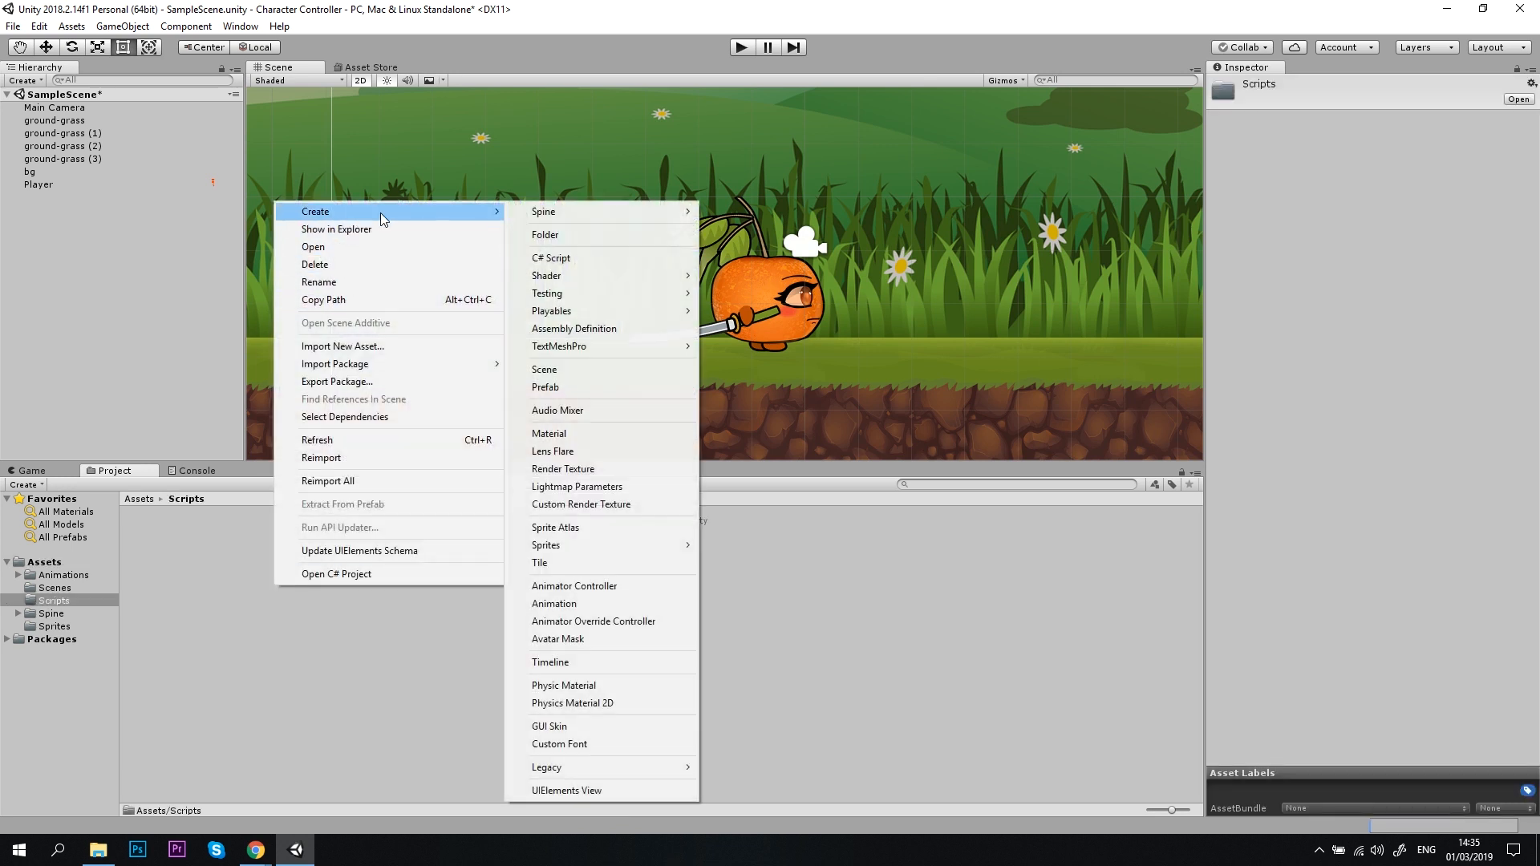
click(552, 257)
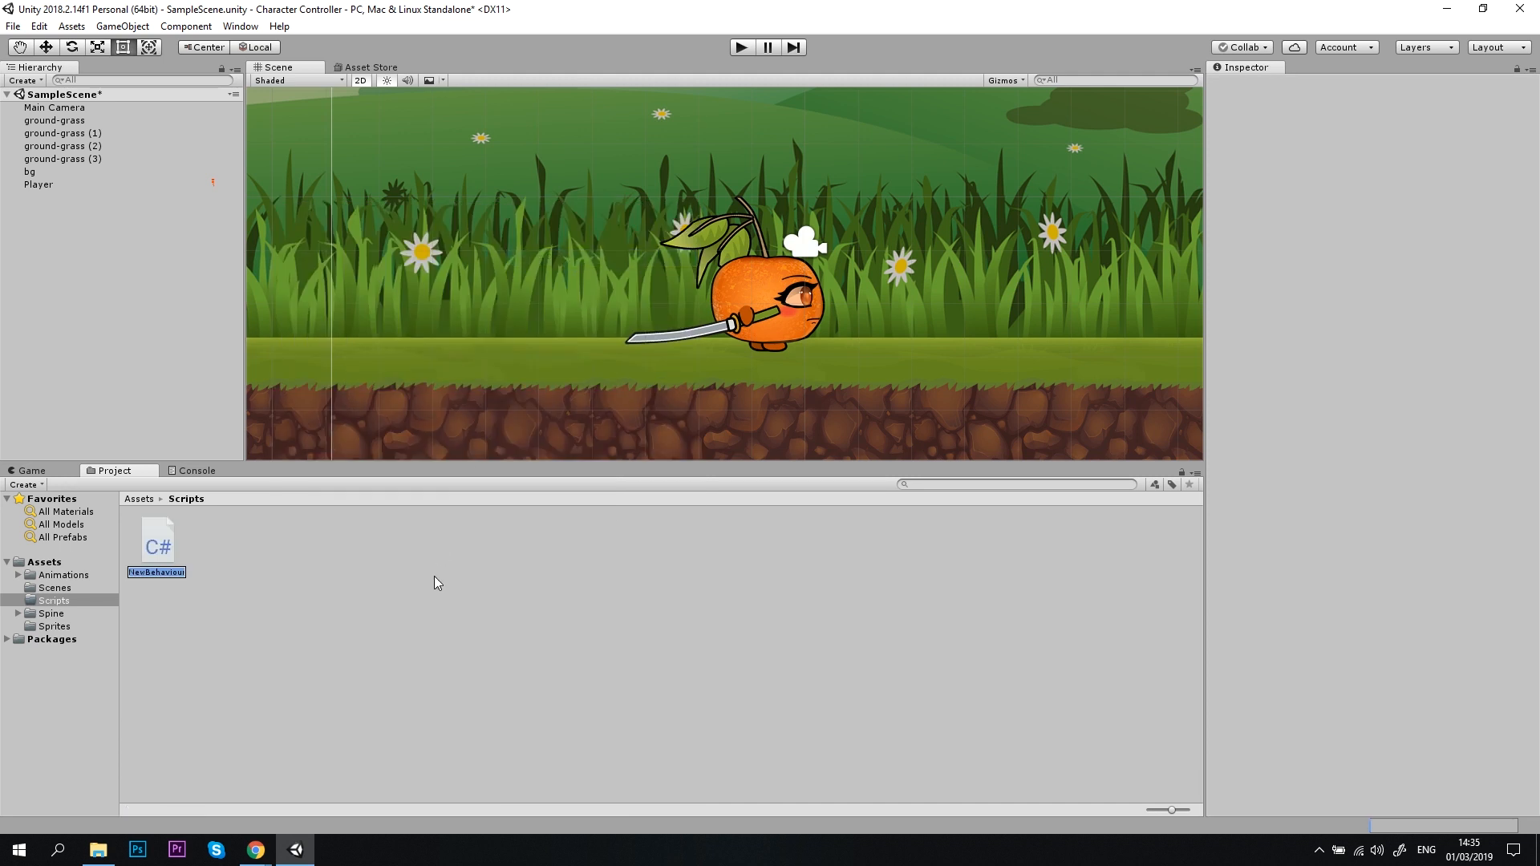
text(PlayerController)
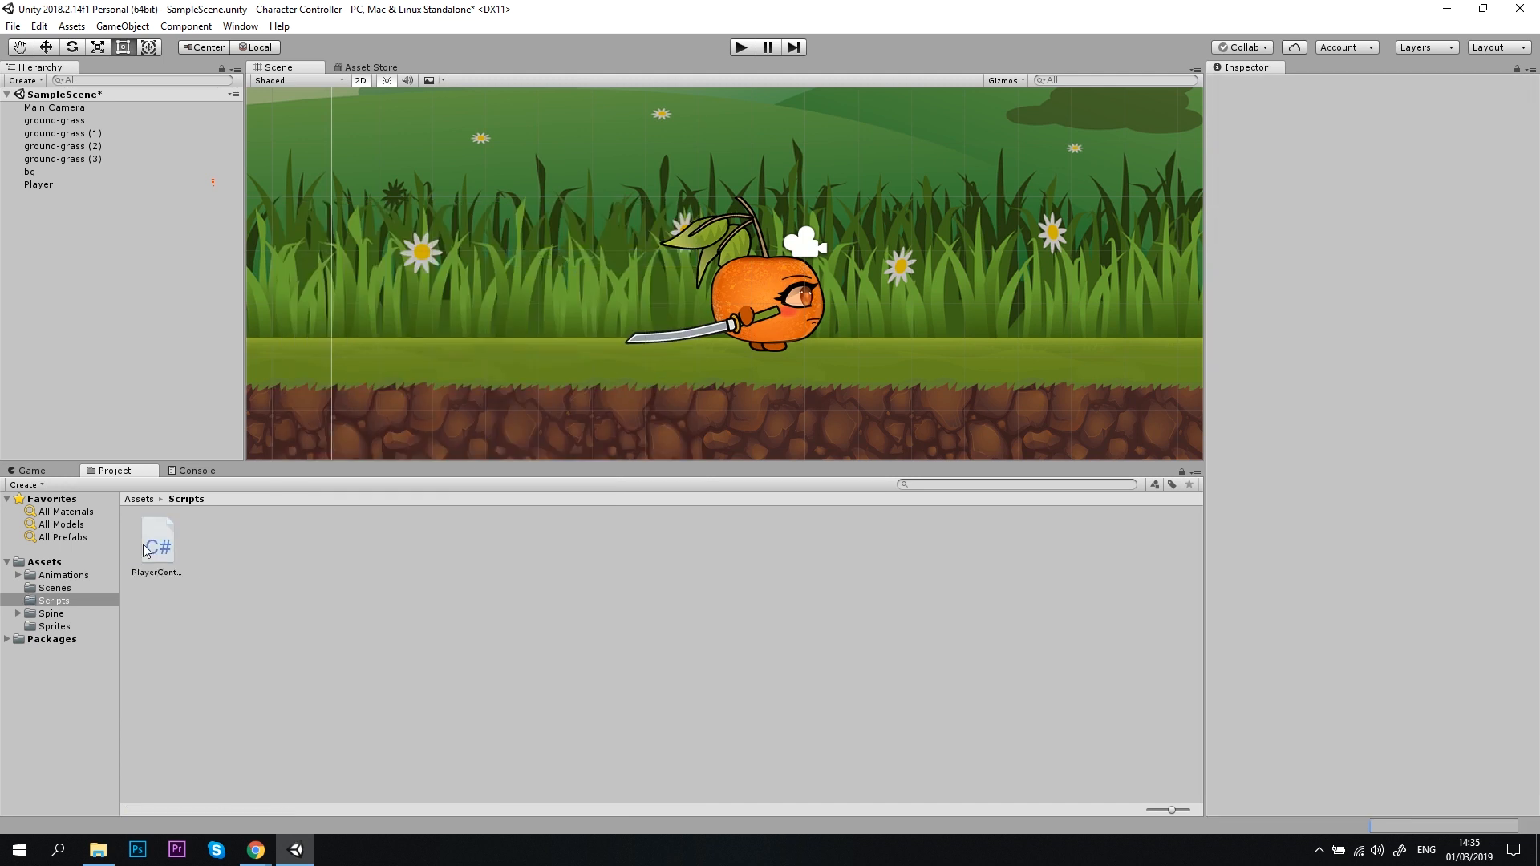
Open the PlayerController script from the Project window in Visual Studio.
double_click(157, 542)
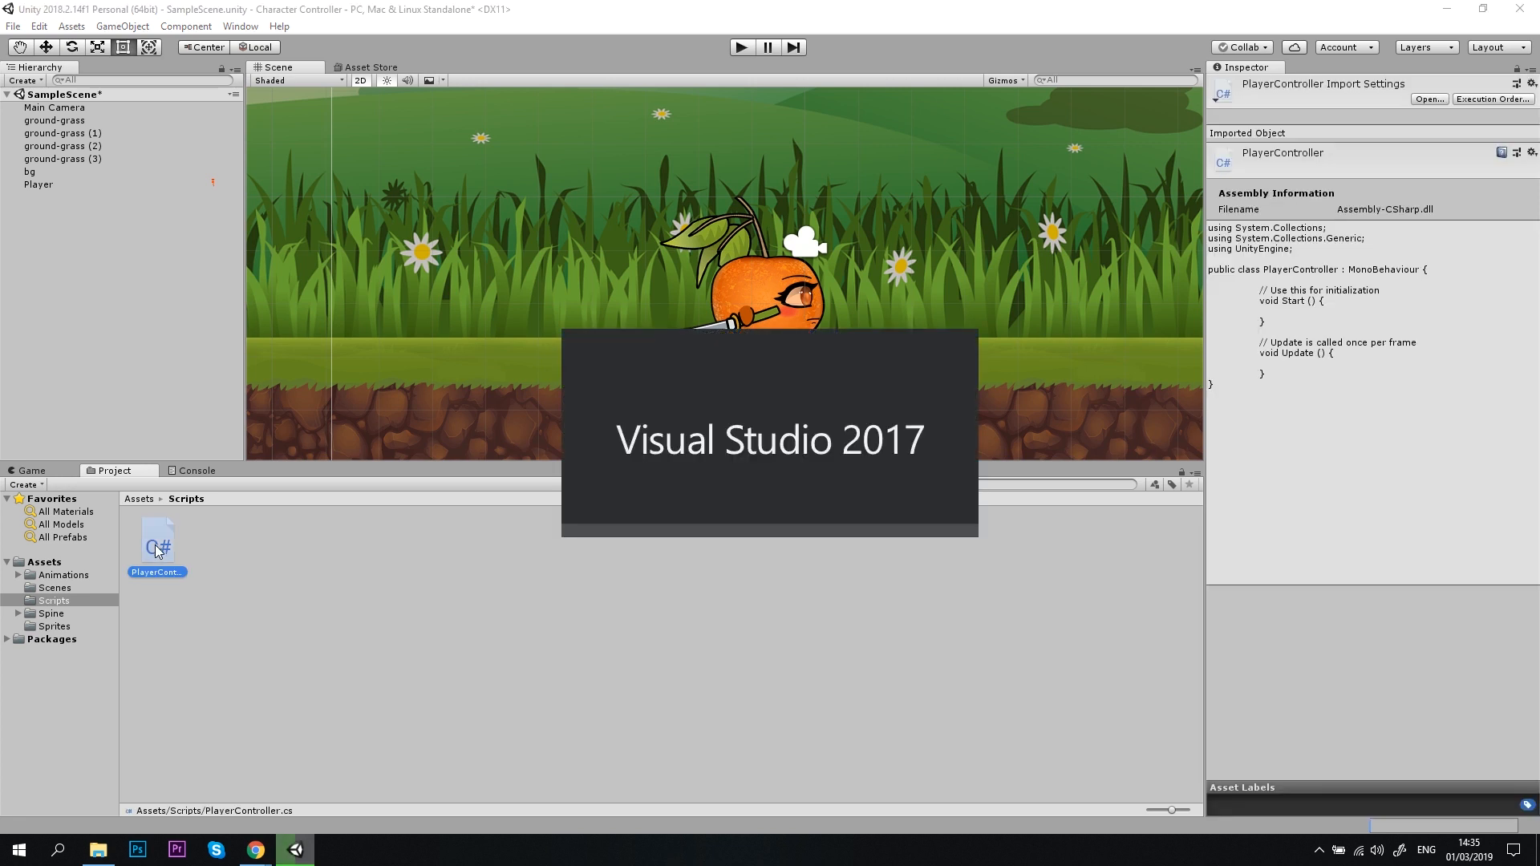
double_click(157, 541)
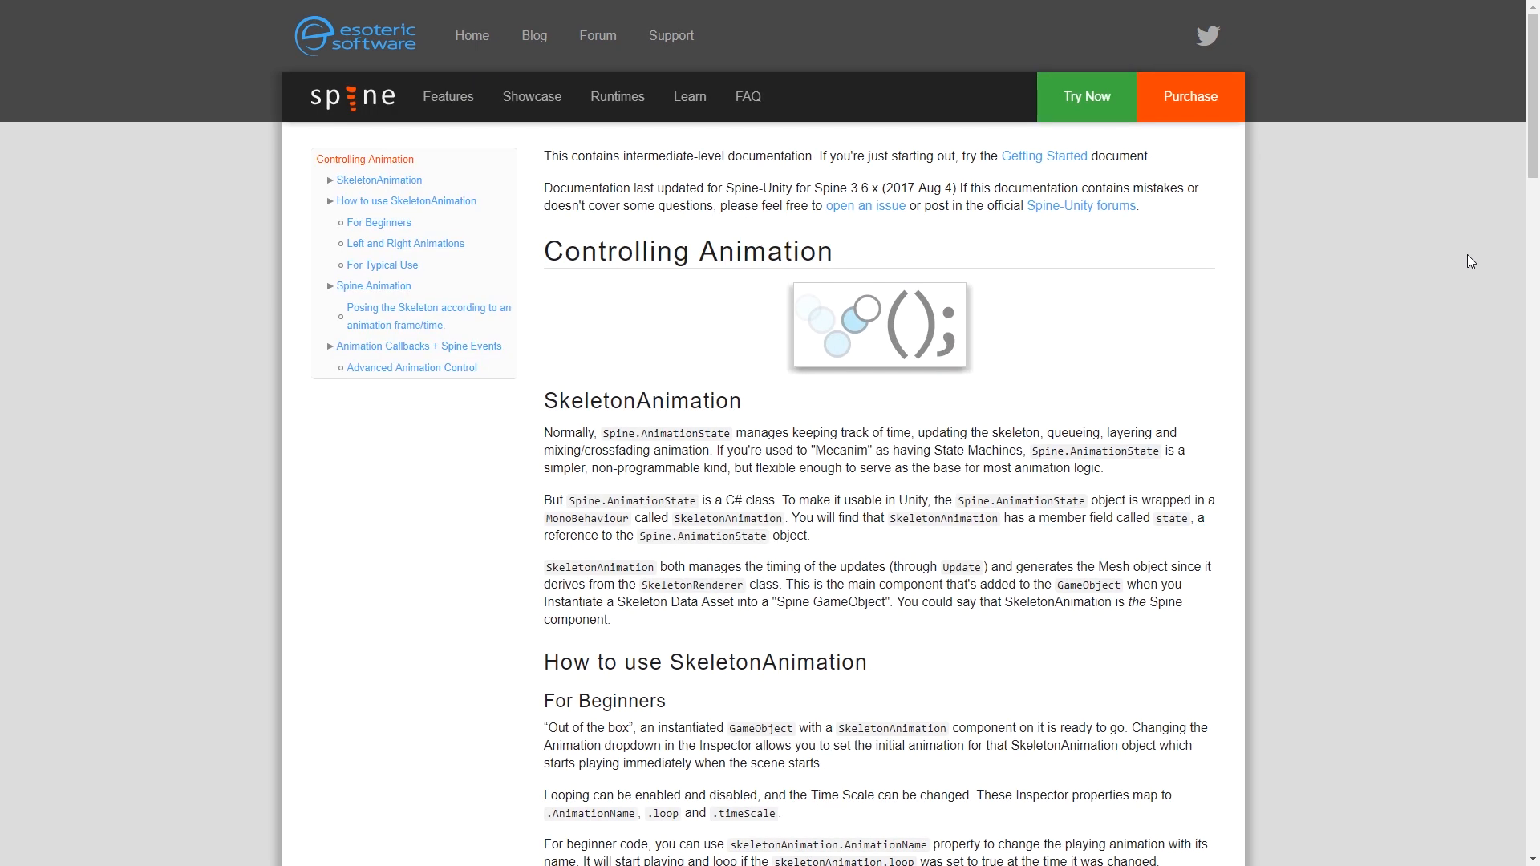
scroll(down, 3)
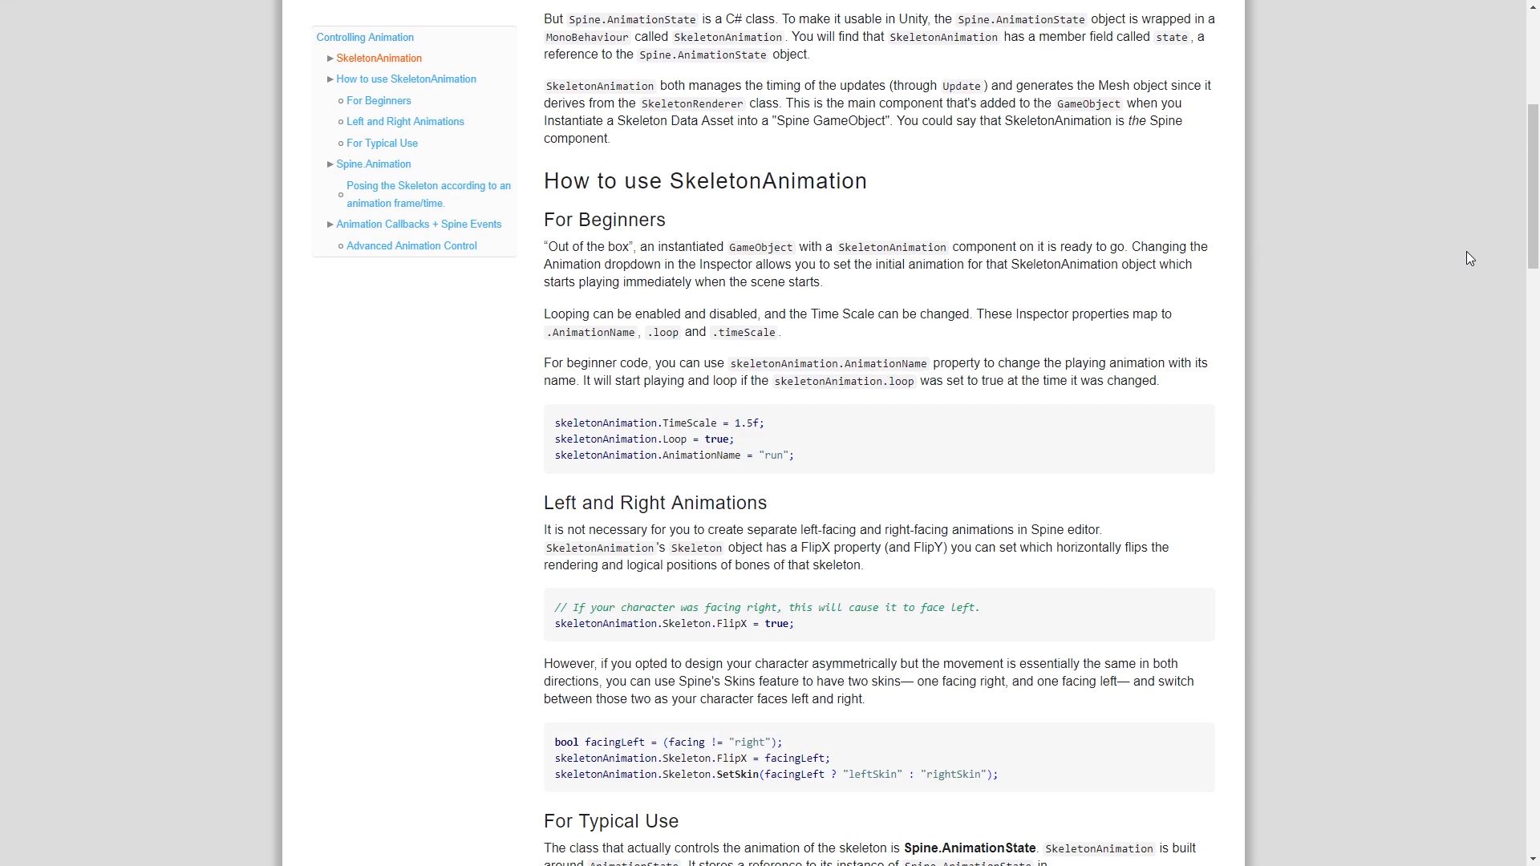
scroll(down, 3)
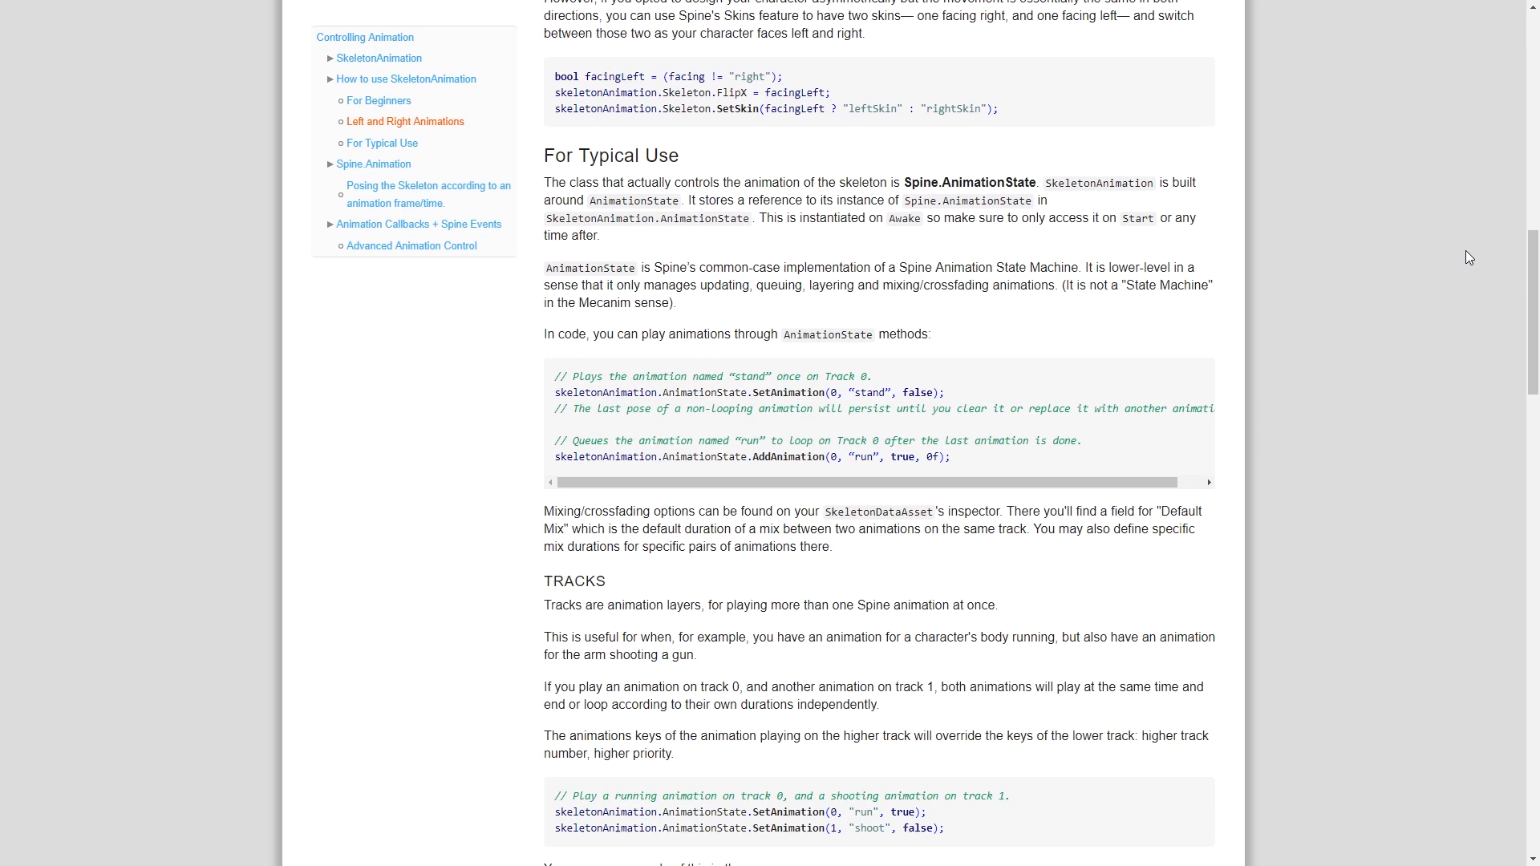
scroll(down, 3)
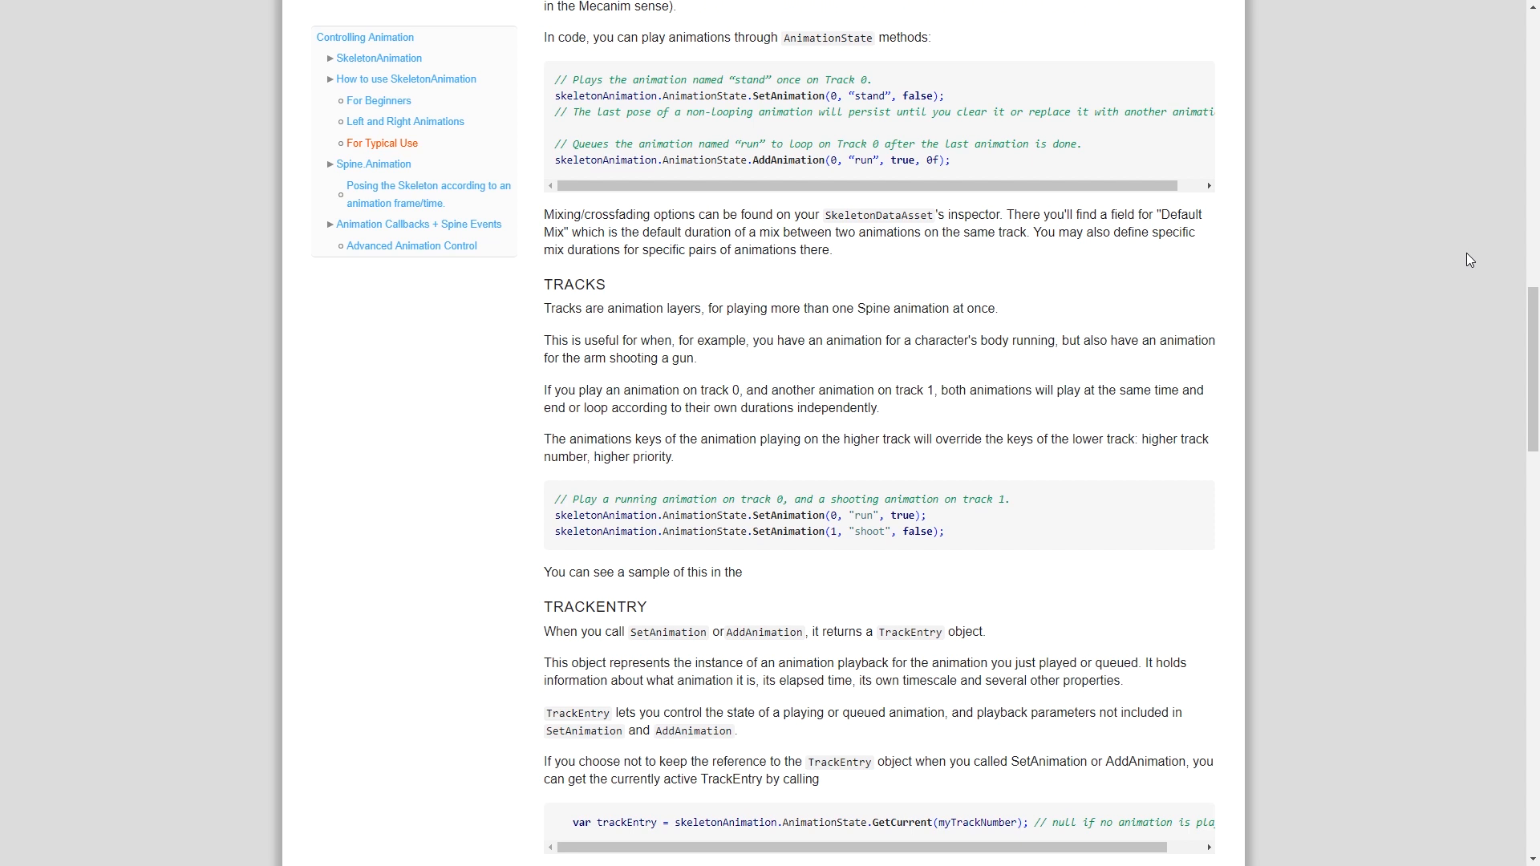
scroll(up, 3)
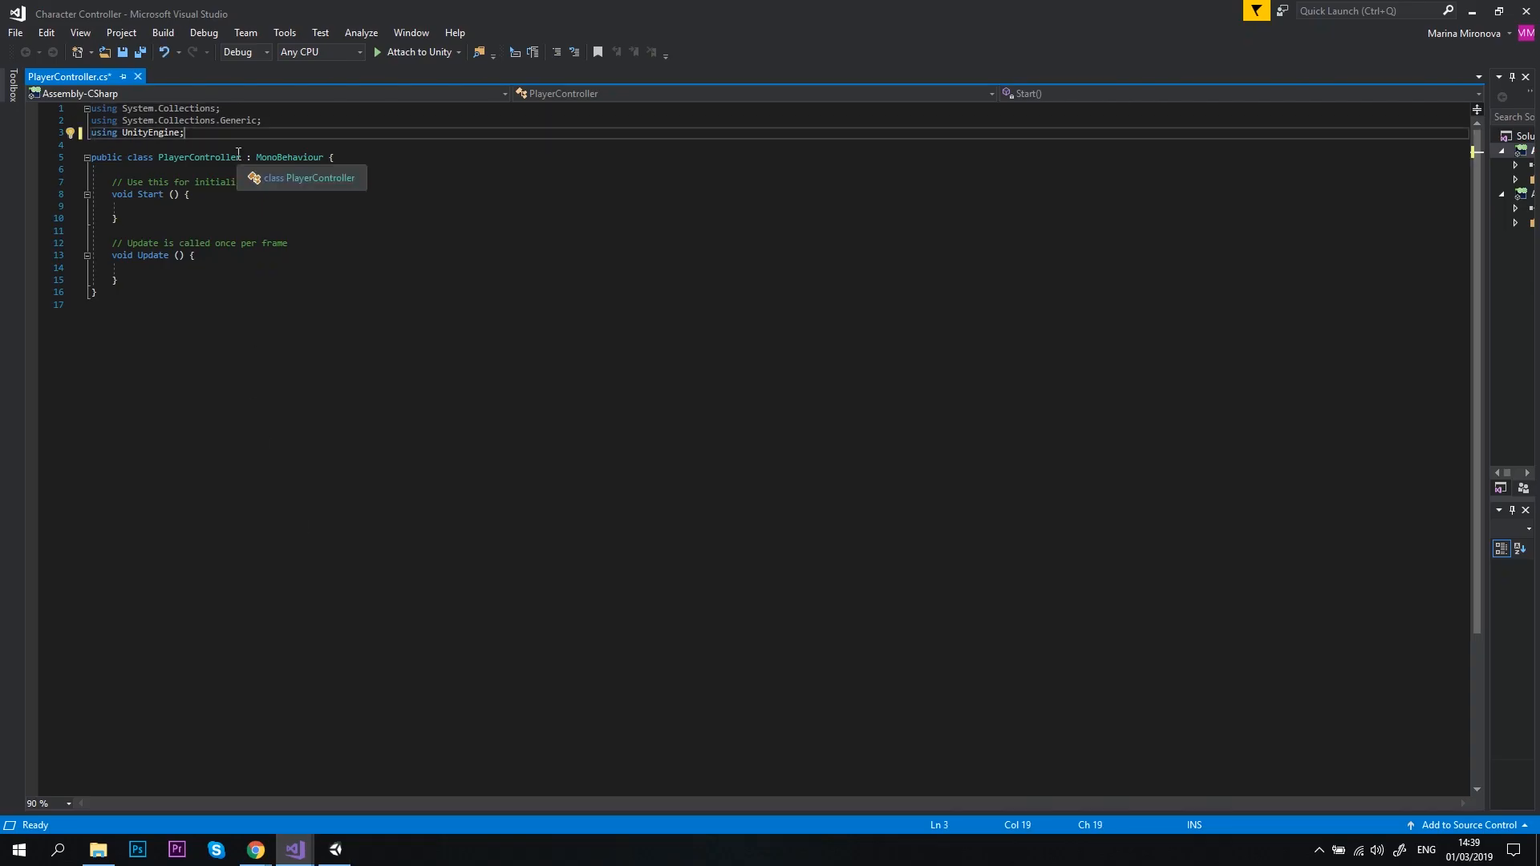
Import Spine.Unity and declare public SkeletonAnimation, AnimationReferenceAsset idle and string currentState fields.
text(using S)
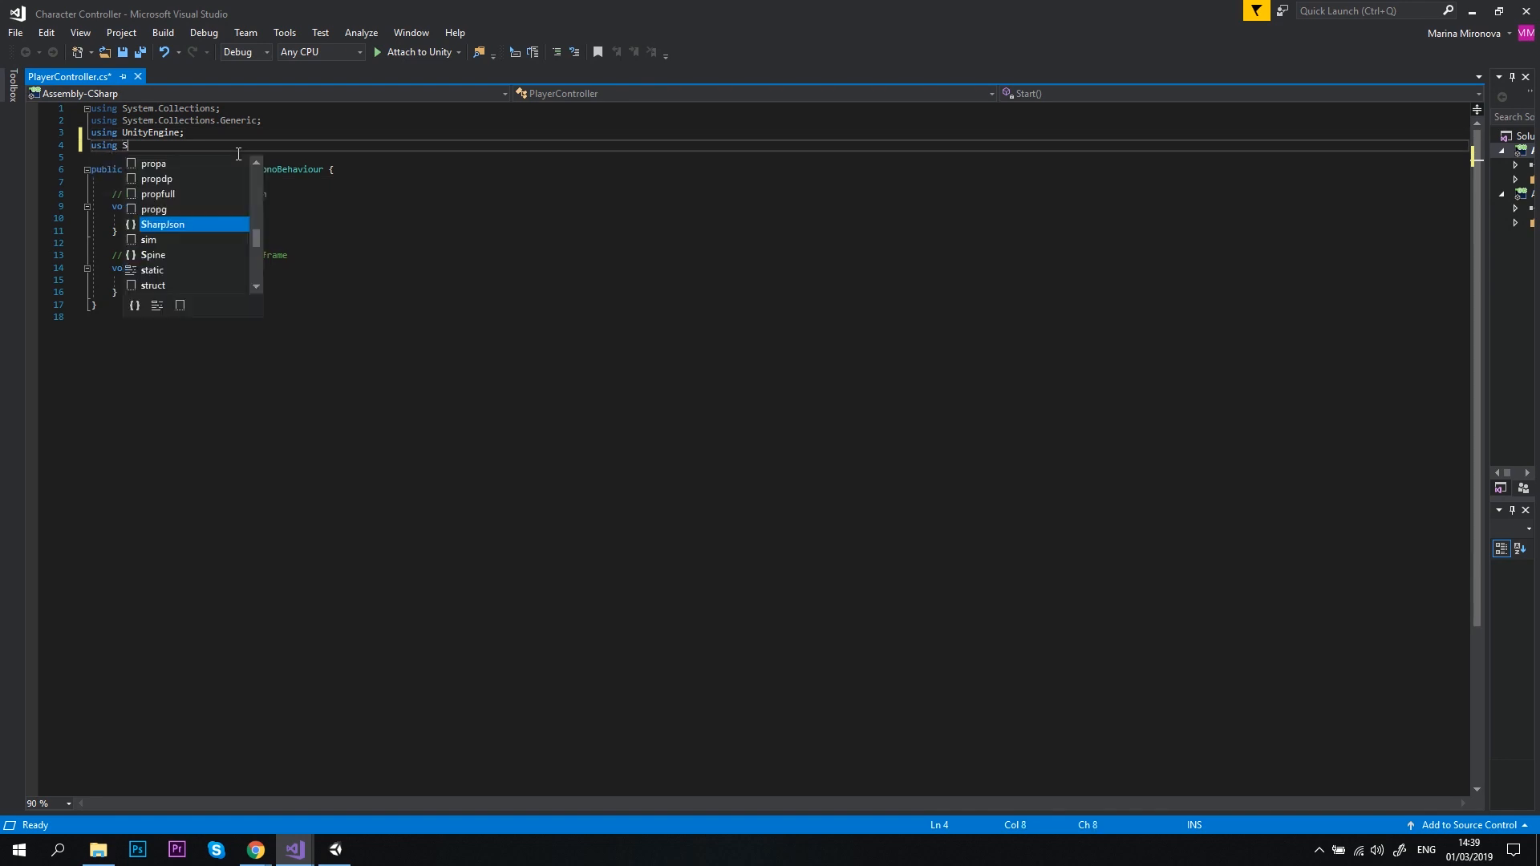
text(pine.Unity;)
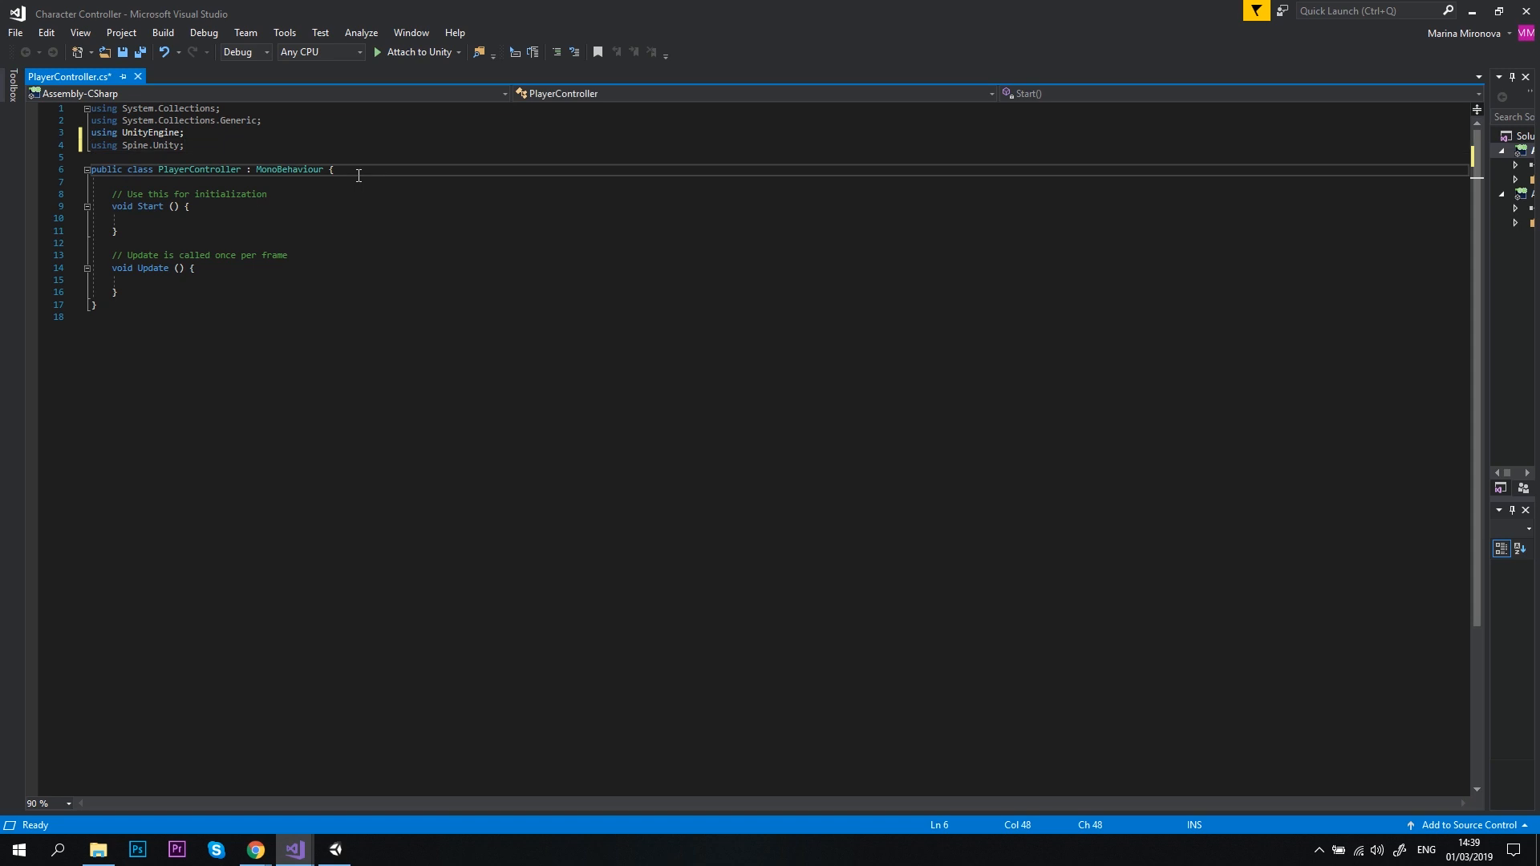
key(Enter)
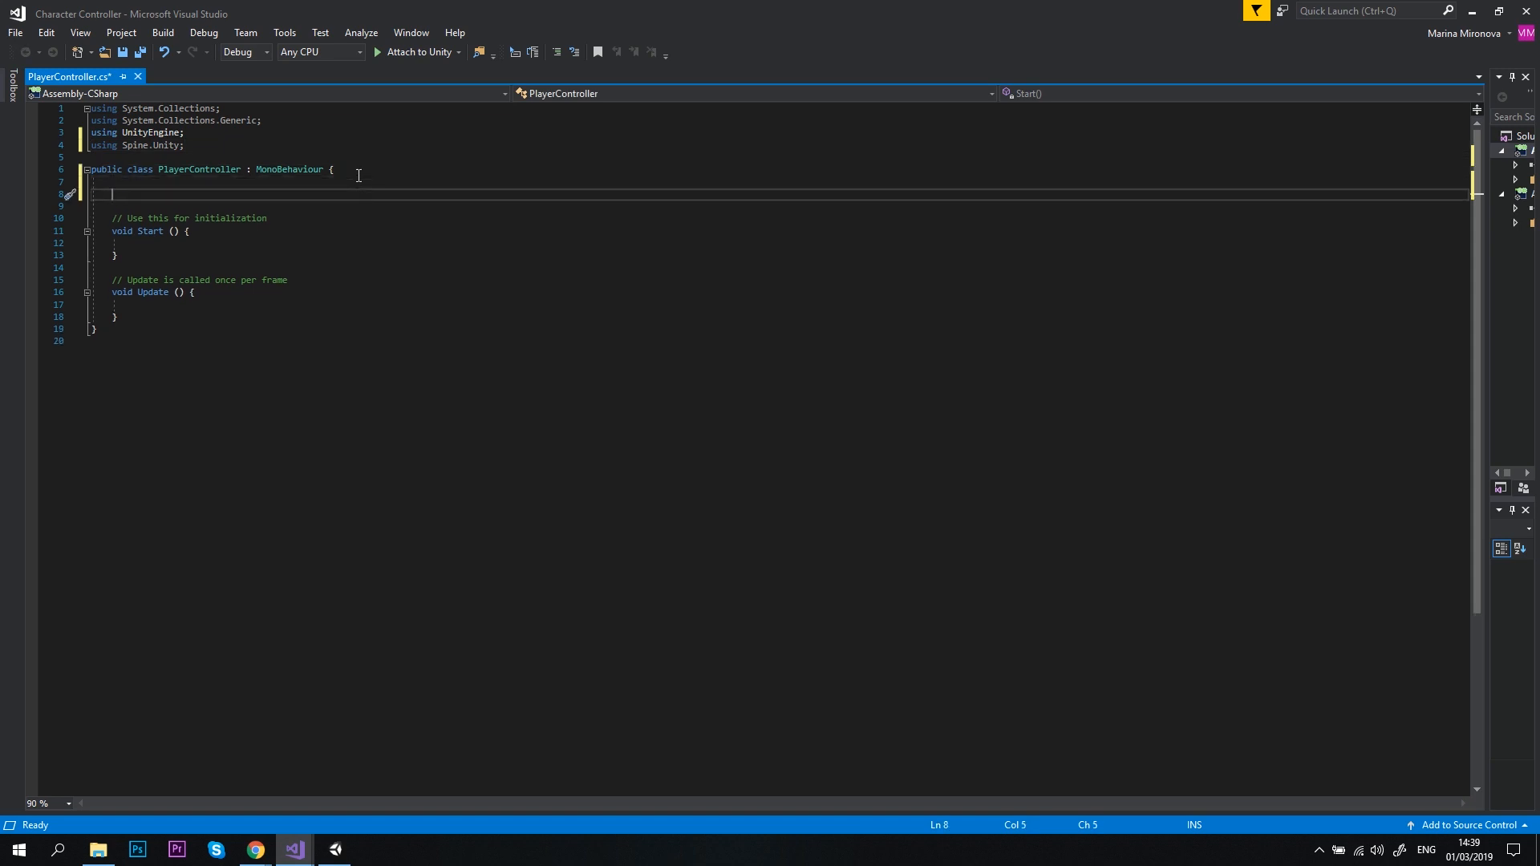
text(public SkeletonAnimation skeletonAnimation;)
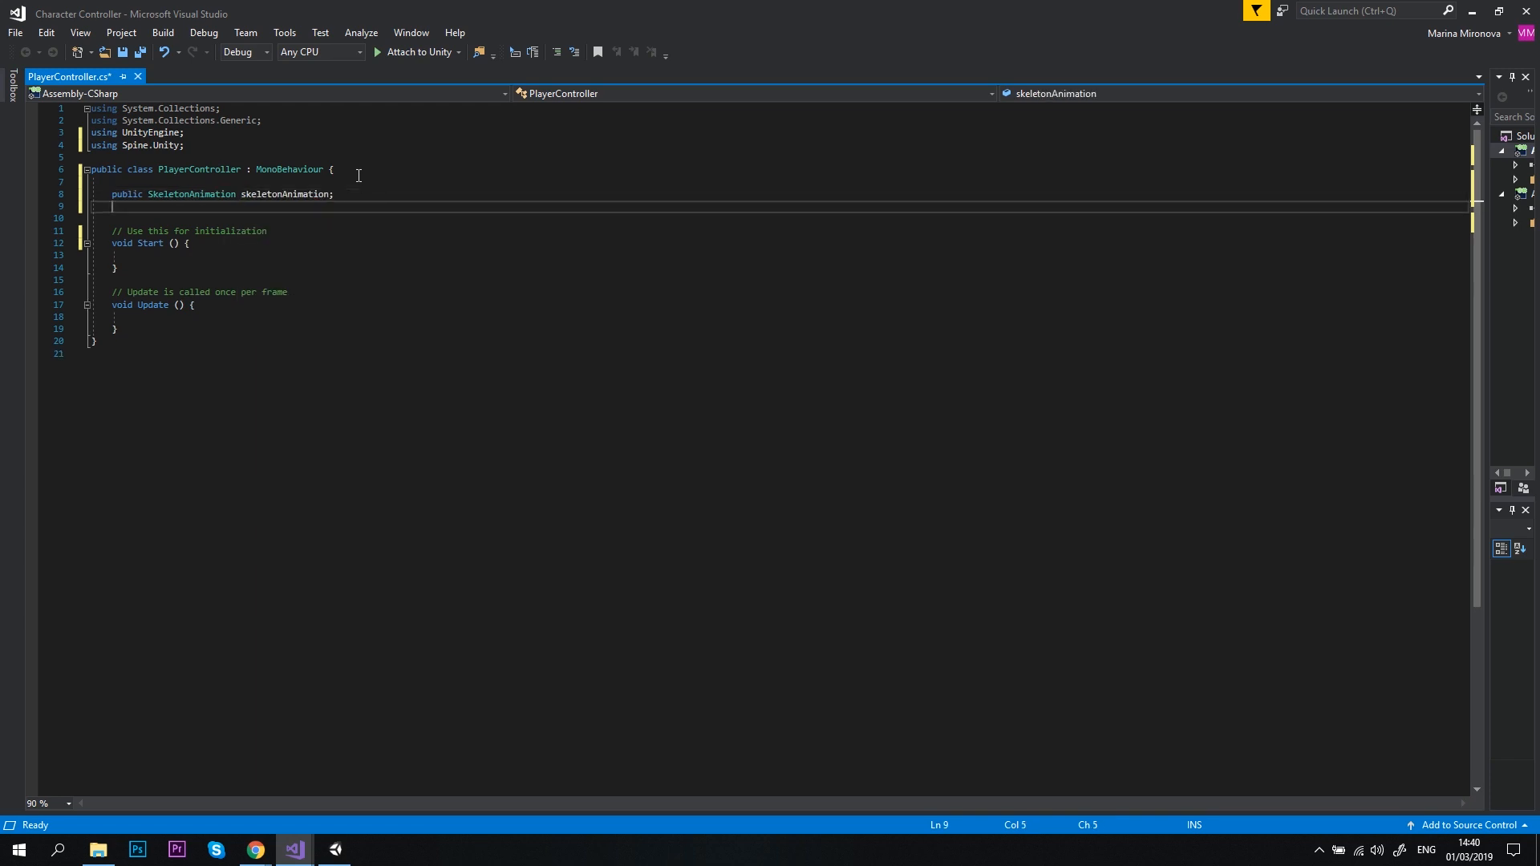
text(public AnimationReferenceAsset idle;)
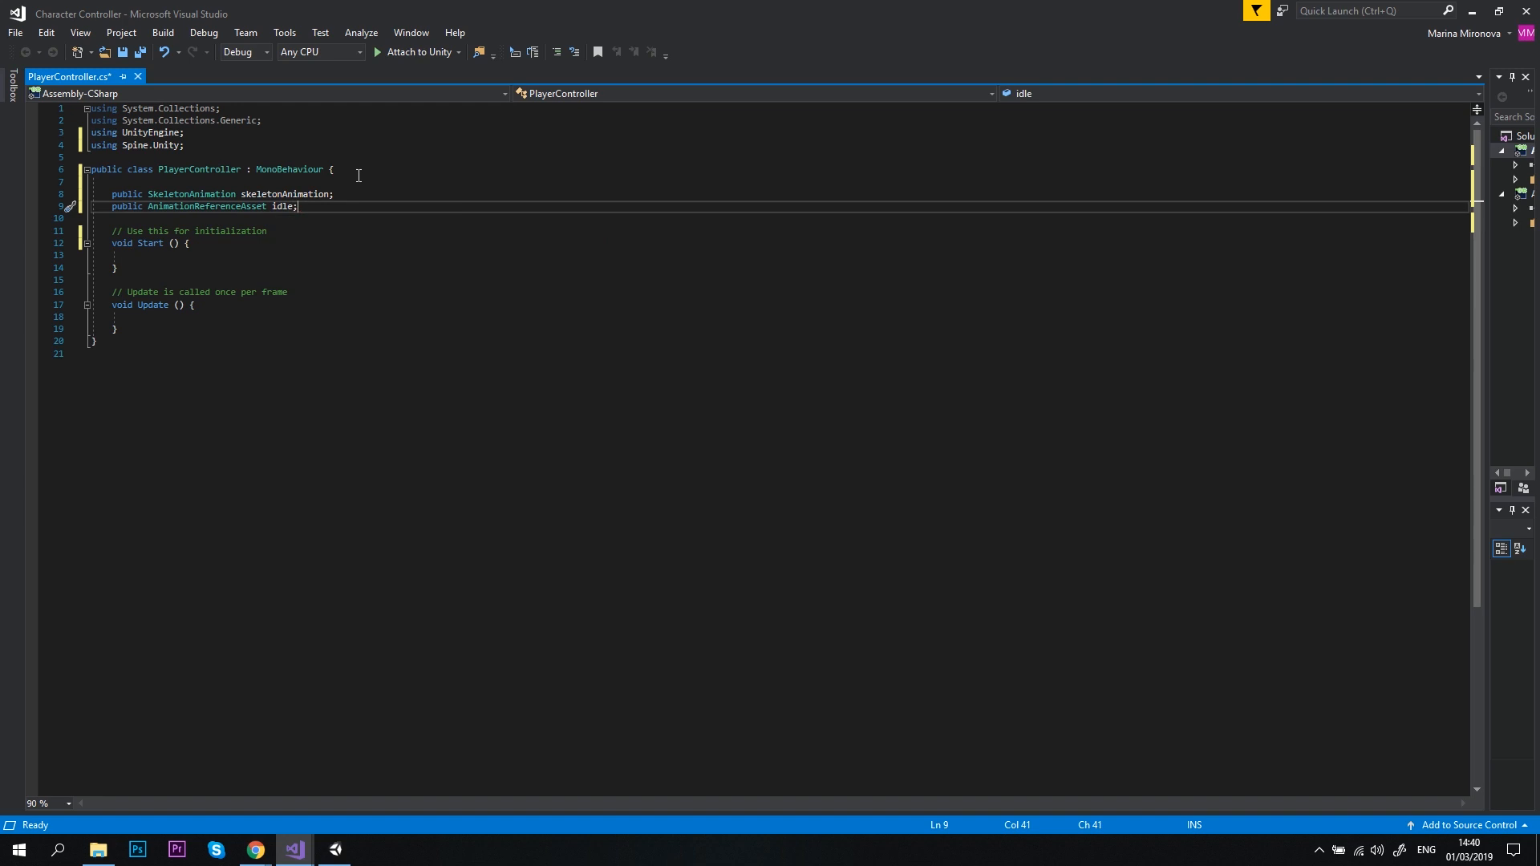
text(public string currentState;)
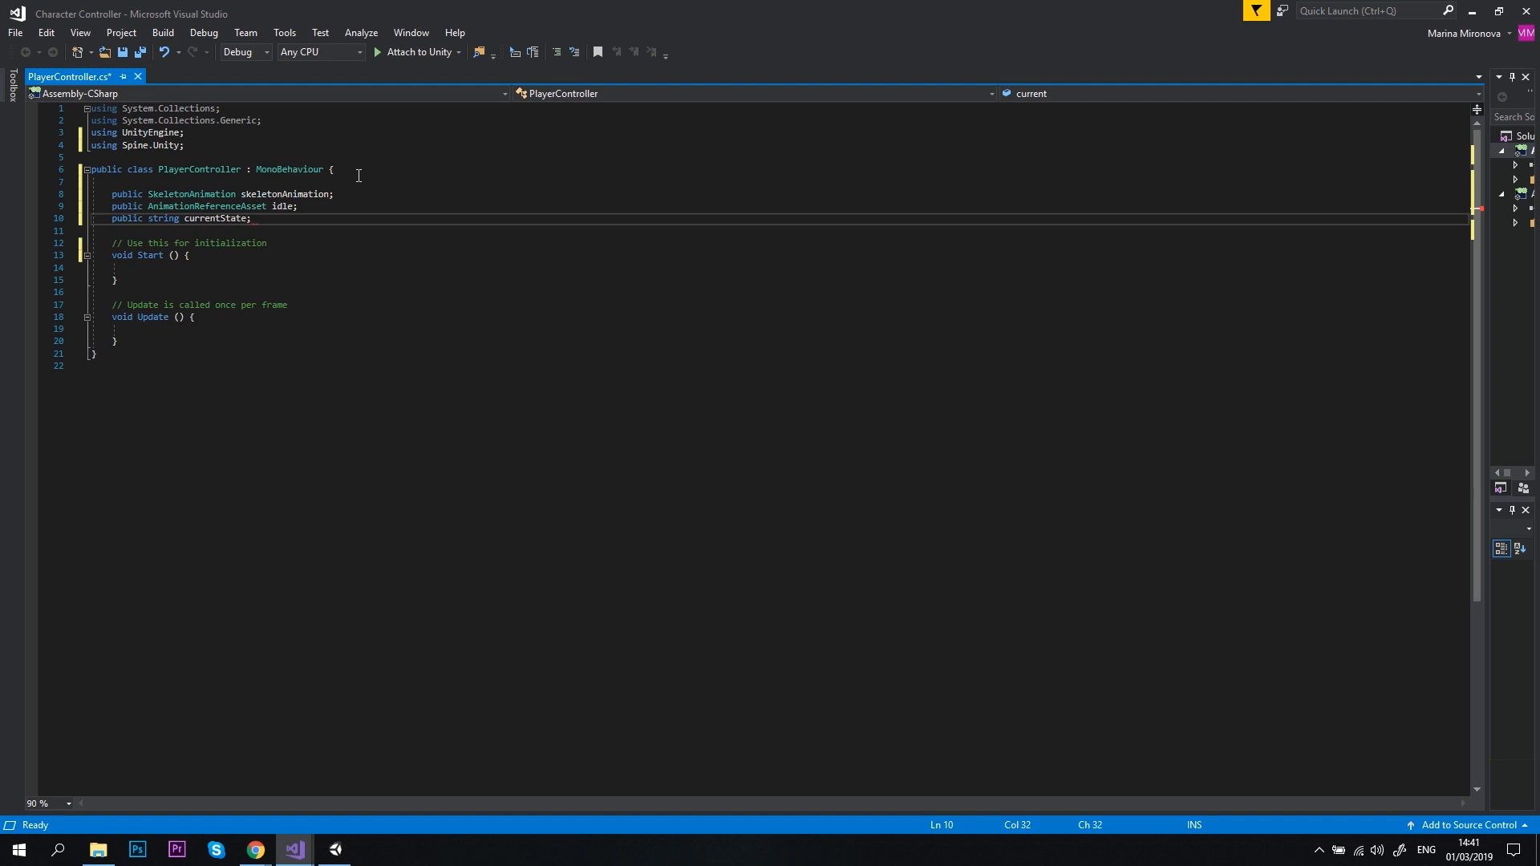
Declare public void SetAnimation(AnimationReferenceAsset animation, bool loop, float timeScale) with an empty body.
text(public void)
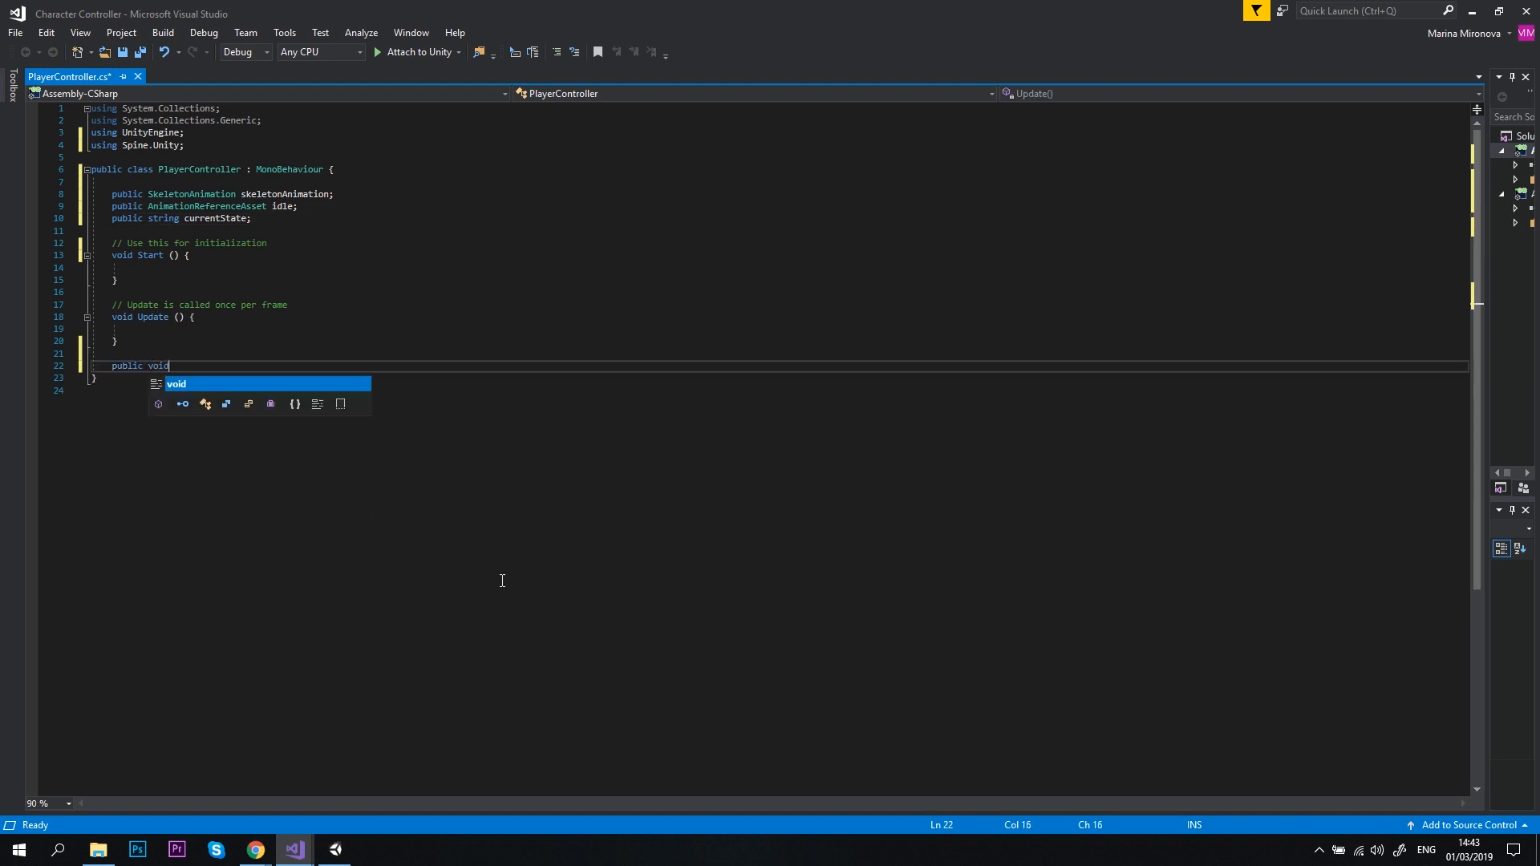
text(SetAni)
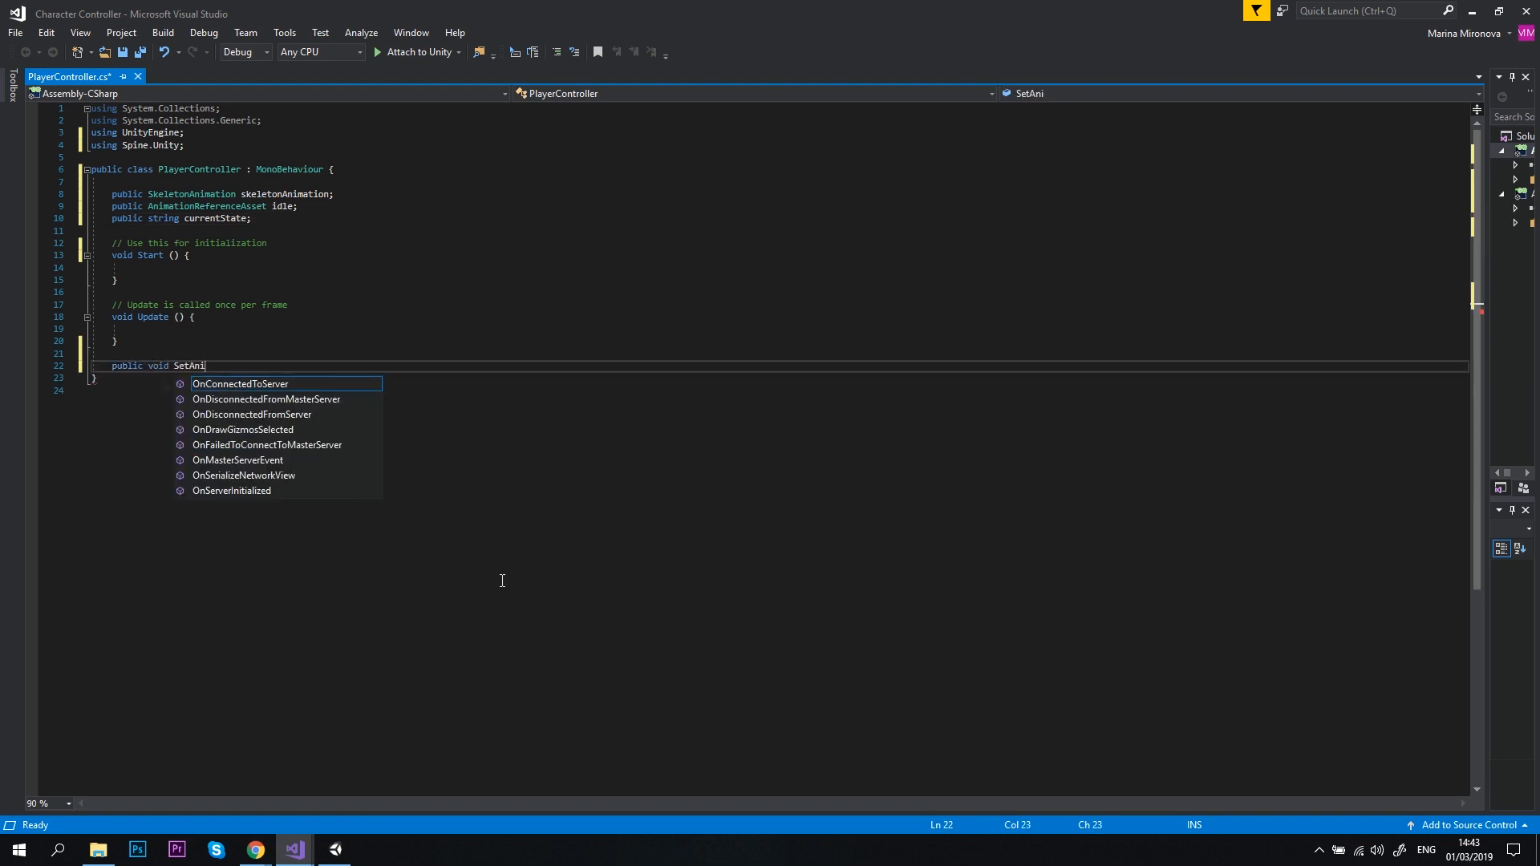
text(mation(Ani)
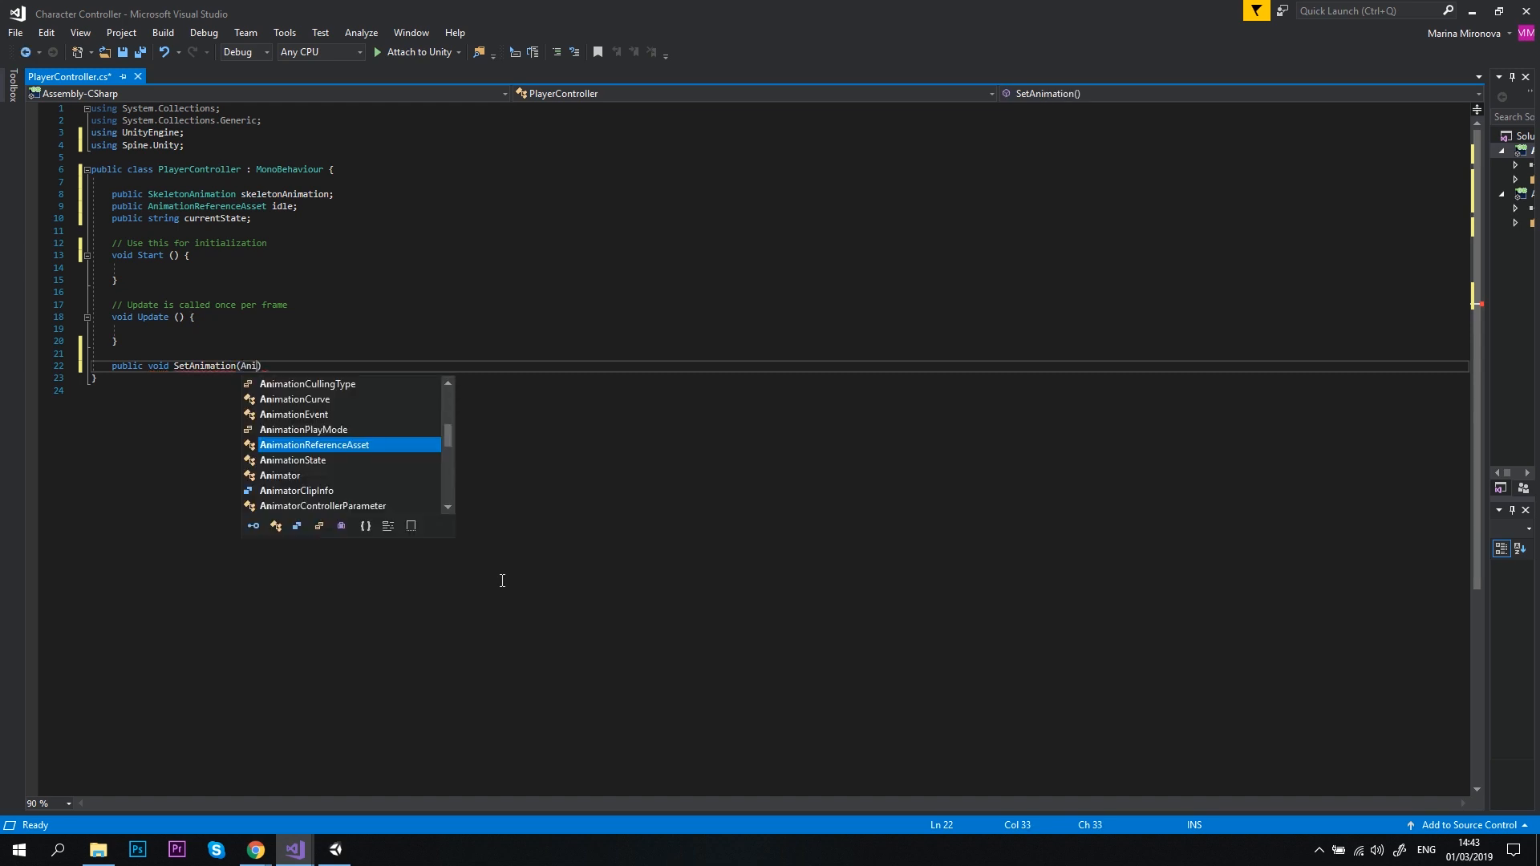
key(Tab)
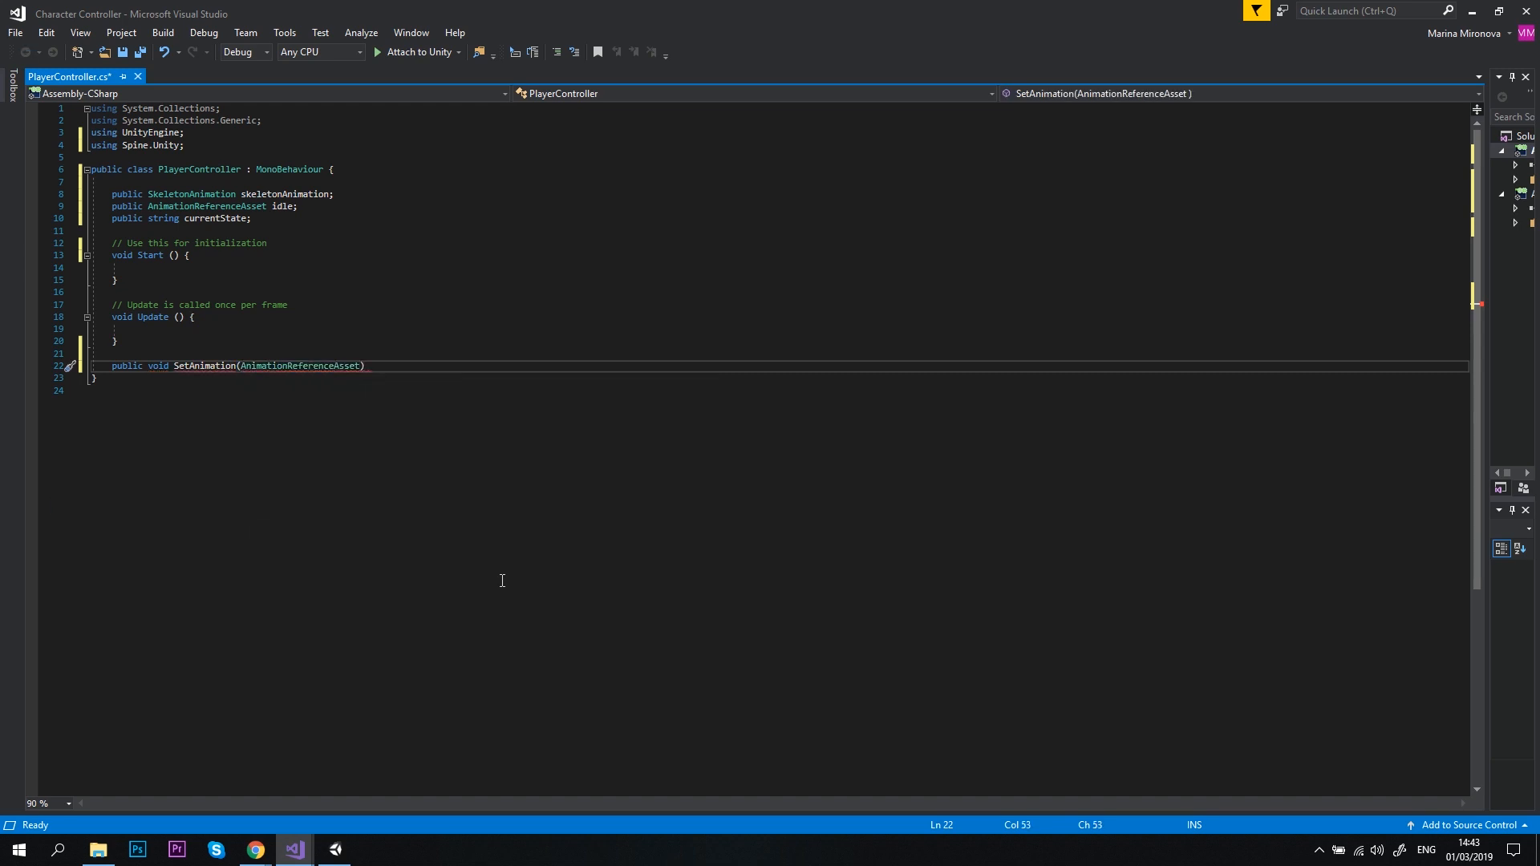
text(animation, bool loop, floa)
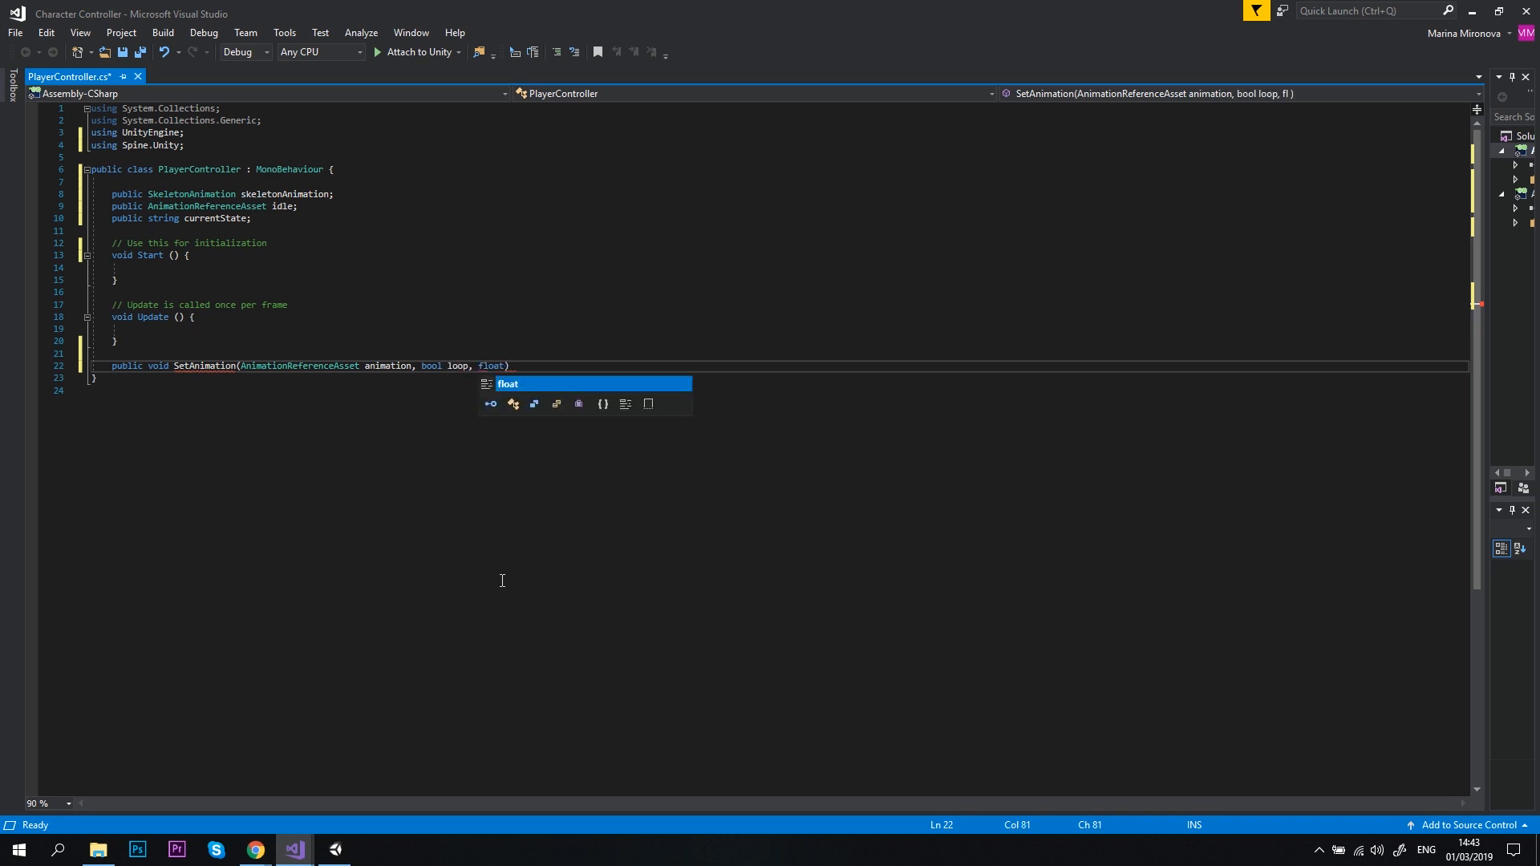
text(timeScale)
text({)
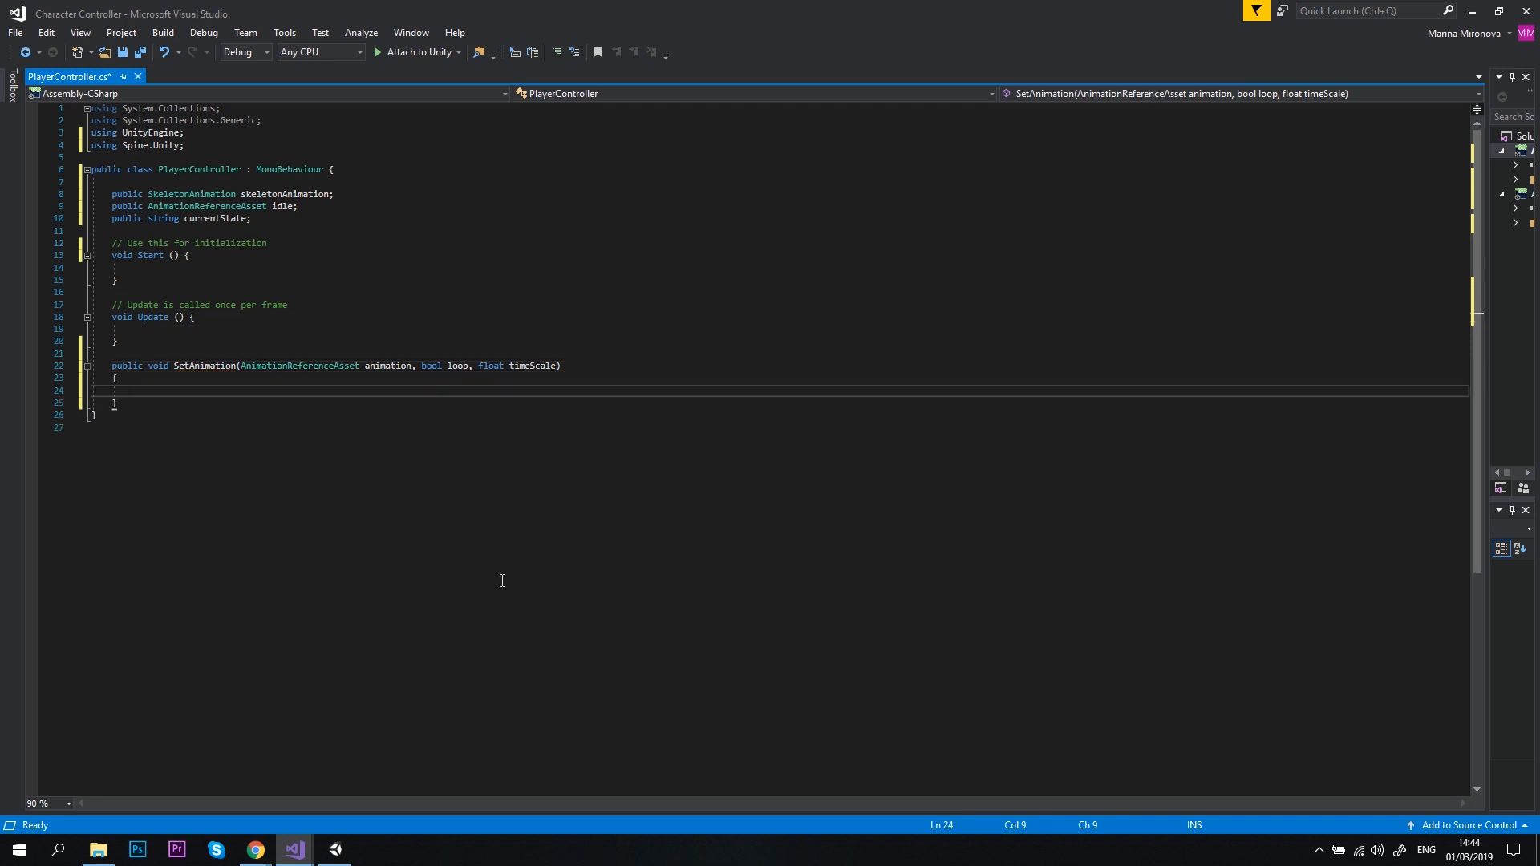
Write skeletonAnimation.state.SetAnimation(0, animation, loop).TimeScale = timeScale; inside SetAnimation.
text(skeletonAnimation.stat)
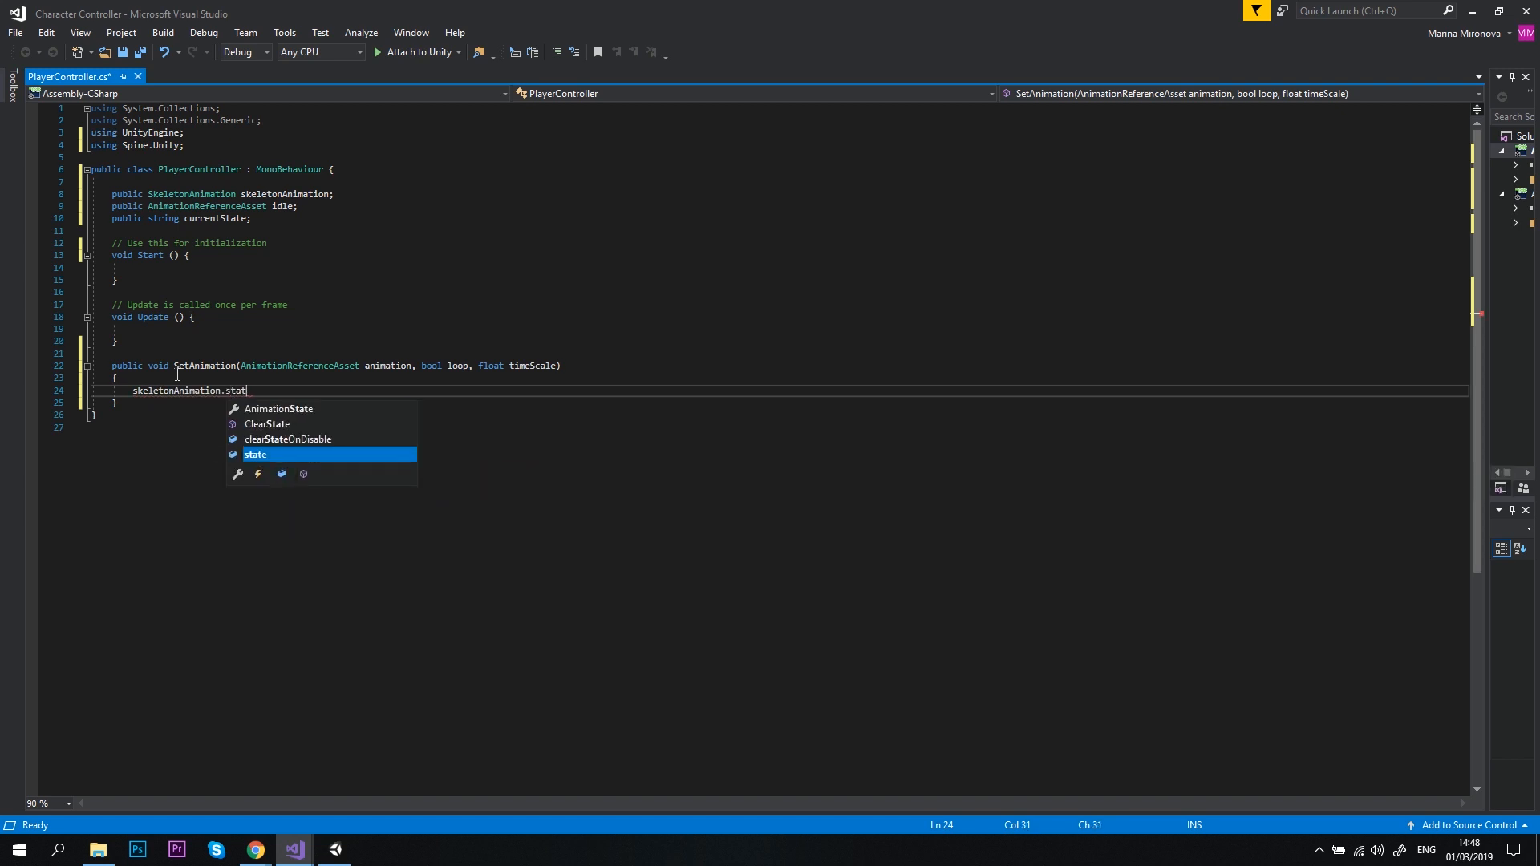
text(e.SetAnimation)
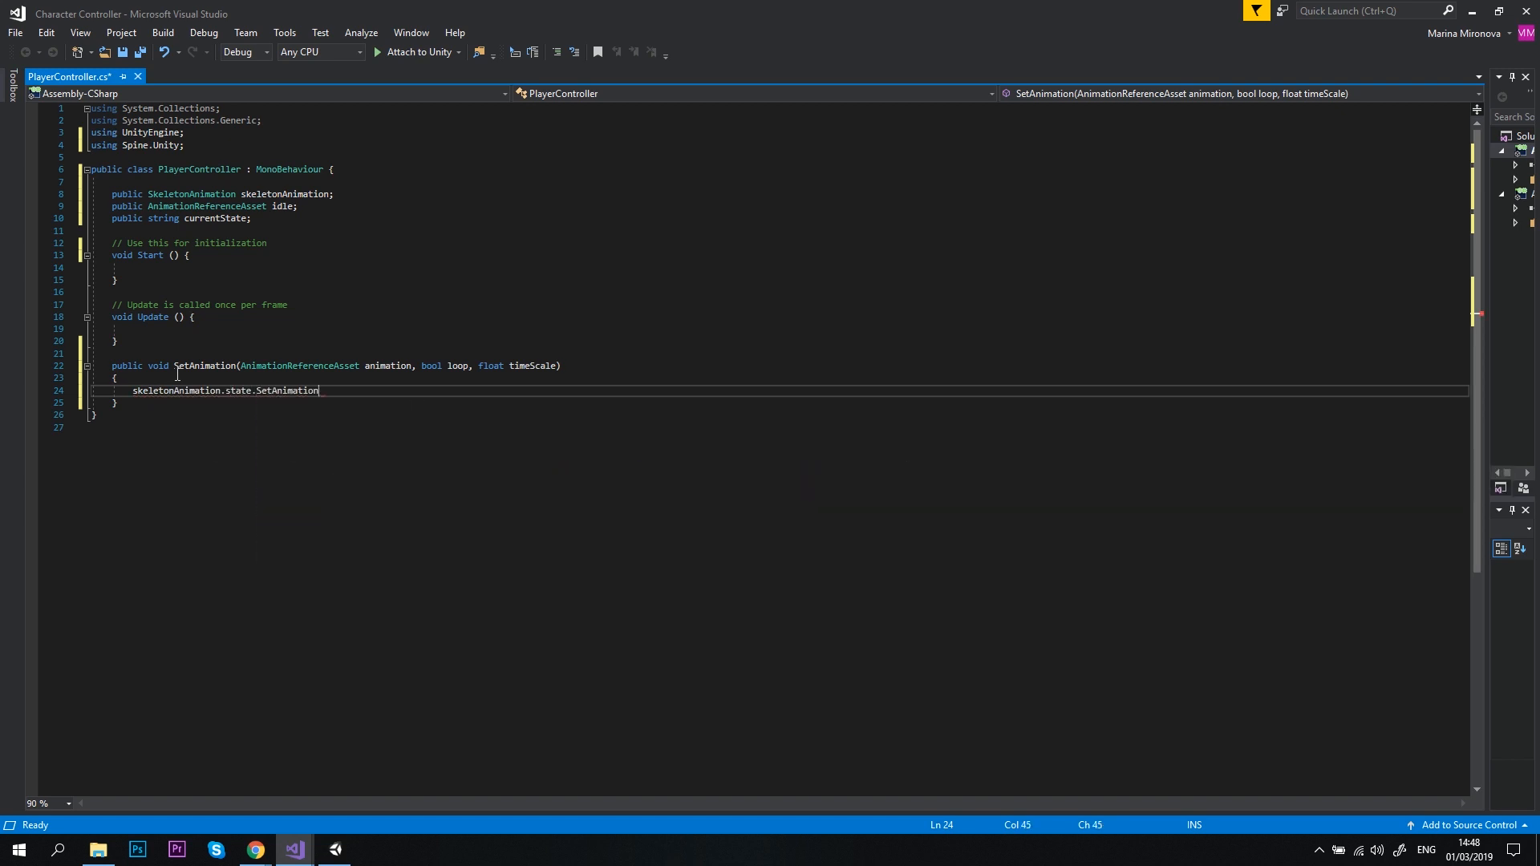
text(();)
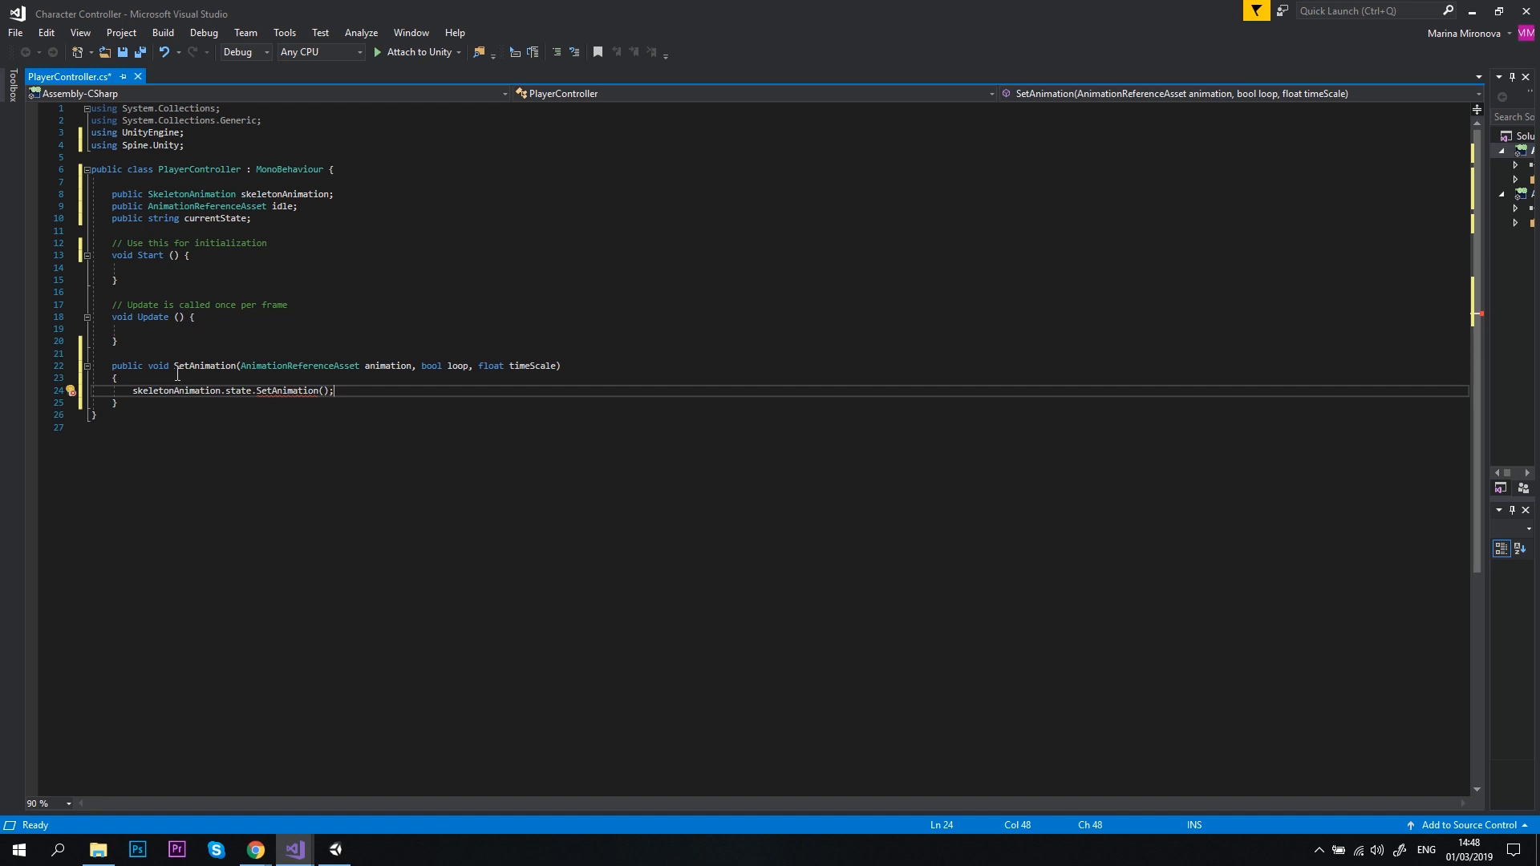
mouse_move(324, 390)
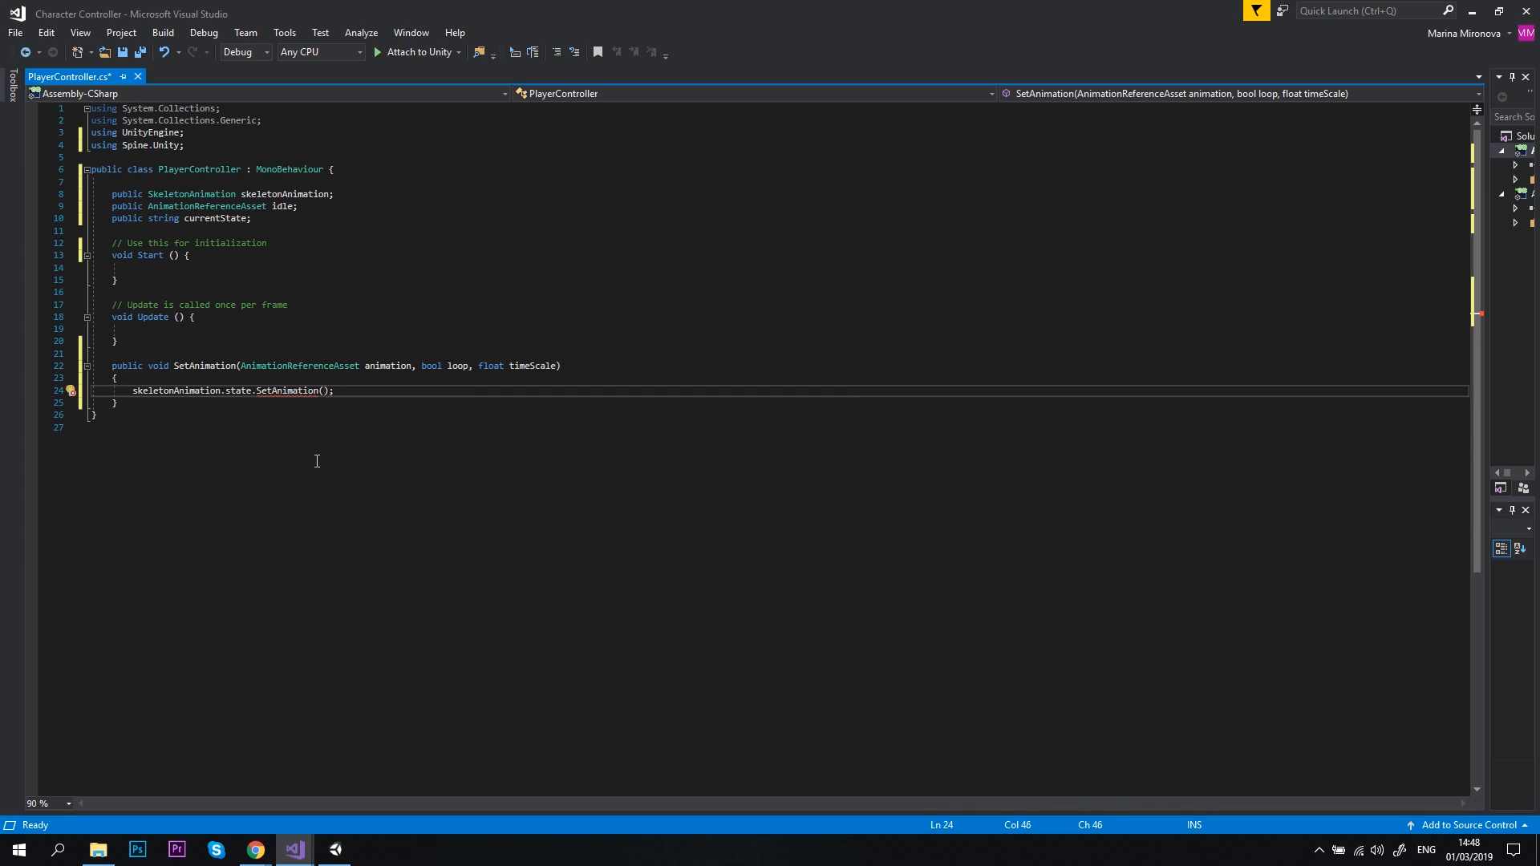
text(0, animation, loop)
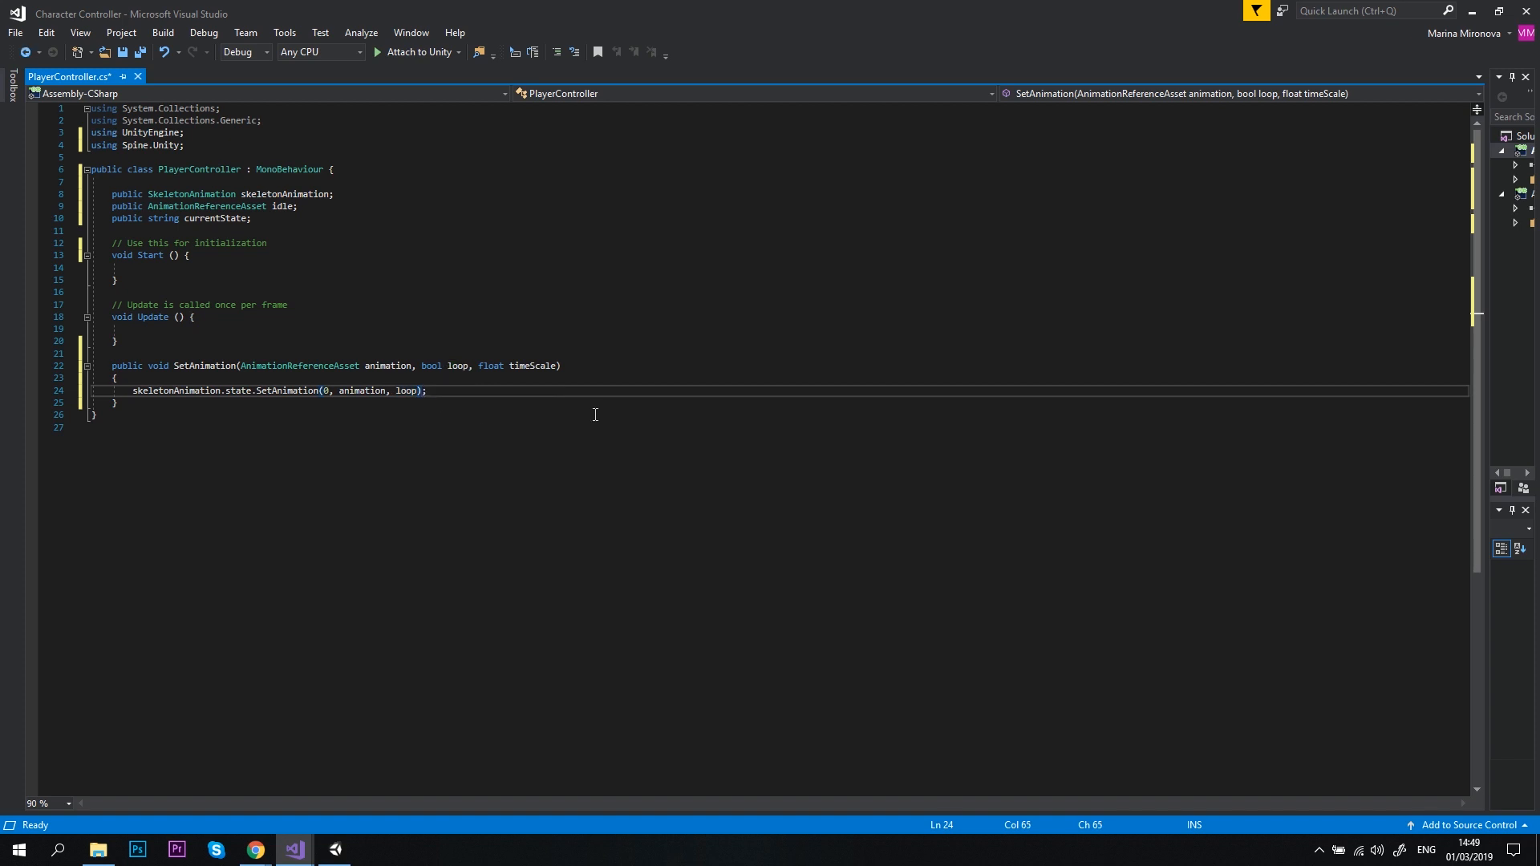
text(.)
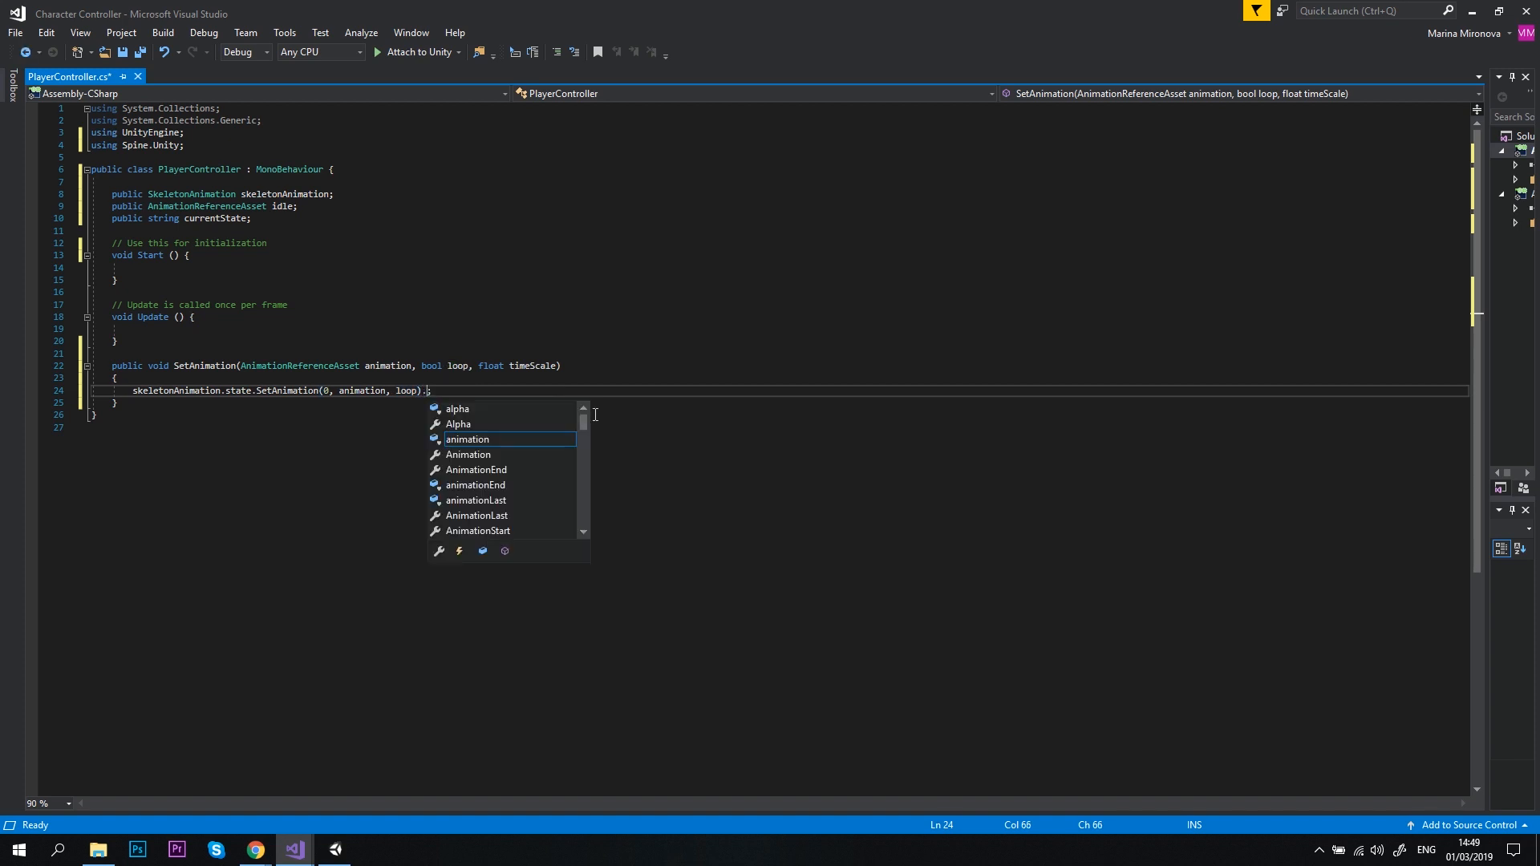
text(TimeScale)
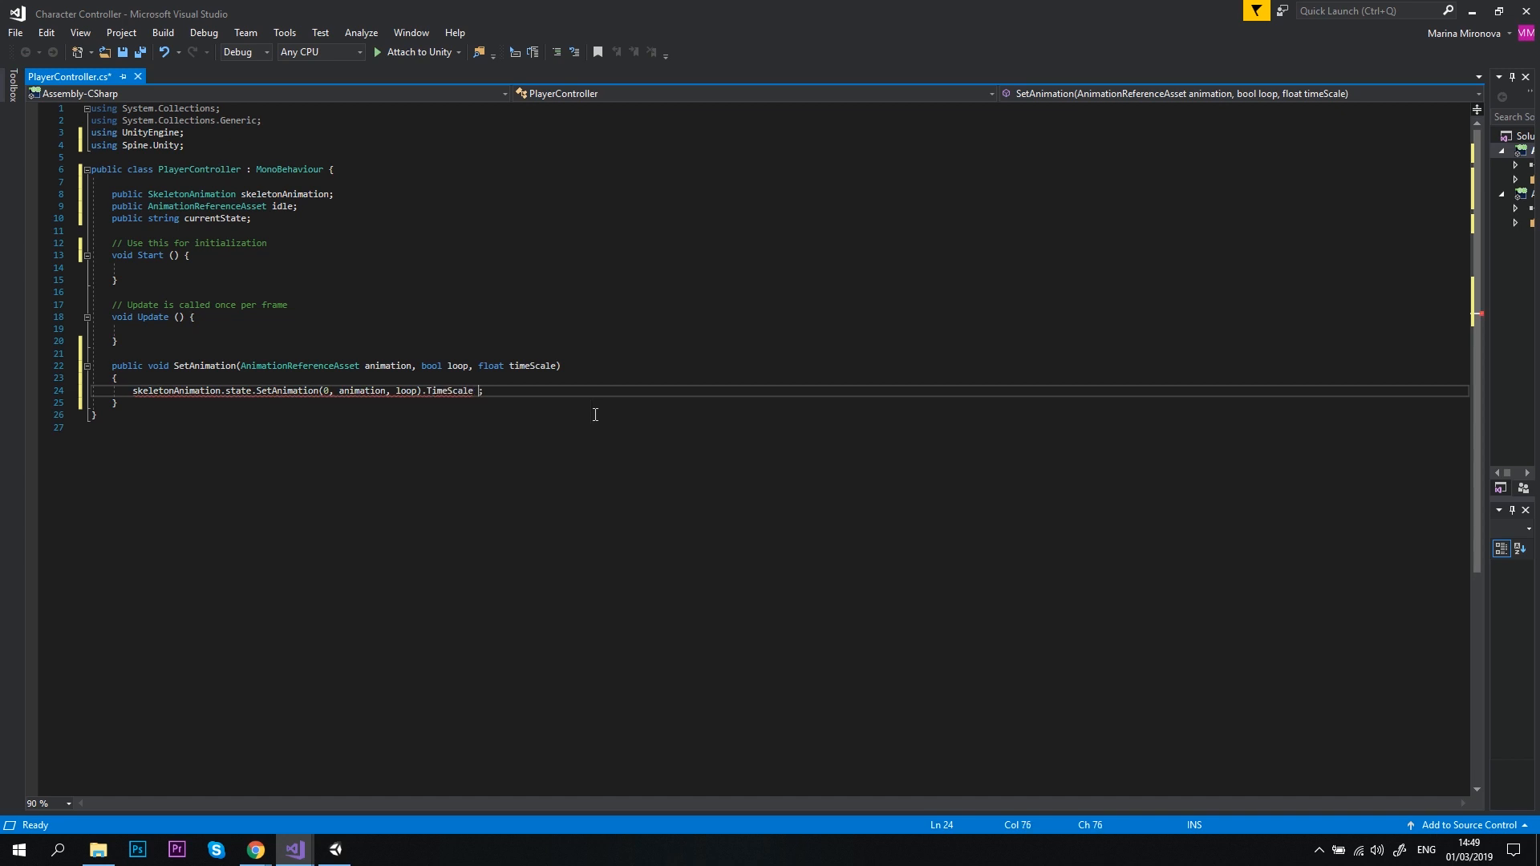
text(= timeScale)
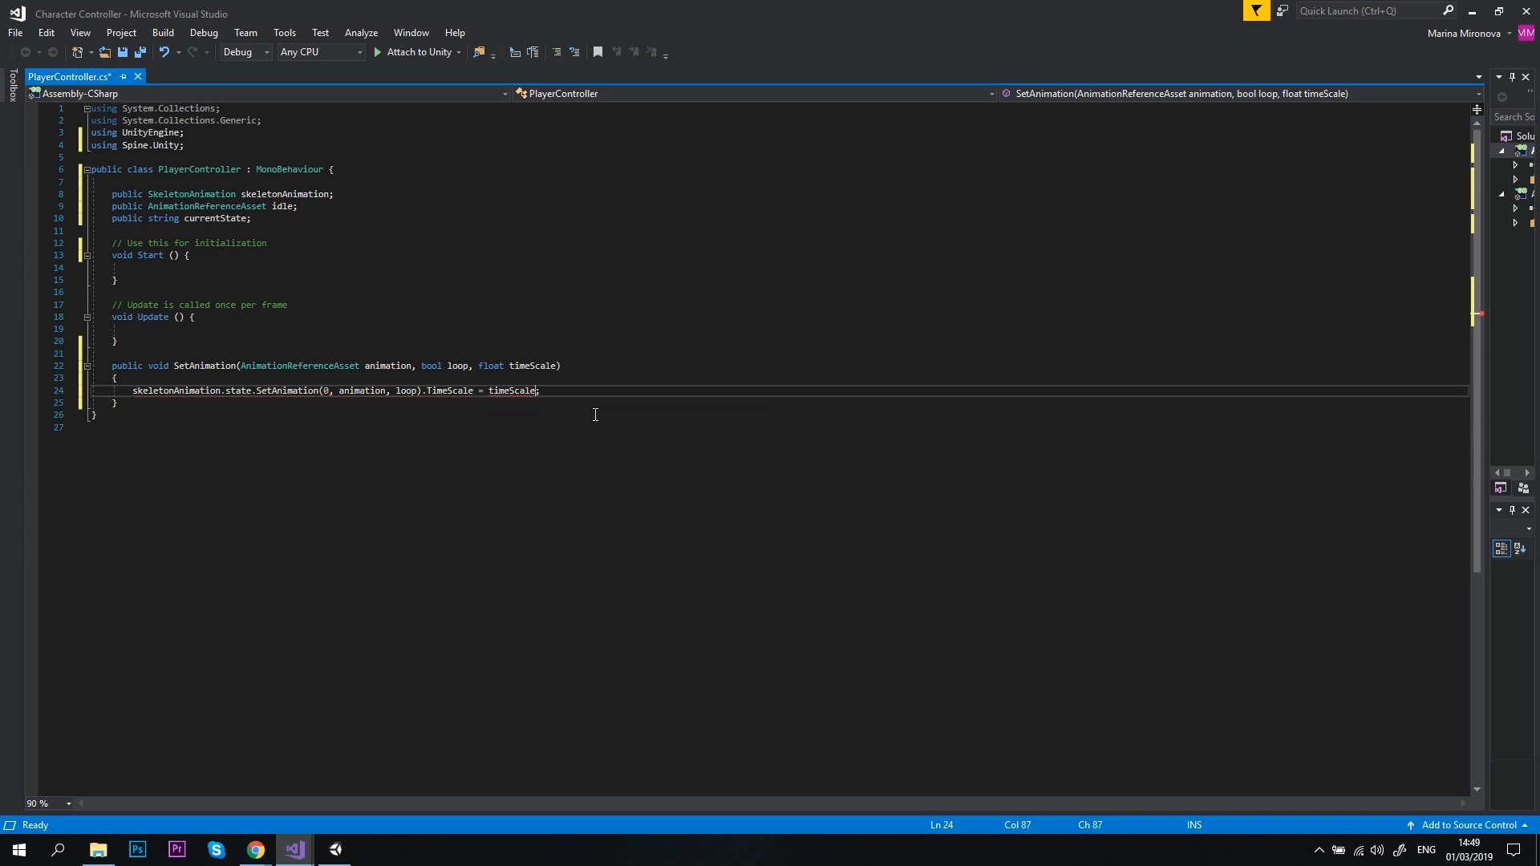
double_click(510, 390)
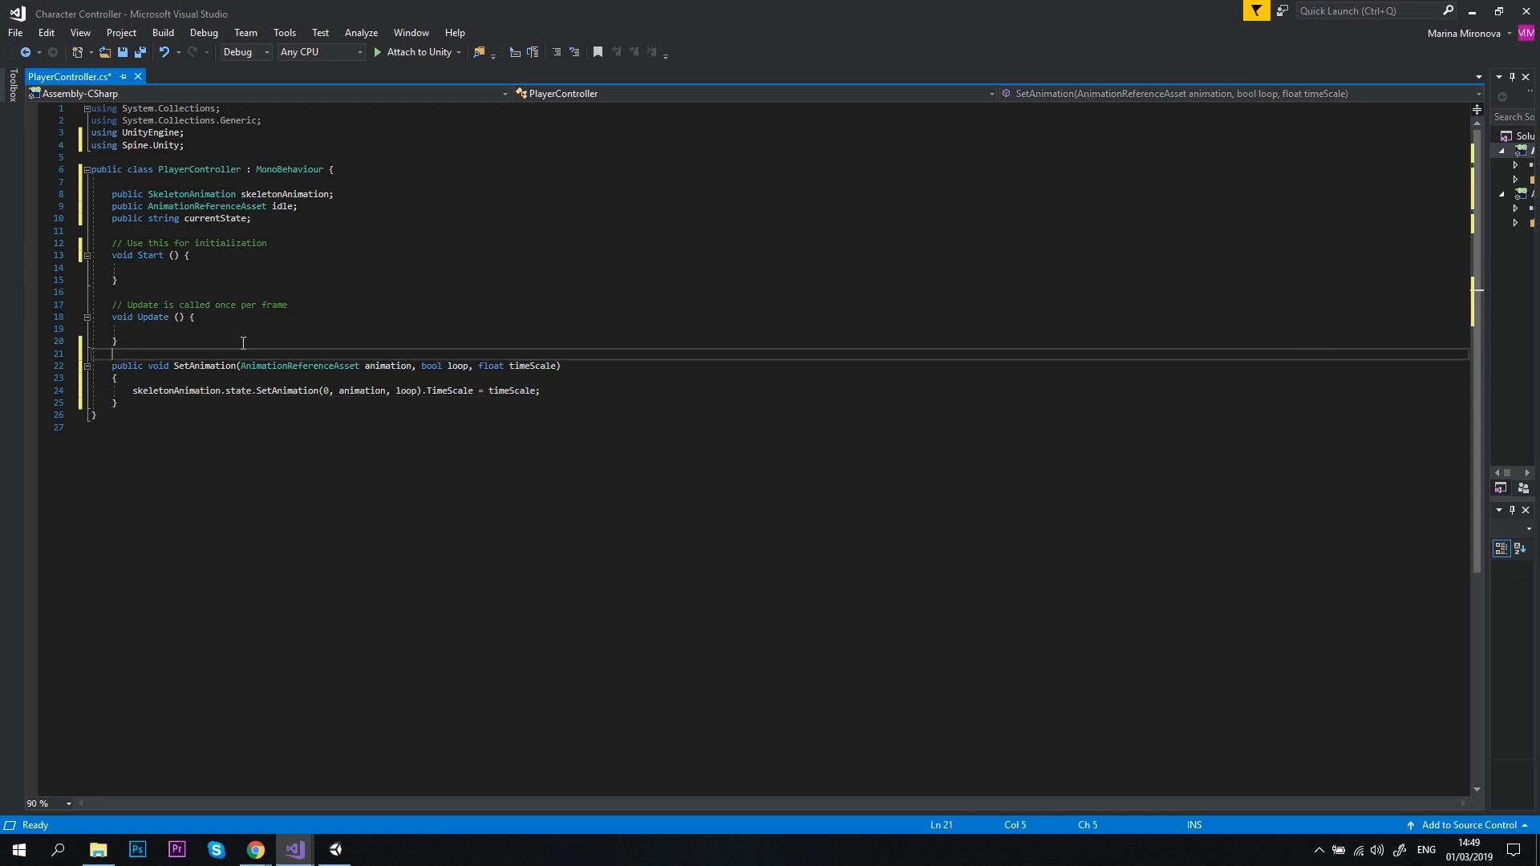
Comment SetAnimation as setting character animation and declare SetCharacterState(string state).
text(//sets character)
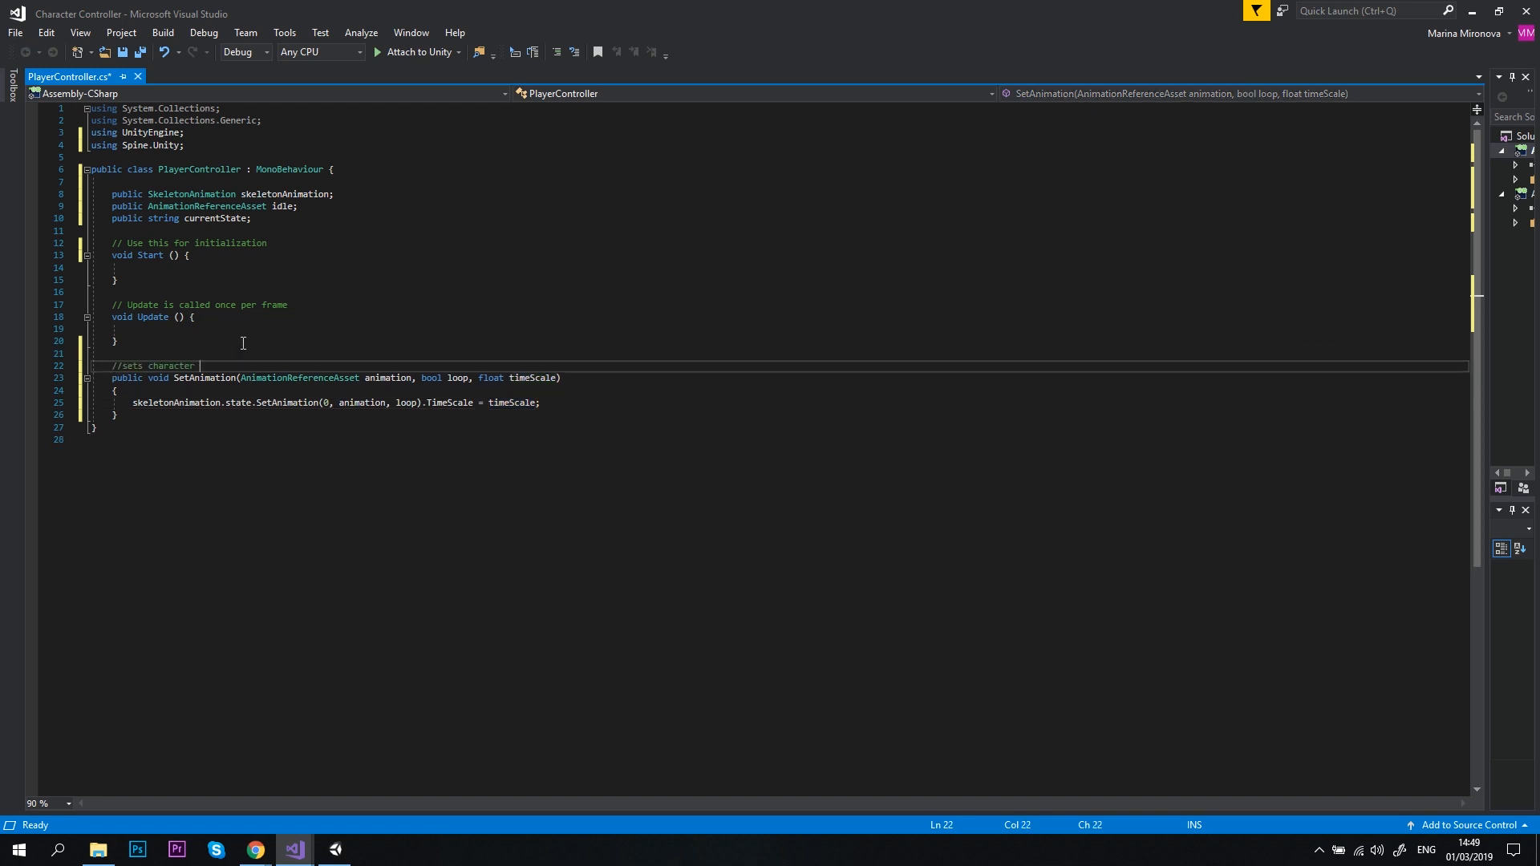
text(animation)
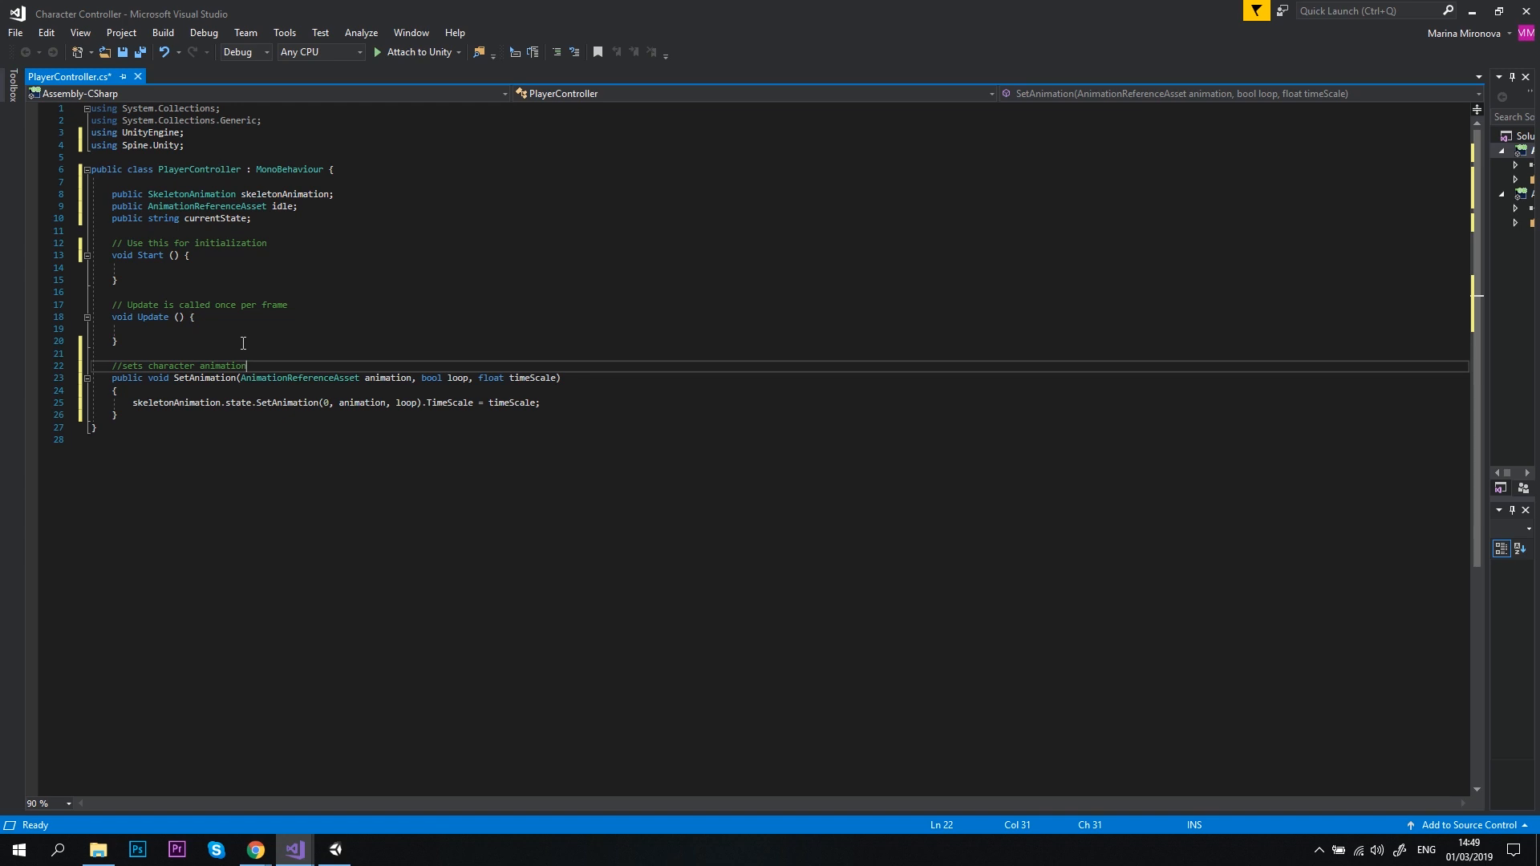
text(public void SetCharacter)
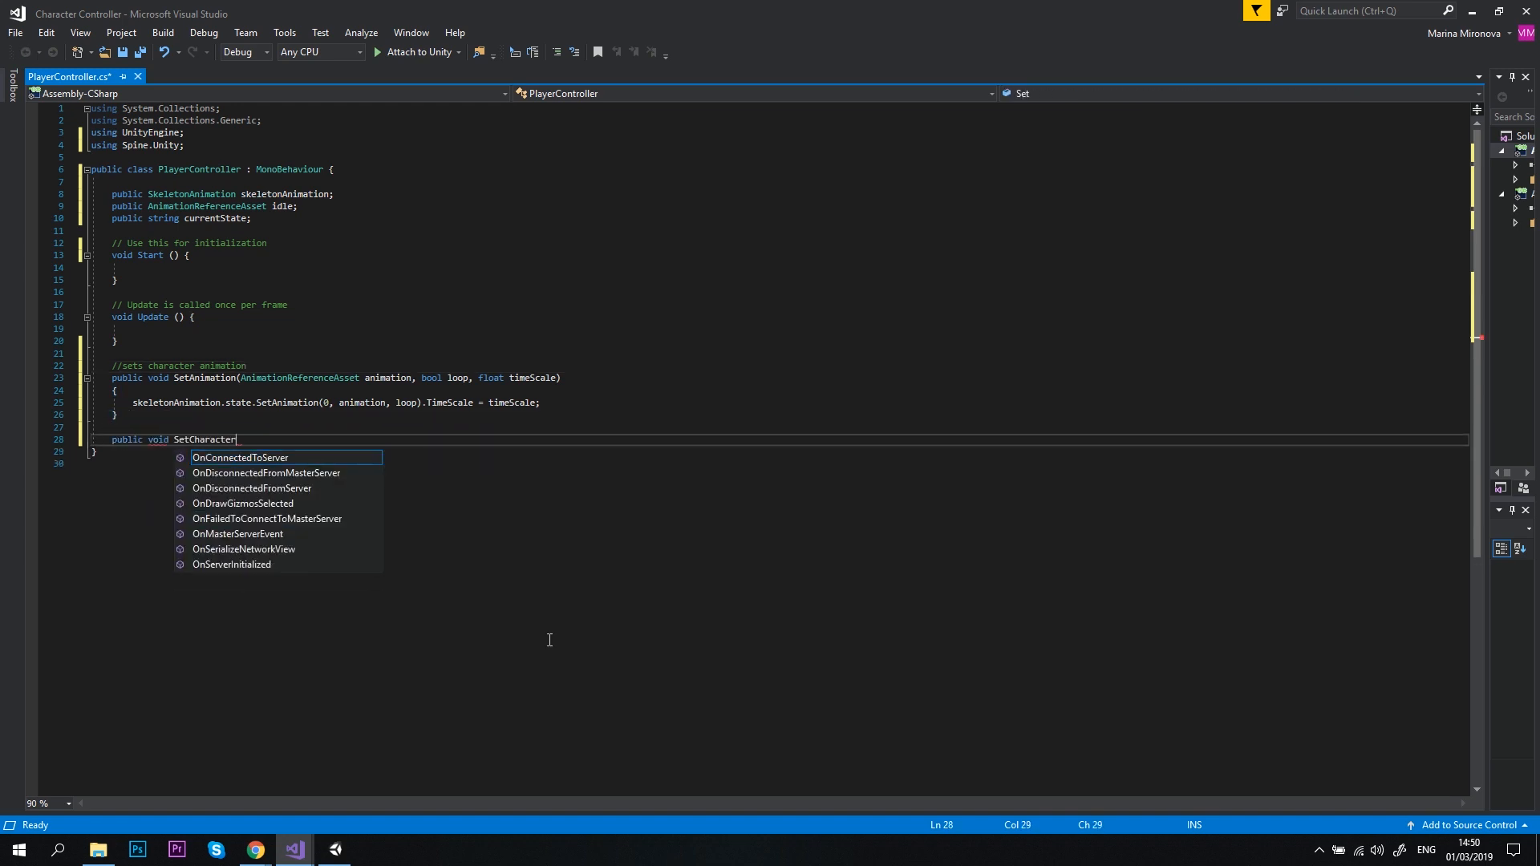
text(State(){)
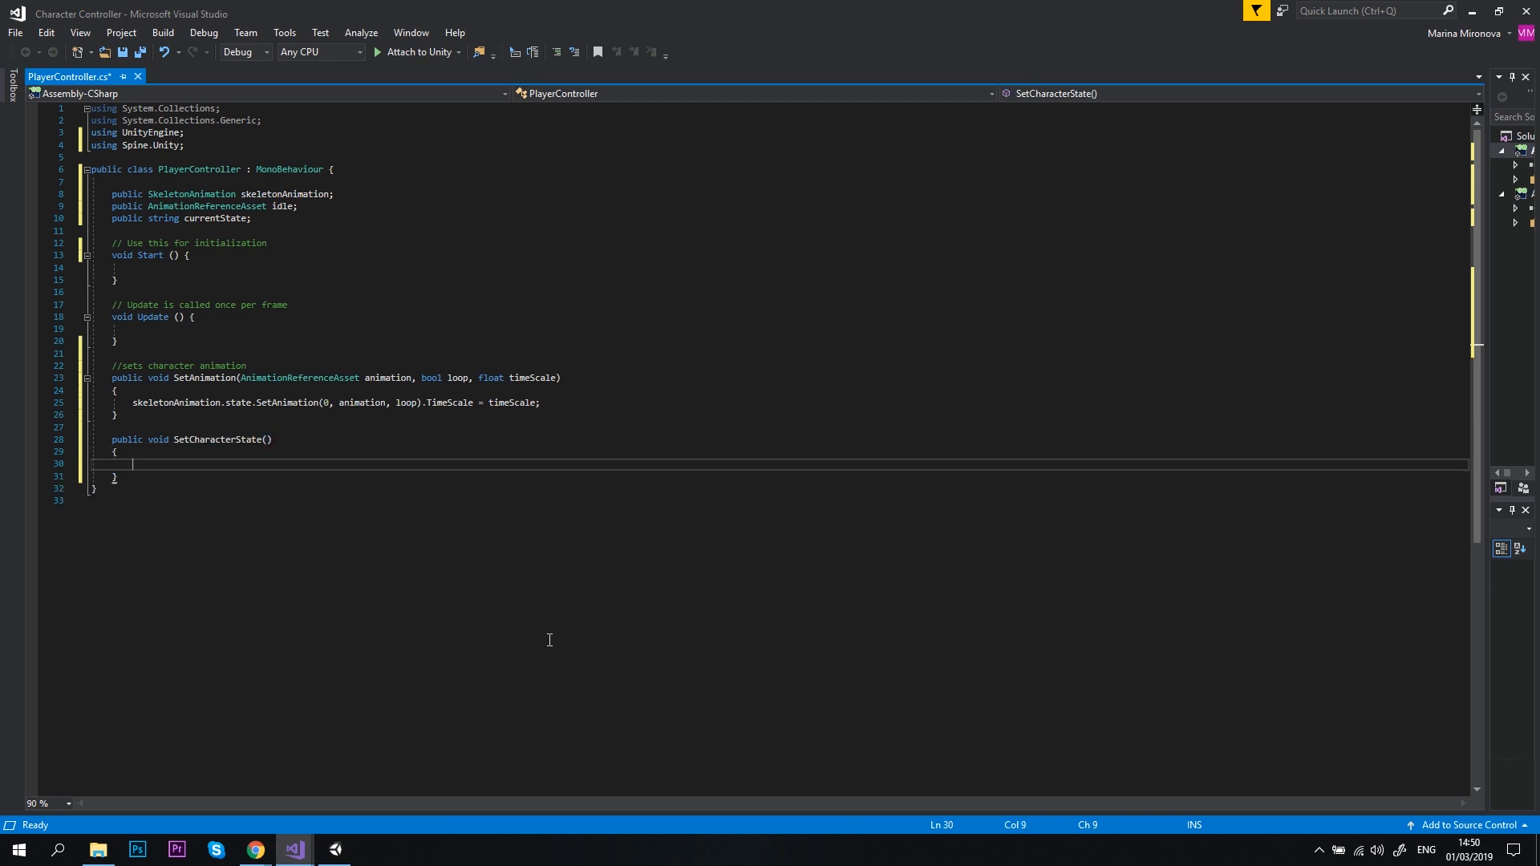
text(string state)
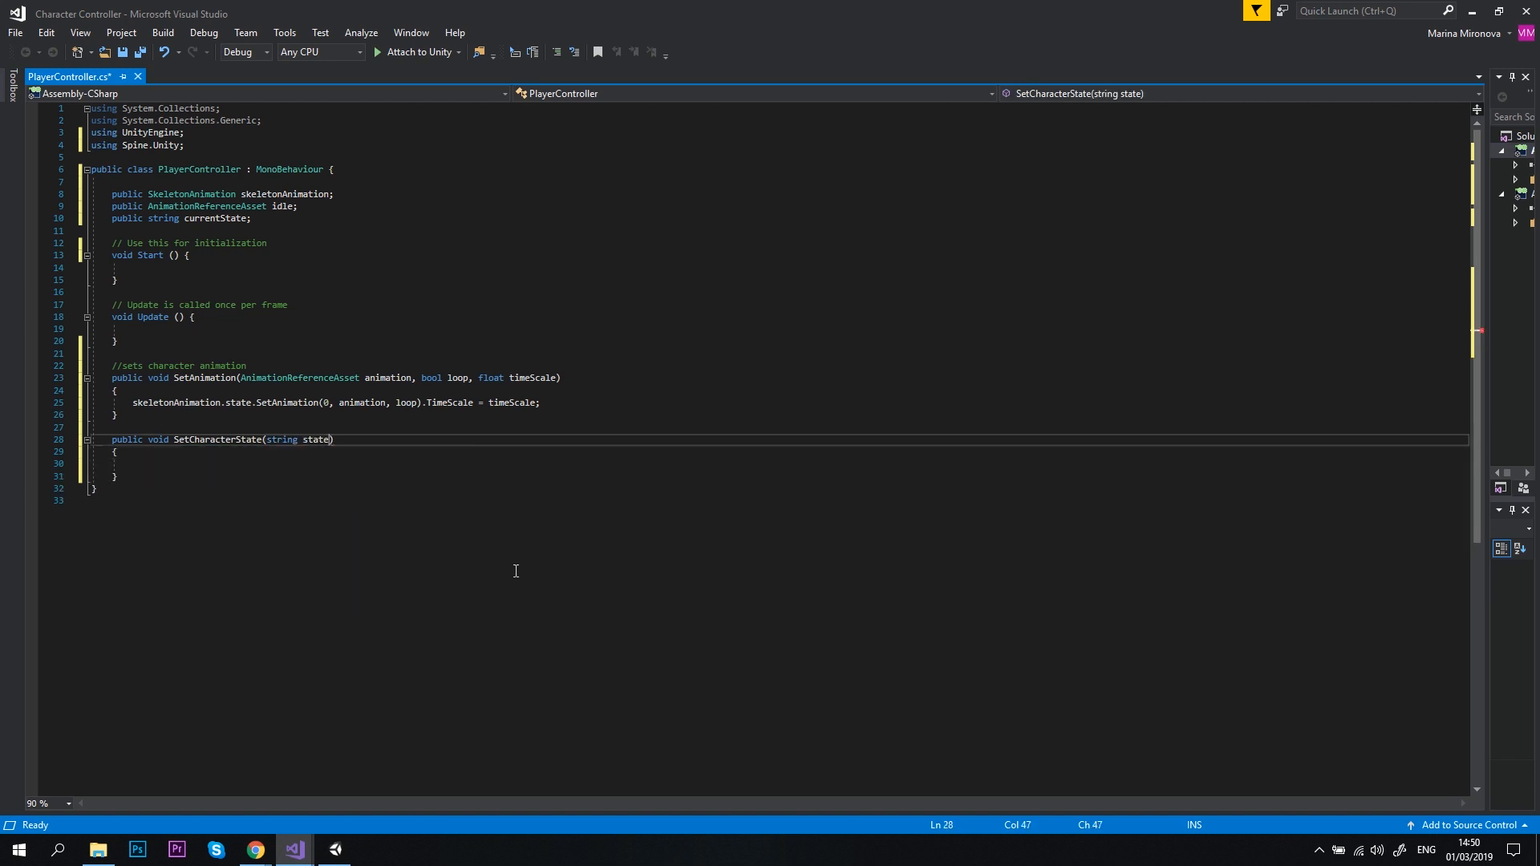
Make SetCharacterState call SetAnimation(idle, true, 1f) when state equals "Idle", with a comment.
text(if())
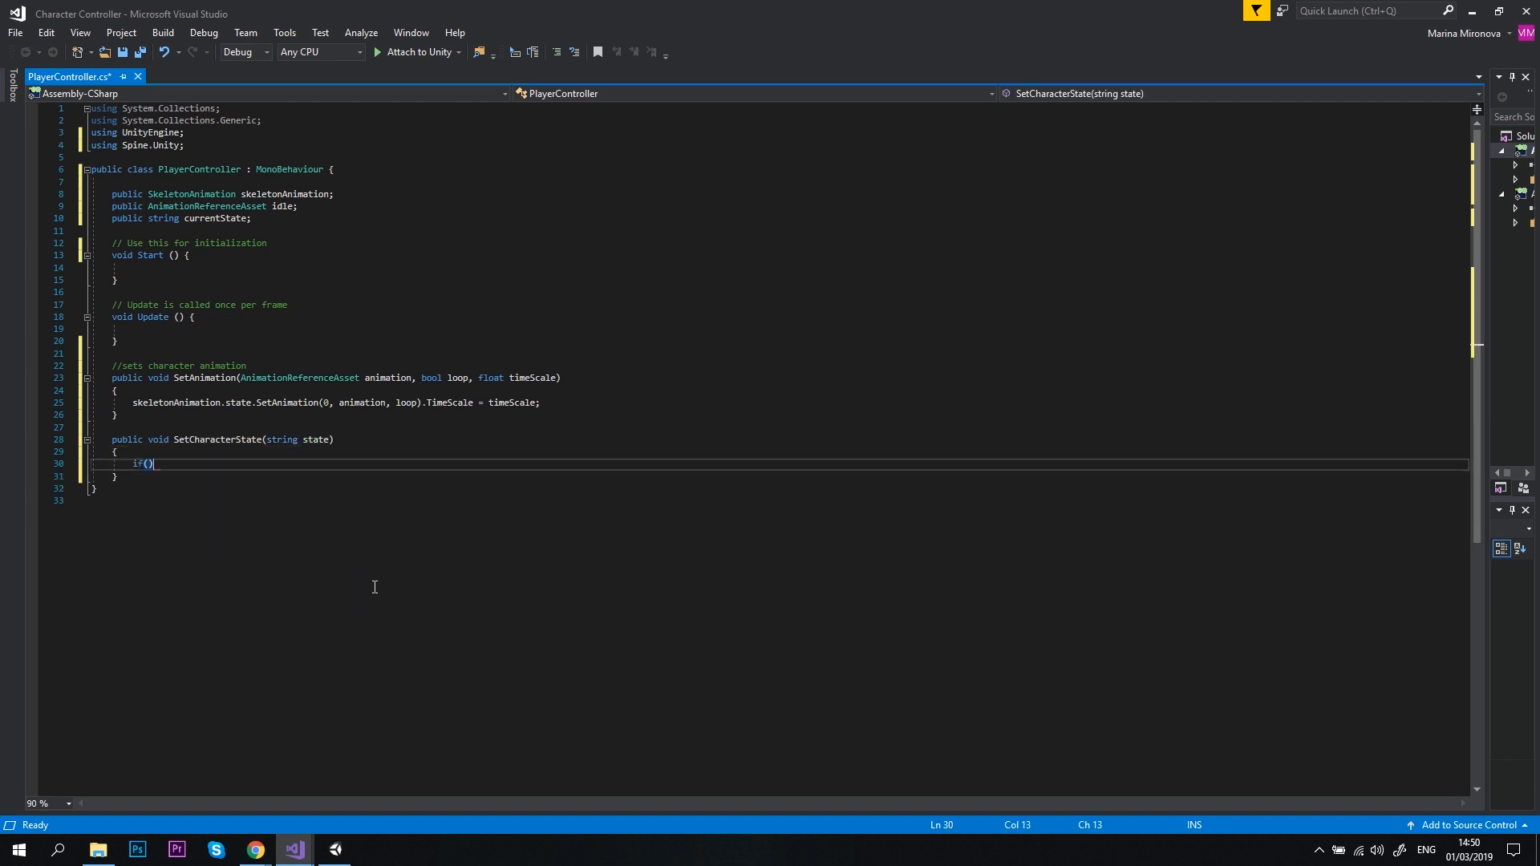
text(state)
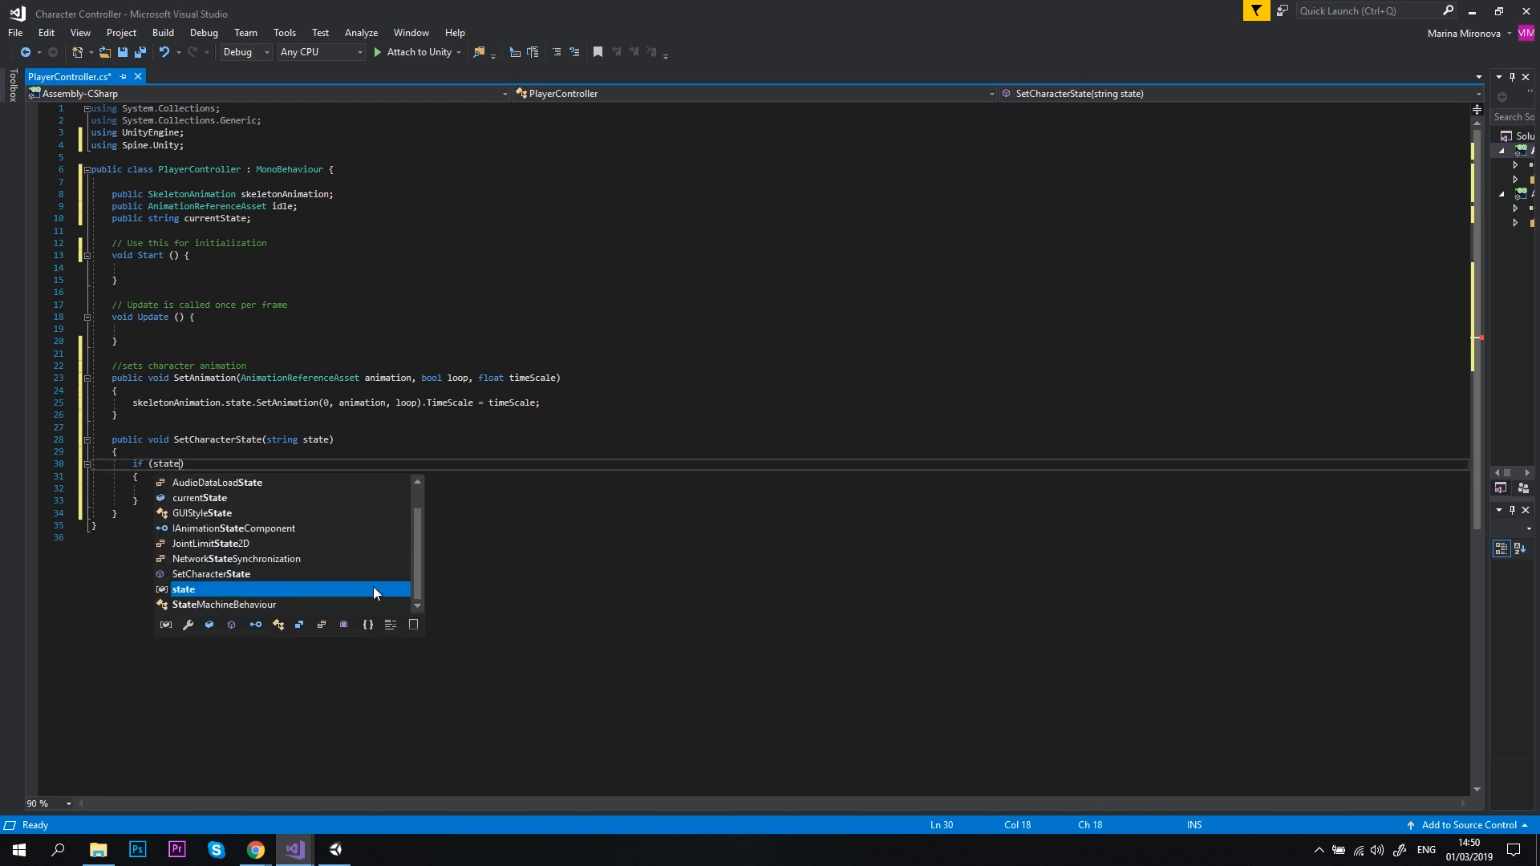
text(.Equals(""))
click(794, 488)
text(SetAnimation()
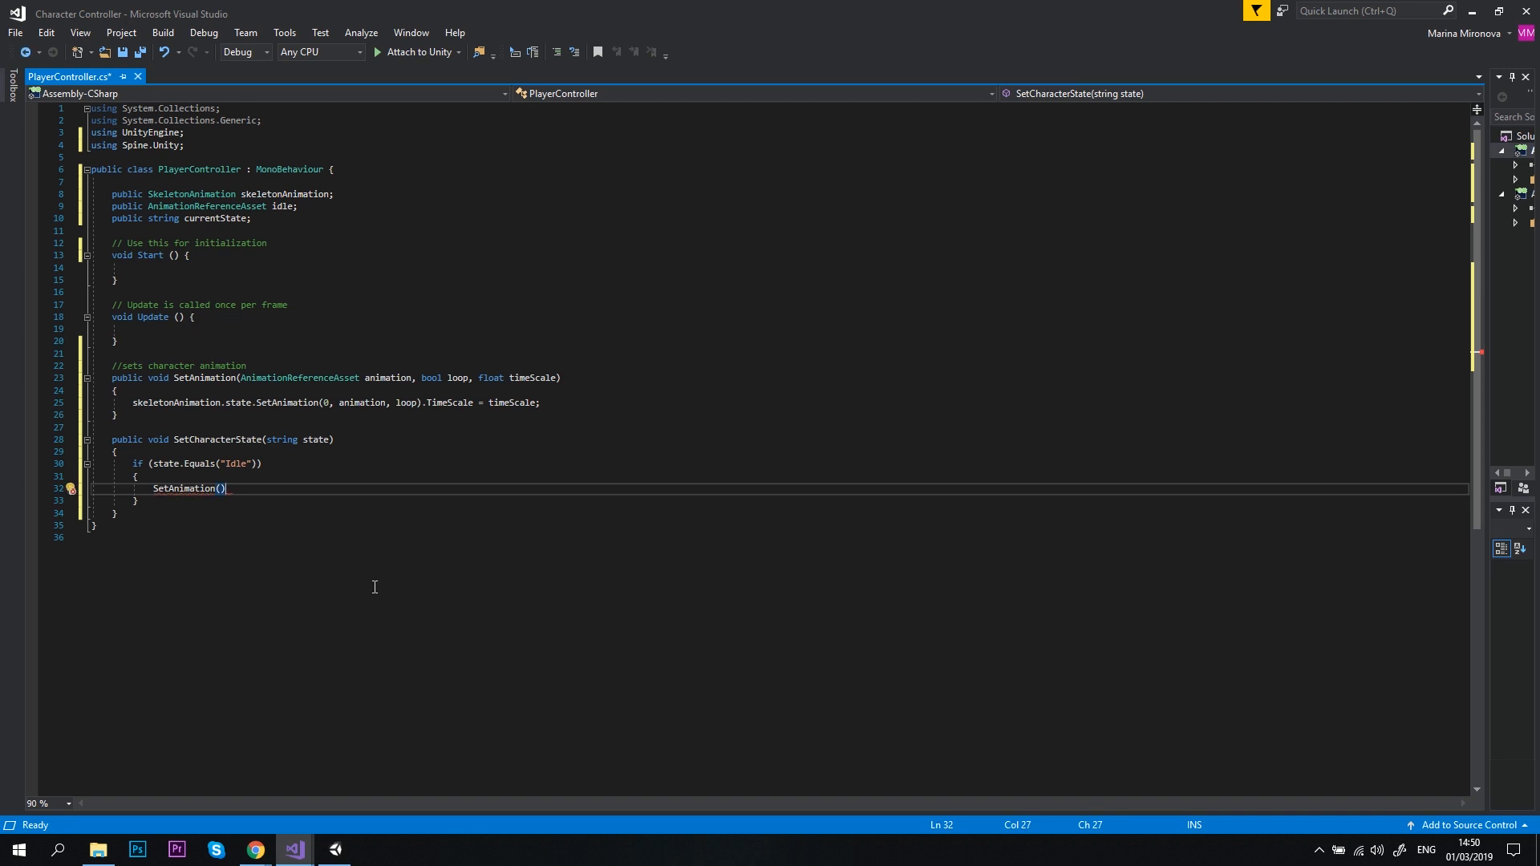
text(idle, true, 1f)
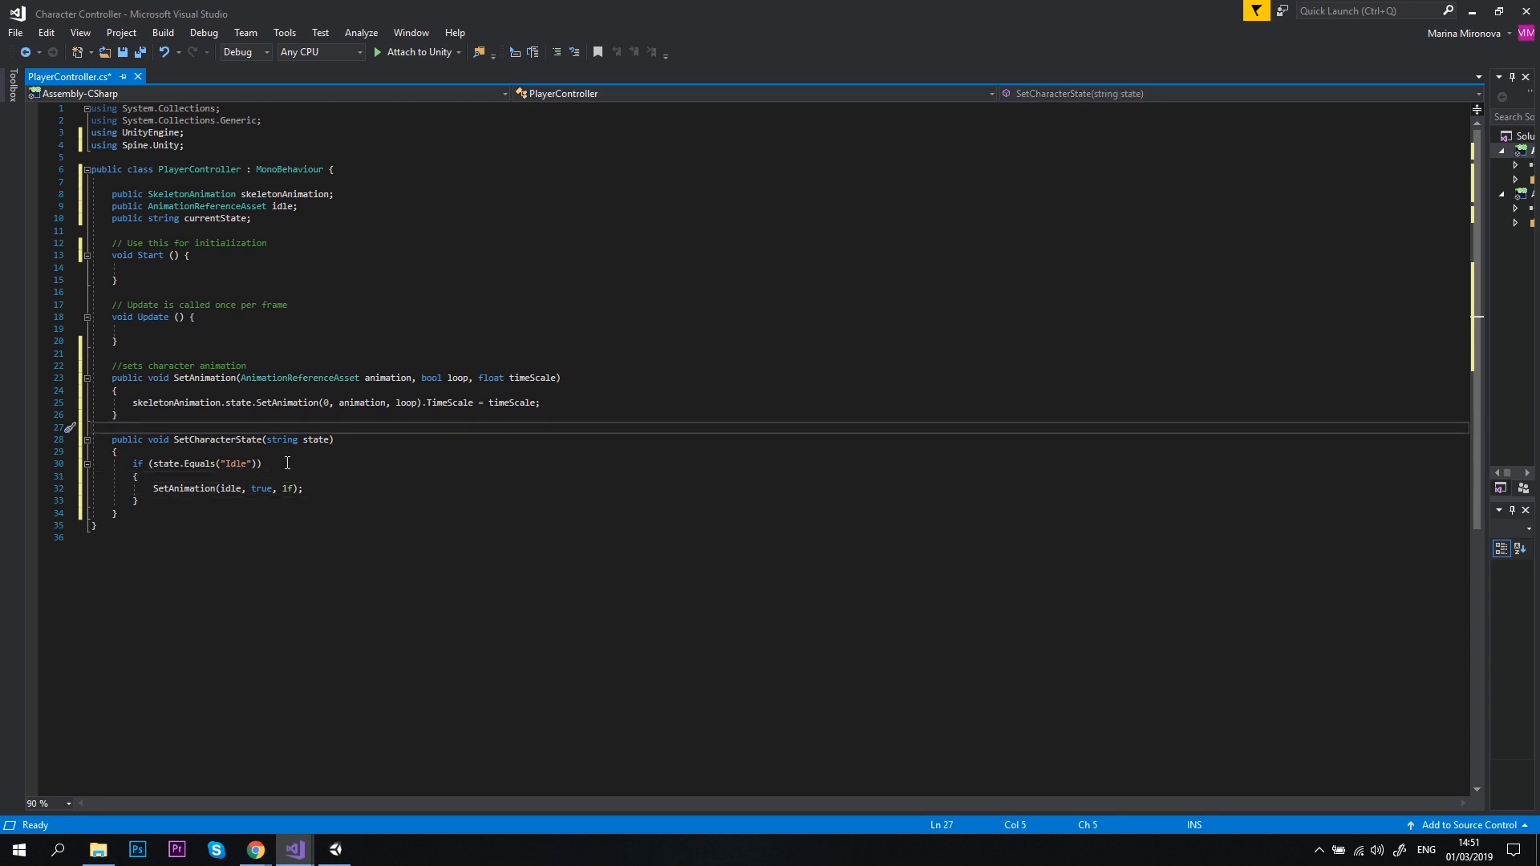
text(//checks)
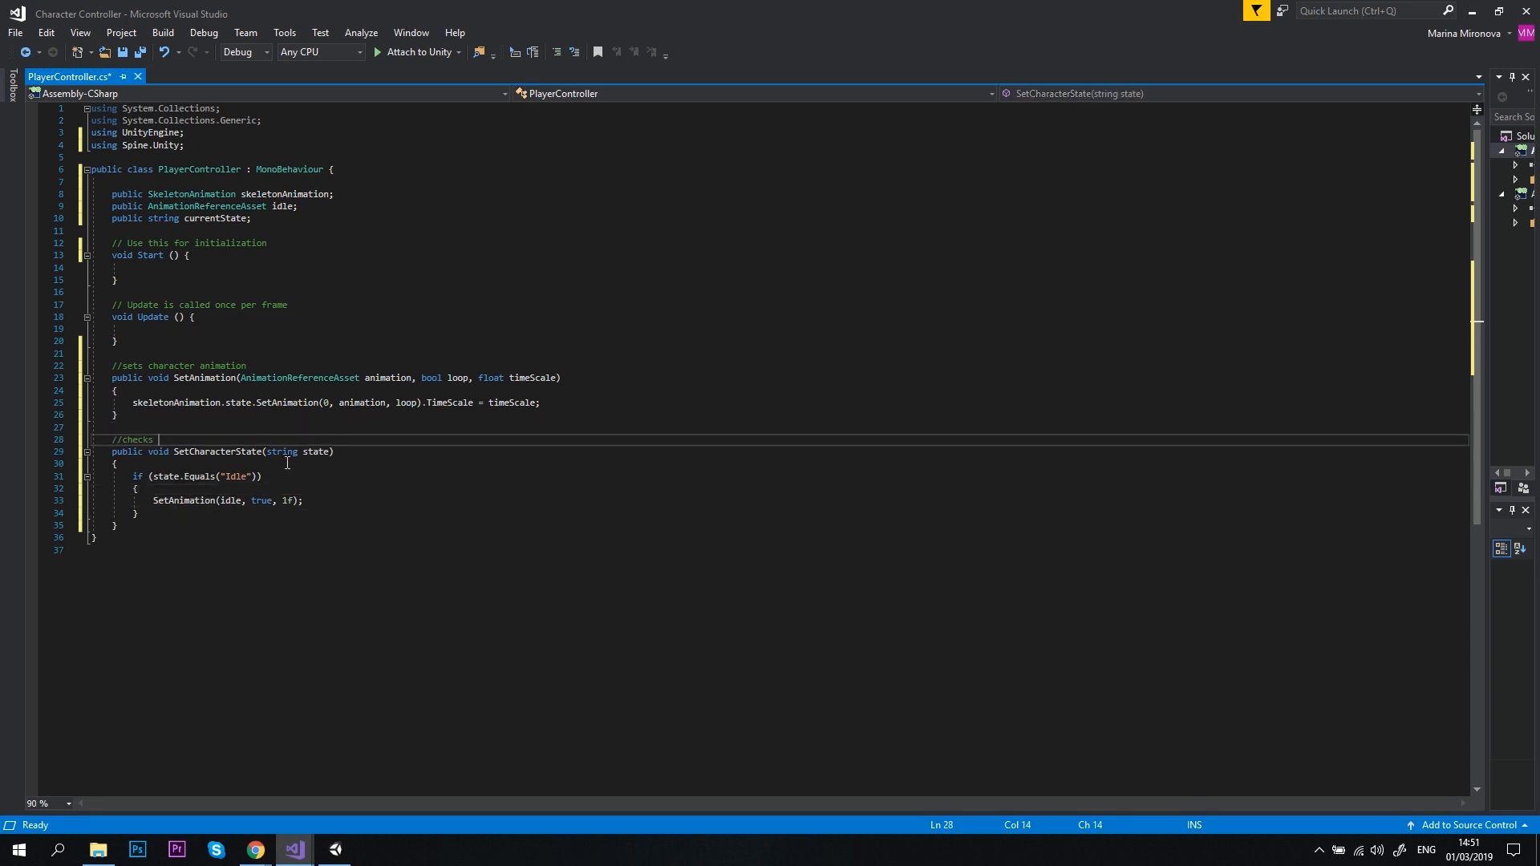
text(character state and sets the animation)
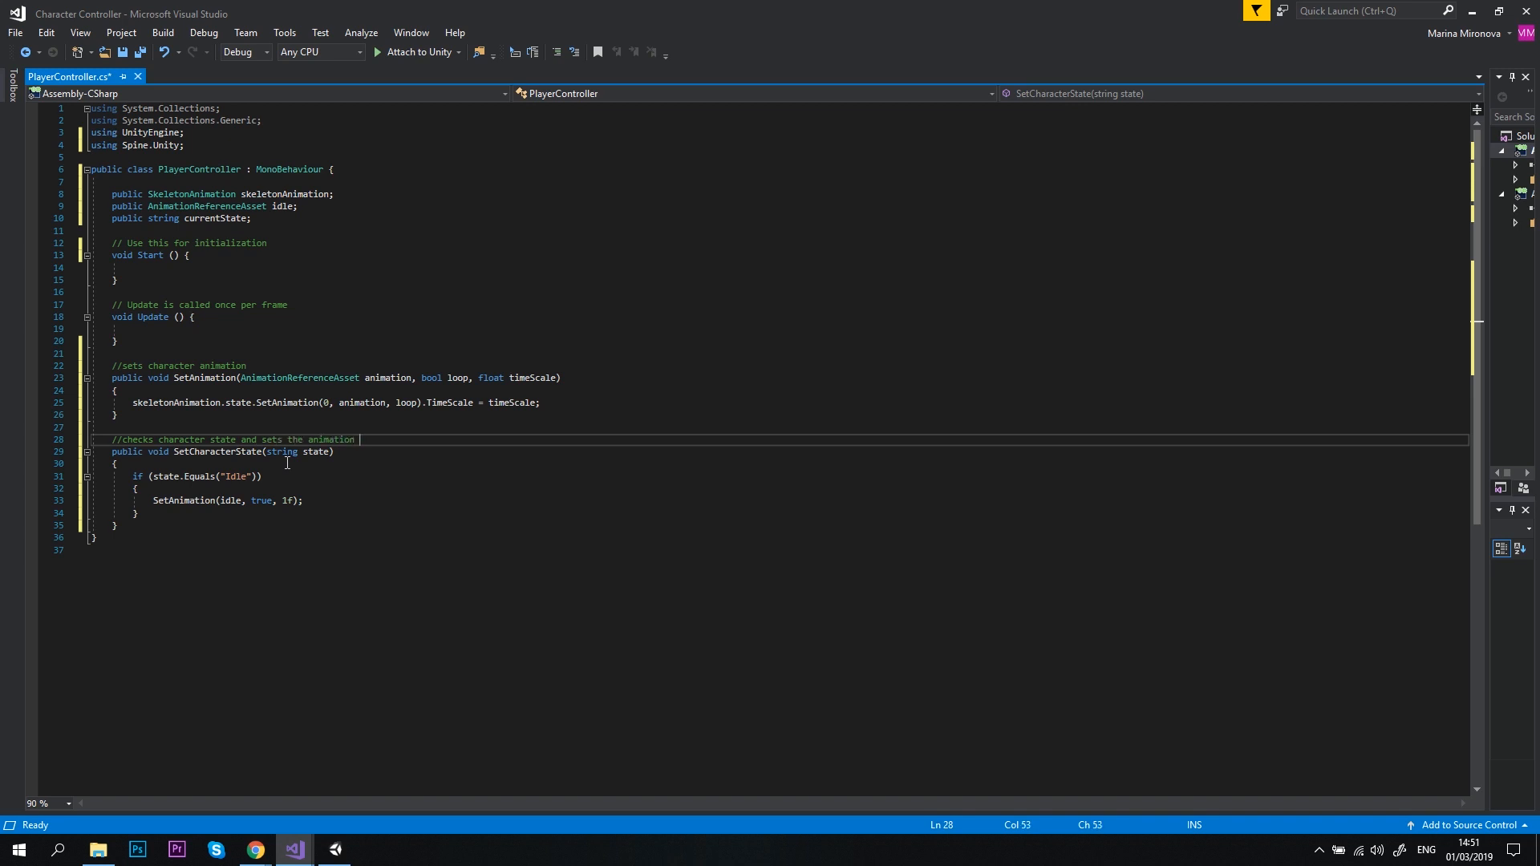
In Start set currentState = "Idle" and call SetCharacterState(currentState), save, return to Unity.
text(accordingly)
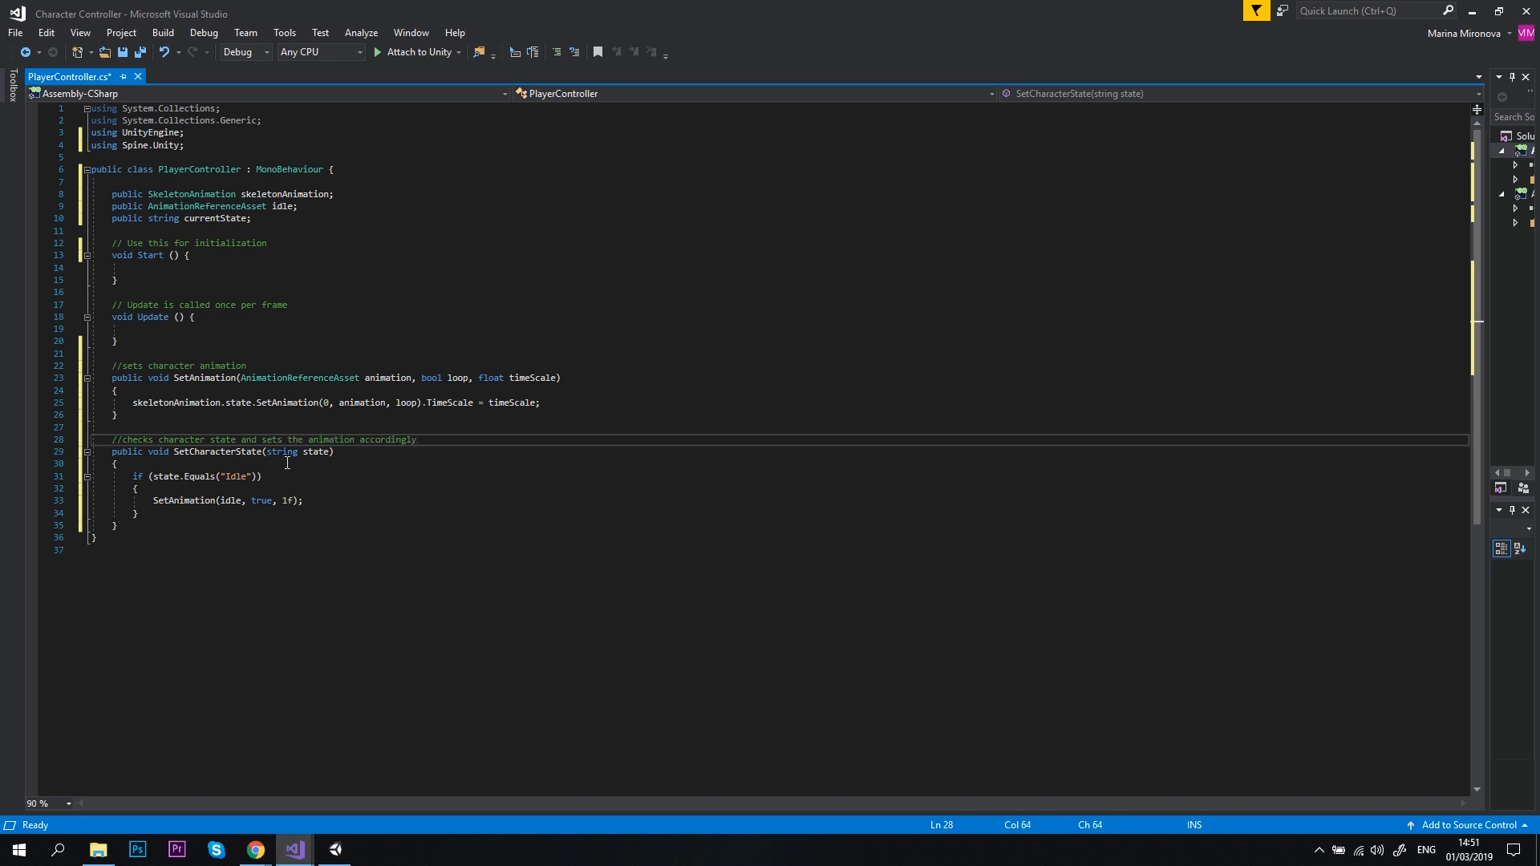
click(116, 525)
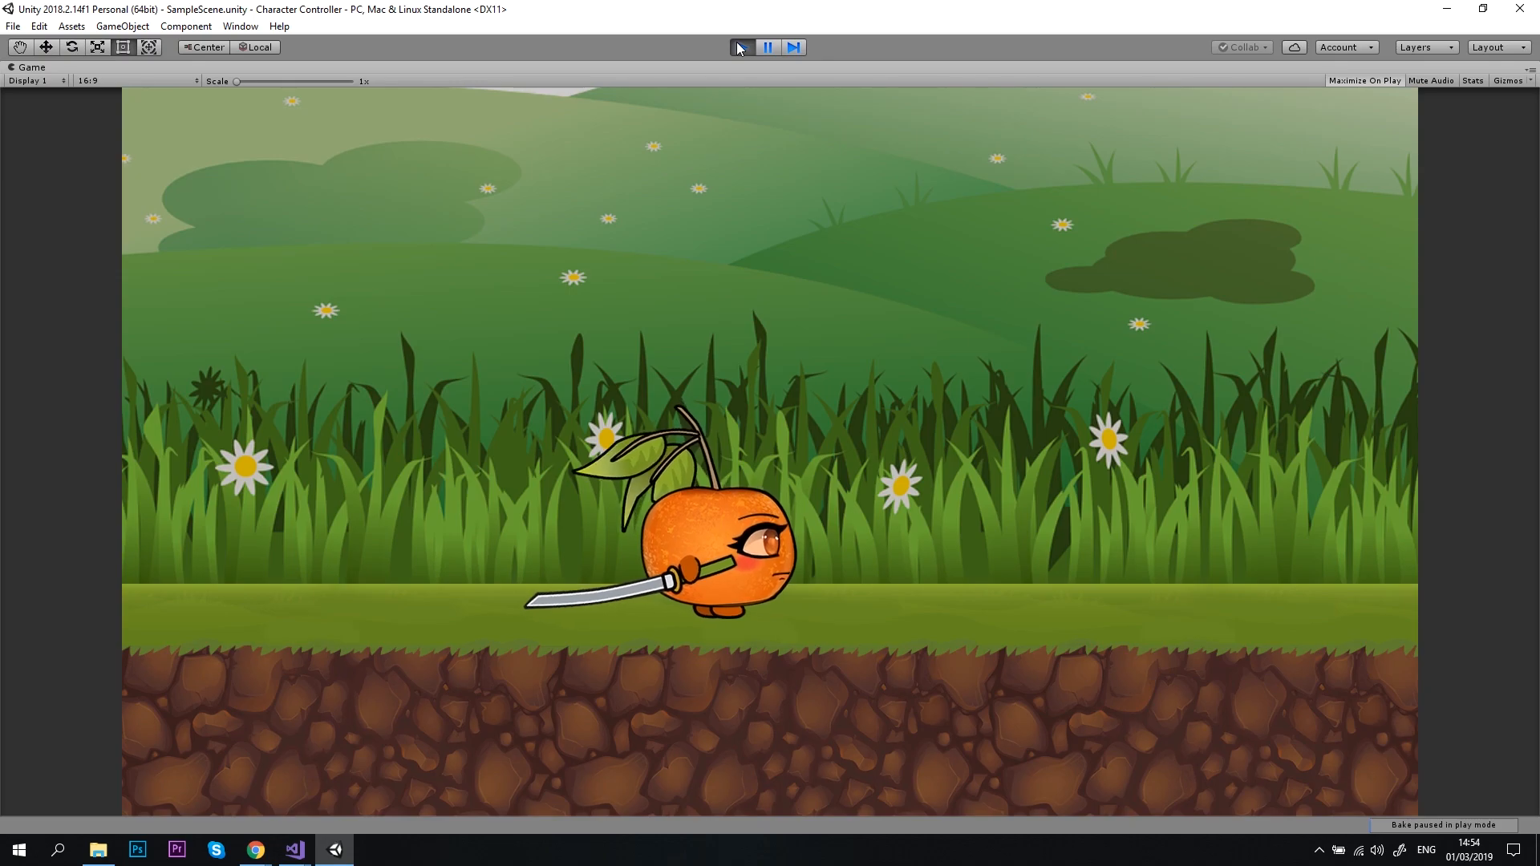
click(295, 850)
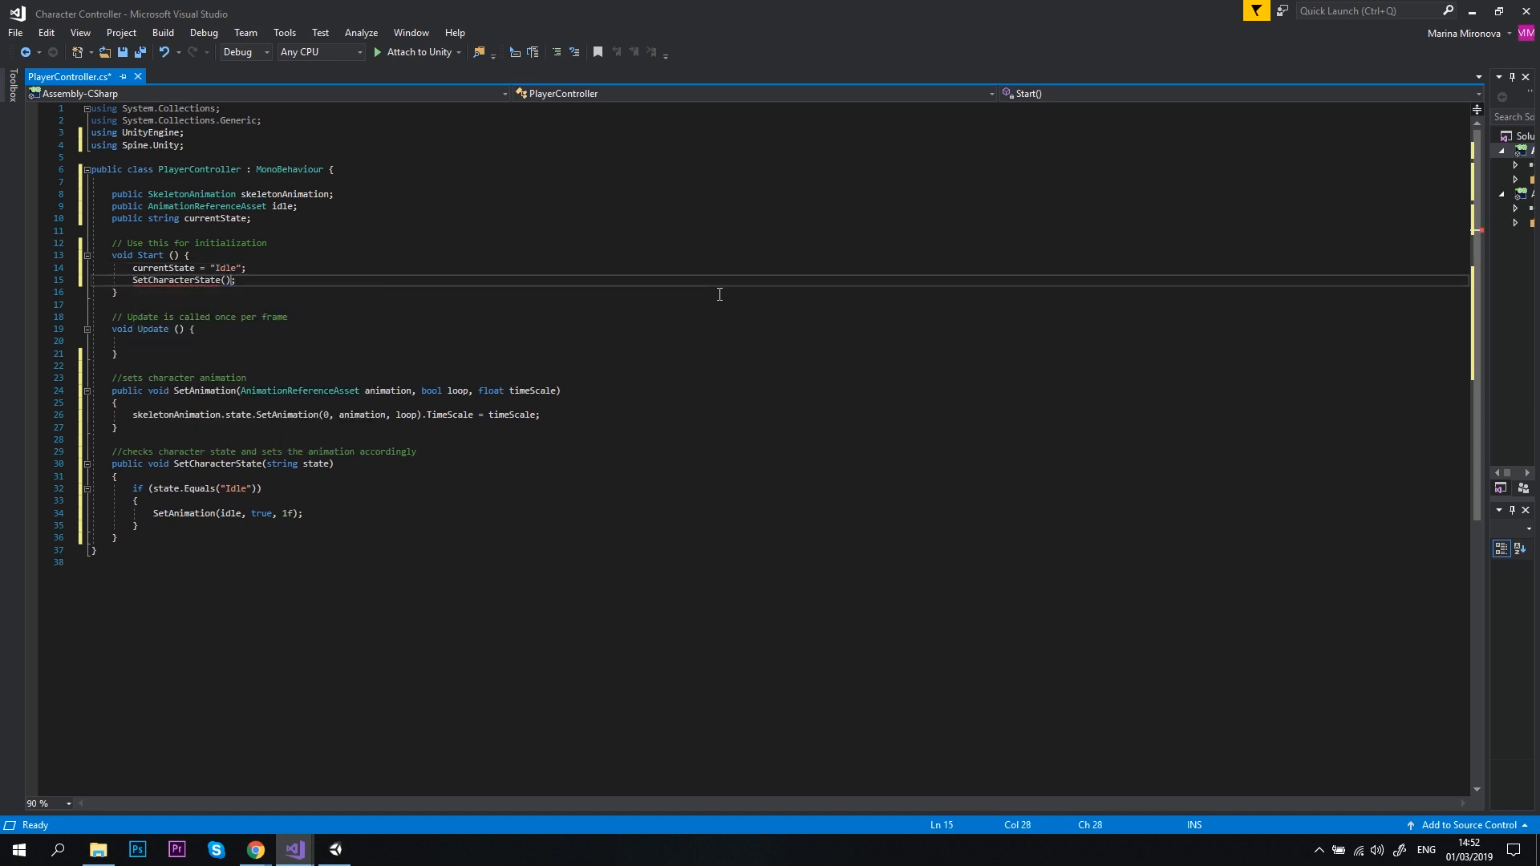
text(currentState)
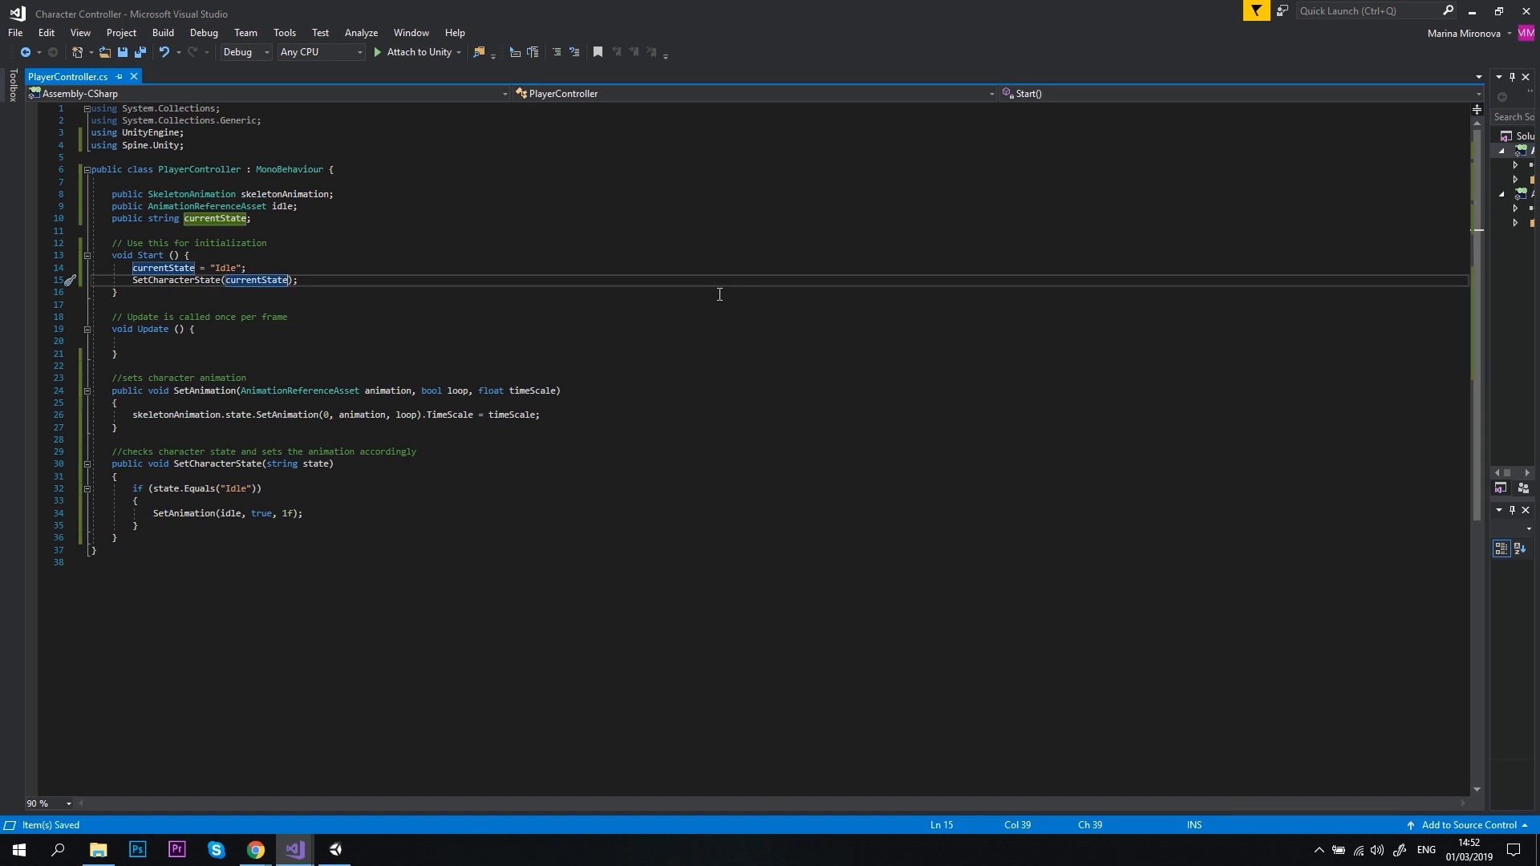
click(335, 850)
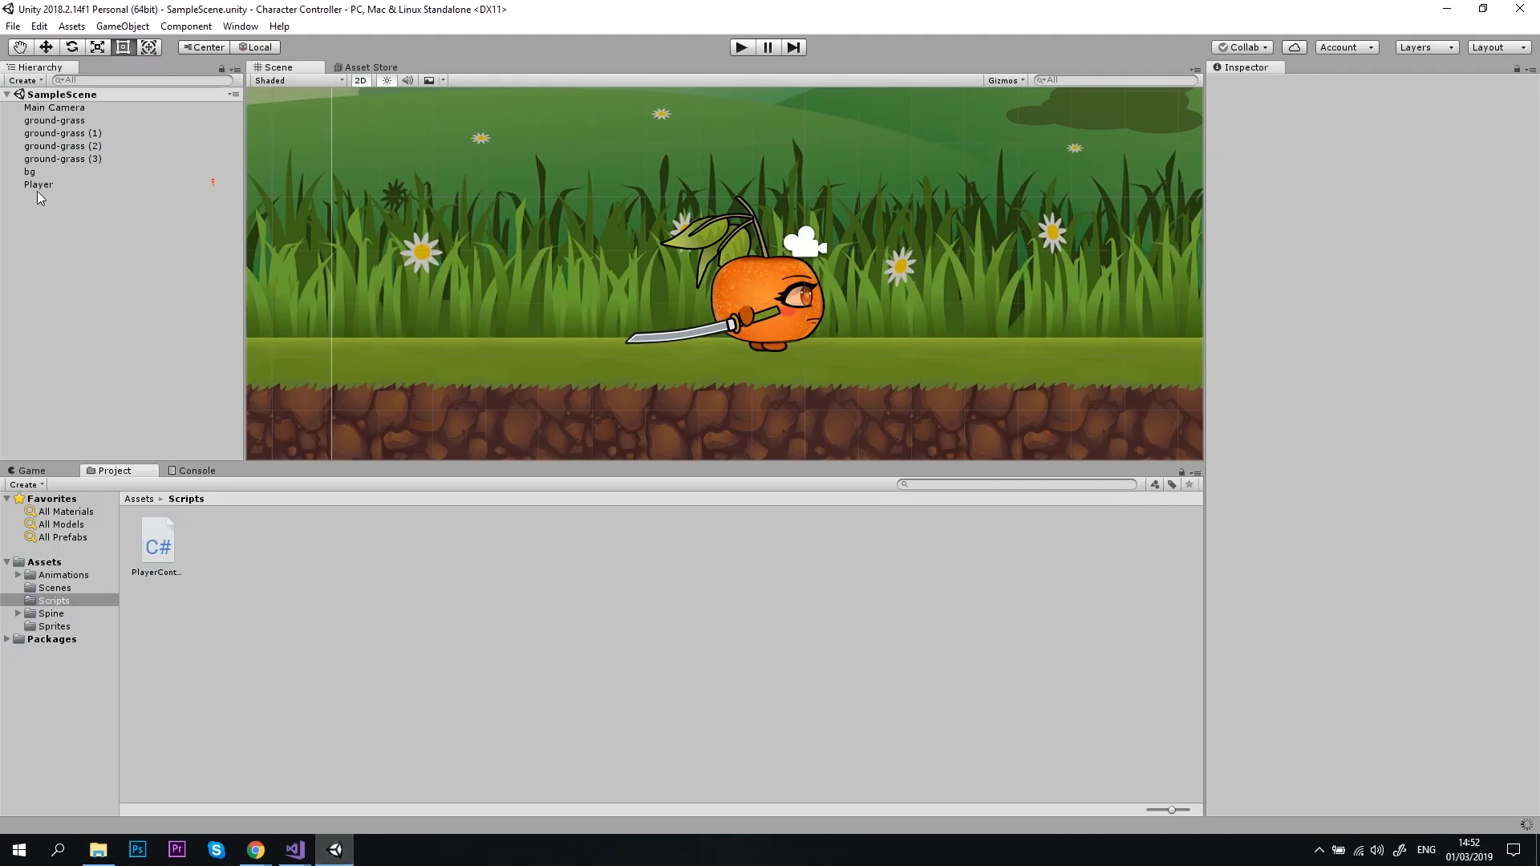
Assign the Player's SkeletonAnimation to the Player Controller's Skeleton Animation slot.
click(157, 539)
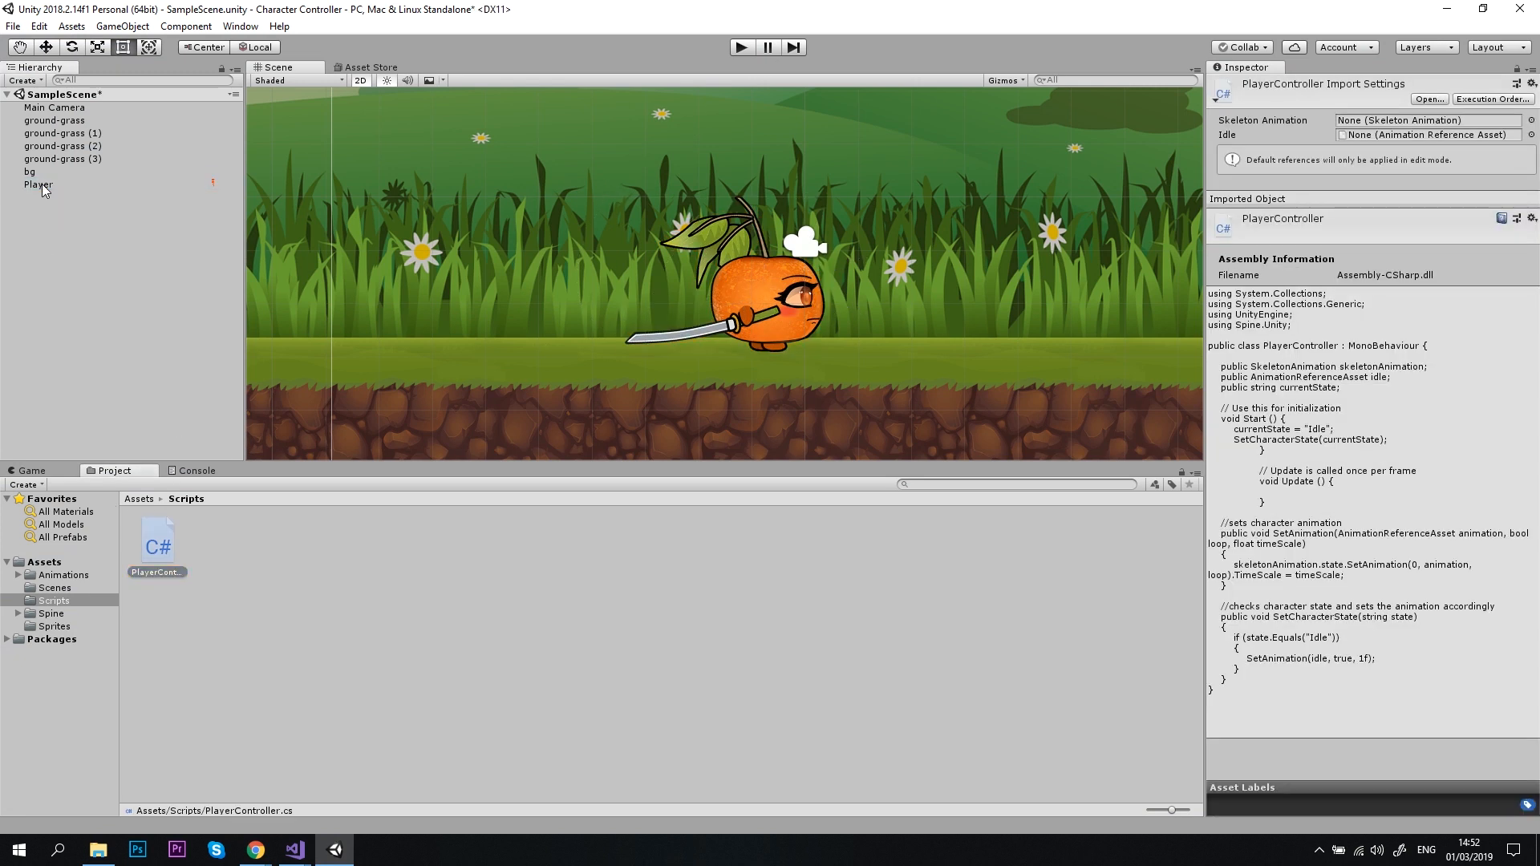
click(30, 184)
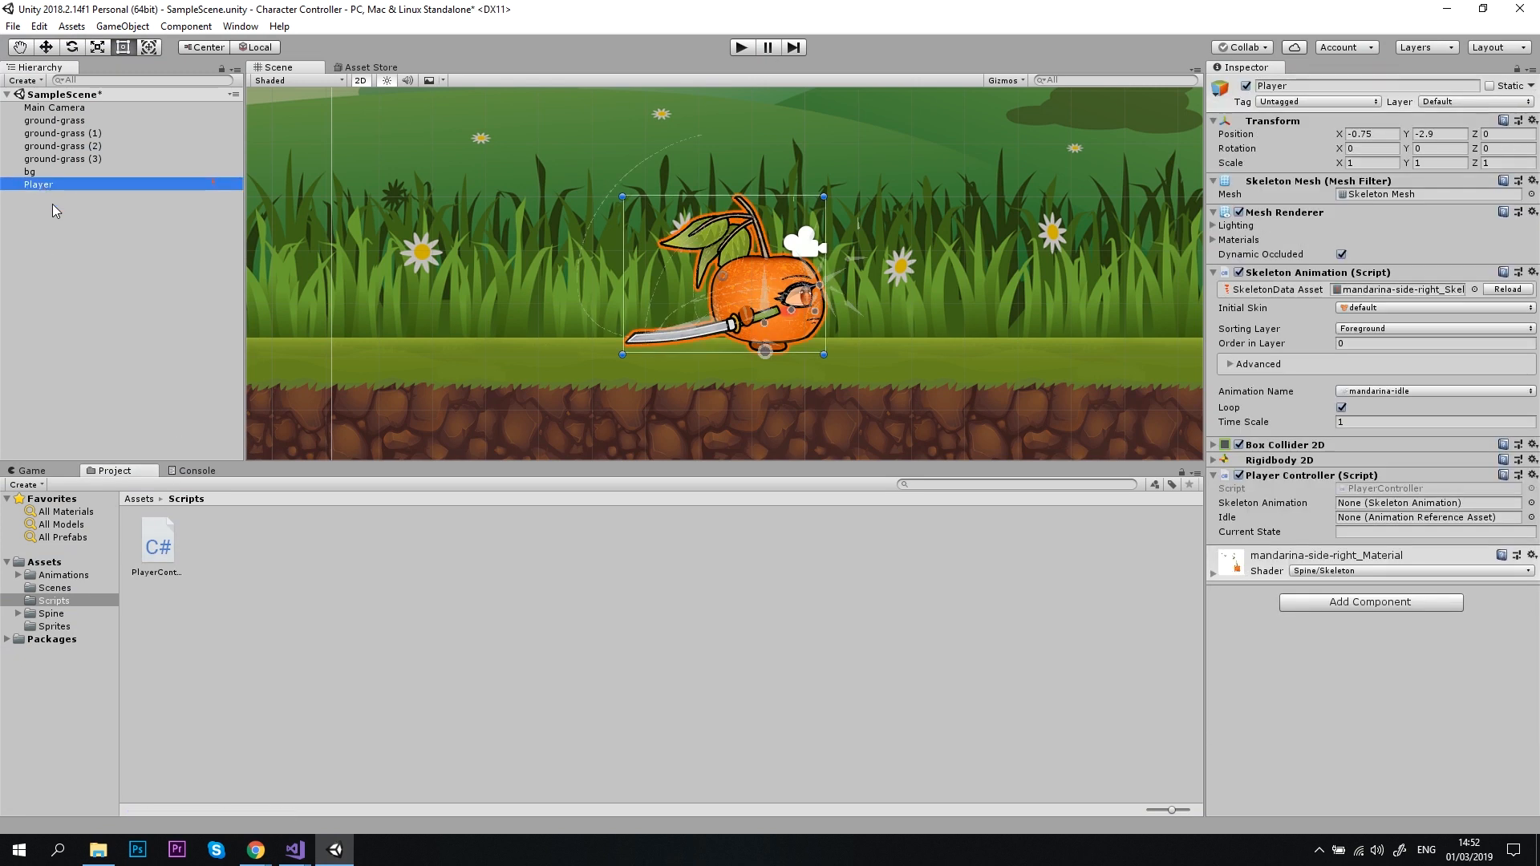
click(1527, 502)
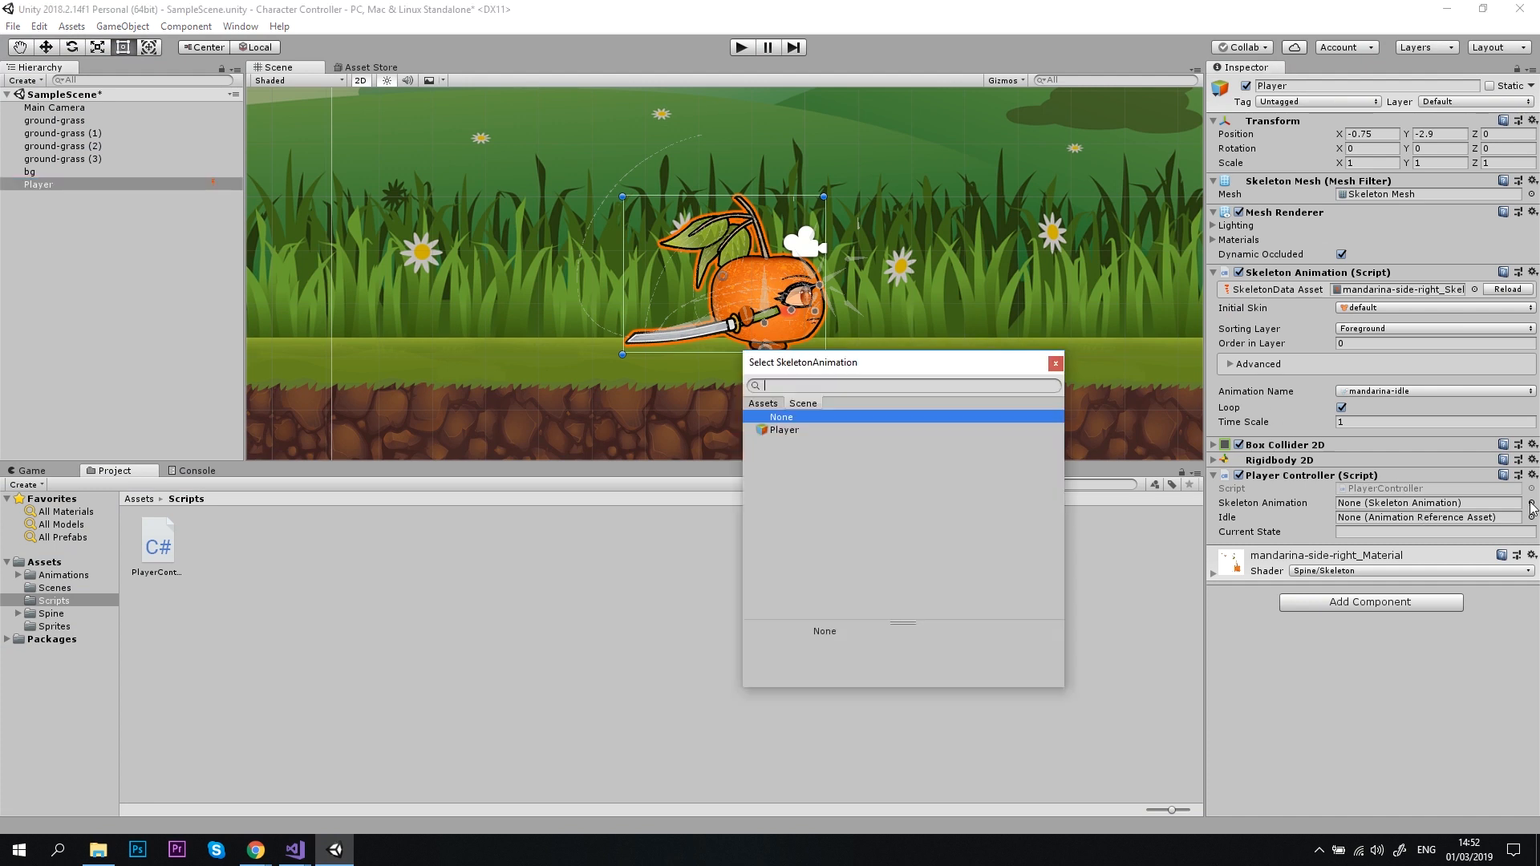
click(784, 430)
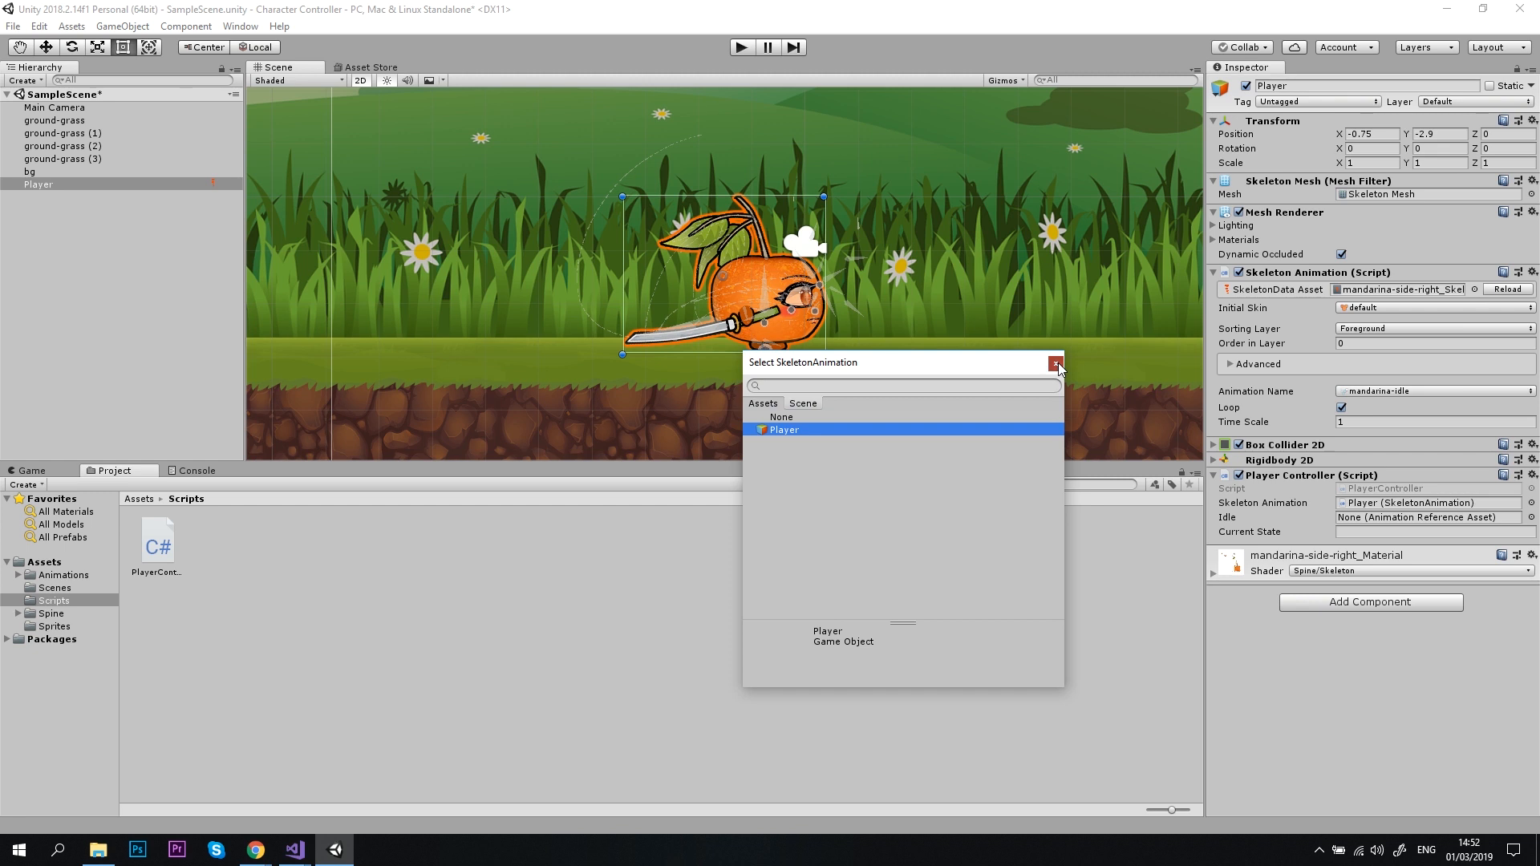
click(1056, 363)
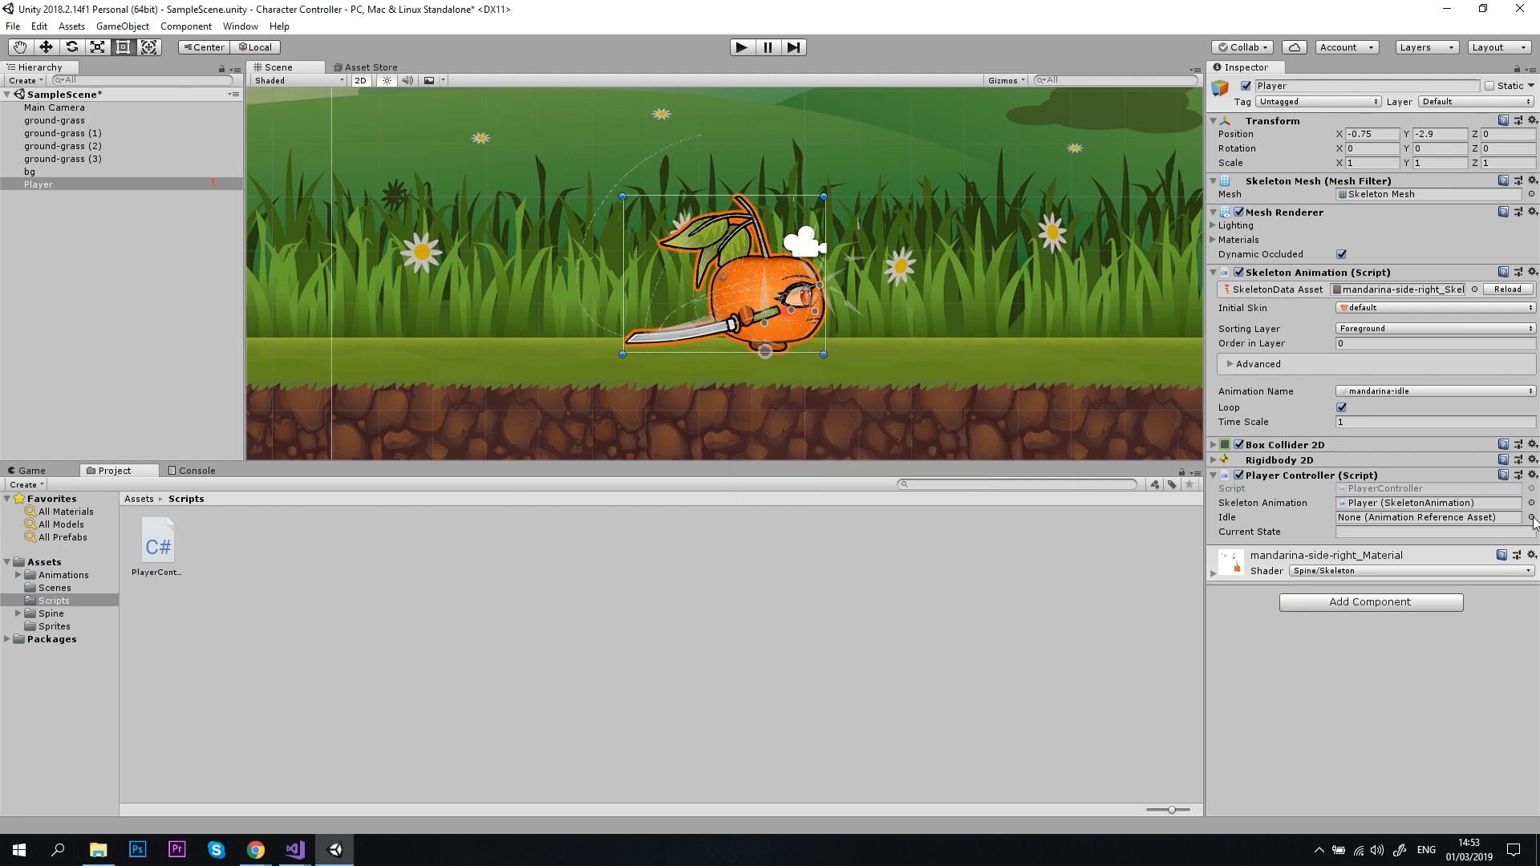
click(1530, 517)
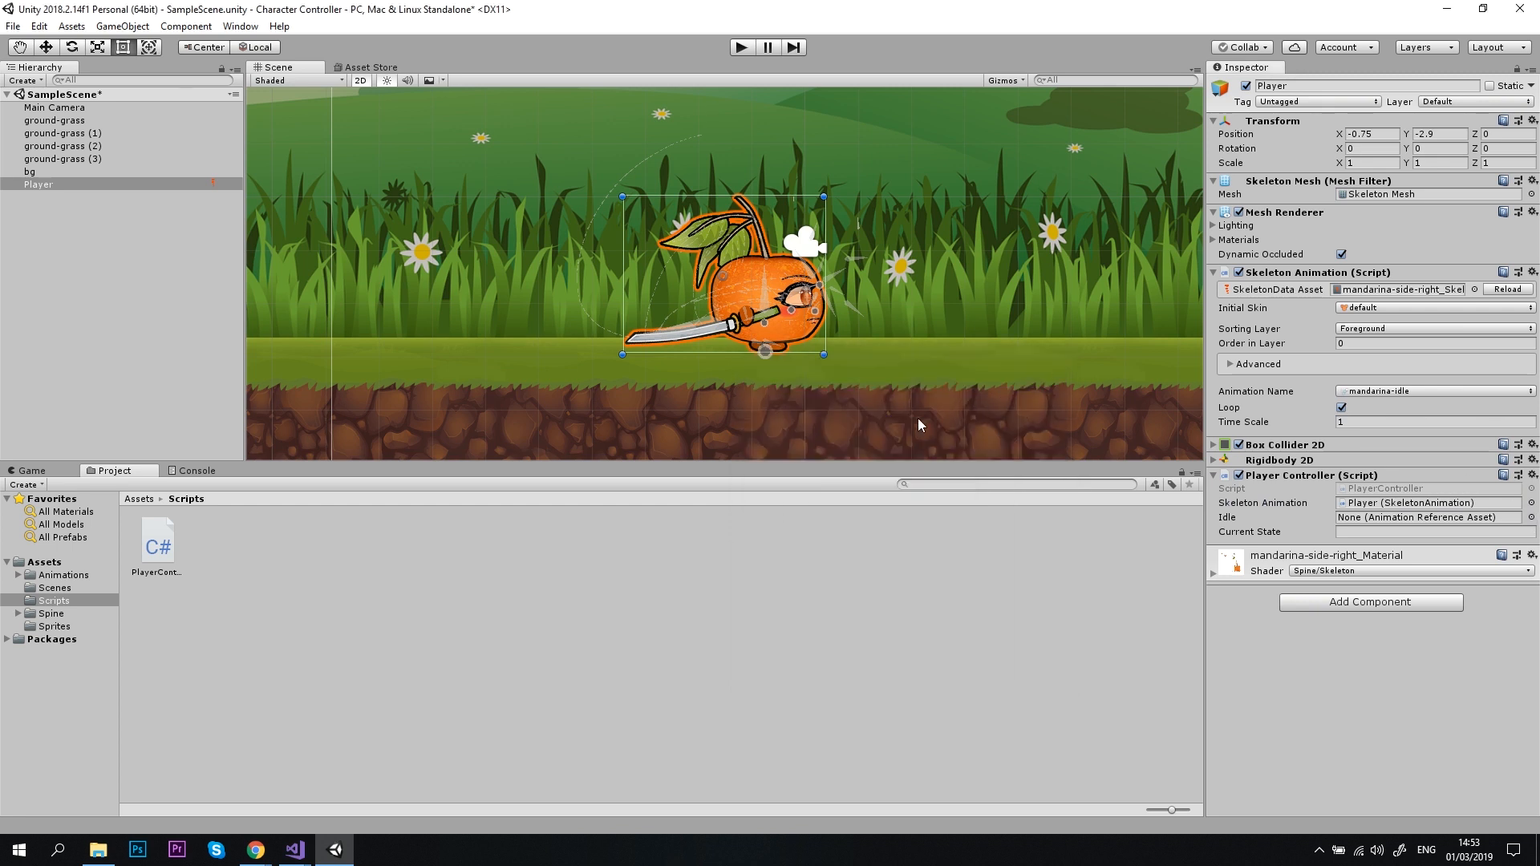
mouse_move(750, 276)
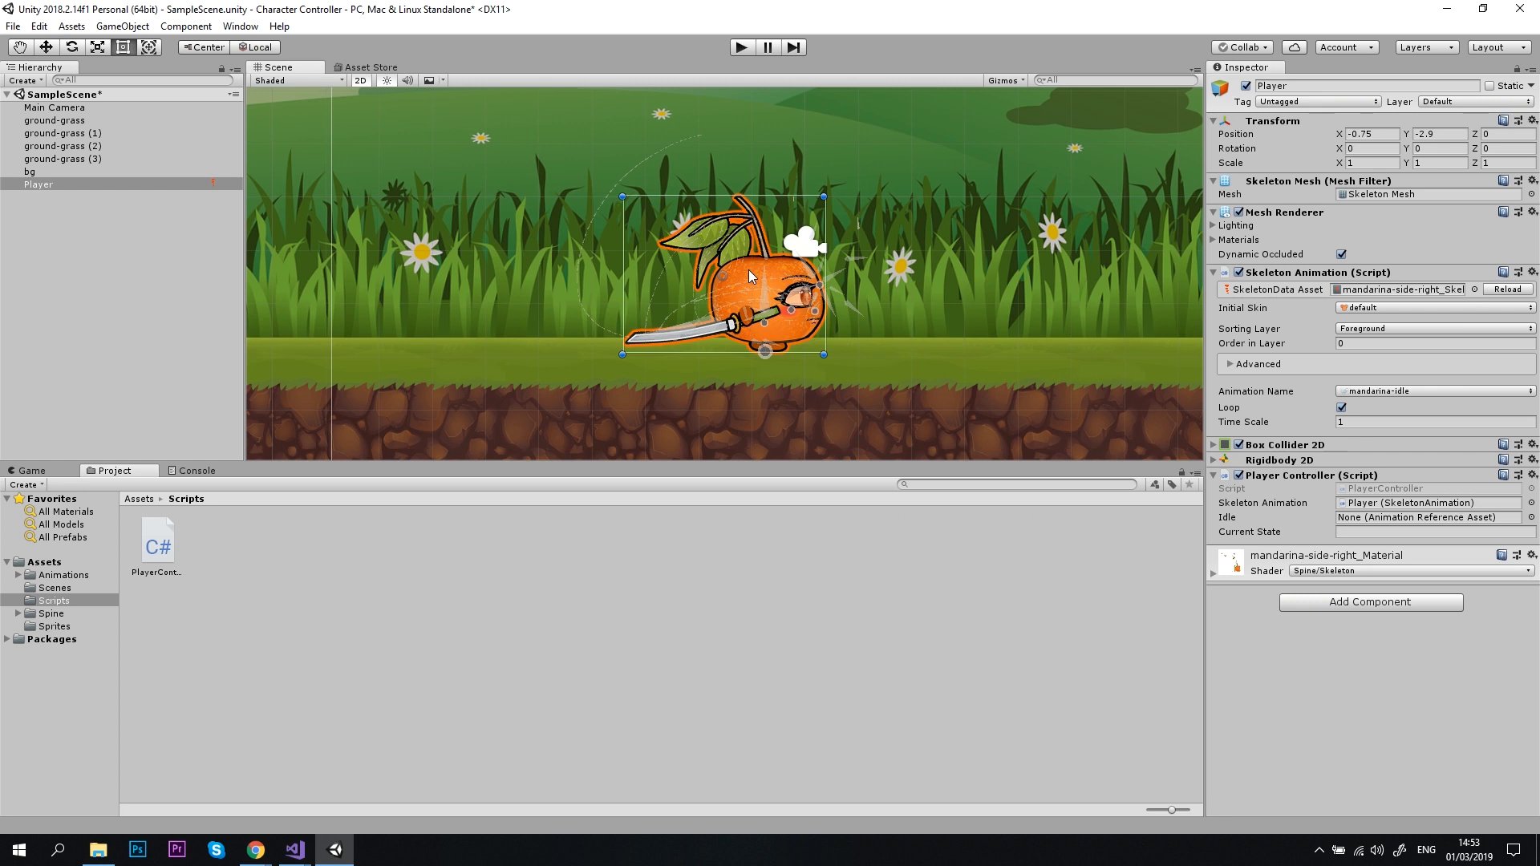
mouse_move(72, 672)
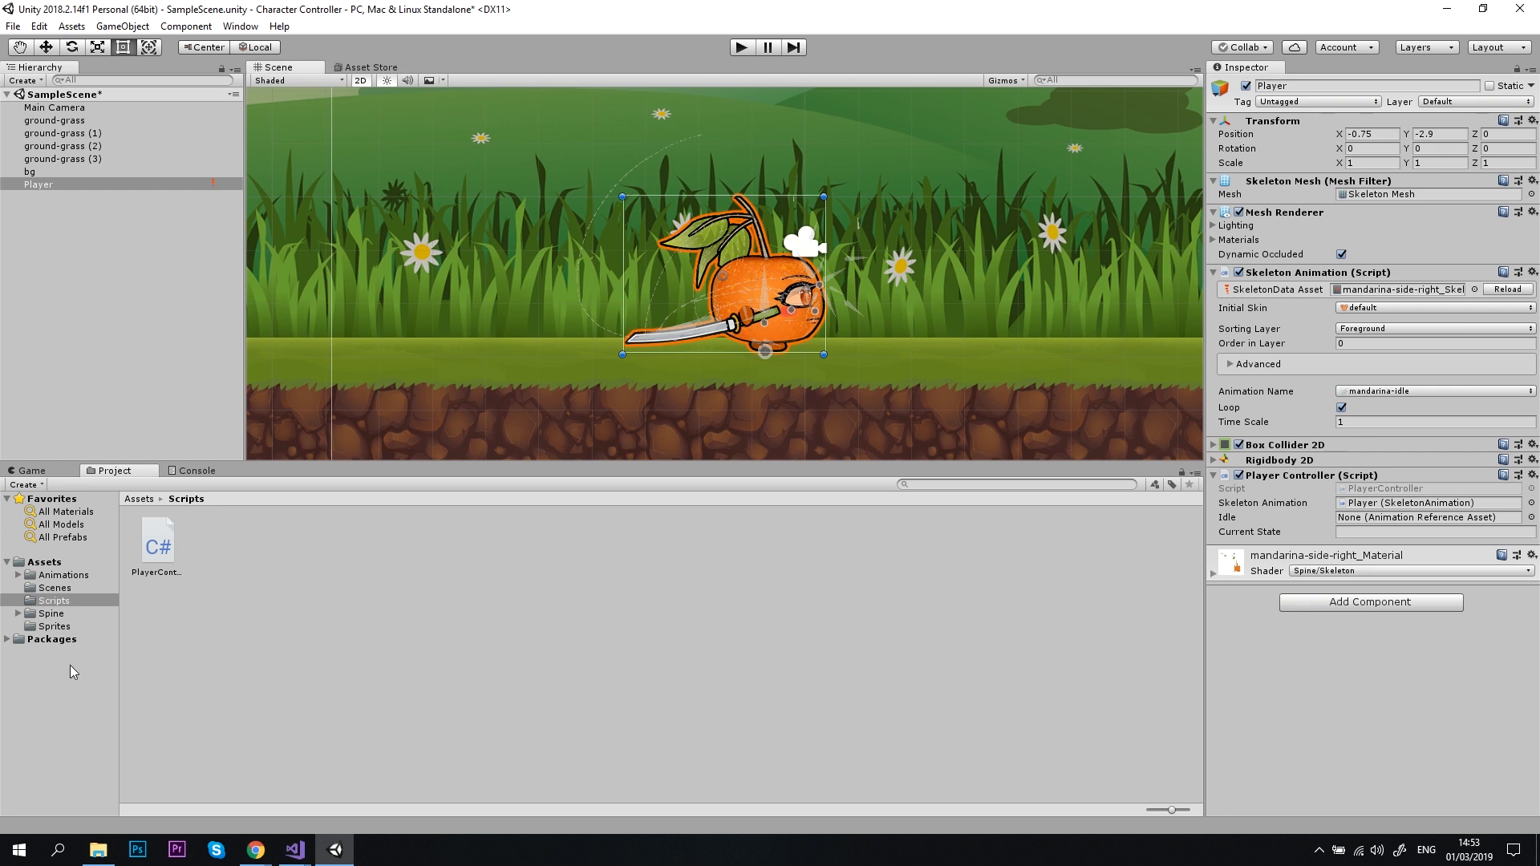
Generate animation reference assets from the Main Character SkeletonData asset.
click(62, 574)
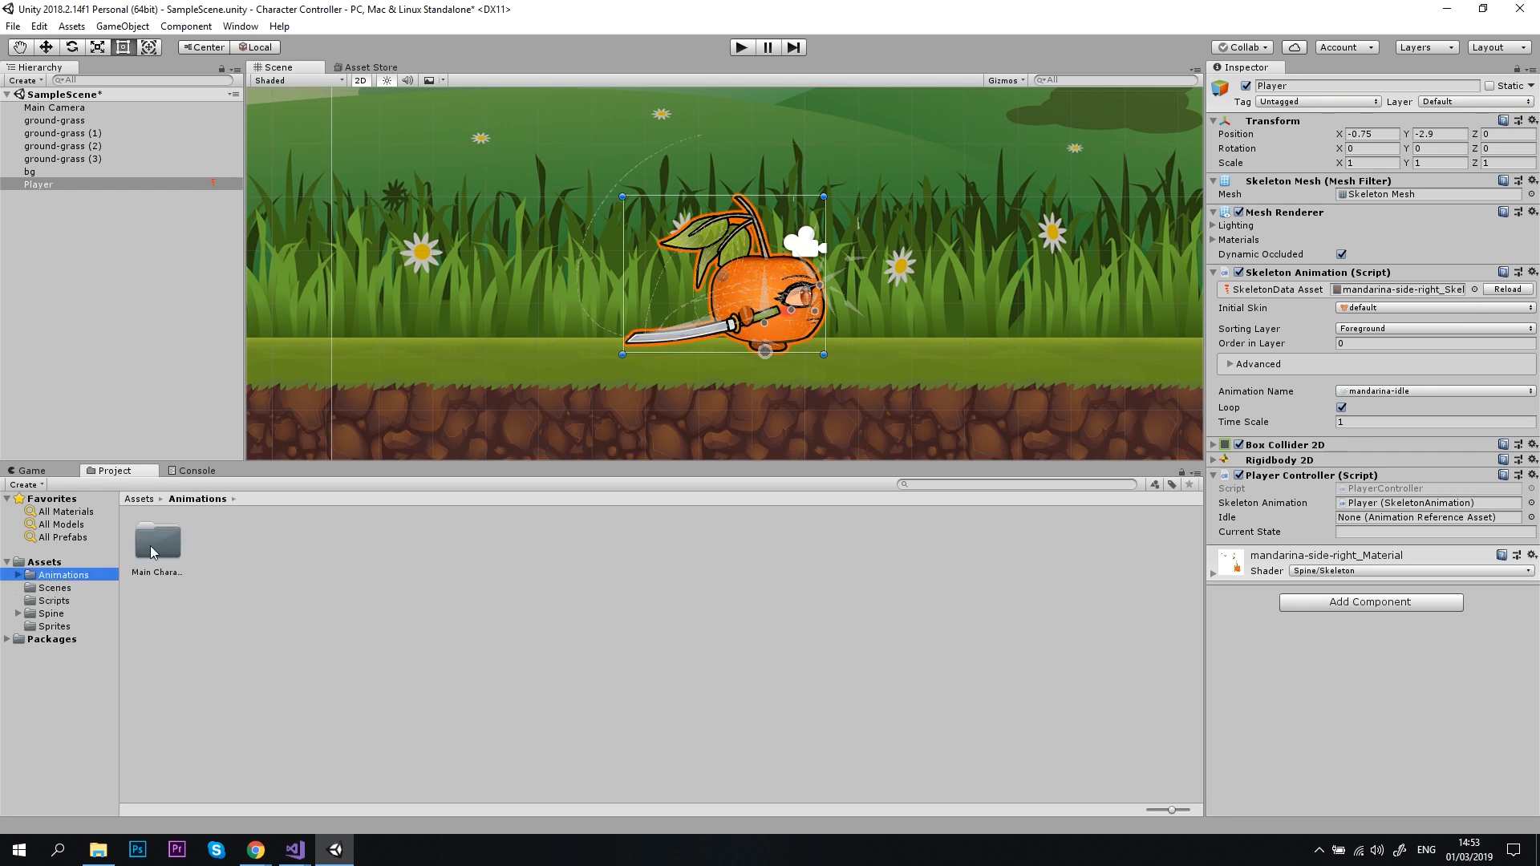
double_click(157, 540)
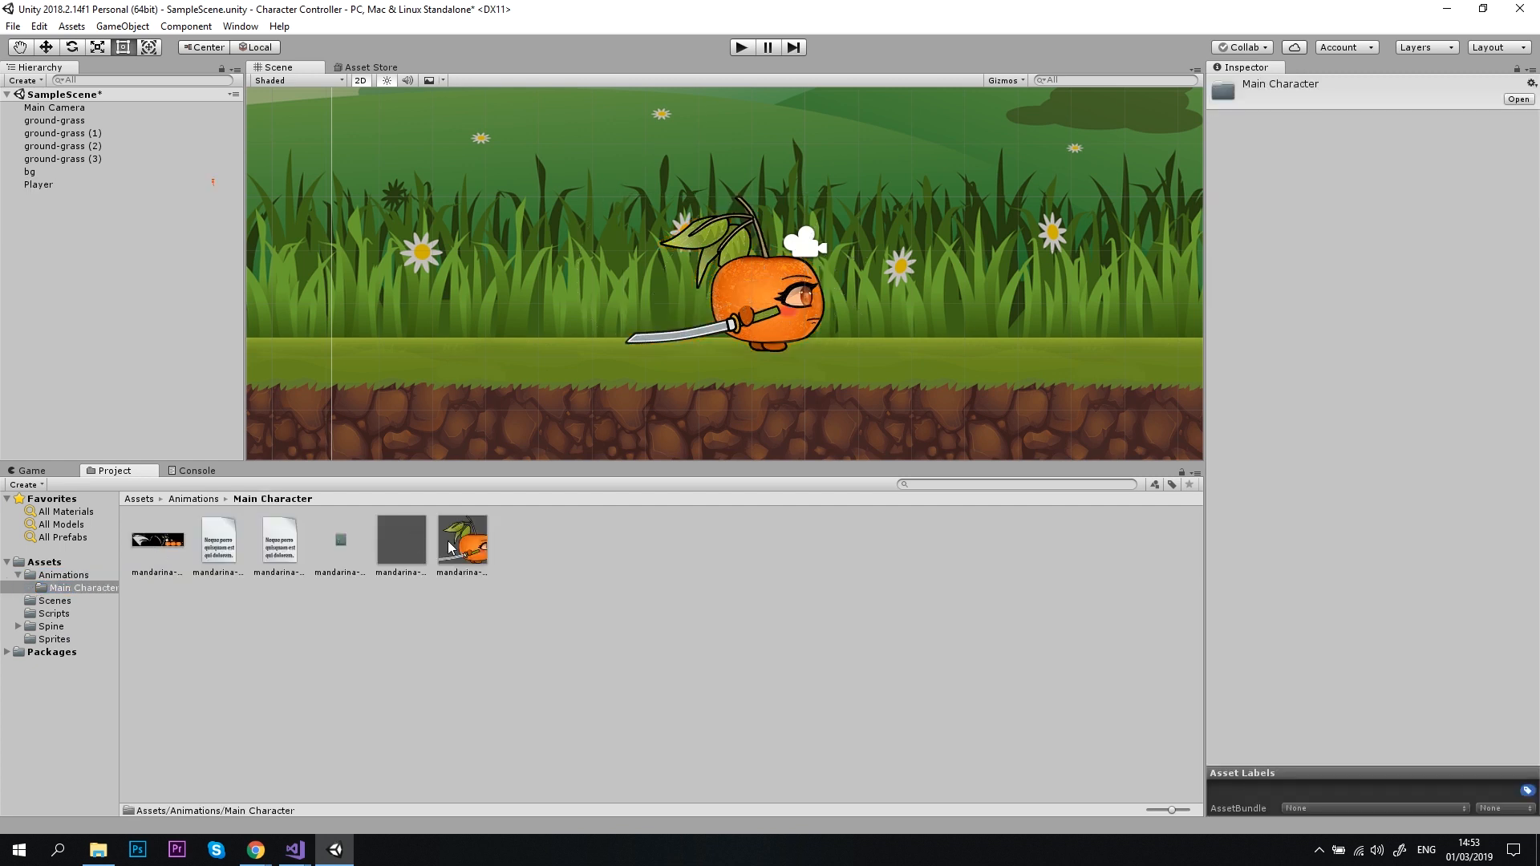
click(460, 544)
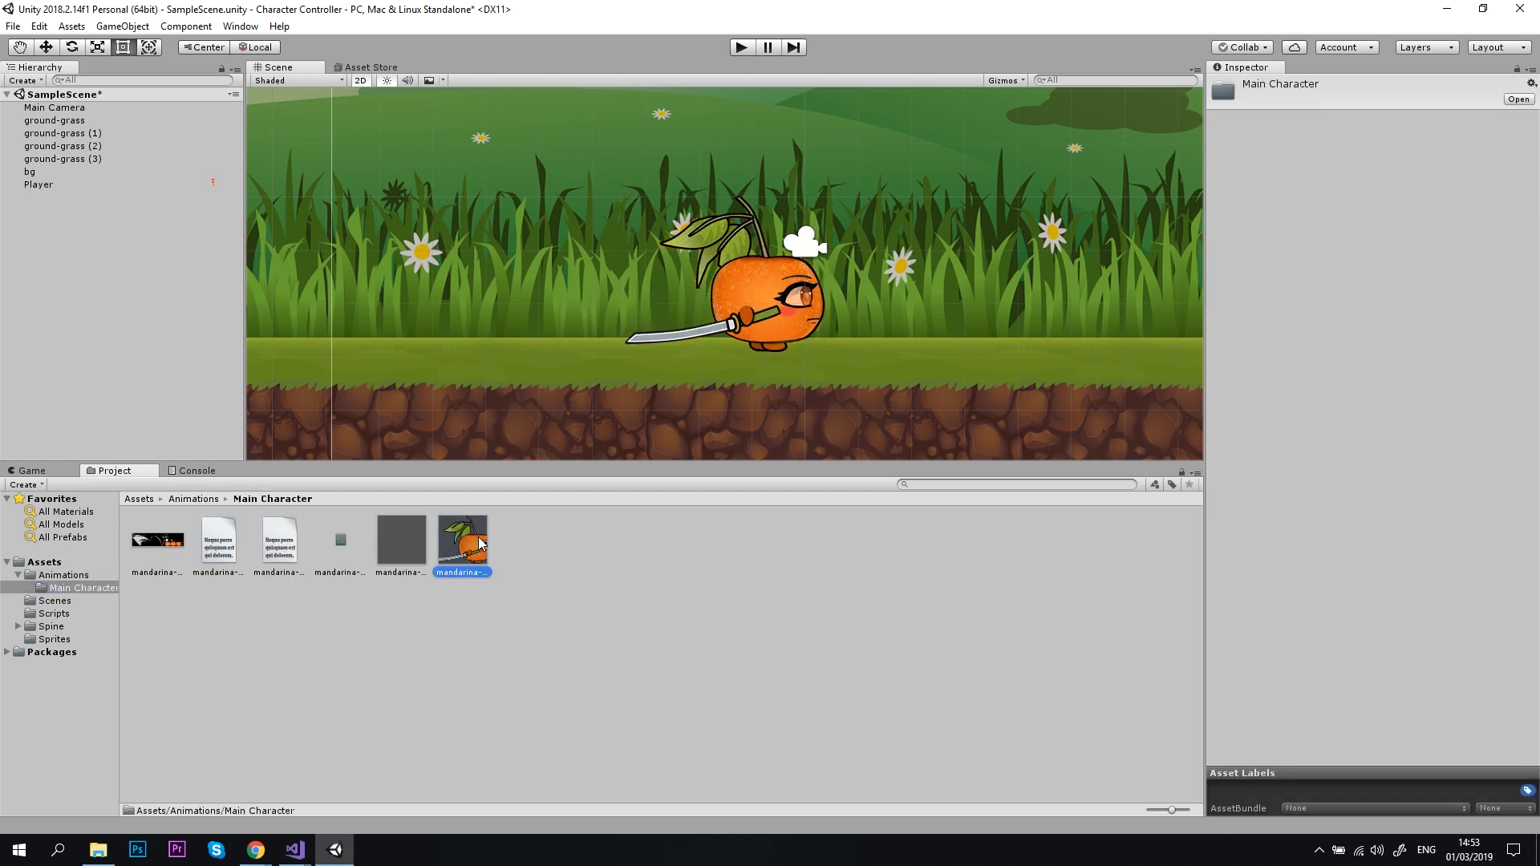
click(461, 542)
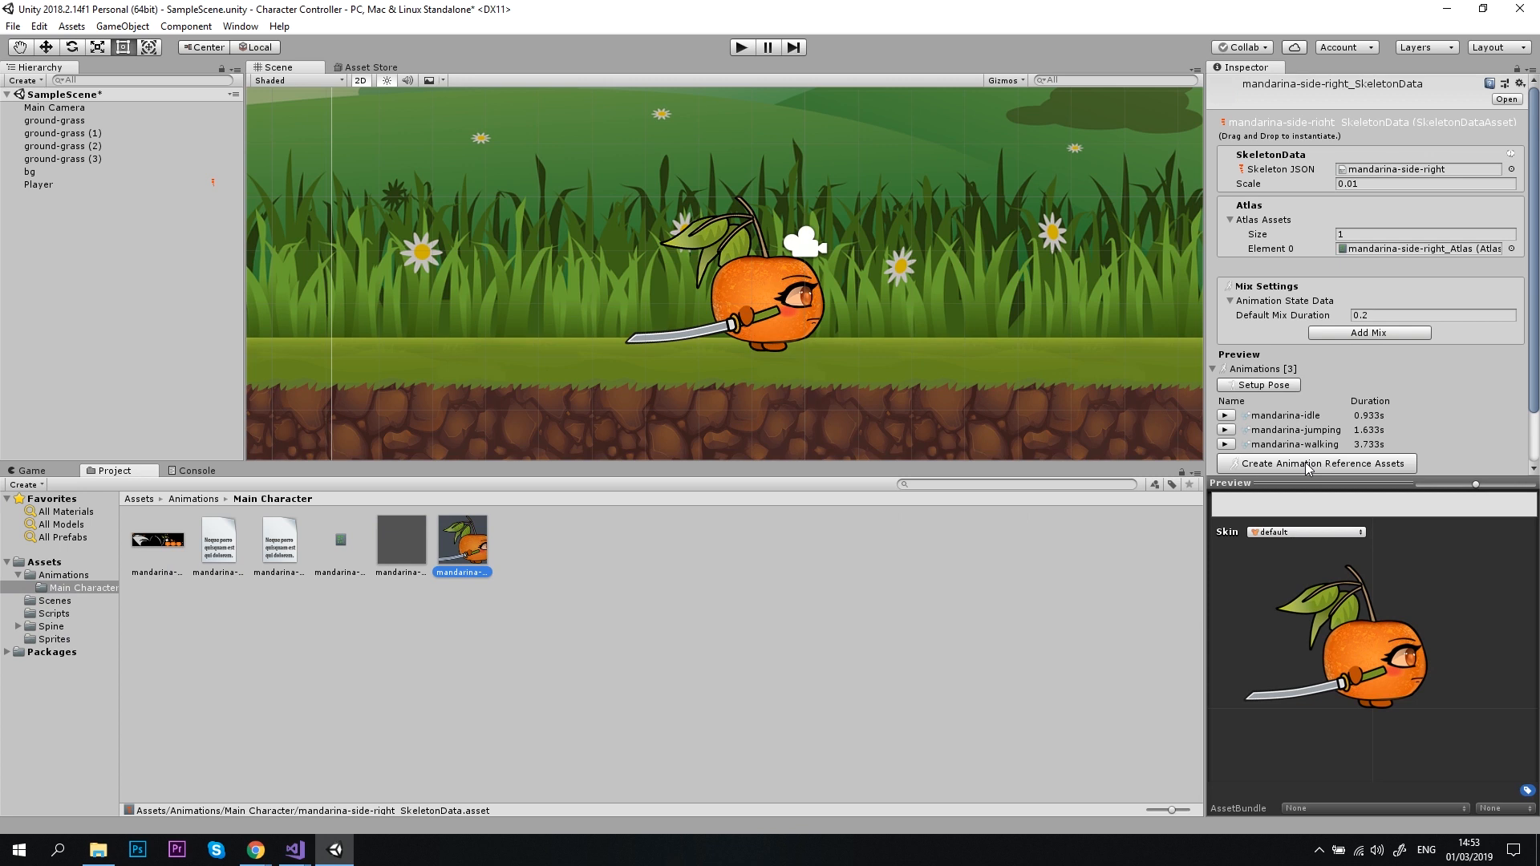
click(1322, 462)
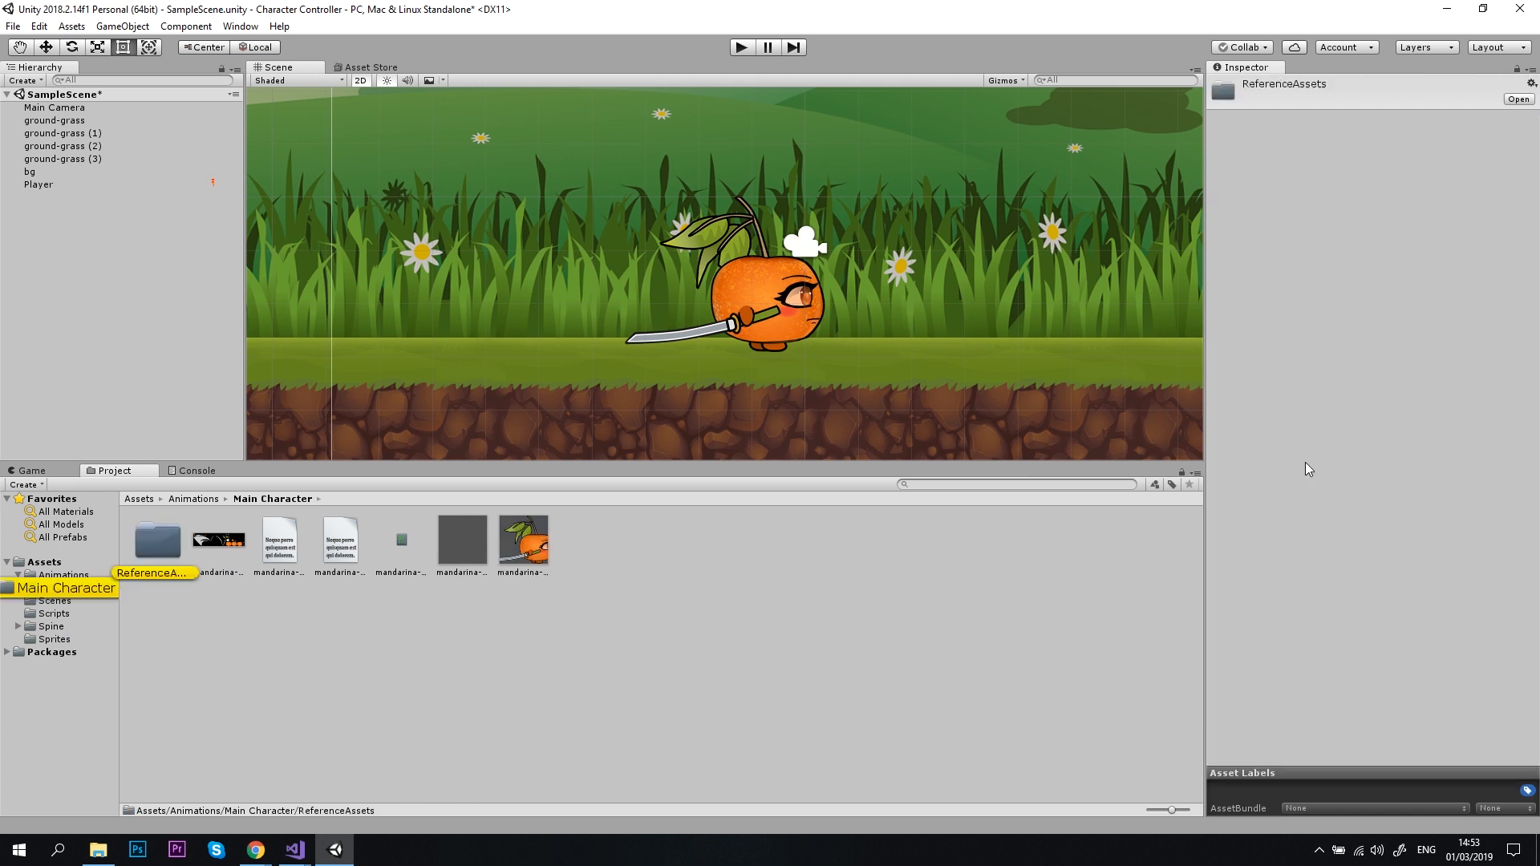
click(73, 587)
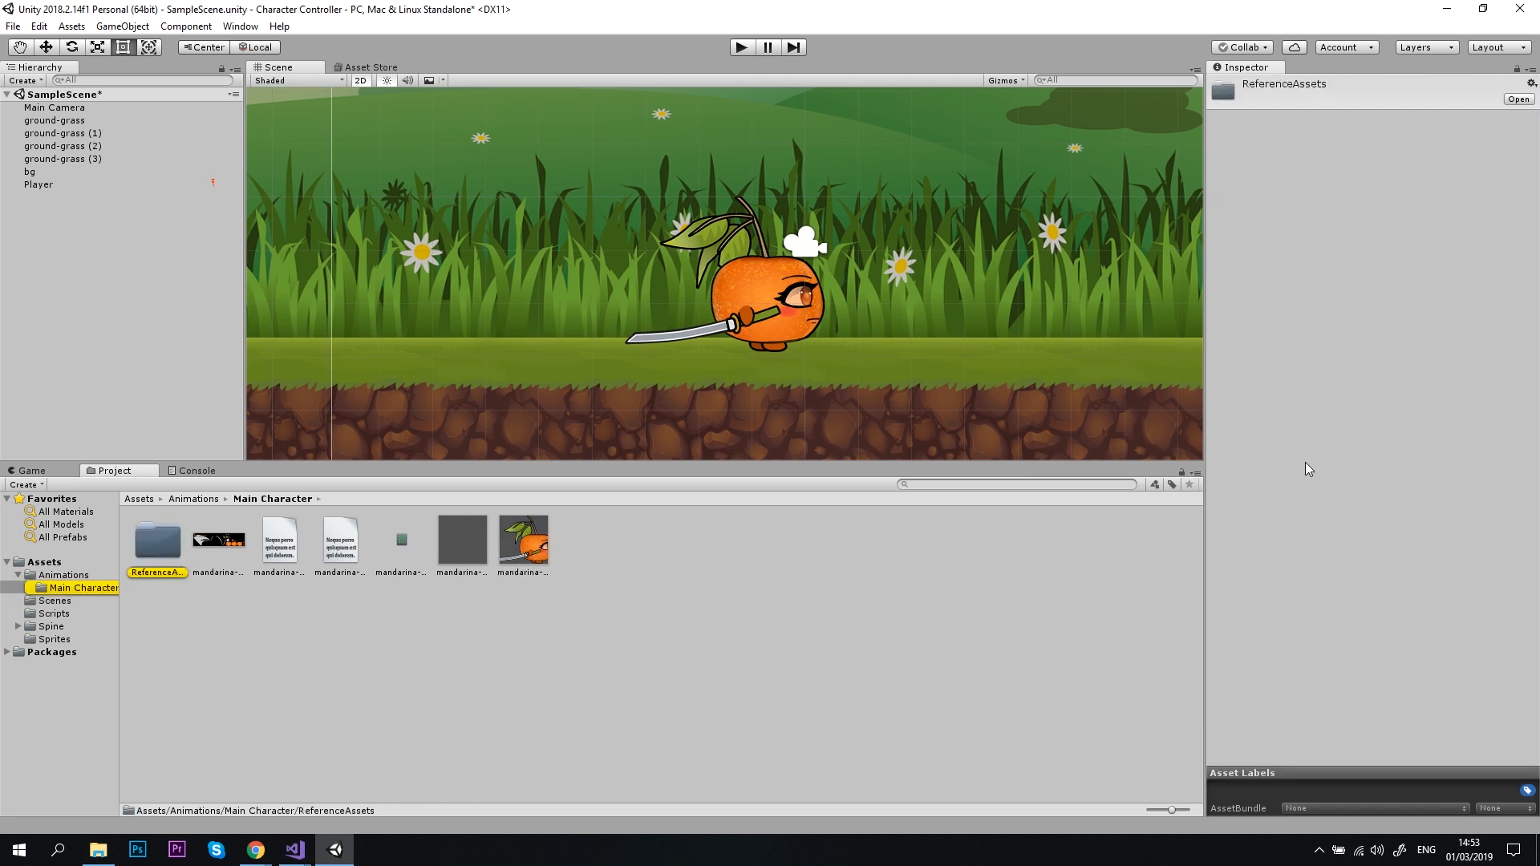
mouse_move(111, 553)
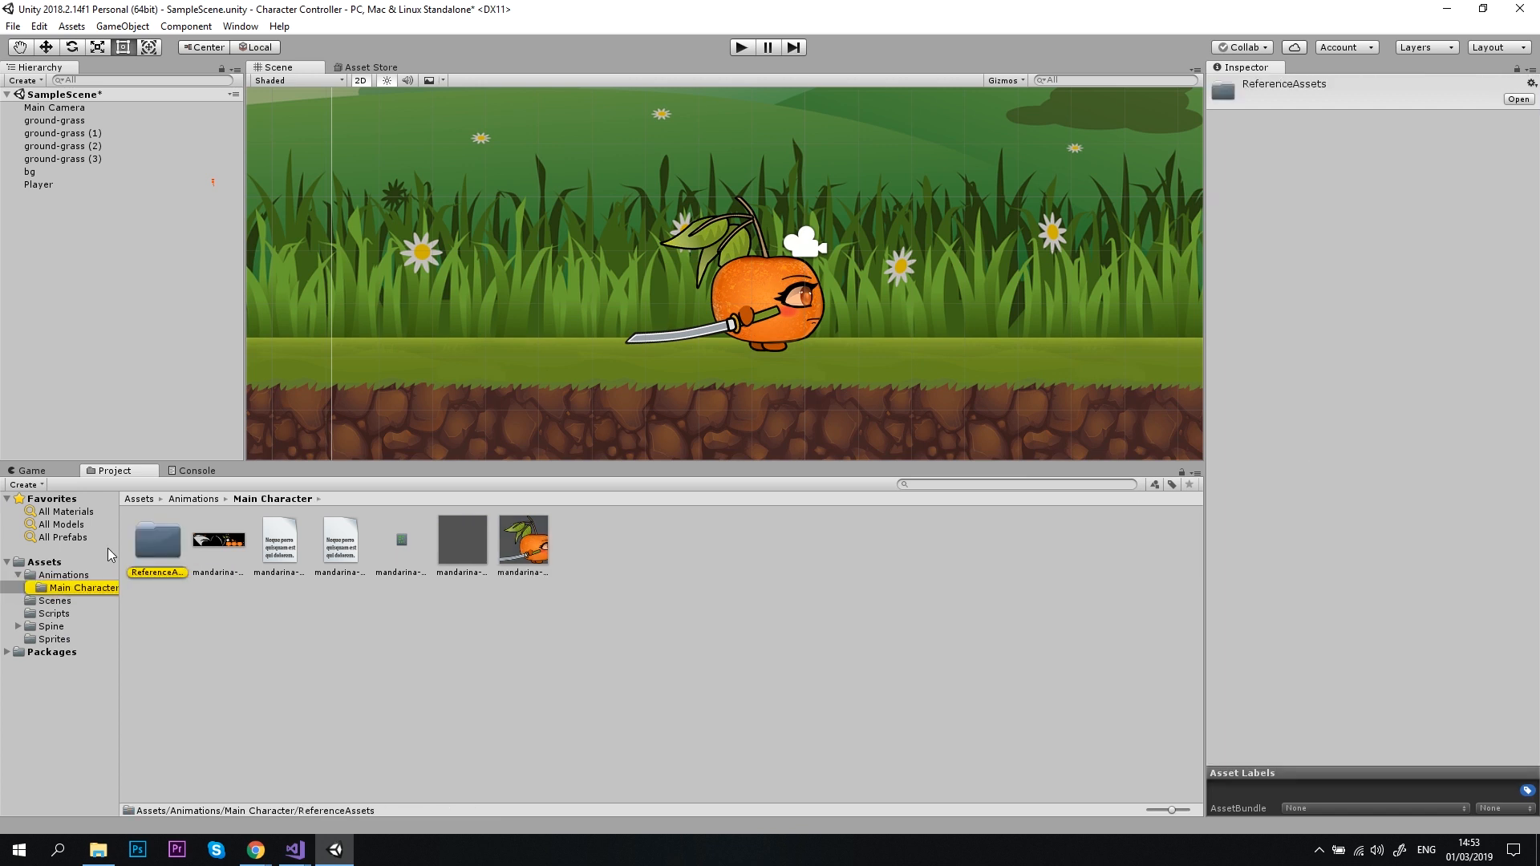
Review the new mandarina reference assets in ReferenceAssets and select the Player object.
click(157, 542)
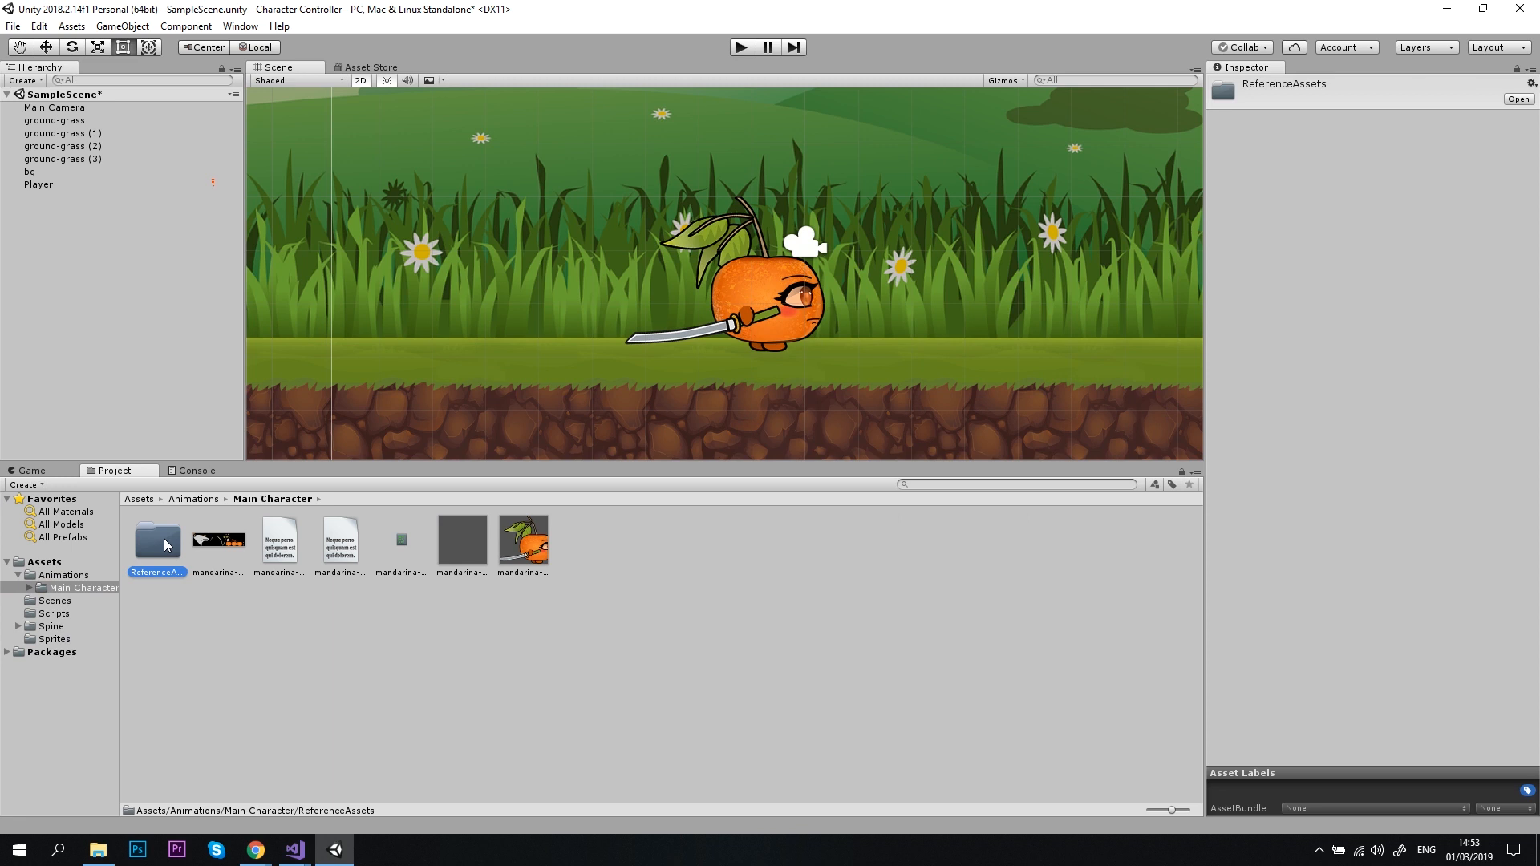
double_click(157, 539)
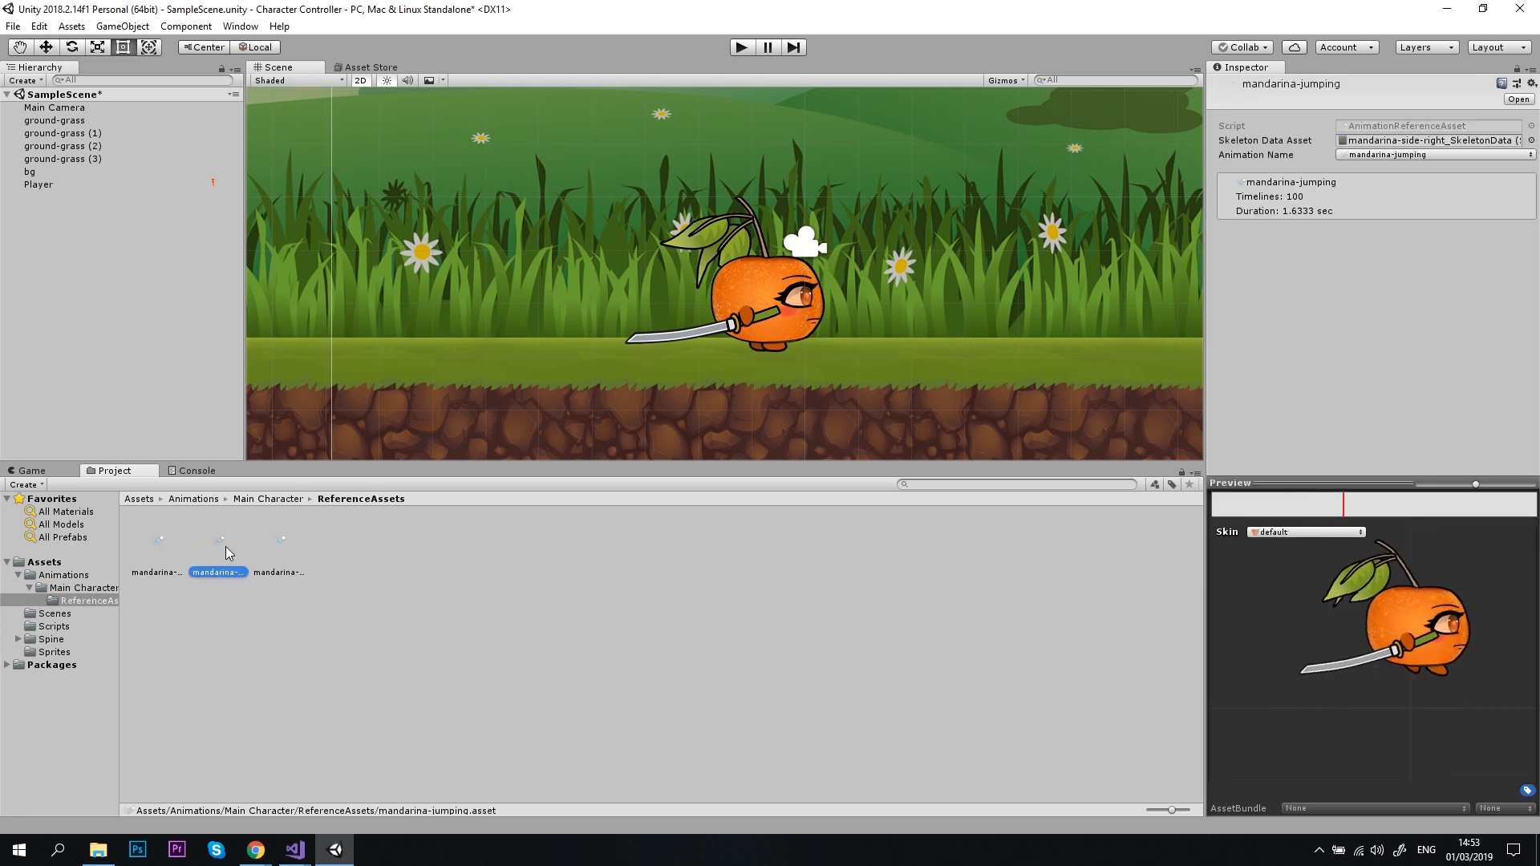
click(279, 549)
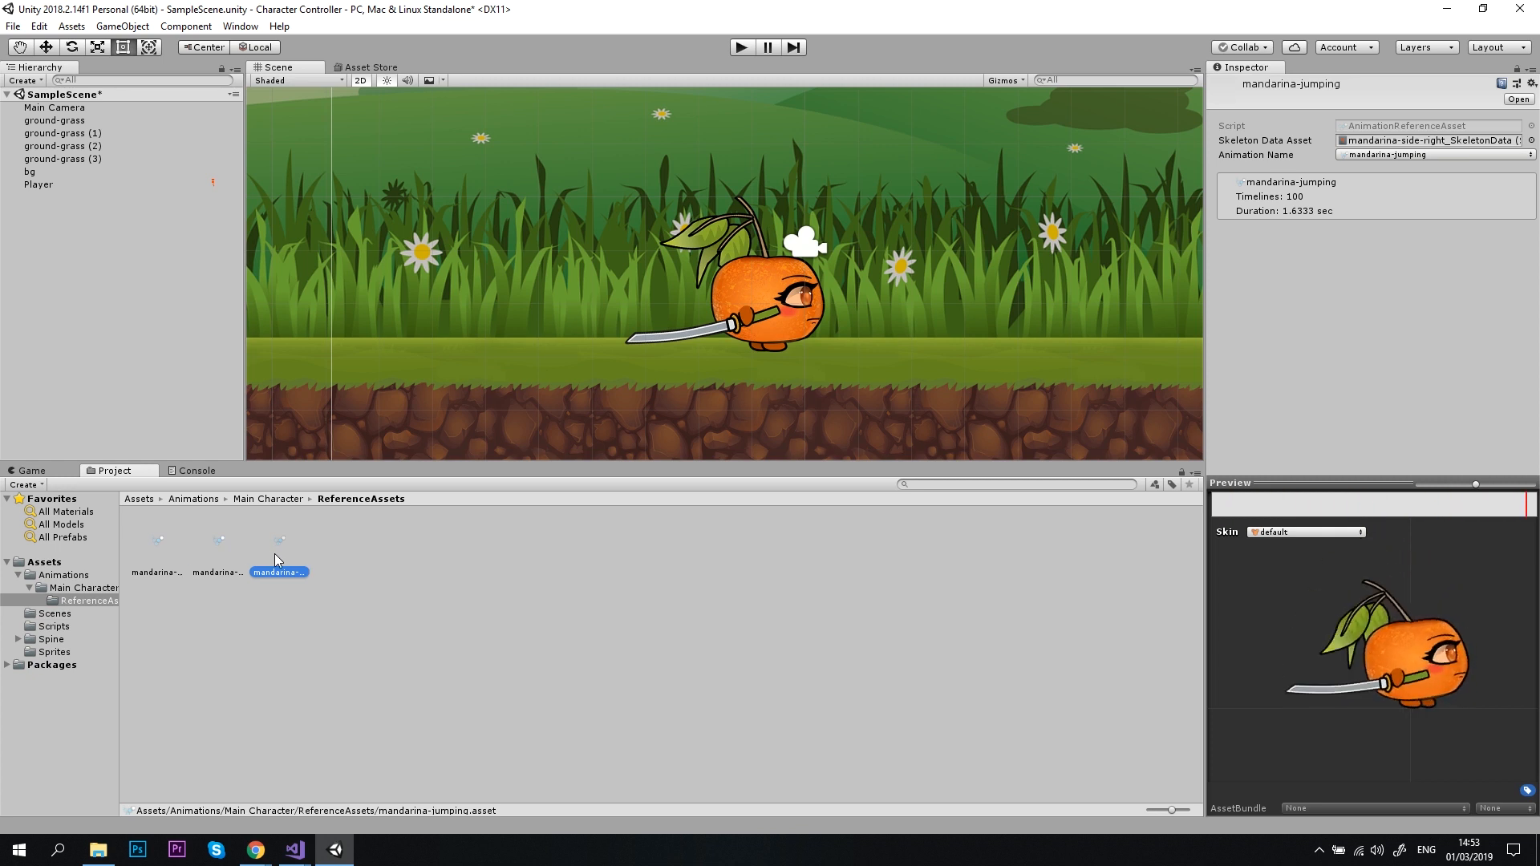
click(218, 548)
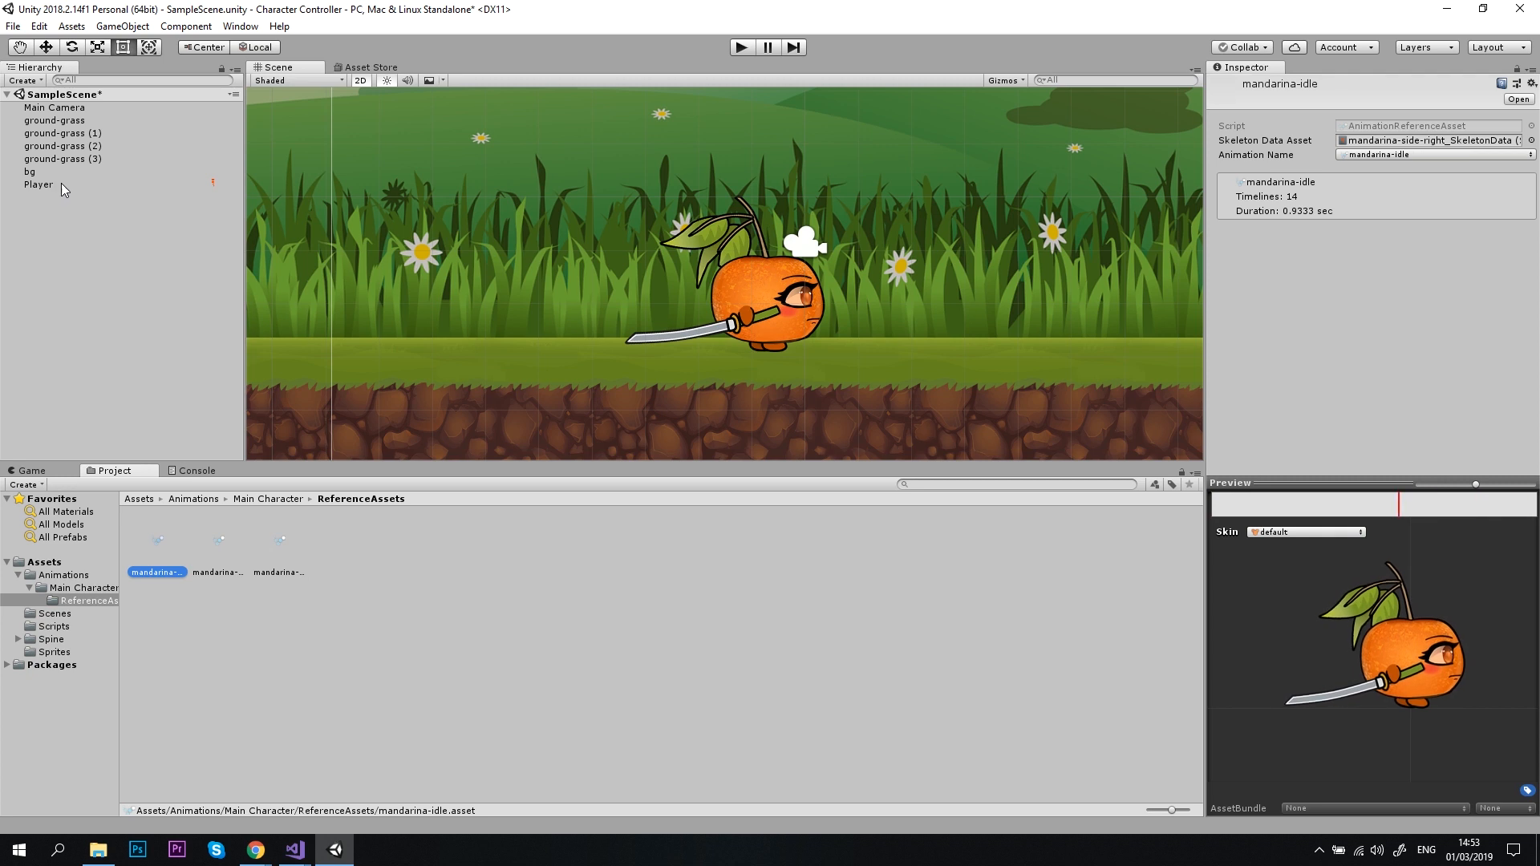
click(35, 183)
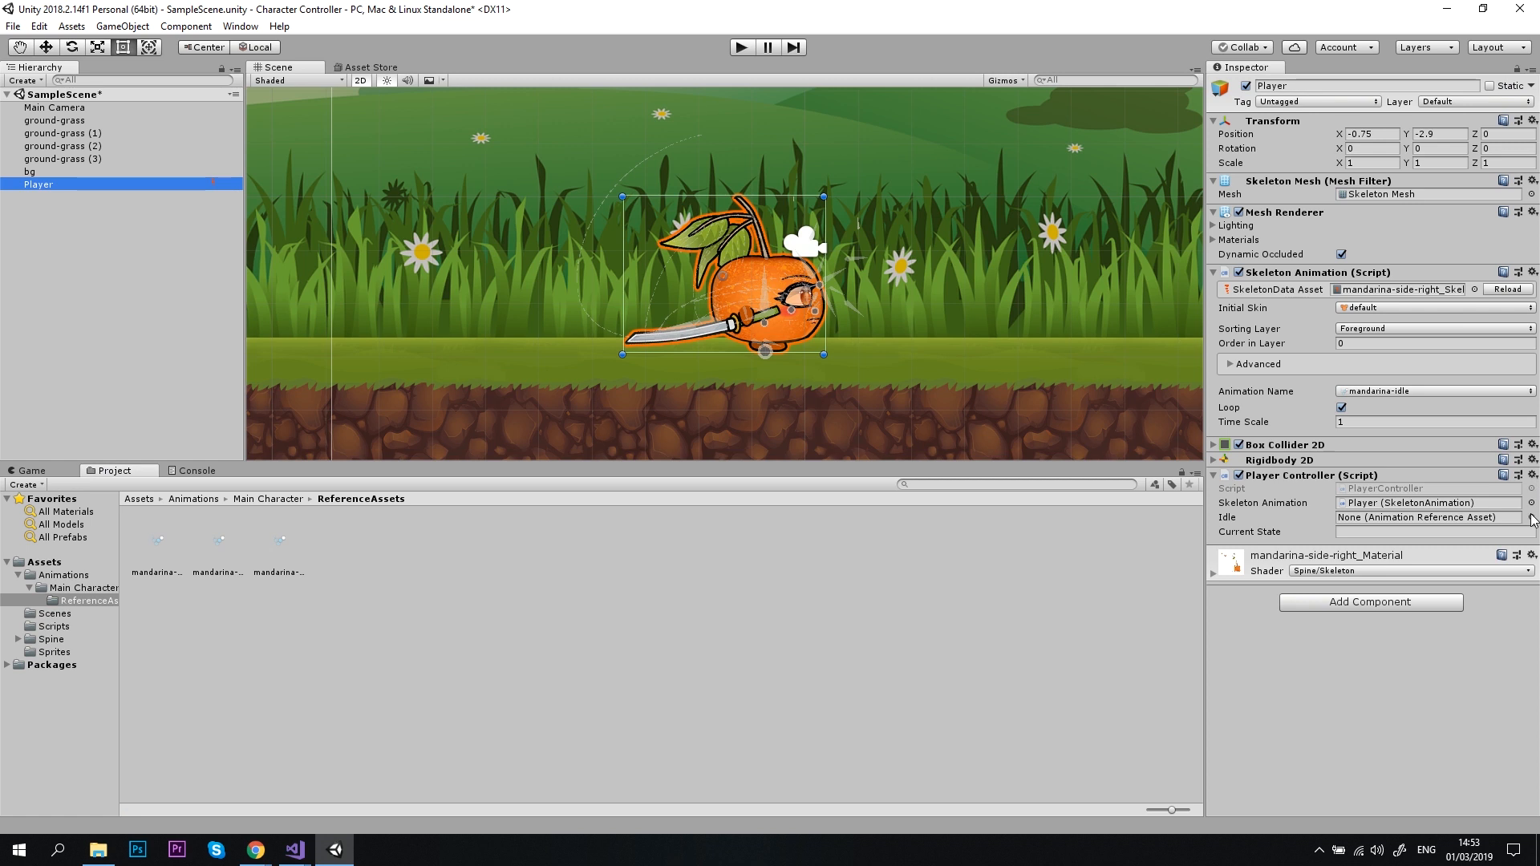
Assign mandarina-idle to the Idle slot and clear the skeleton's starting animation to None.
click(1530, 516)
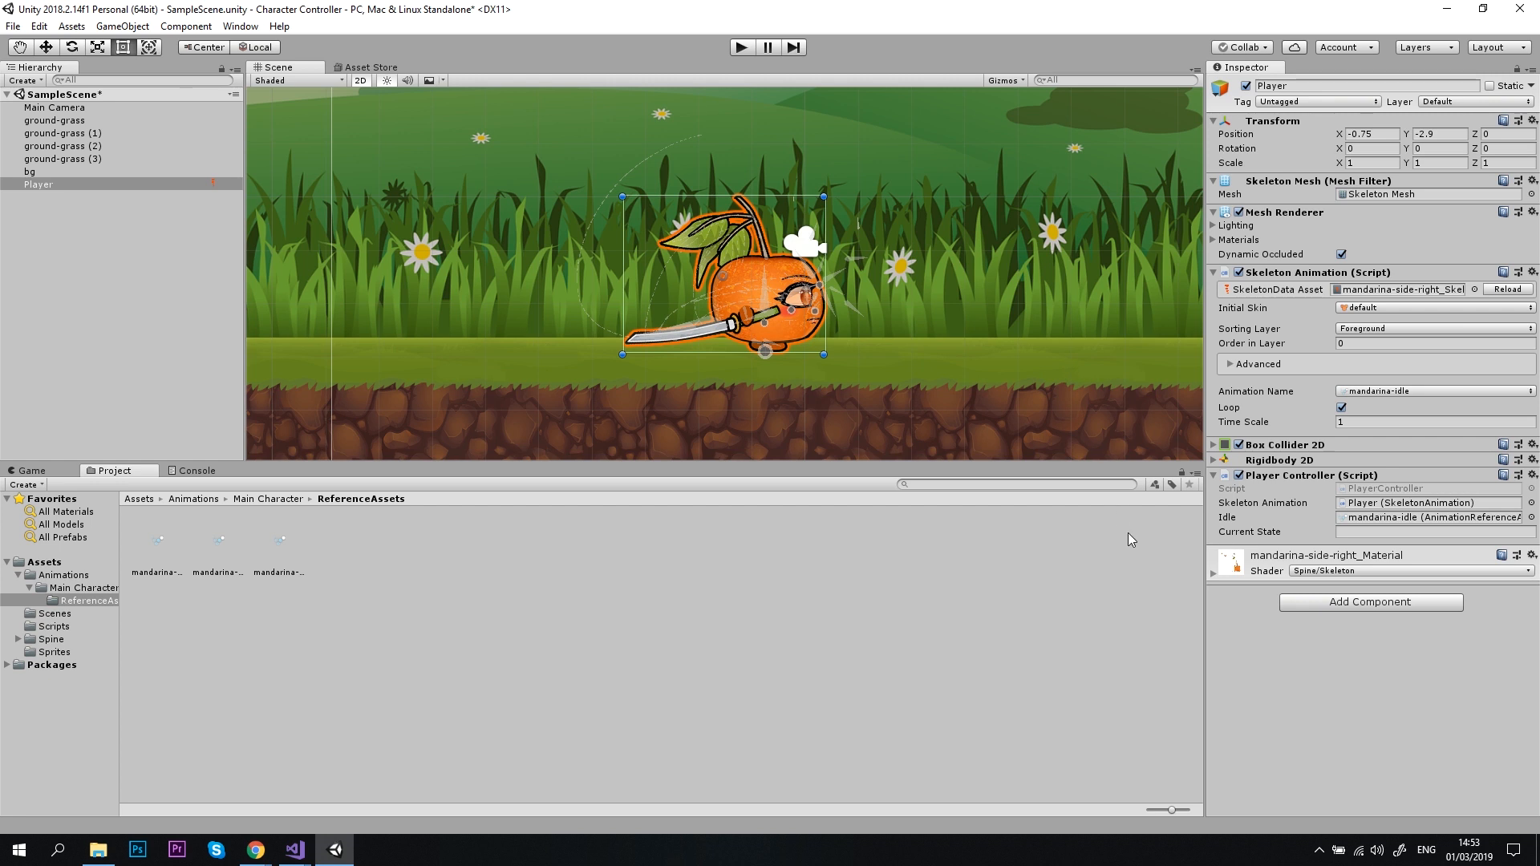
click(1434, 391)
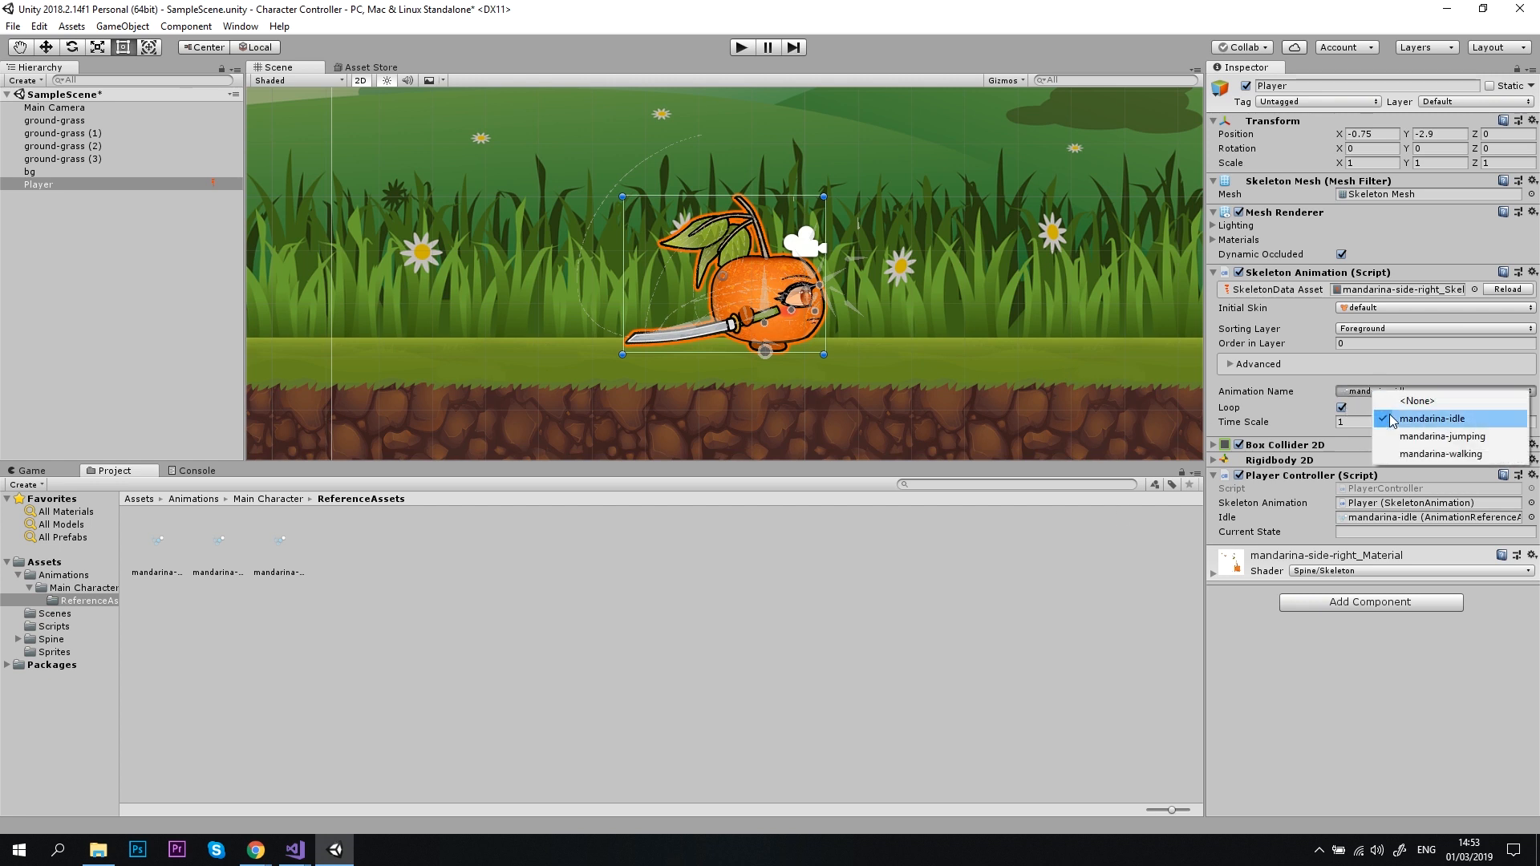
click(1412, 401)
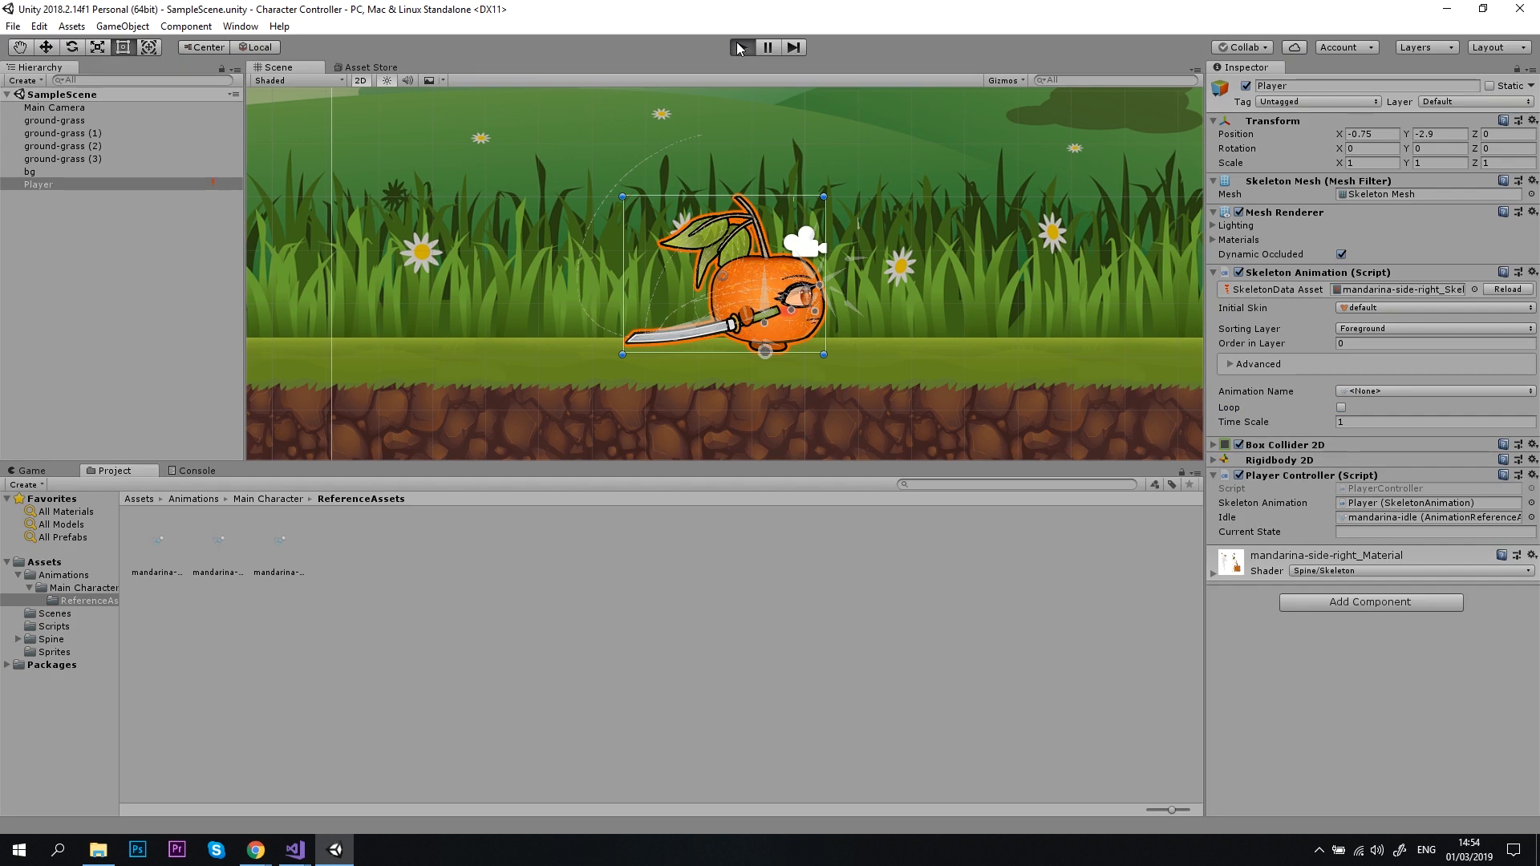
click(741, 46)
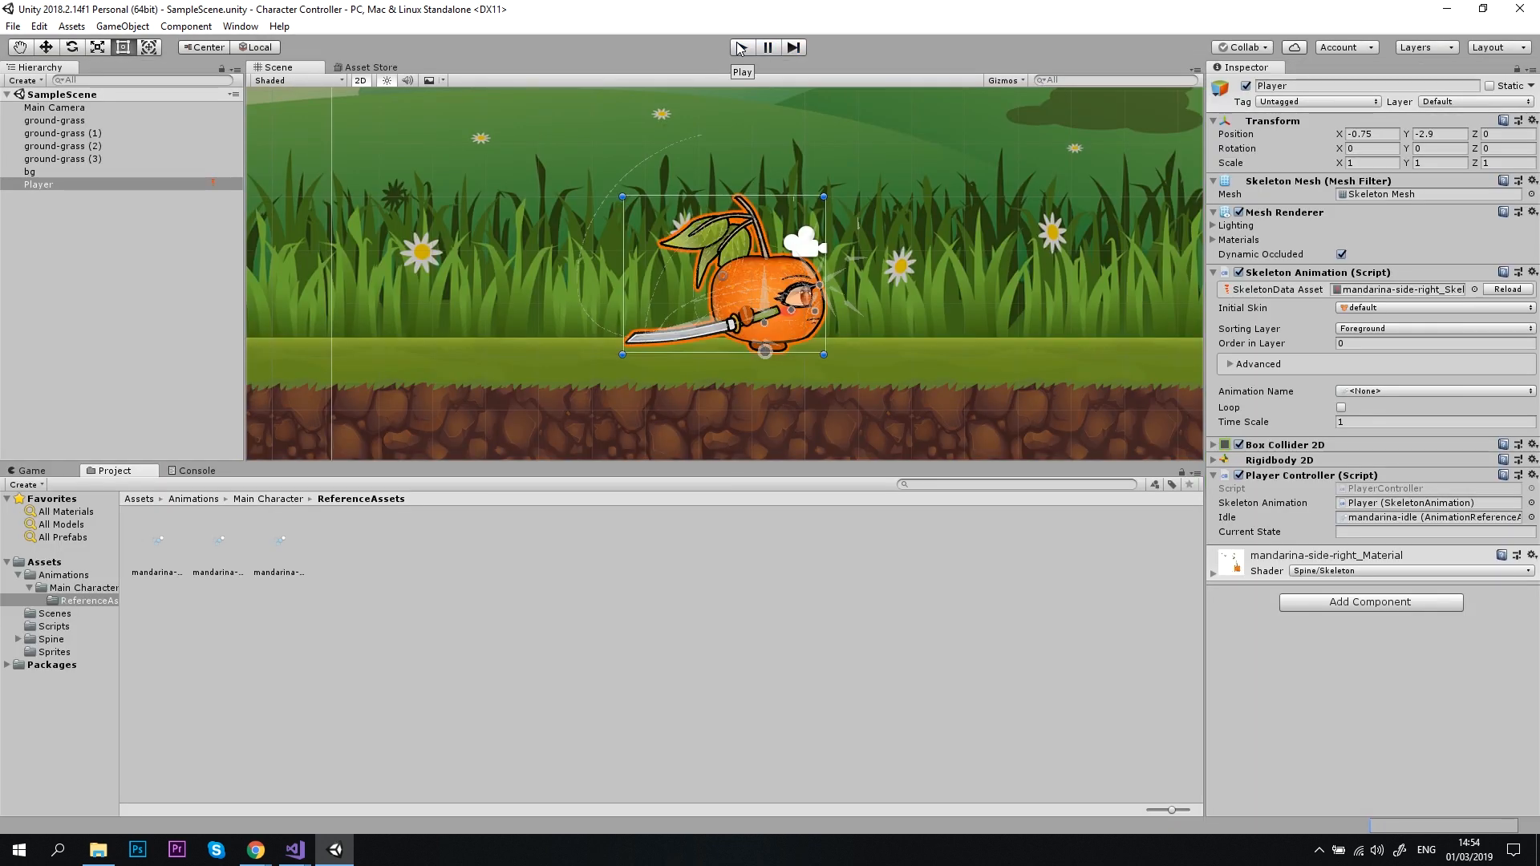
click(293, 850)
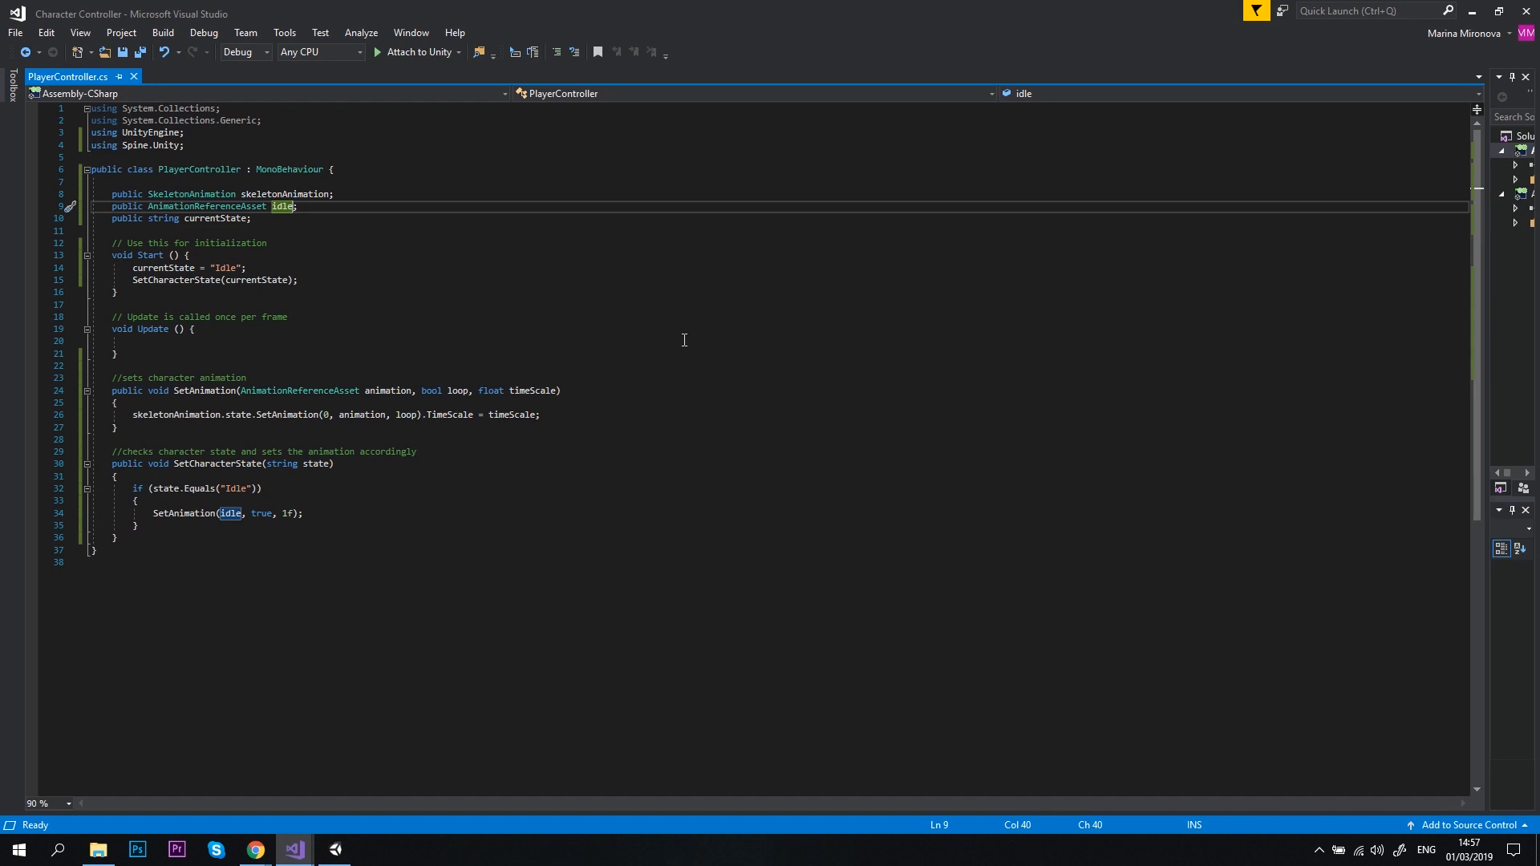
Declare a walking animation reference plus public float speed, float movement and Rigidbody2D rigidbody fields.
text(, walking)
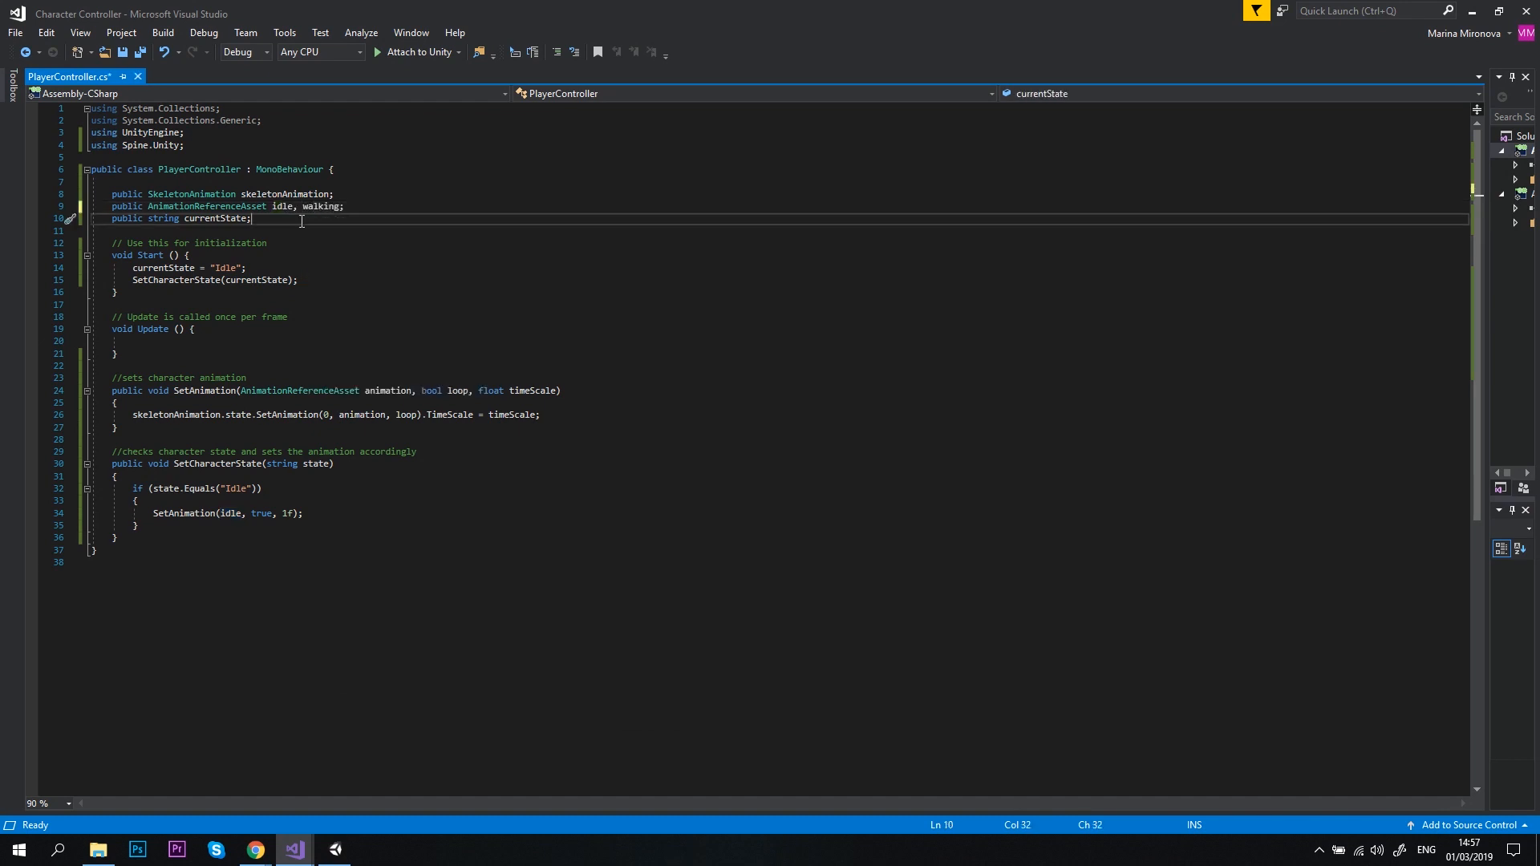
text(p)
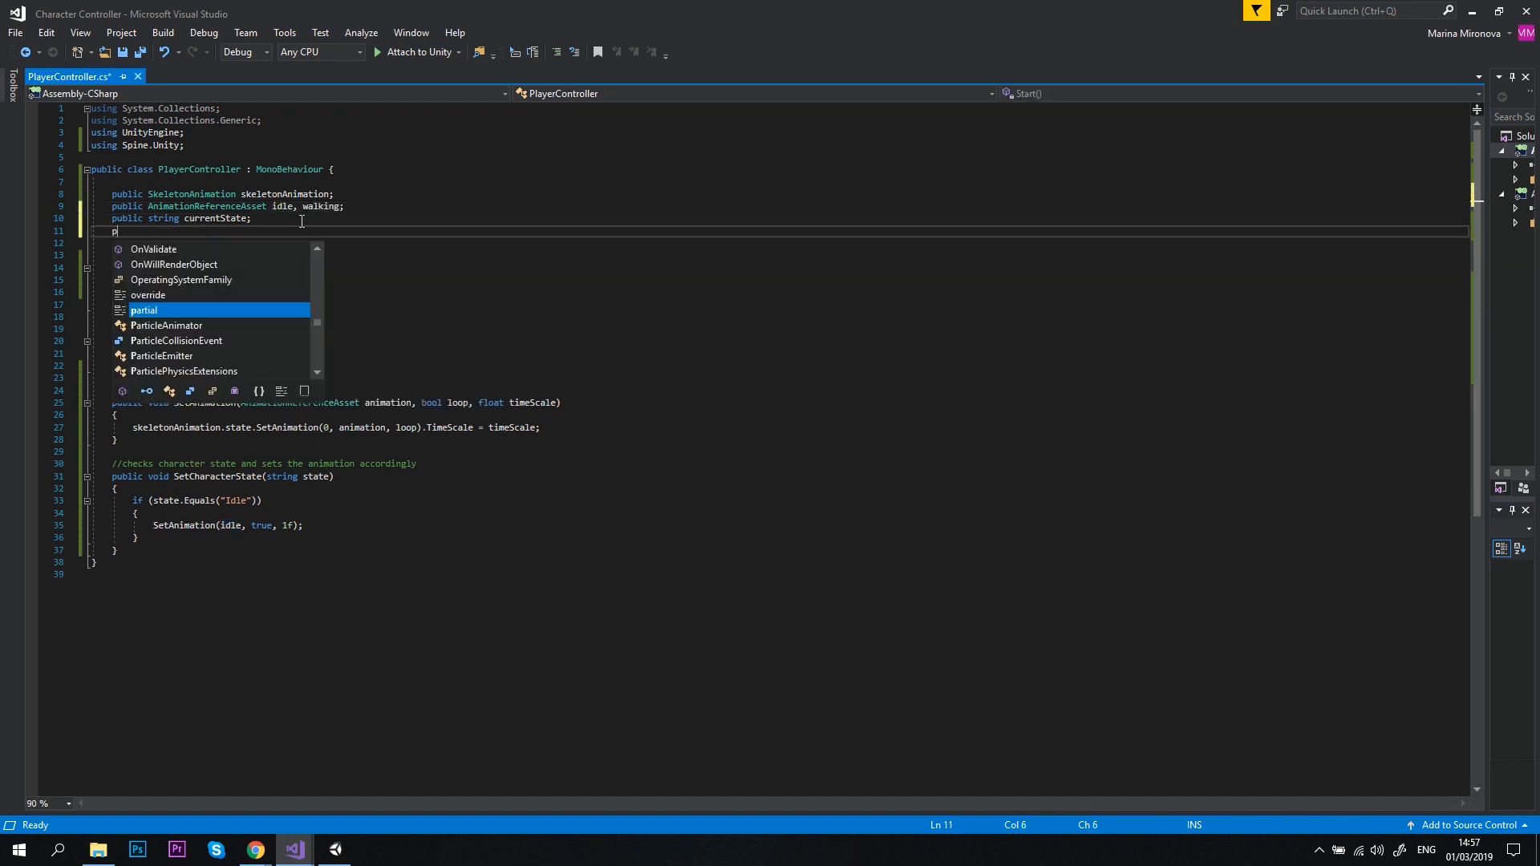
text(ublic float speed;)
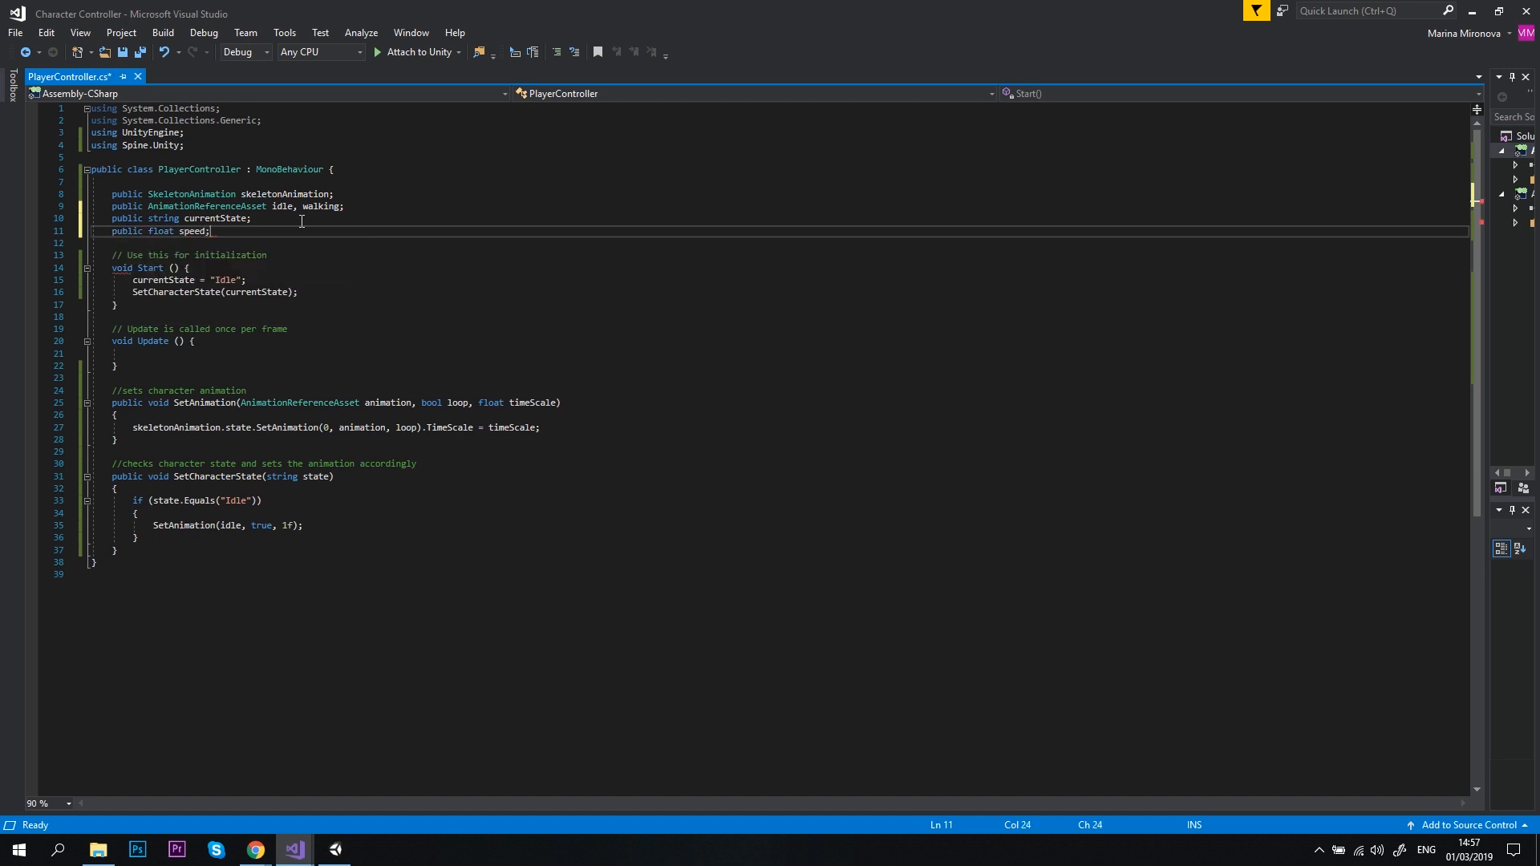
text(public float)
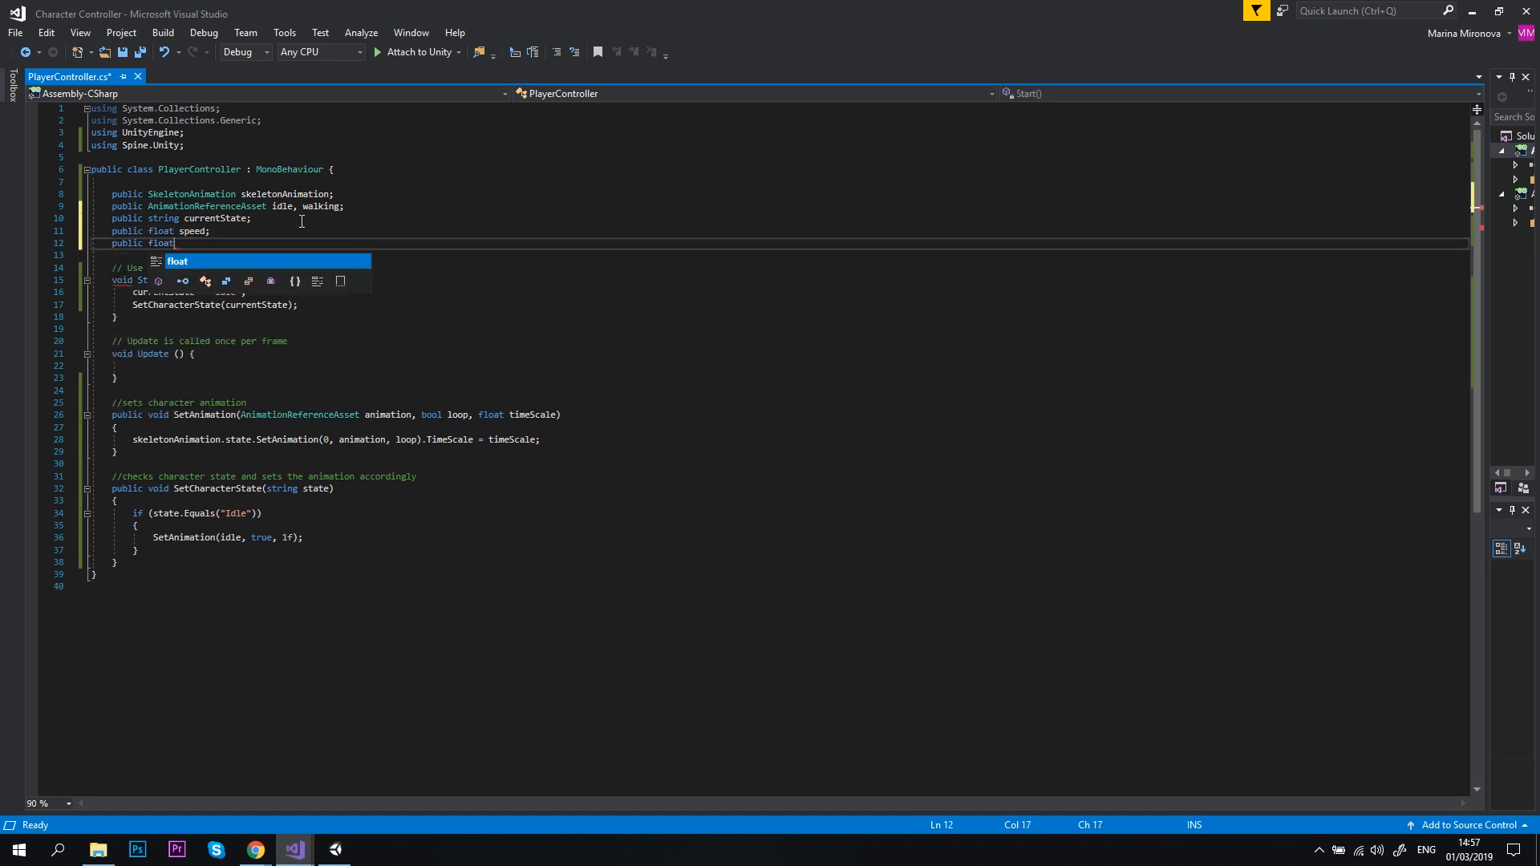
text(movement;)
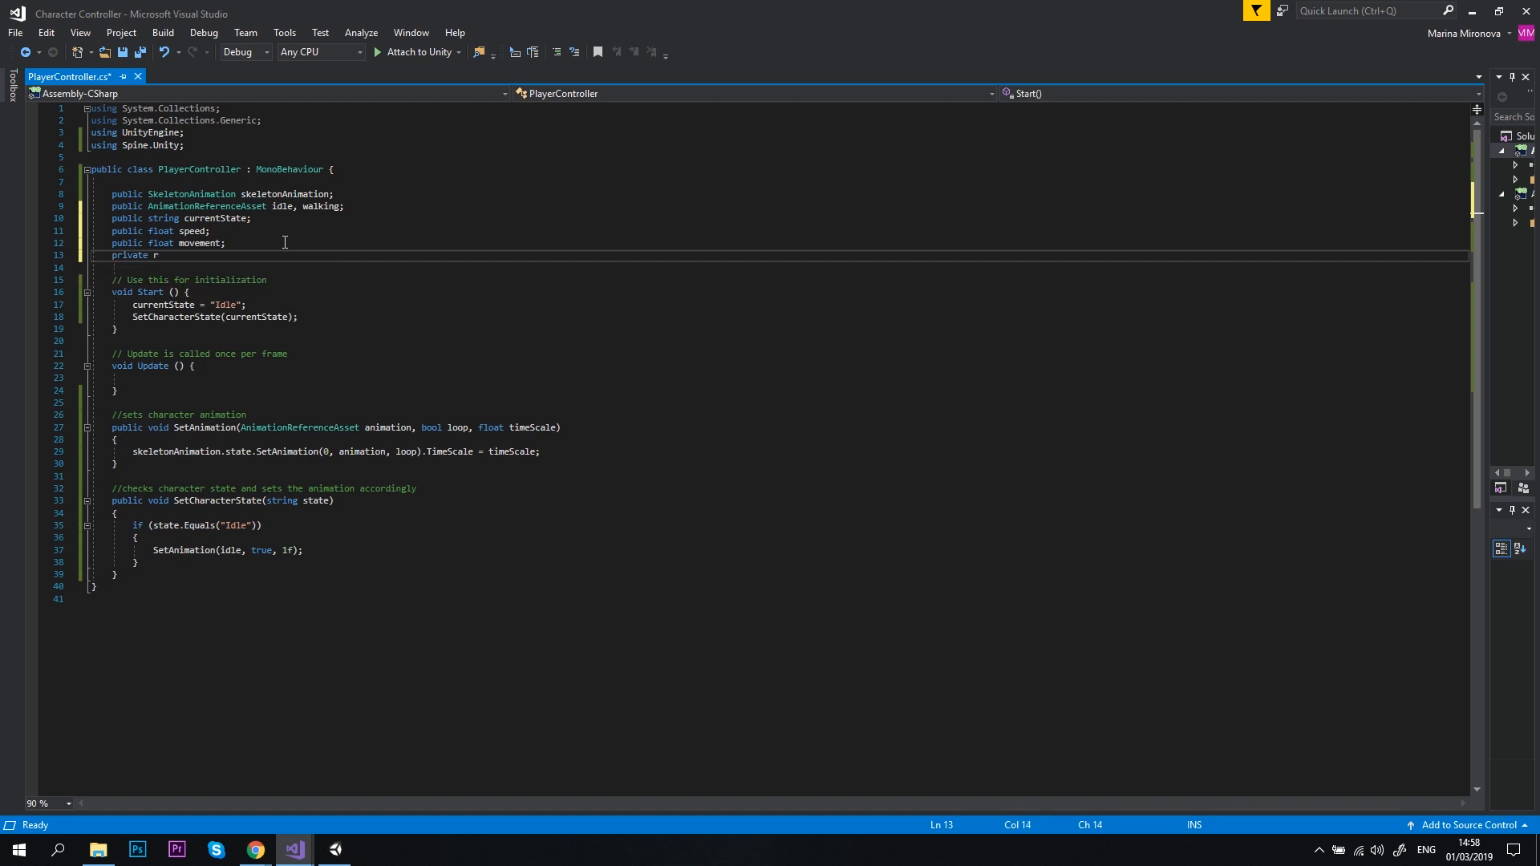
text(igidbody2D rigidbody;)
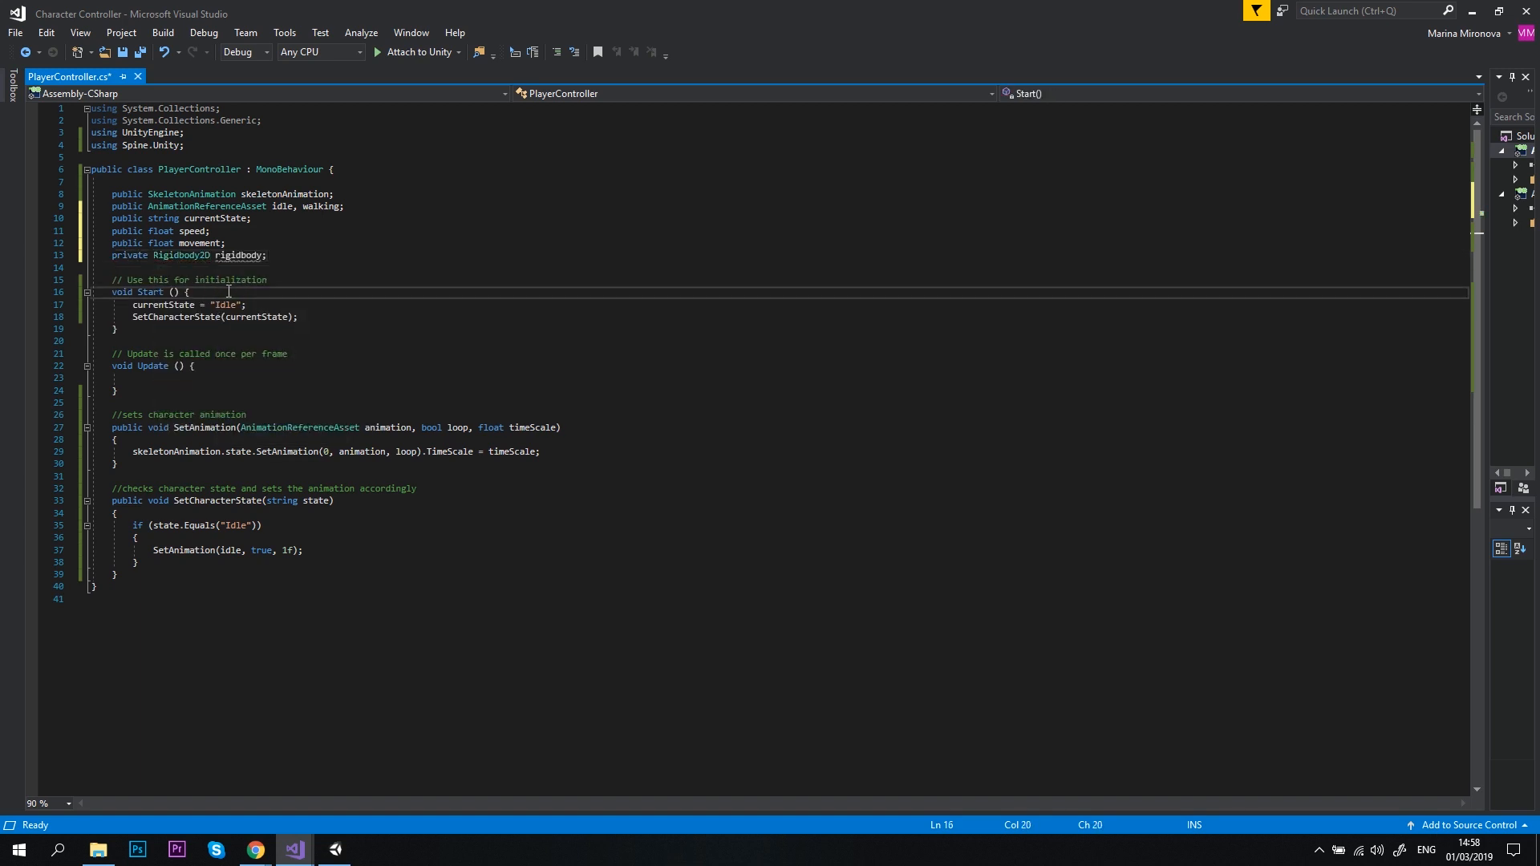
At the top of Start, assign rigidbody = GetComponent<Rigidbody2D>();.
key(Enter)
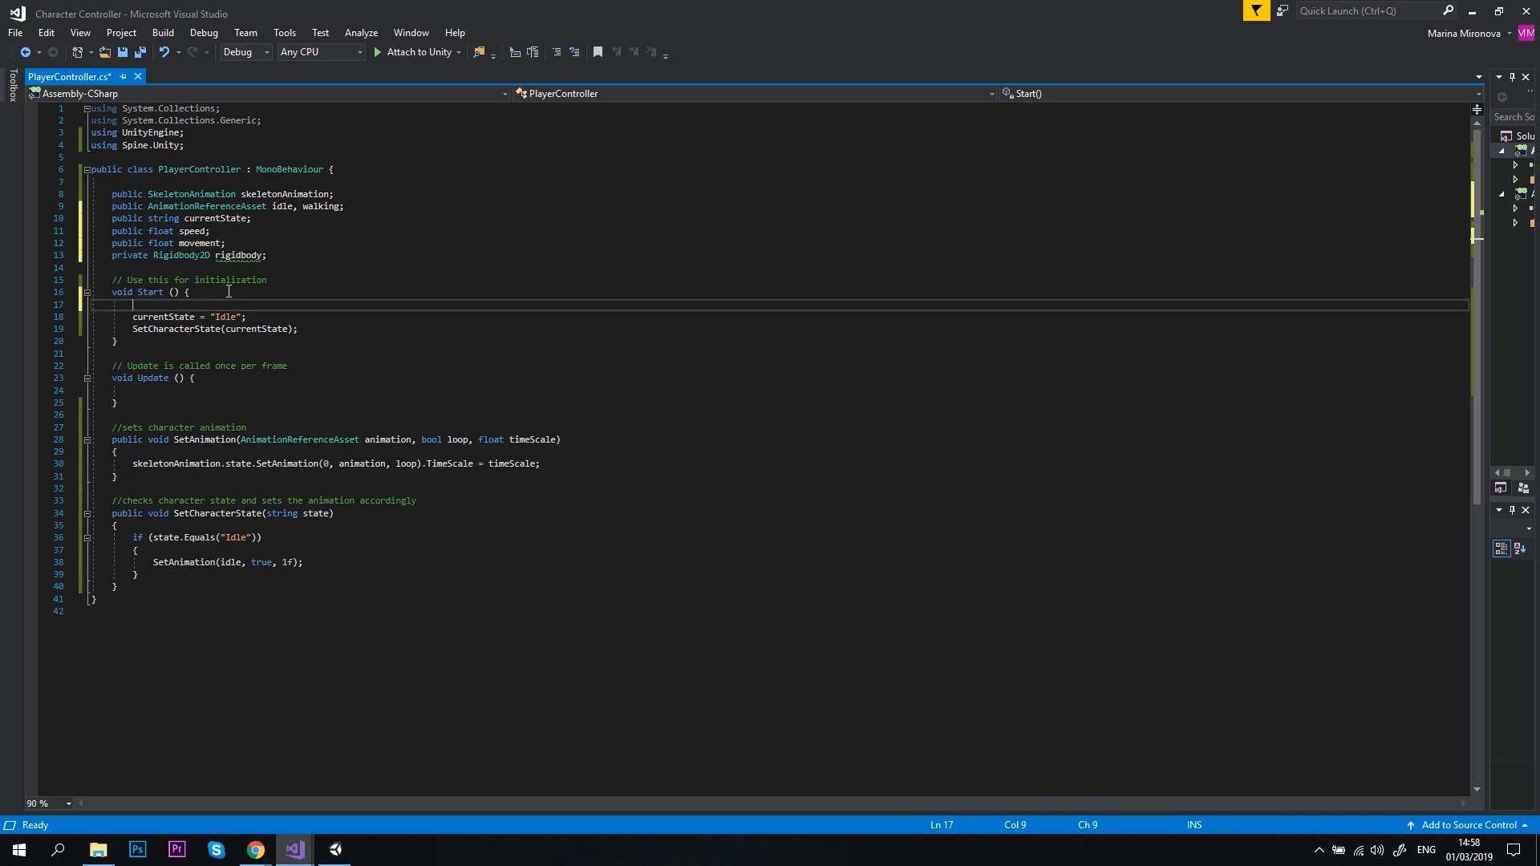
text(rigidbody =)
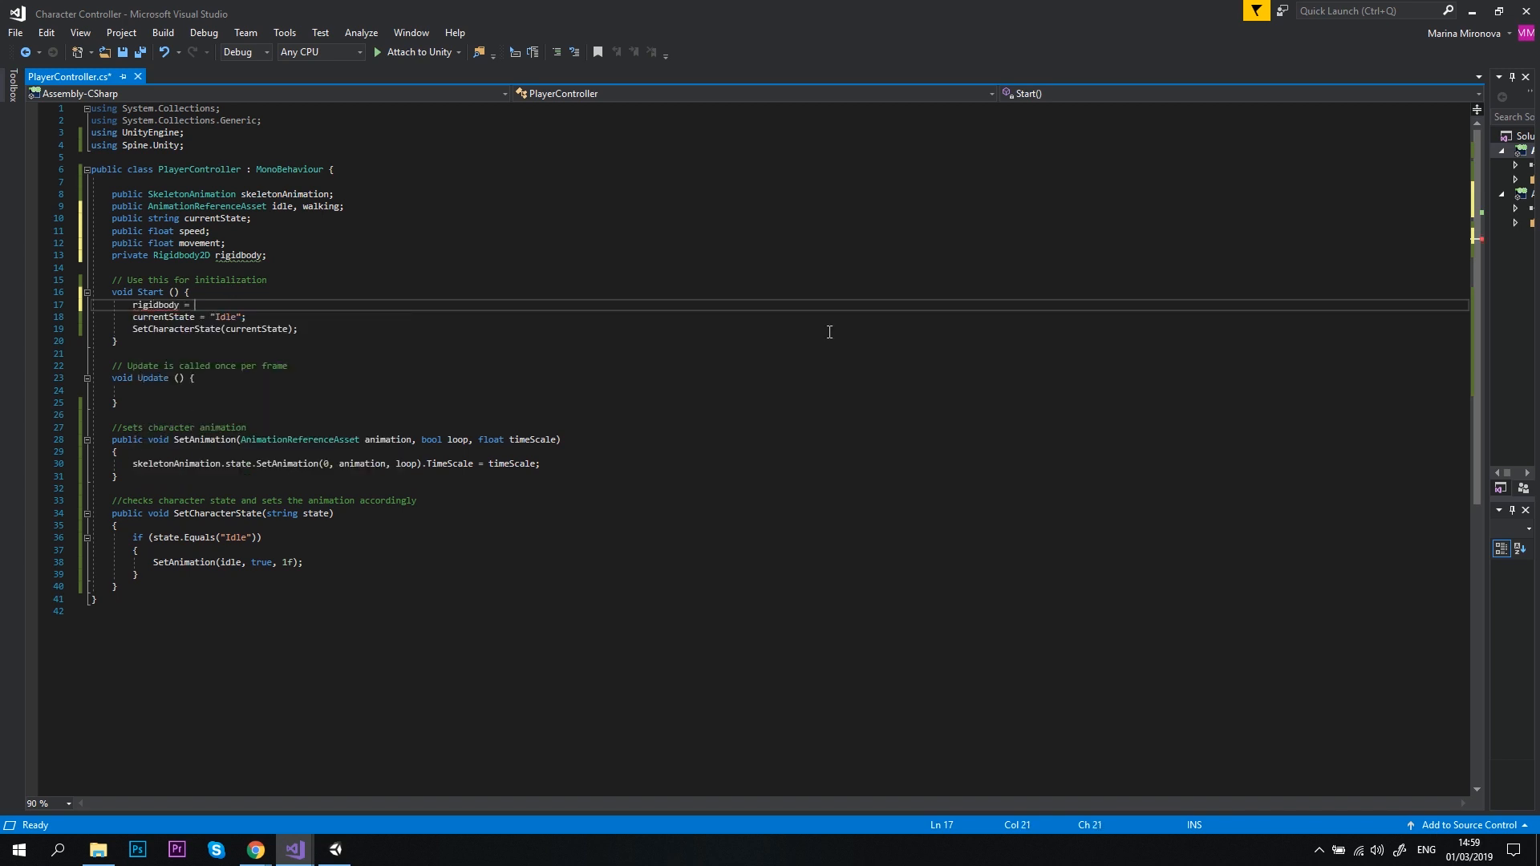
text(GetComponent<>();)
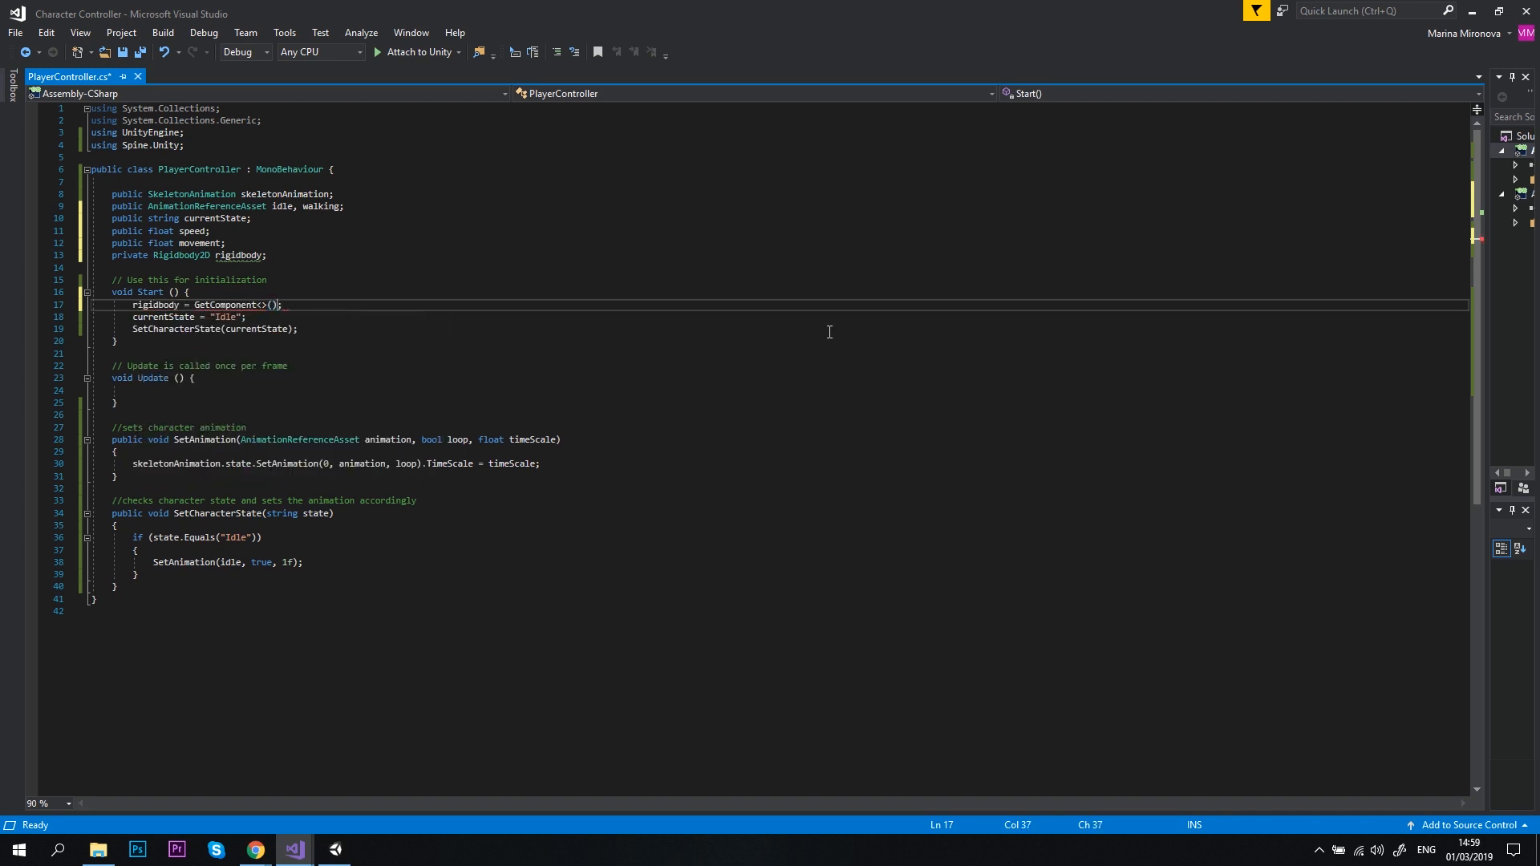
text(Rigidbody2D)
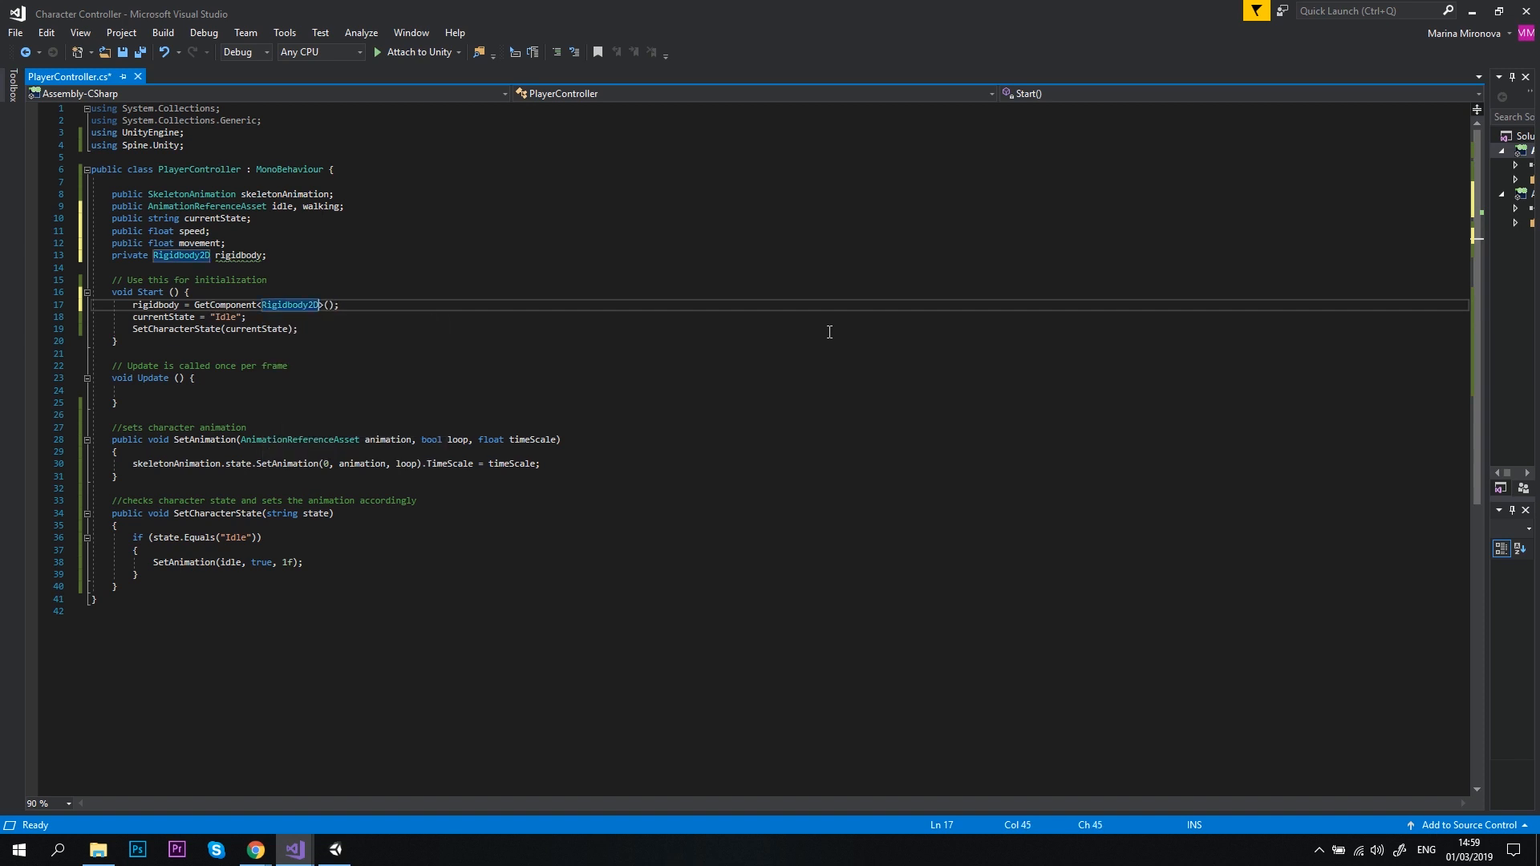
click(119, 587)
text(public void MO)
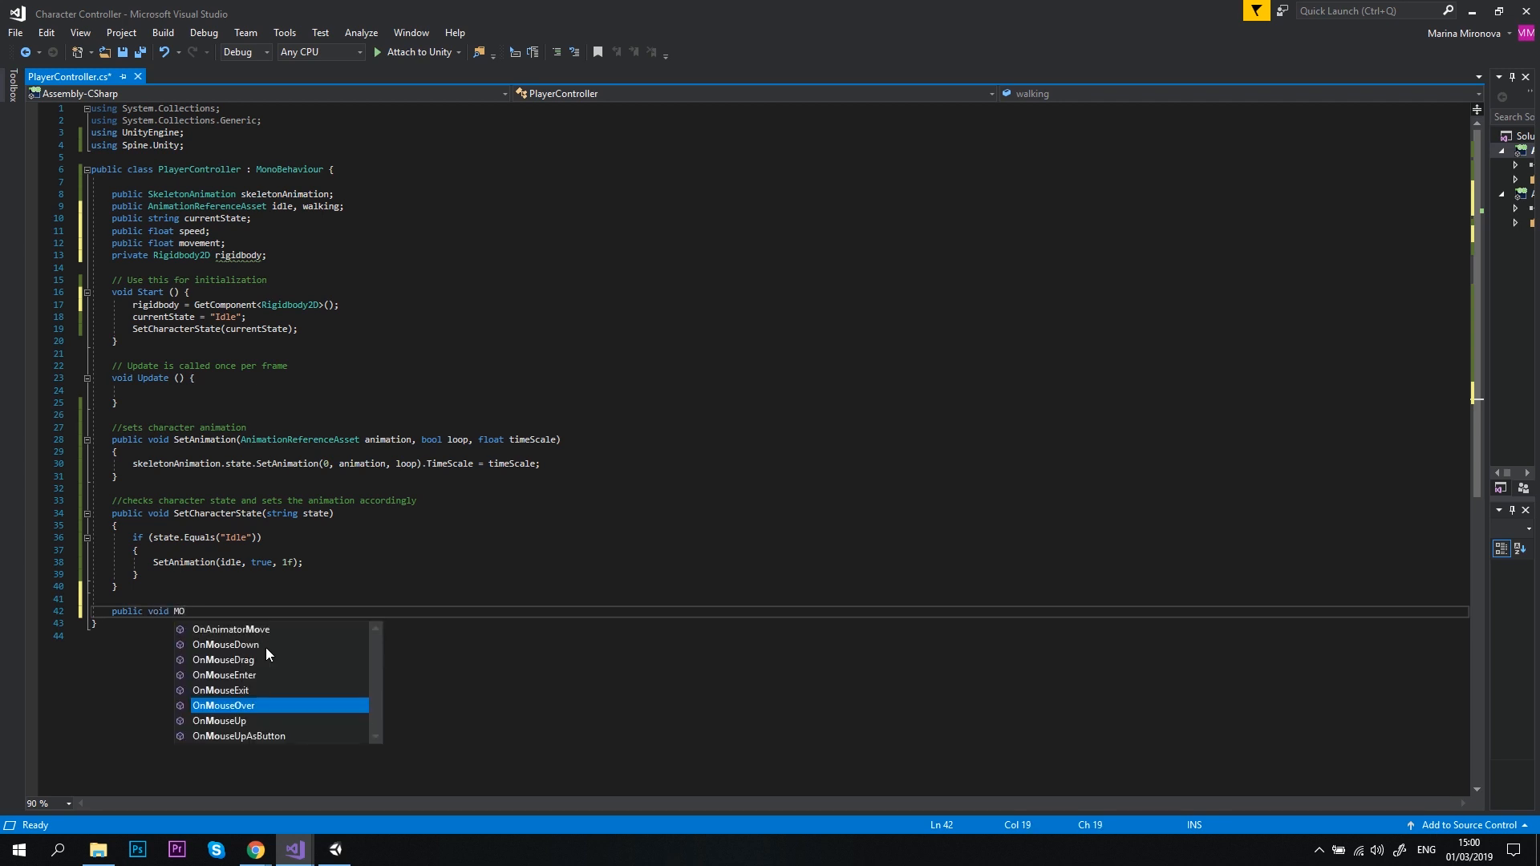
Add a public Move() method reading movement = Input.GetAxis("Horizontal");.
text(ve())
text({)
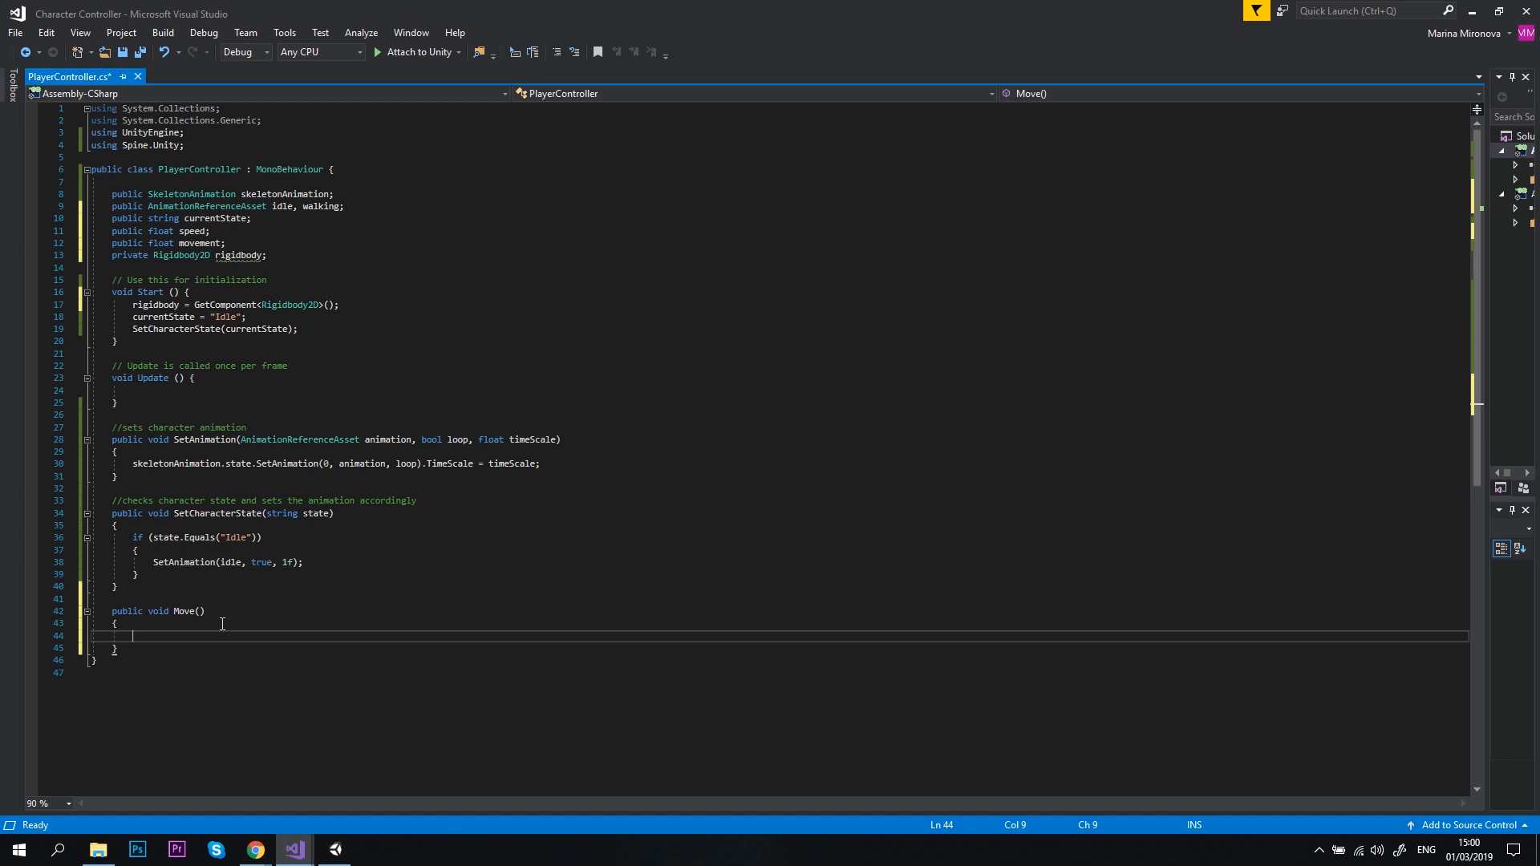
text(movement =)
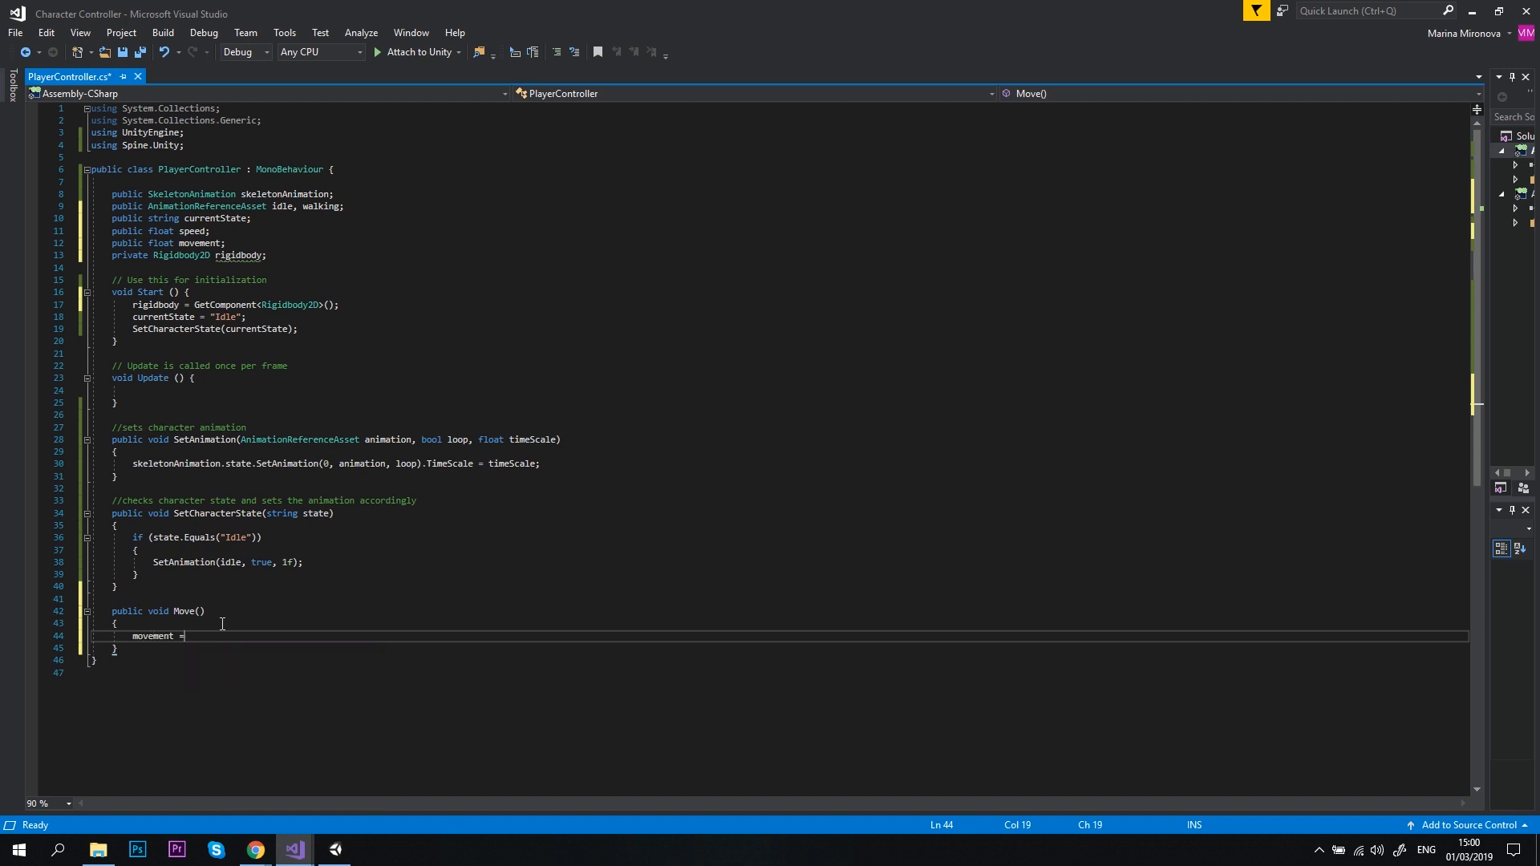
text(Input.GetAxis();)
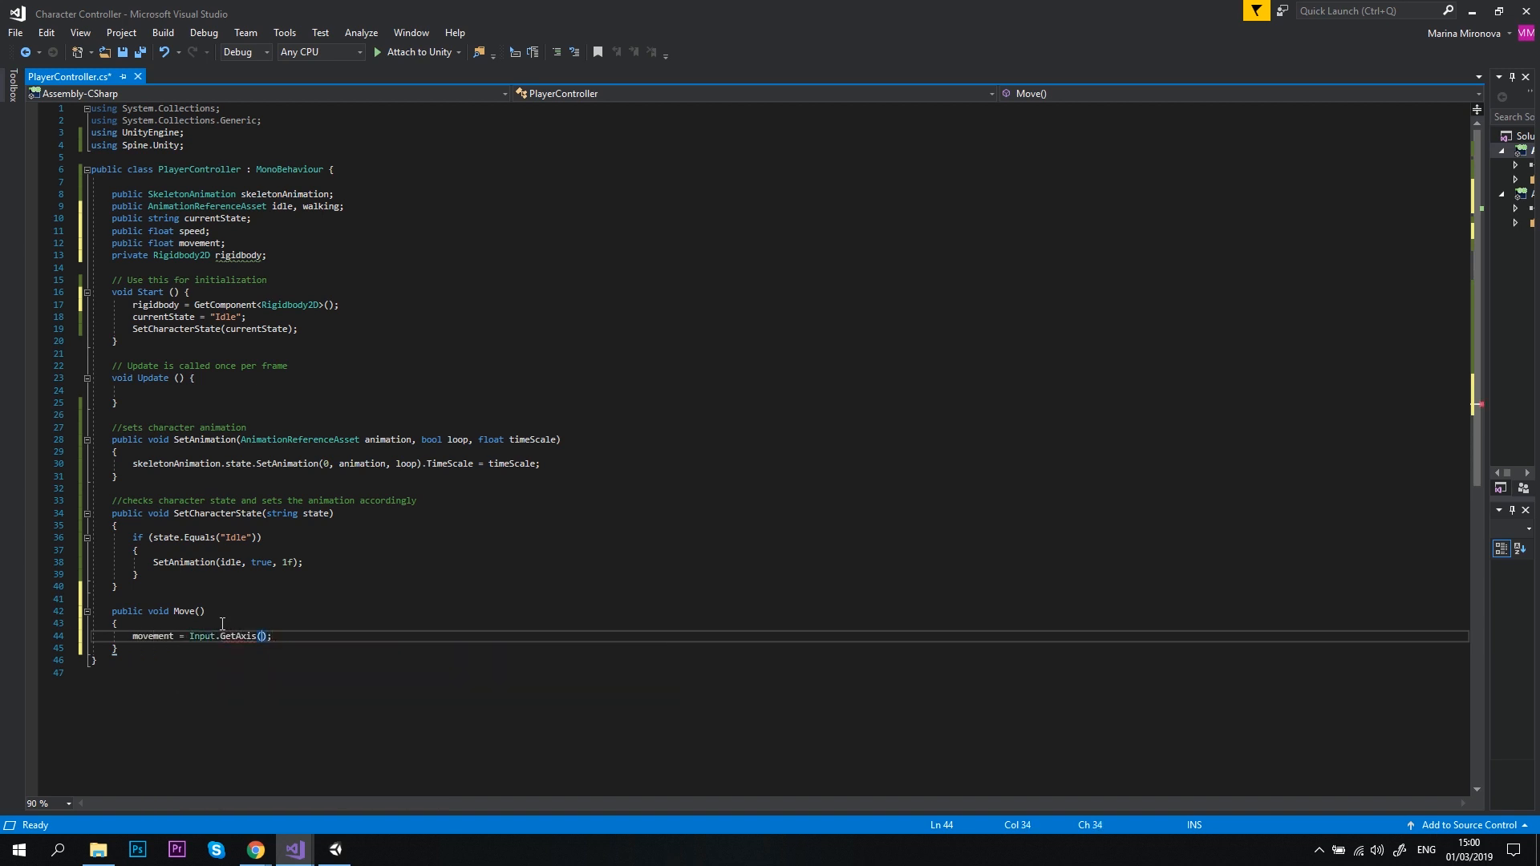
text("Horizontal")
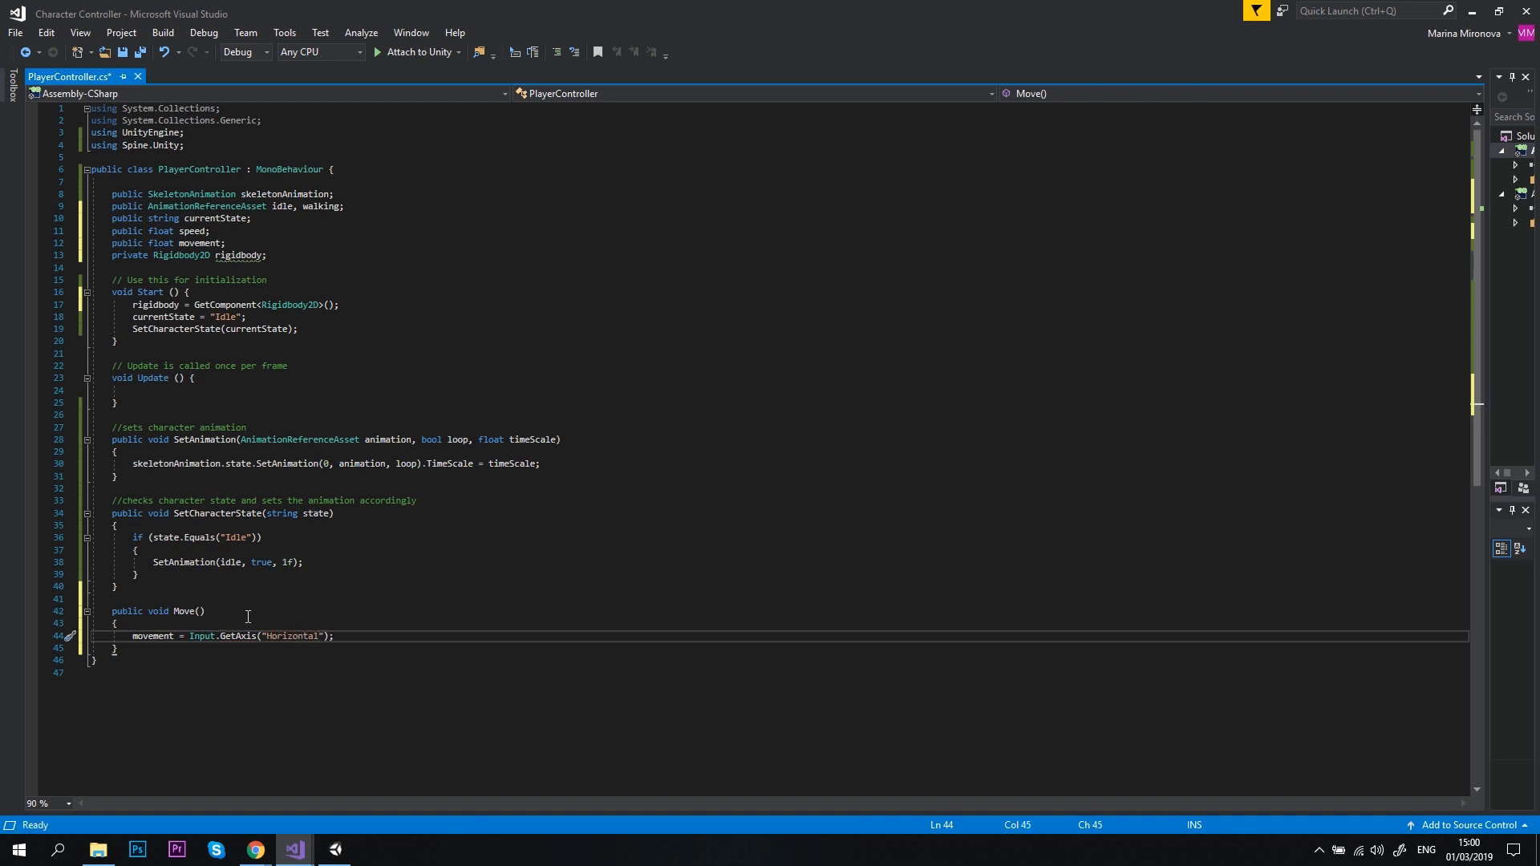
key(enter)
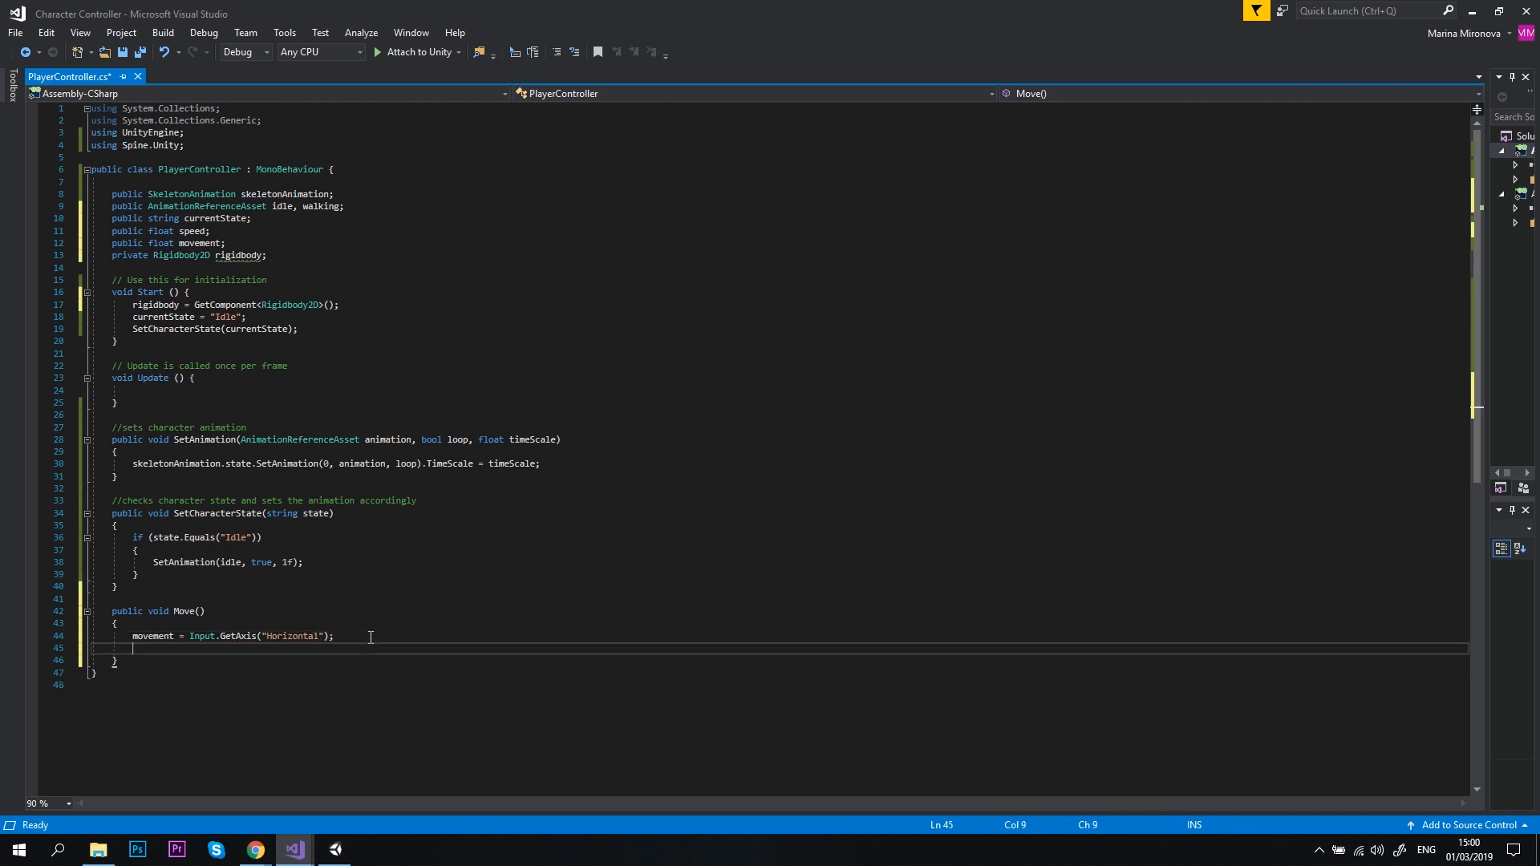
Set rigidbody.velocity to new Vector2(movement * speed, rigidbody.velocity.y) and begin an if statement.
text(rigidbody.)
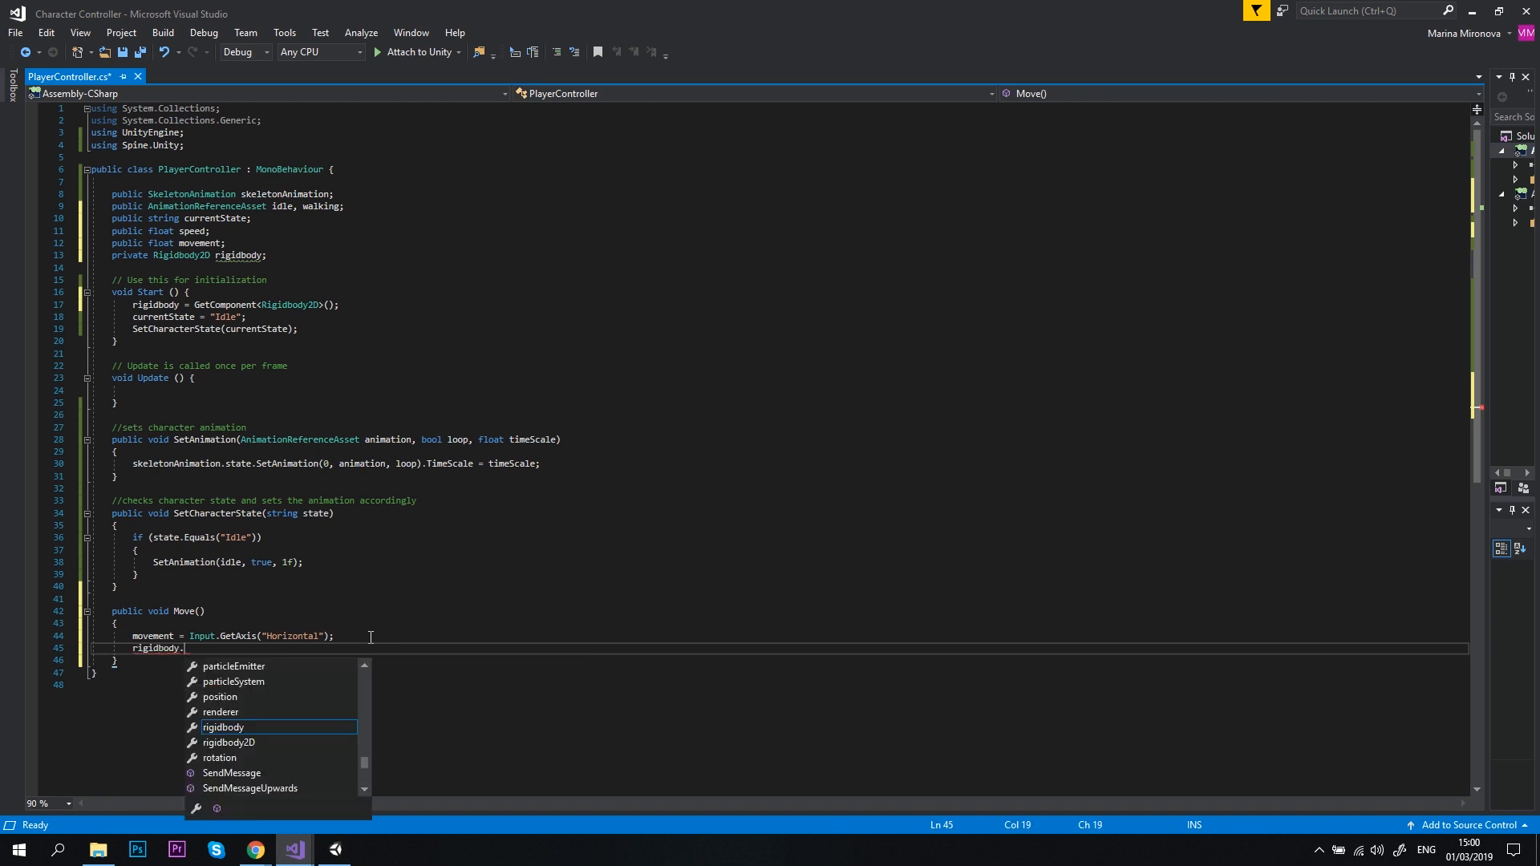
text(velocity)
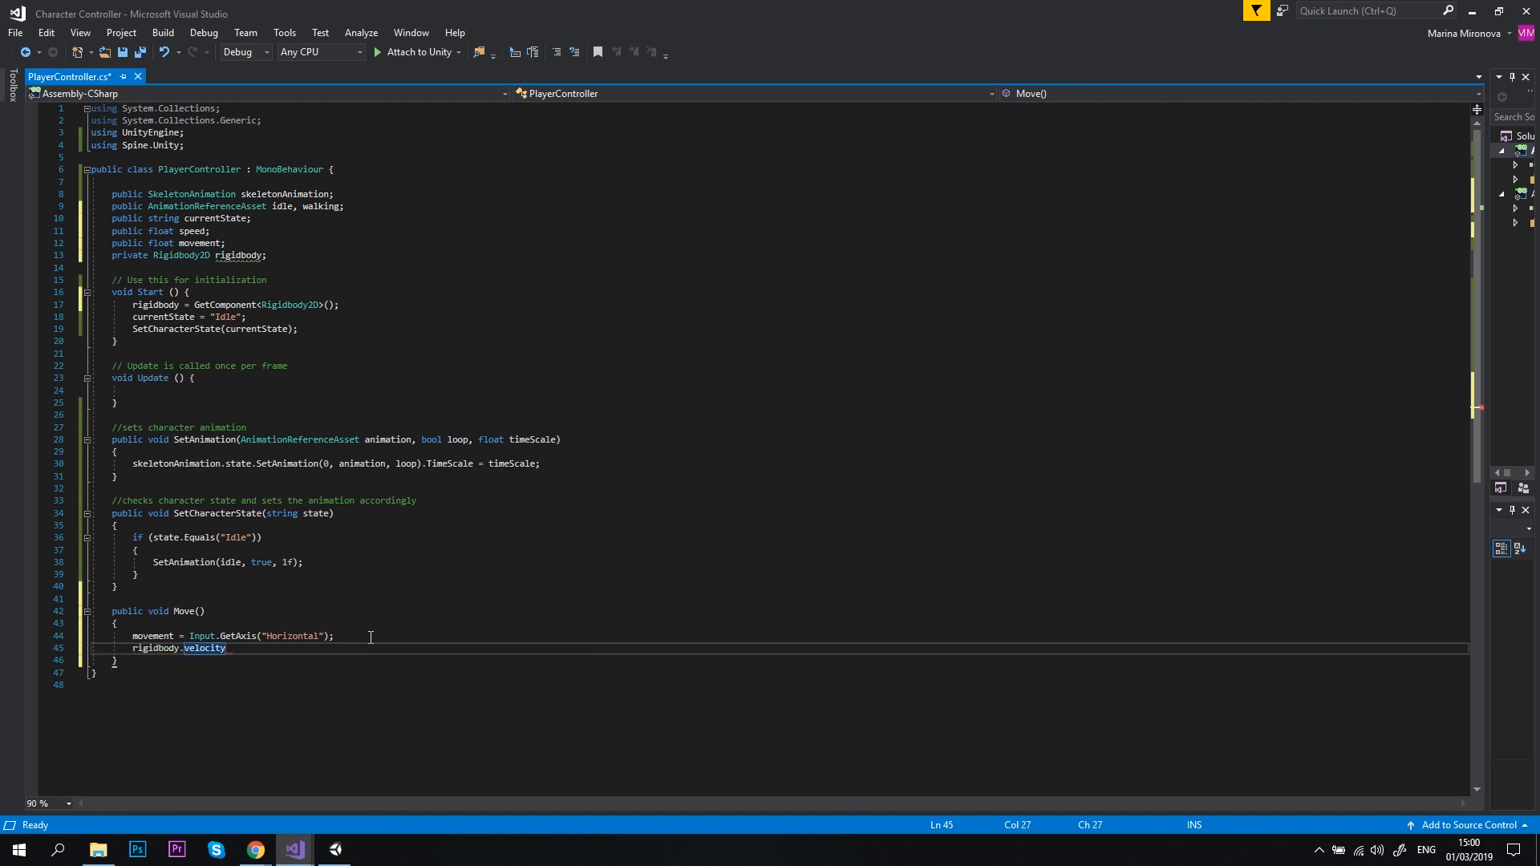
text(= new Vector2();)
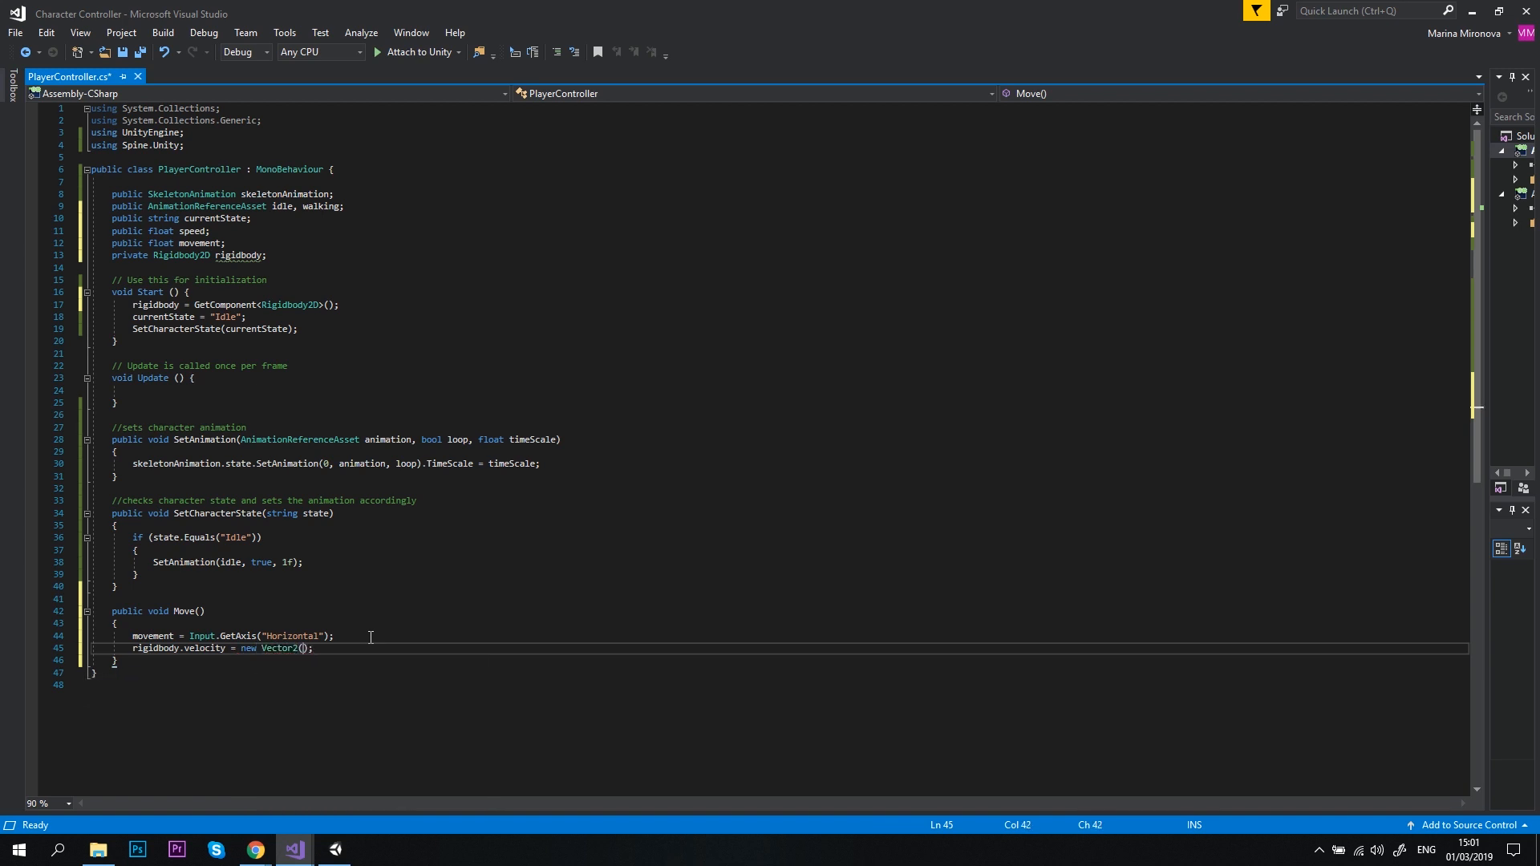
text(movement * speed,)
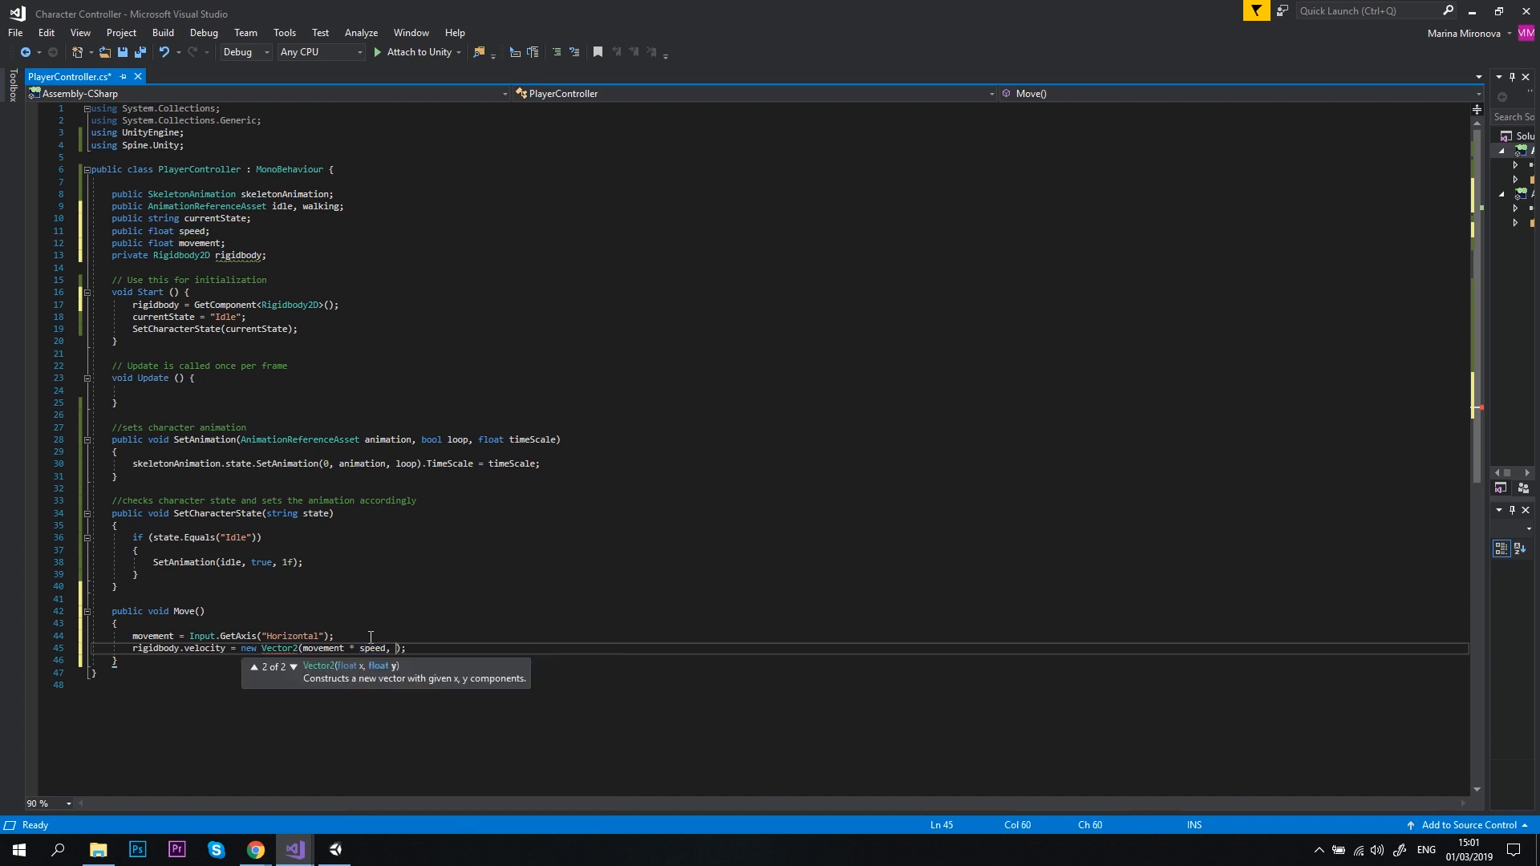
text(rigidbody.)
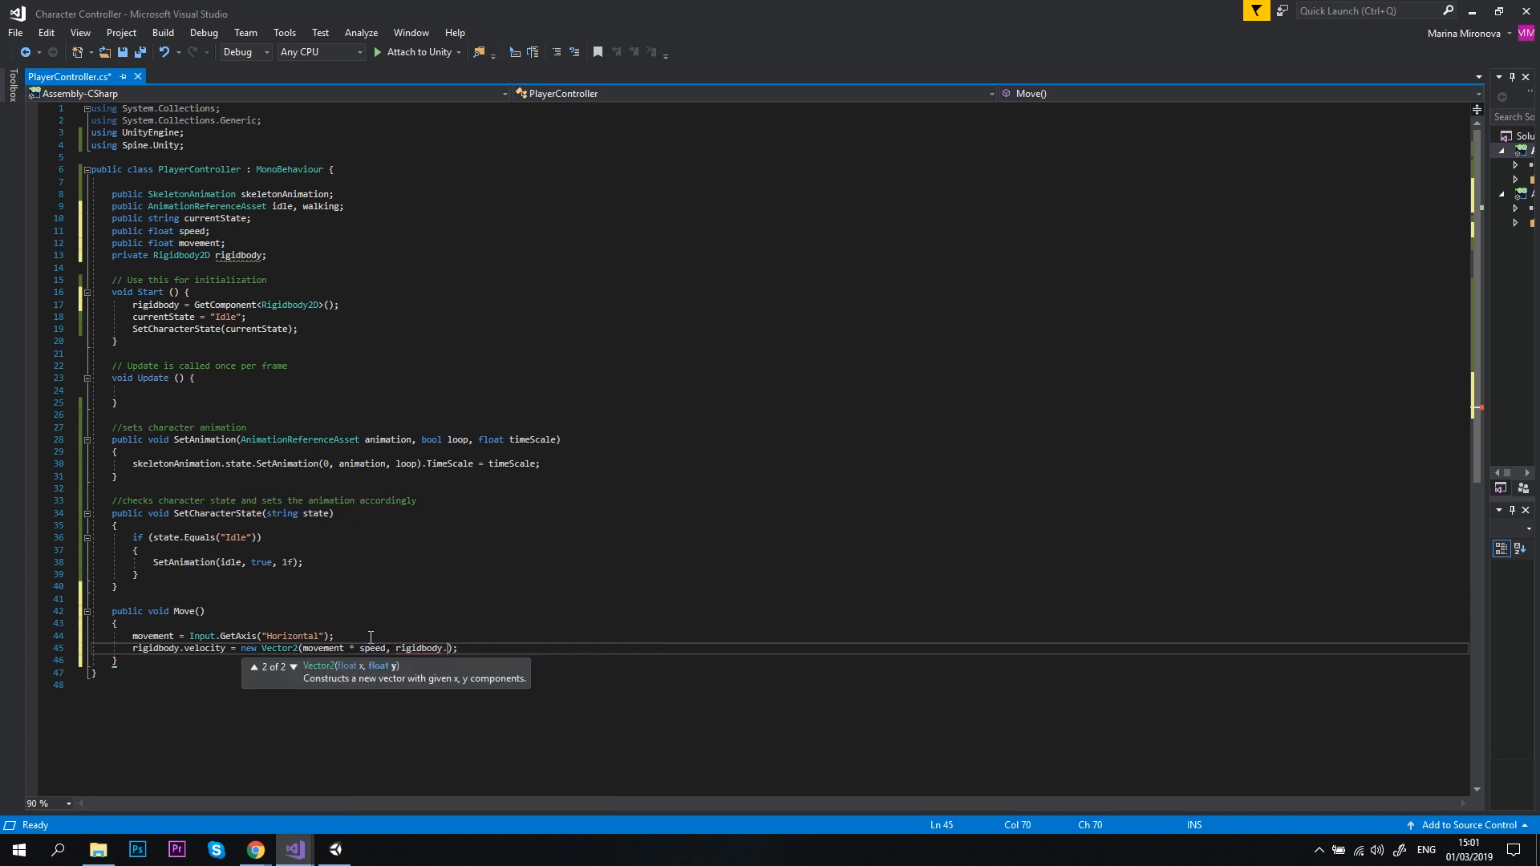
text(velocity.y)
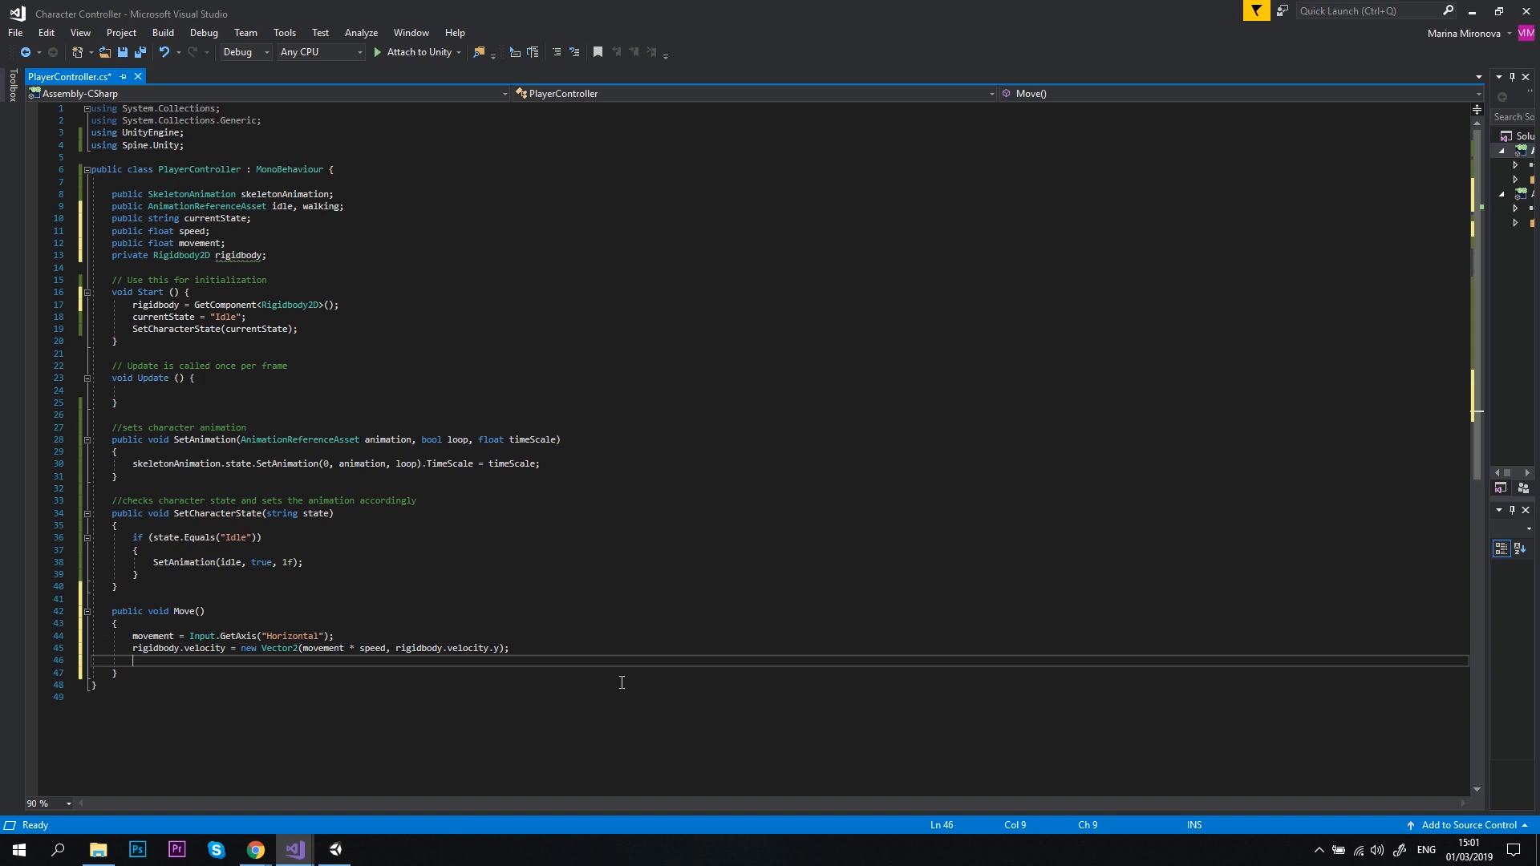
text(if()
text(else)
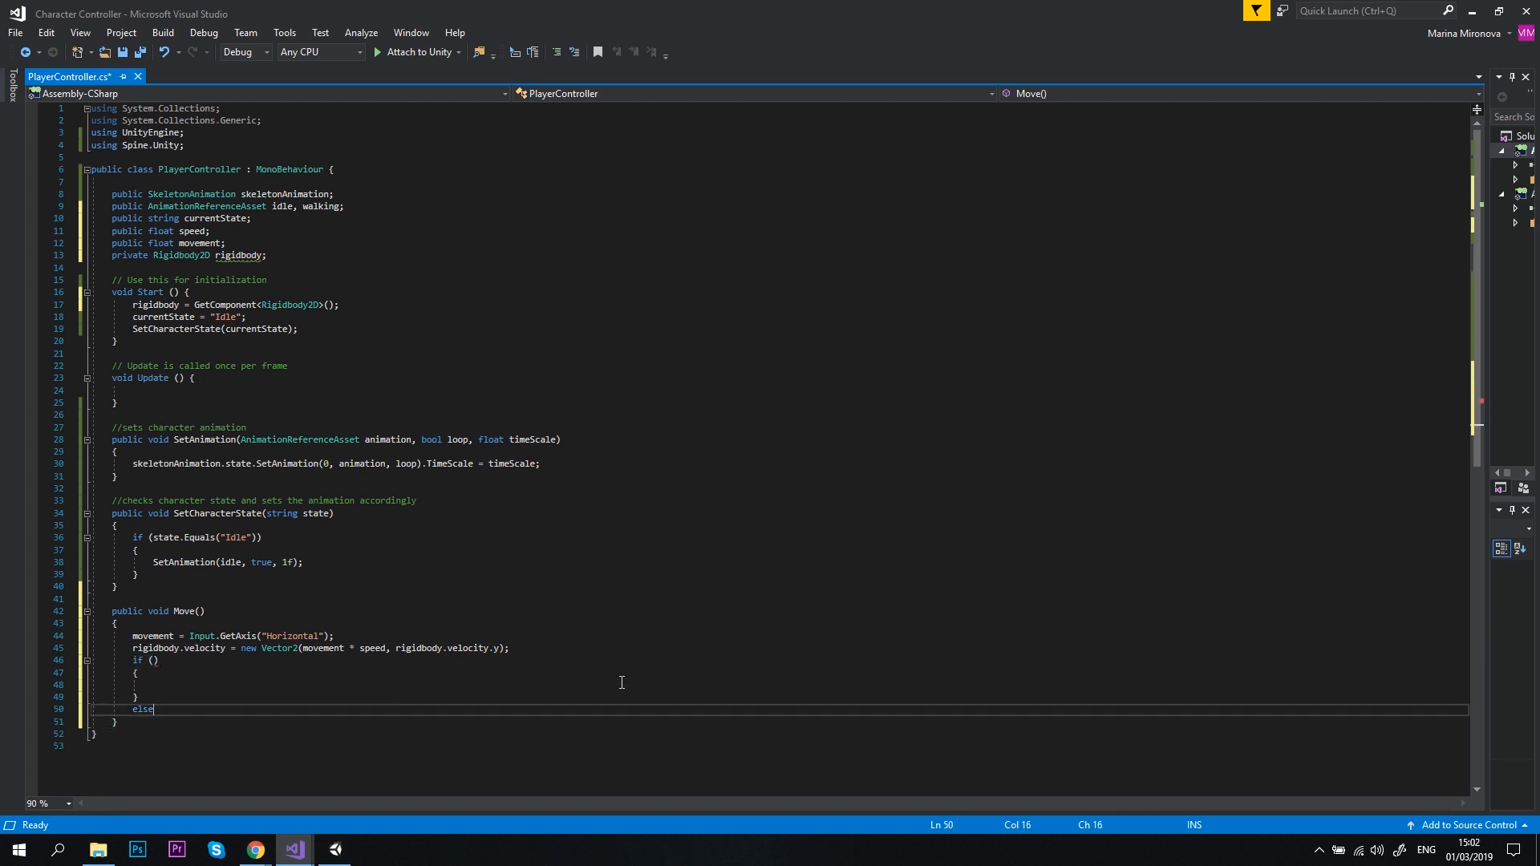
Write if (movement != 0) SetCharacterState("Walking") else SetCharacterState("Idle").
text(movement)
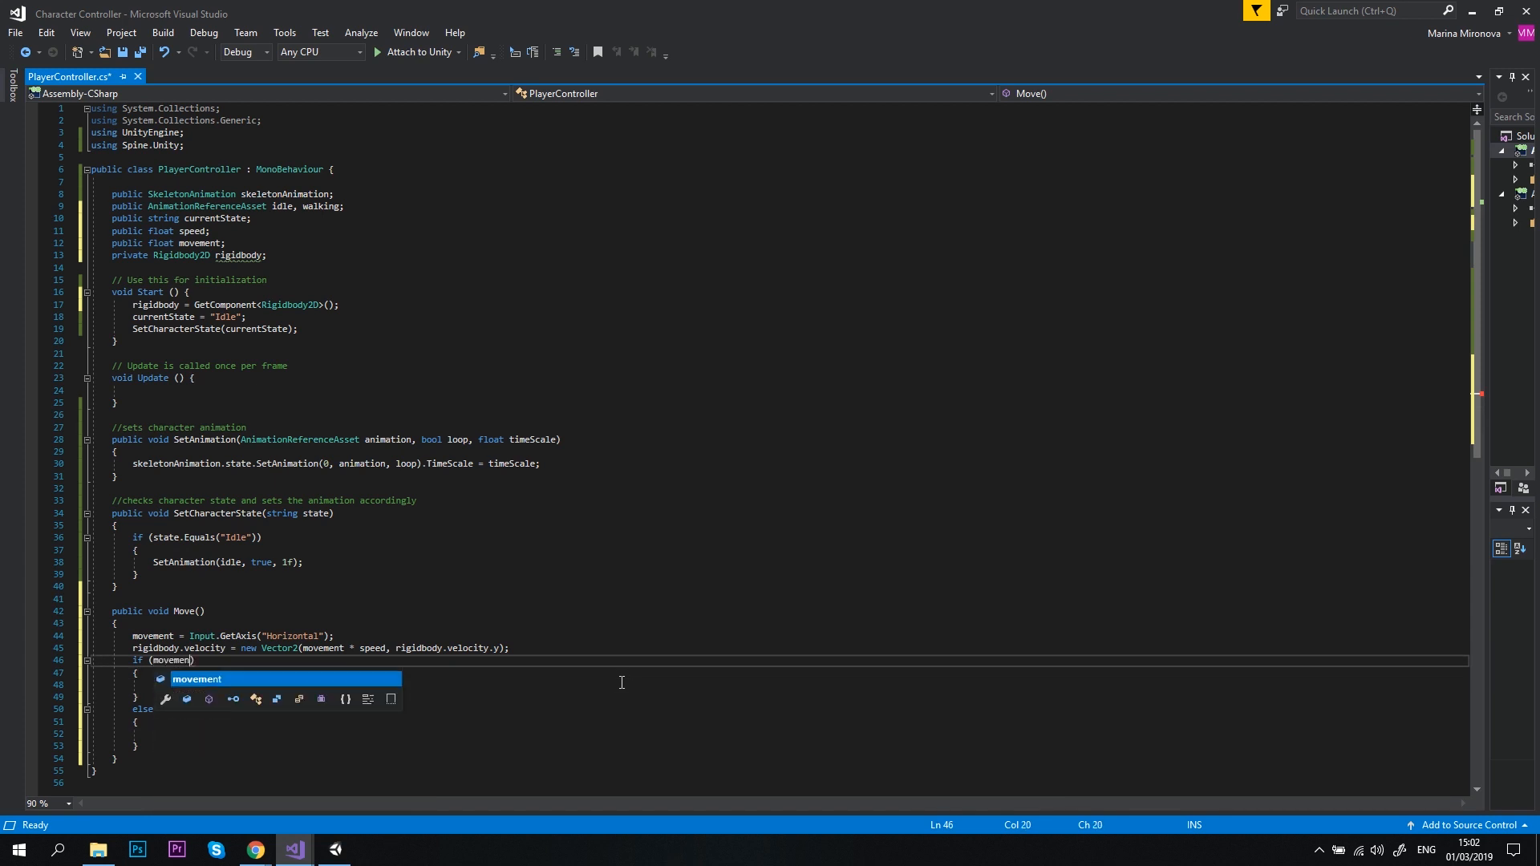
text(!= 0)
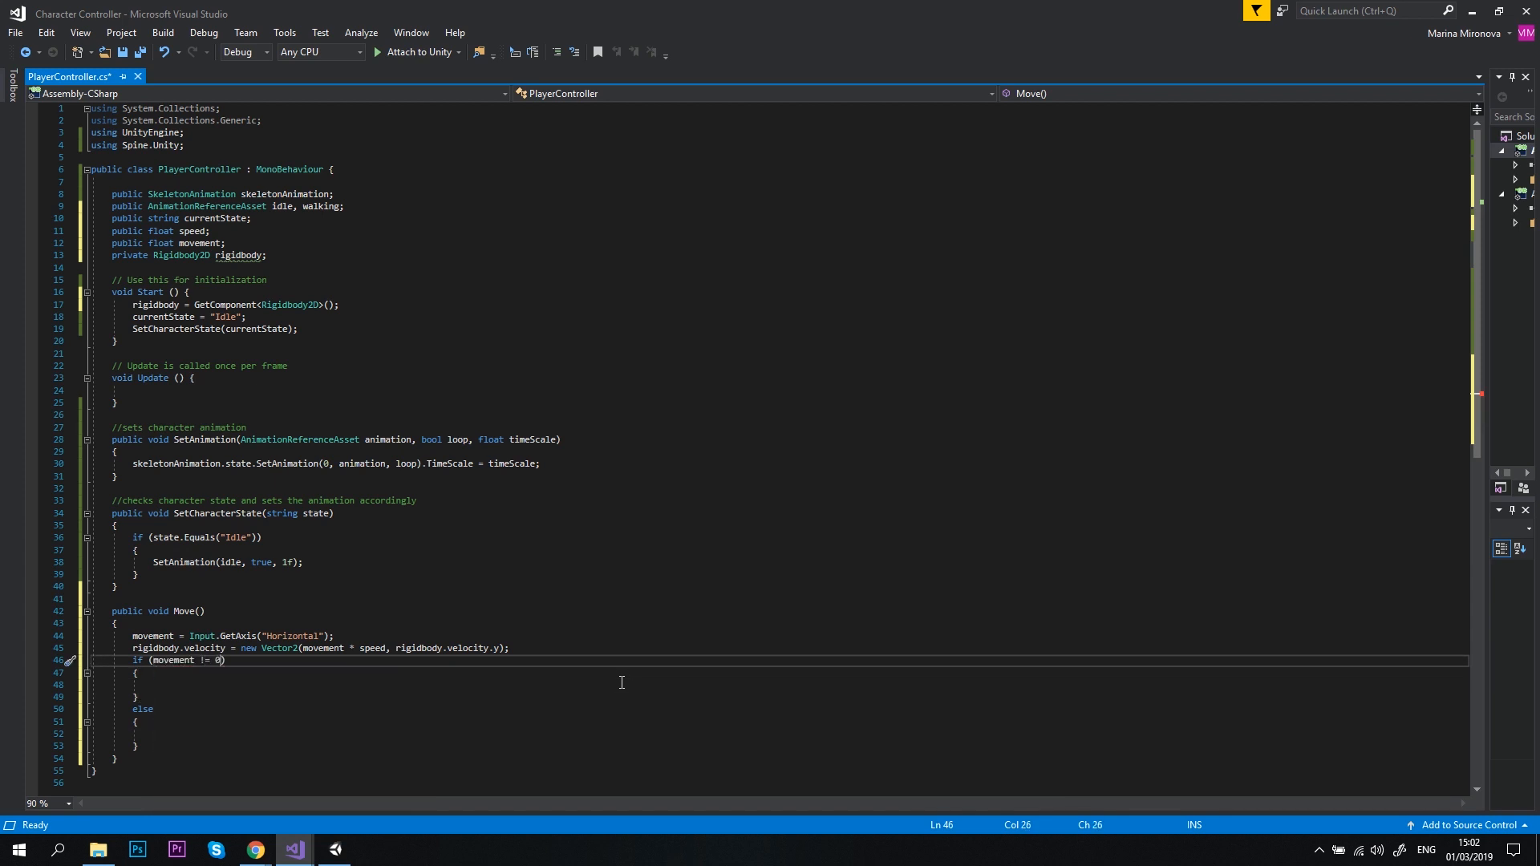
text(SetCharacterState("");)
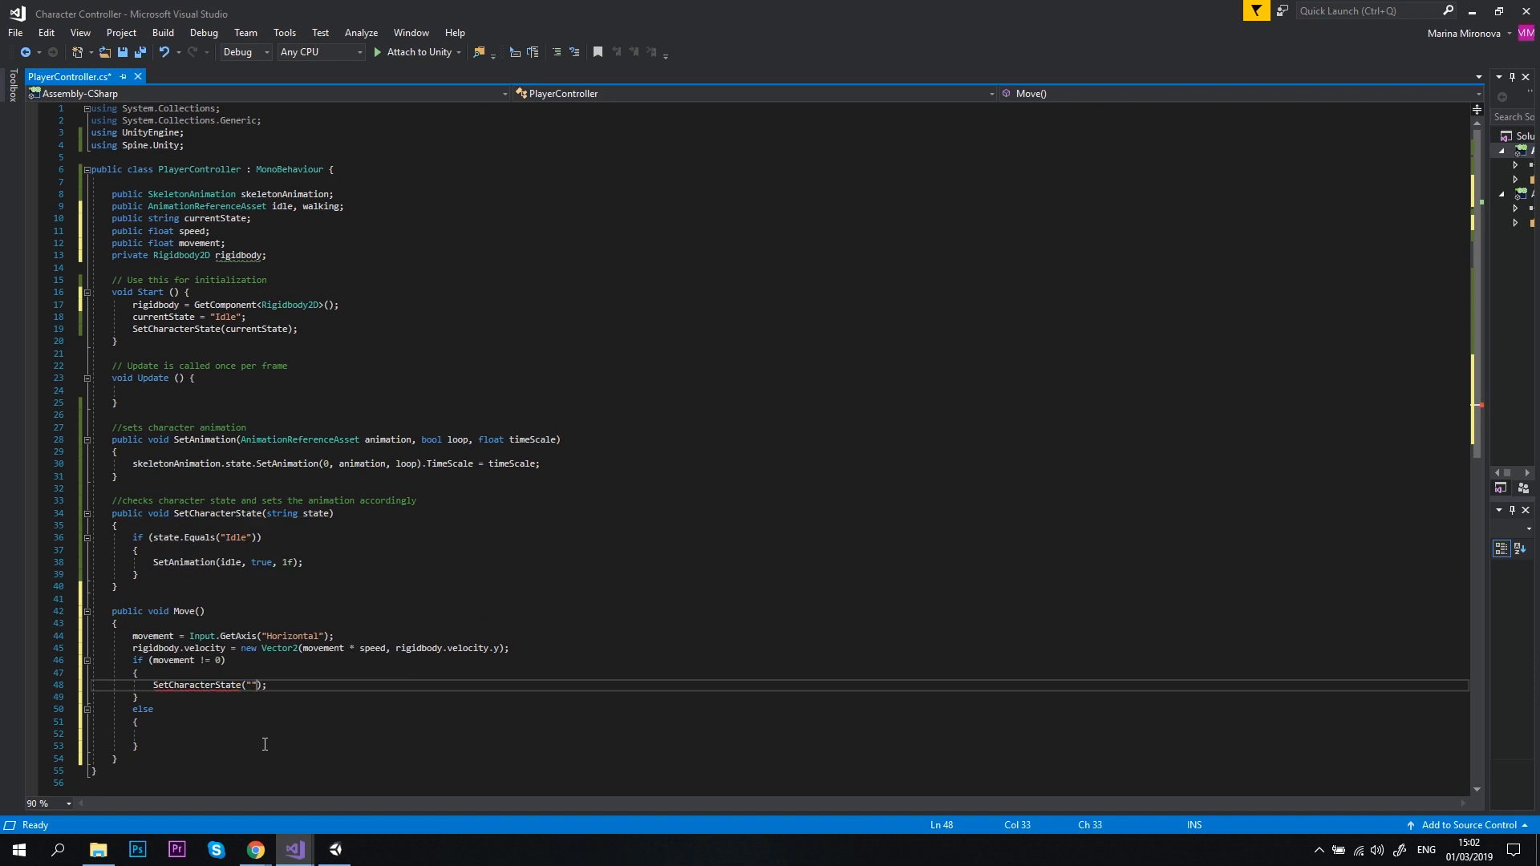
text(Walking)
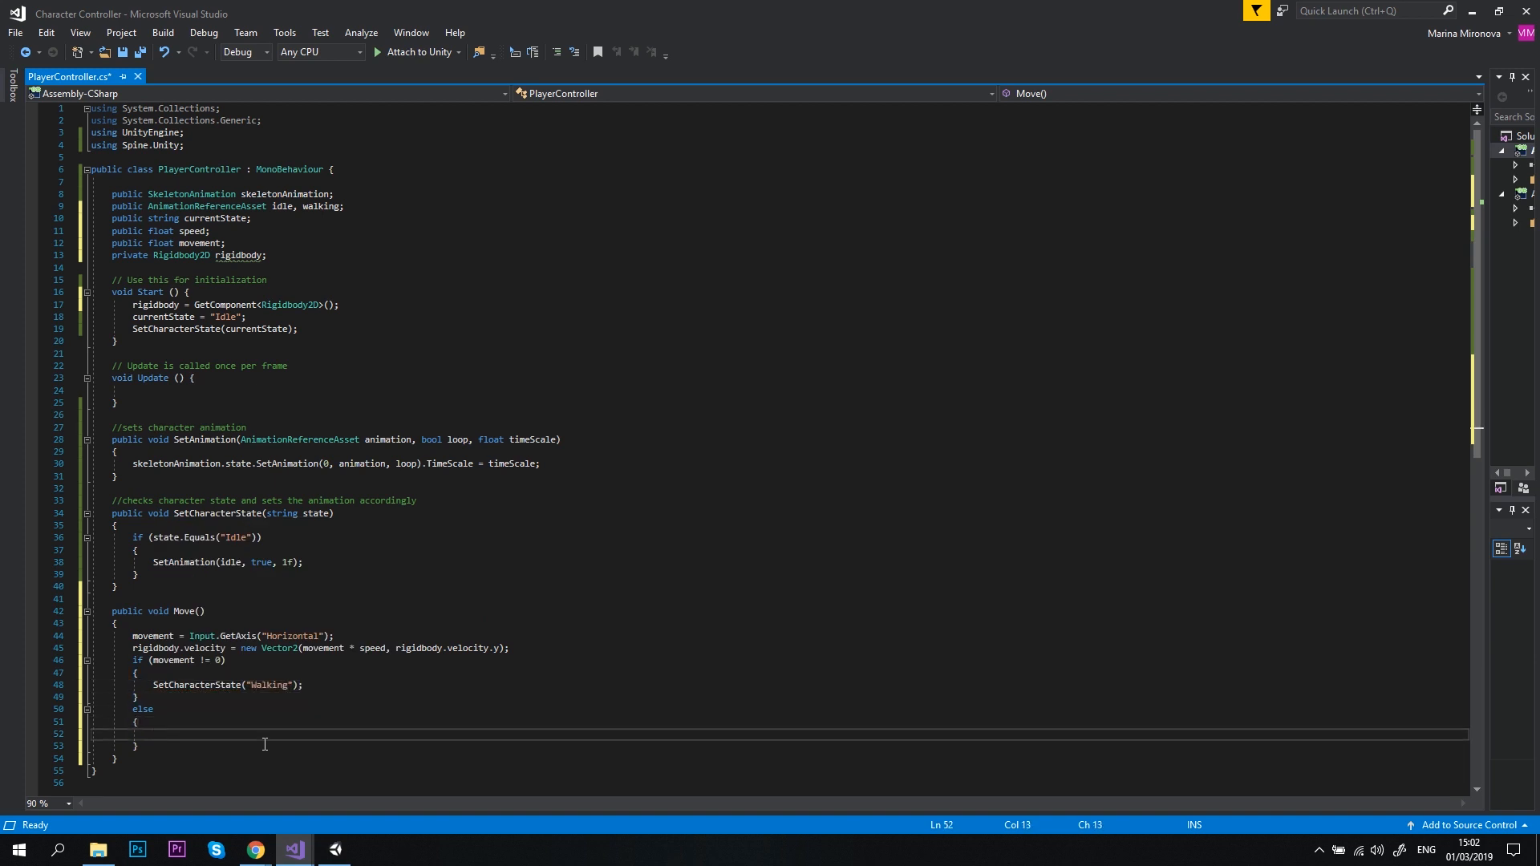
text(SetCharacterState();)
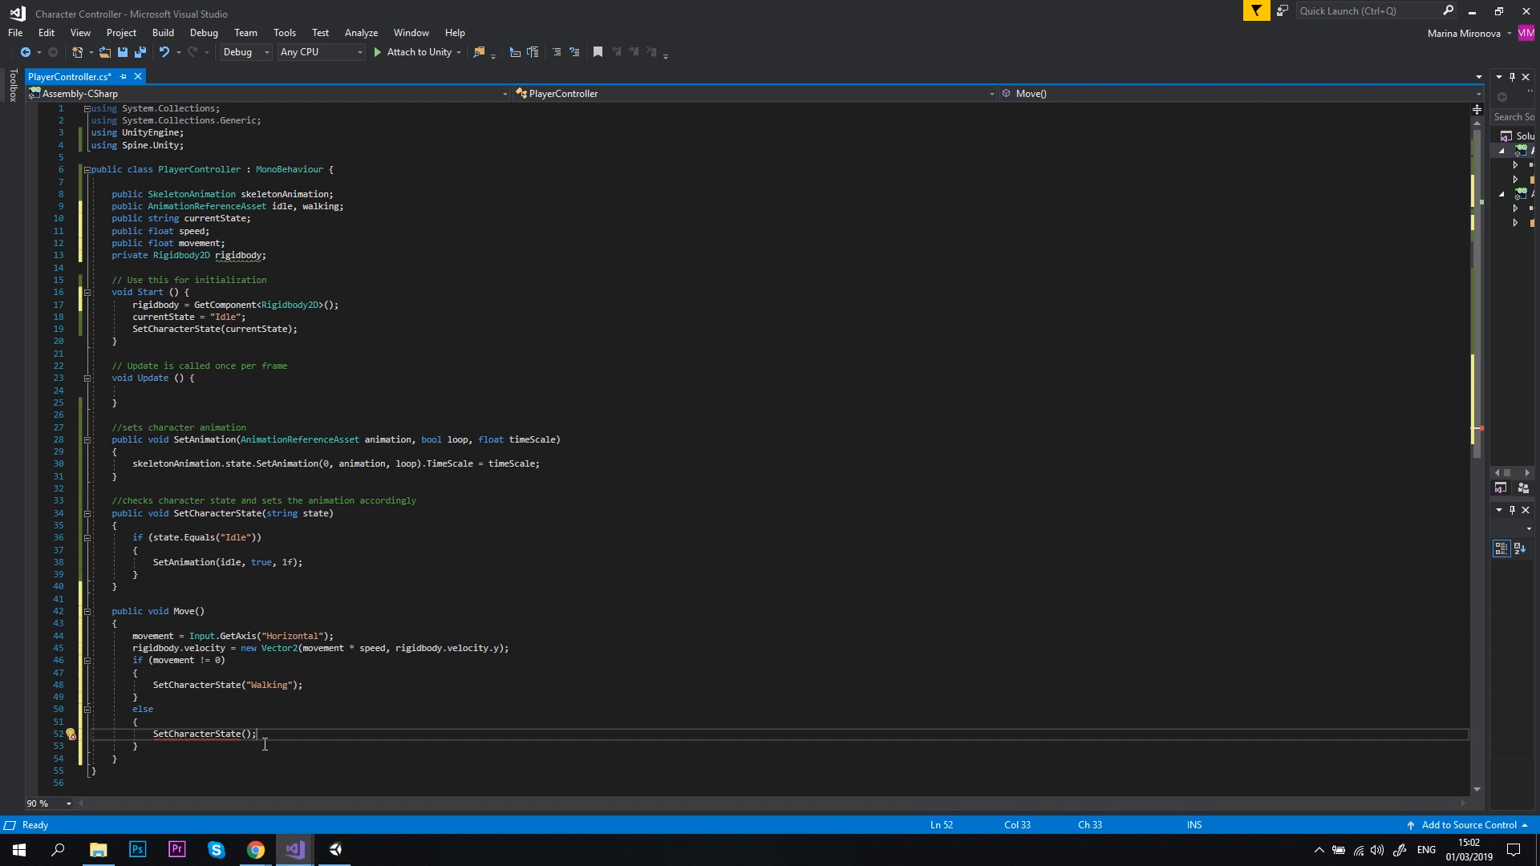
text("Idle")
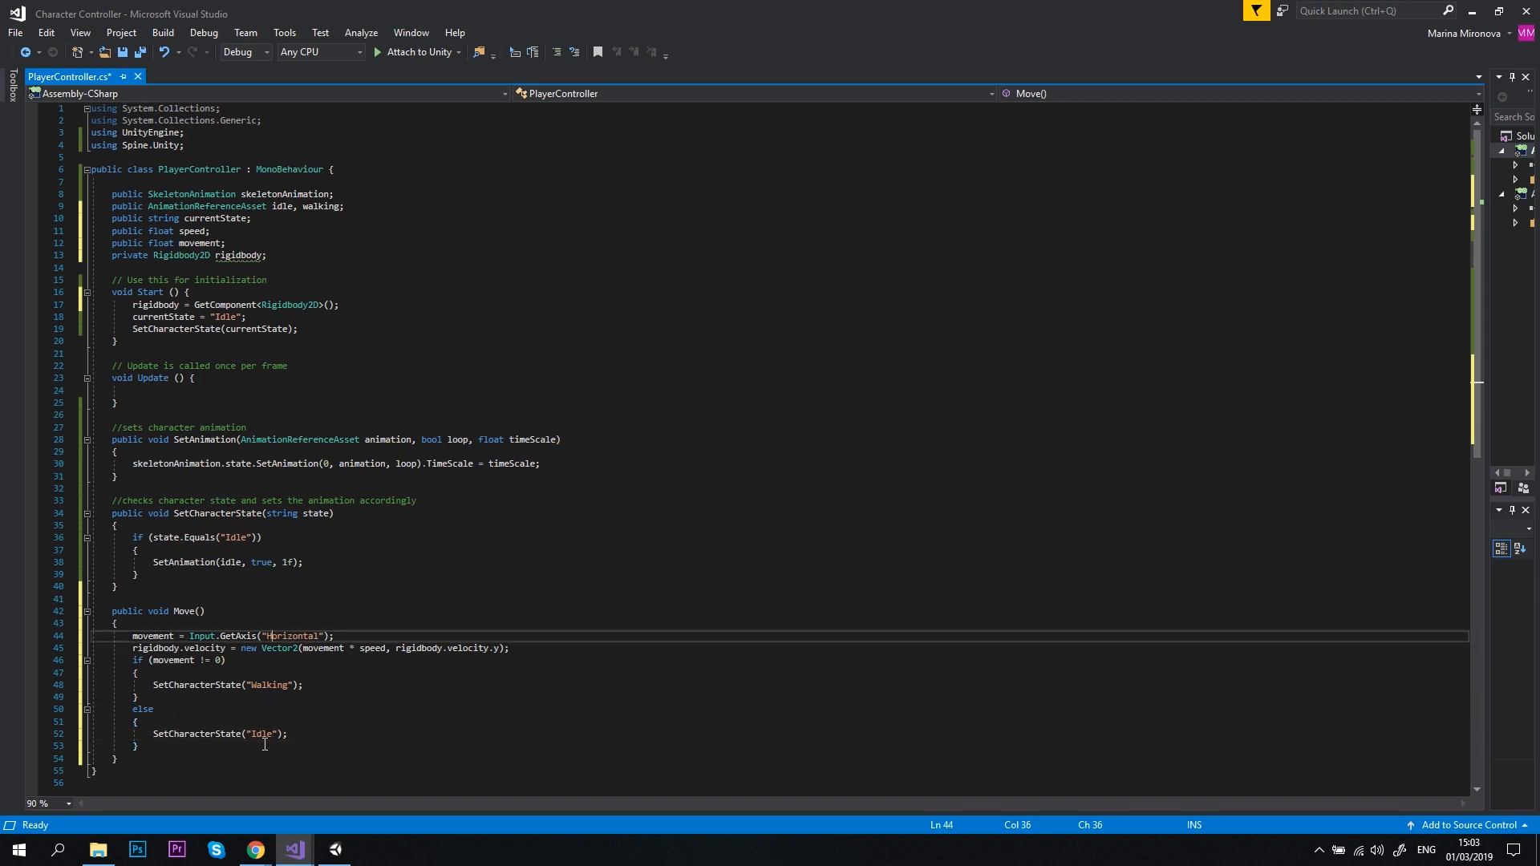
Add an else-if on "Walking" state that calls SetAnimation(walking, true, 1f).
text(else if)
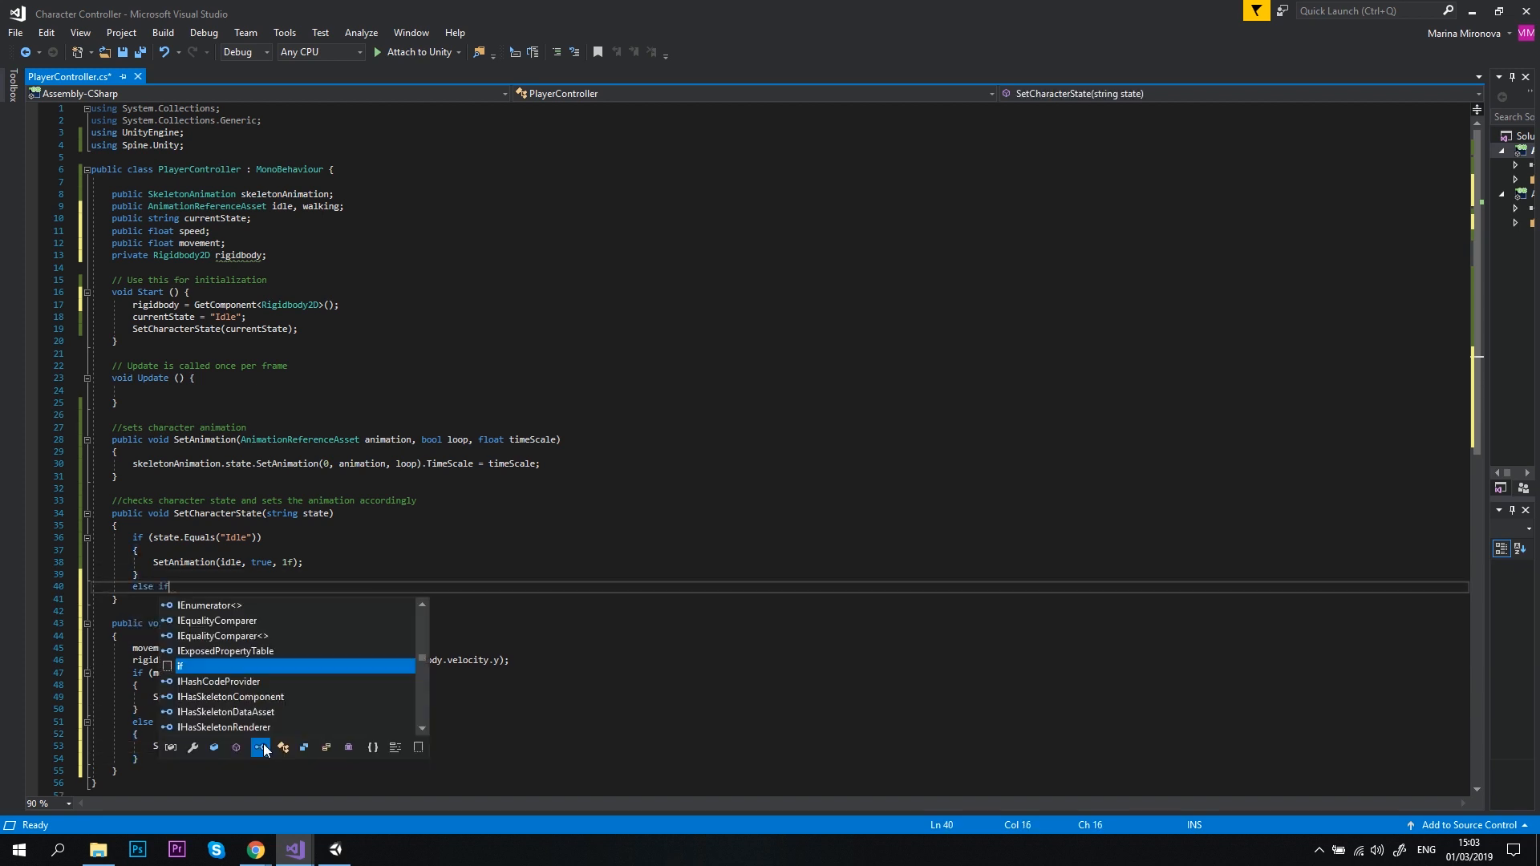
text((state))
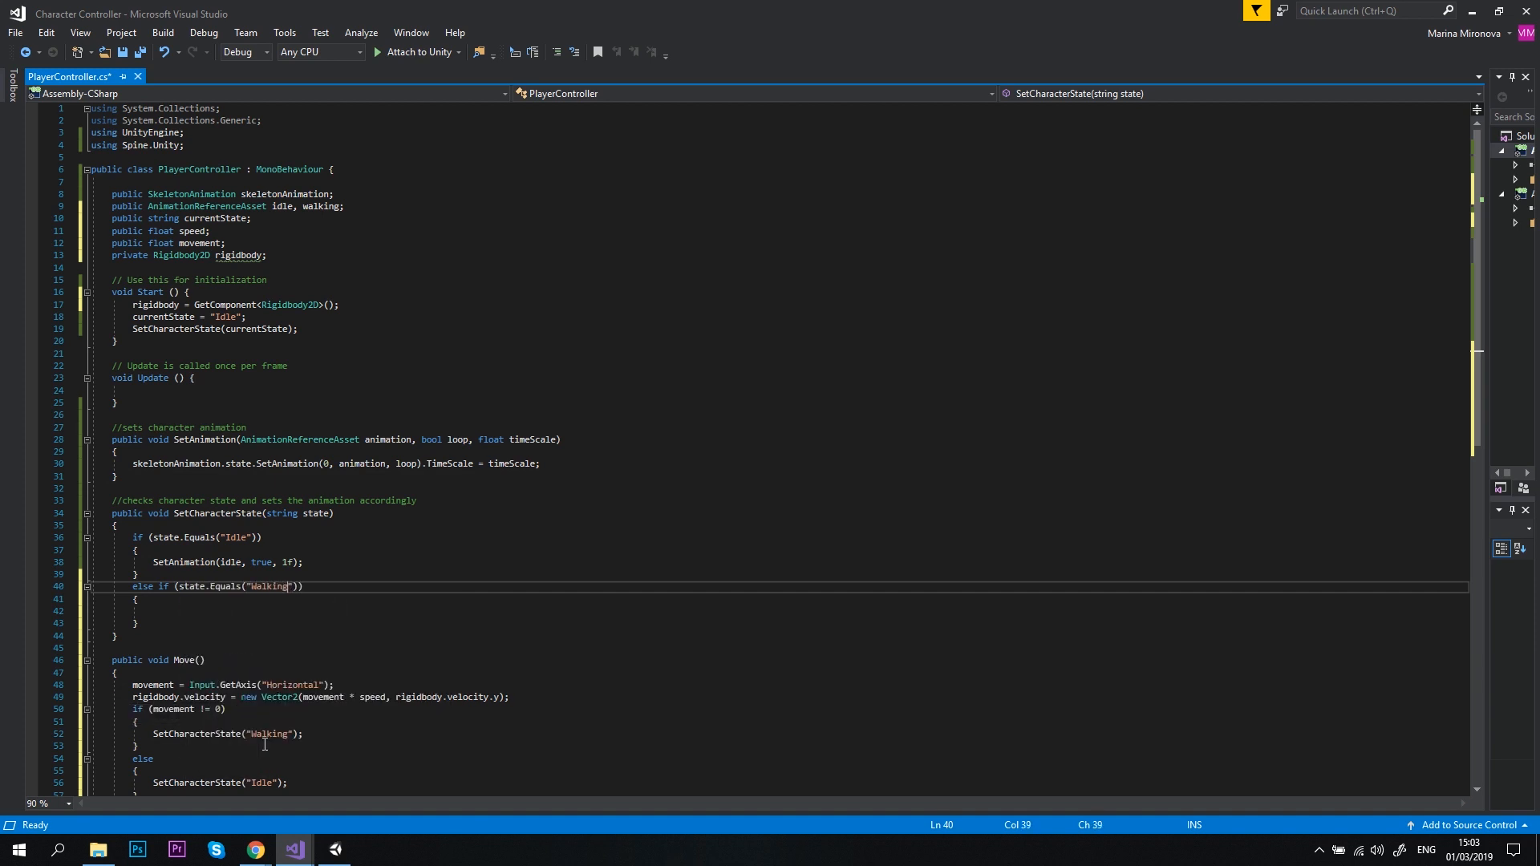
text(SetAnimation();)
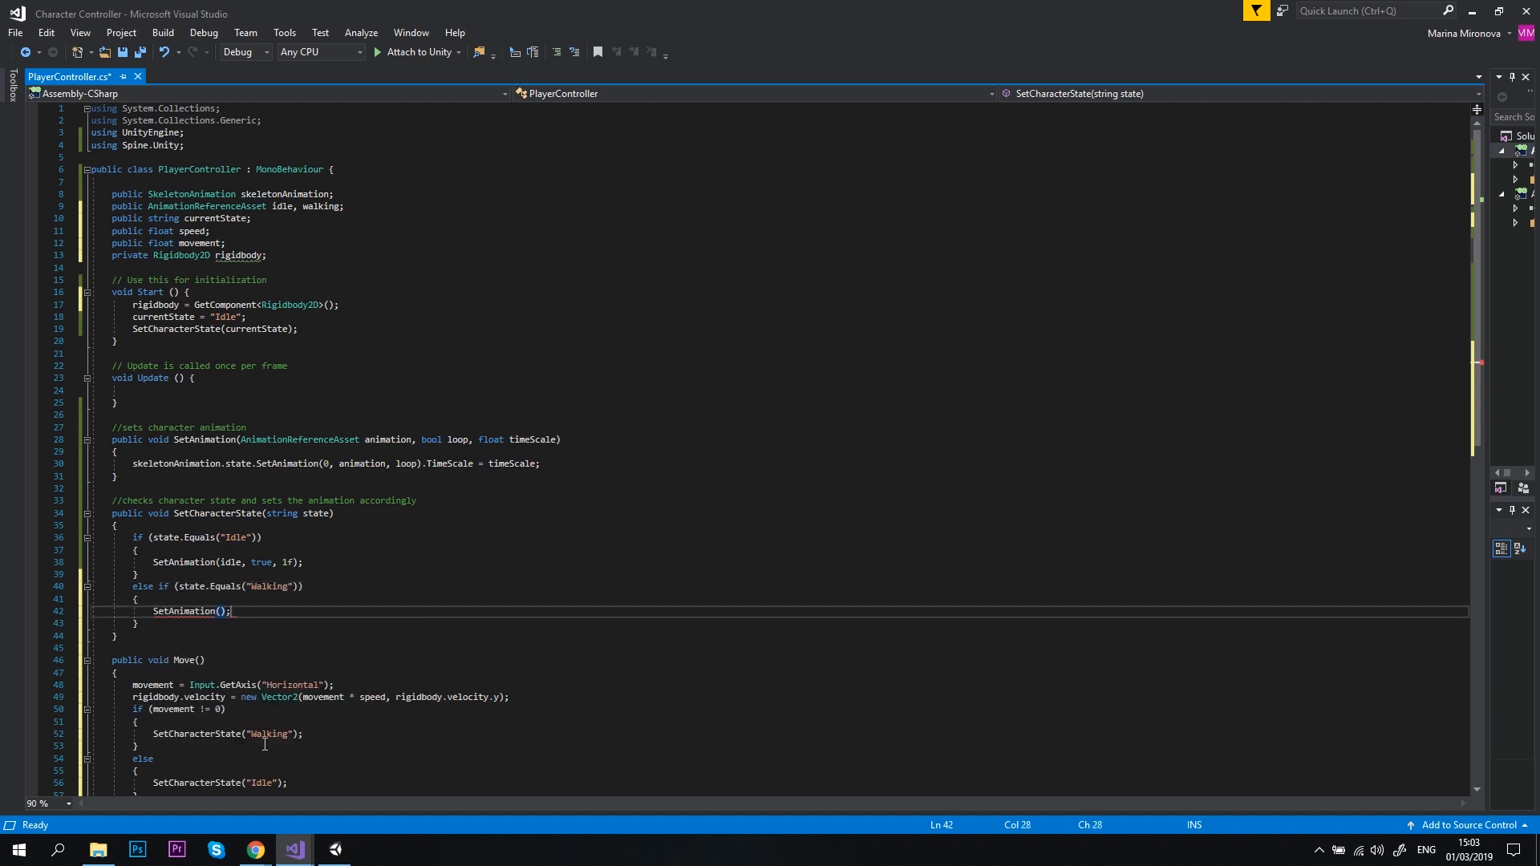
text(walking, true)
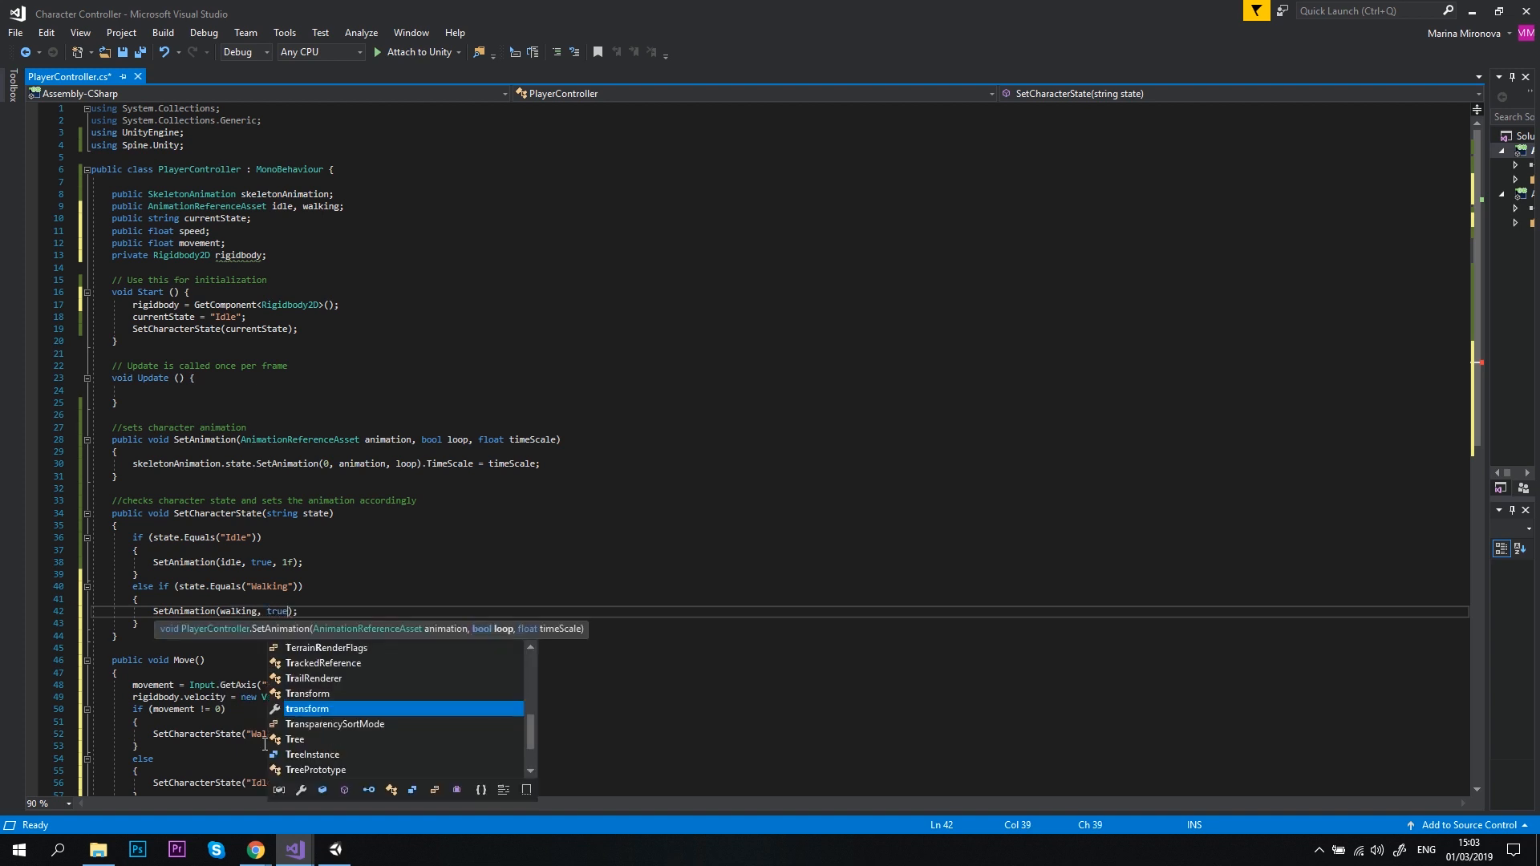
text(, 1f)
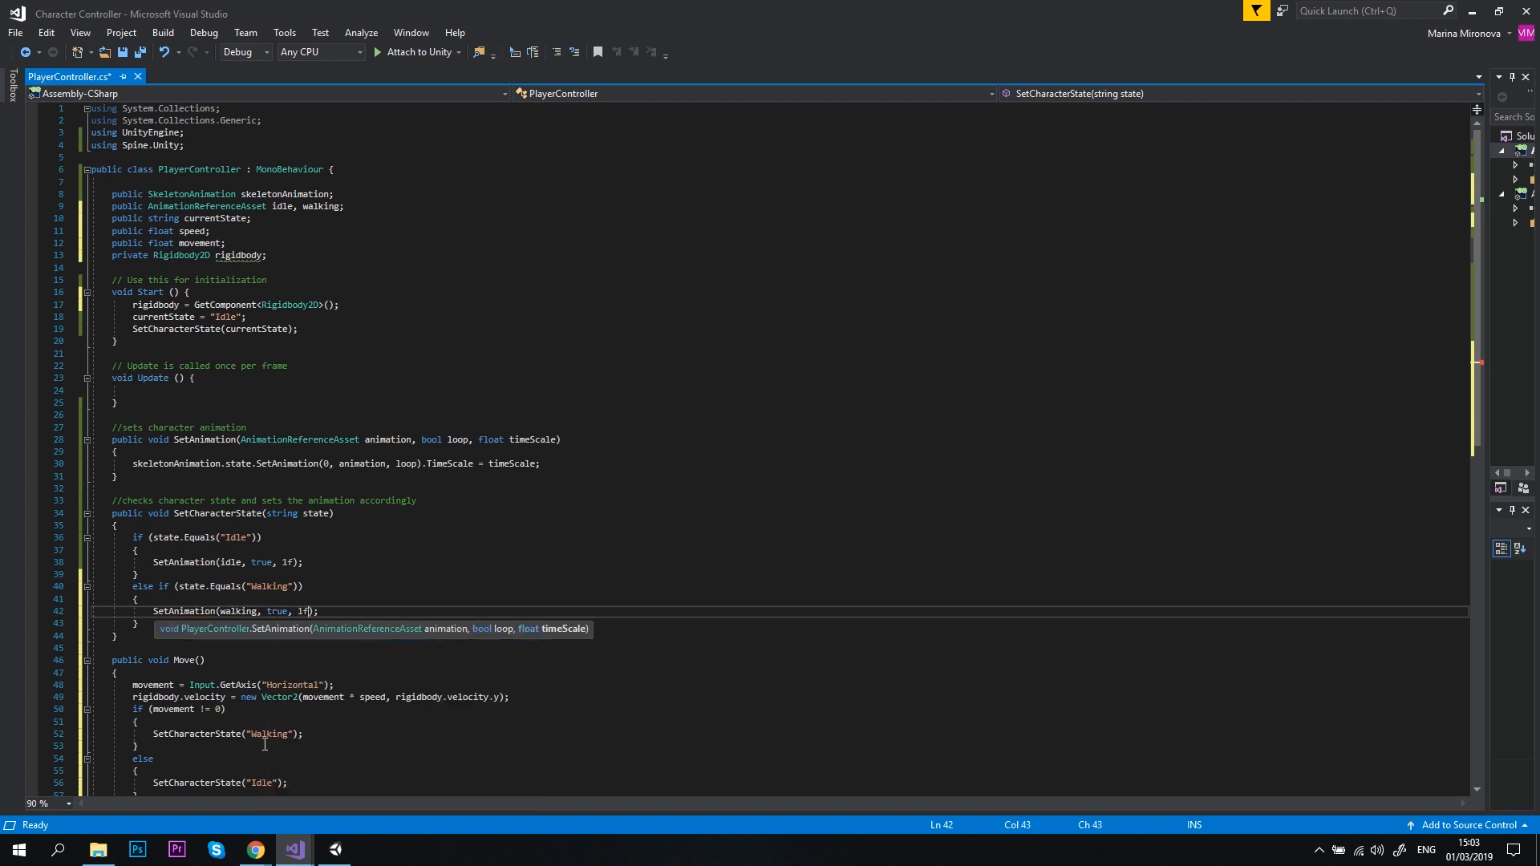
Save the script and call Move(); inside Update.
key(Ctrl+S)
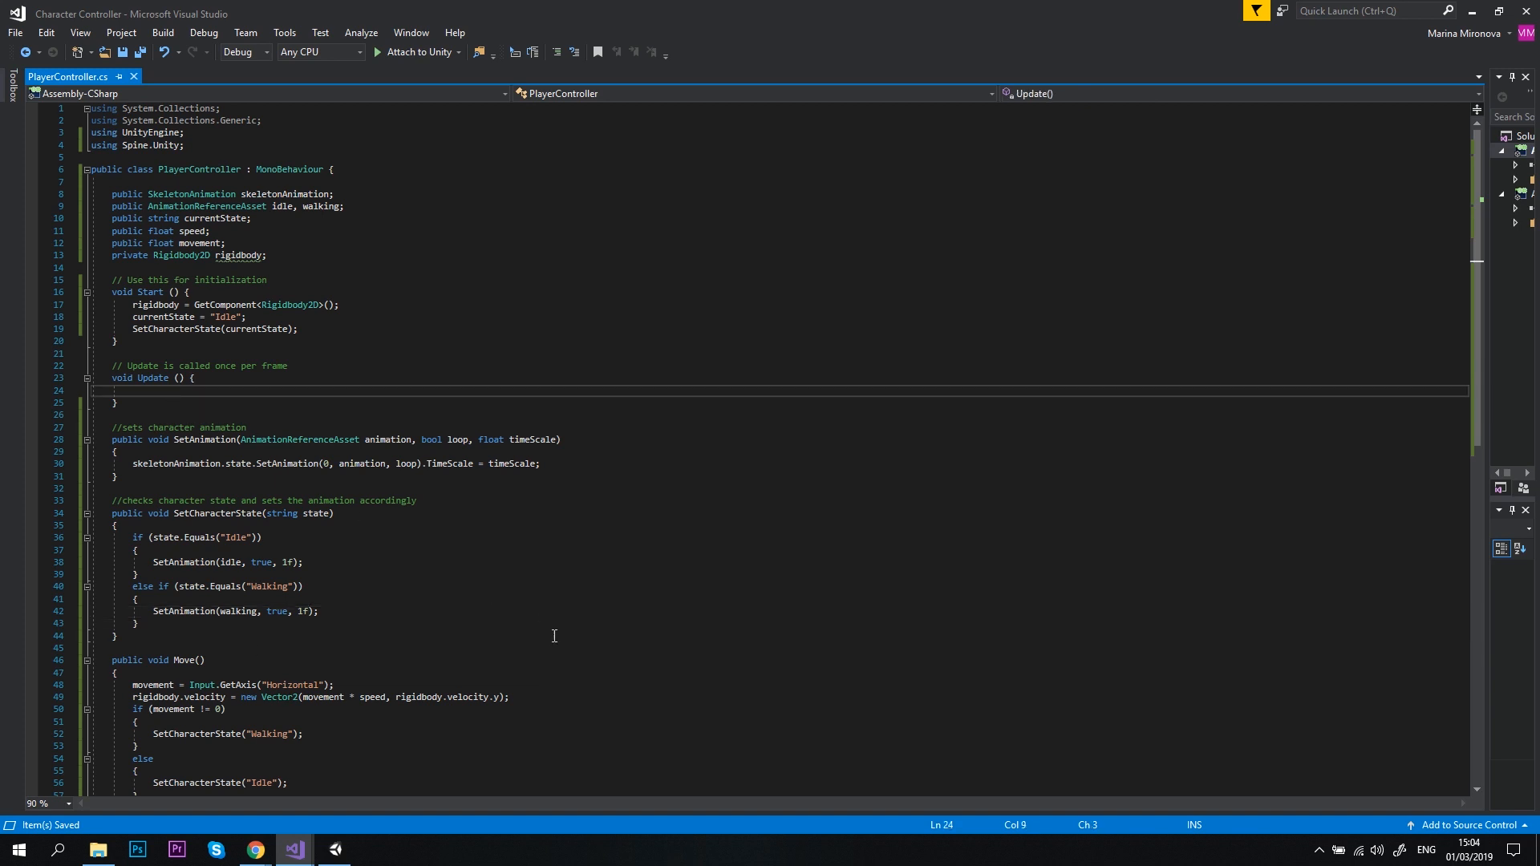
text(Move();)
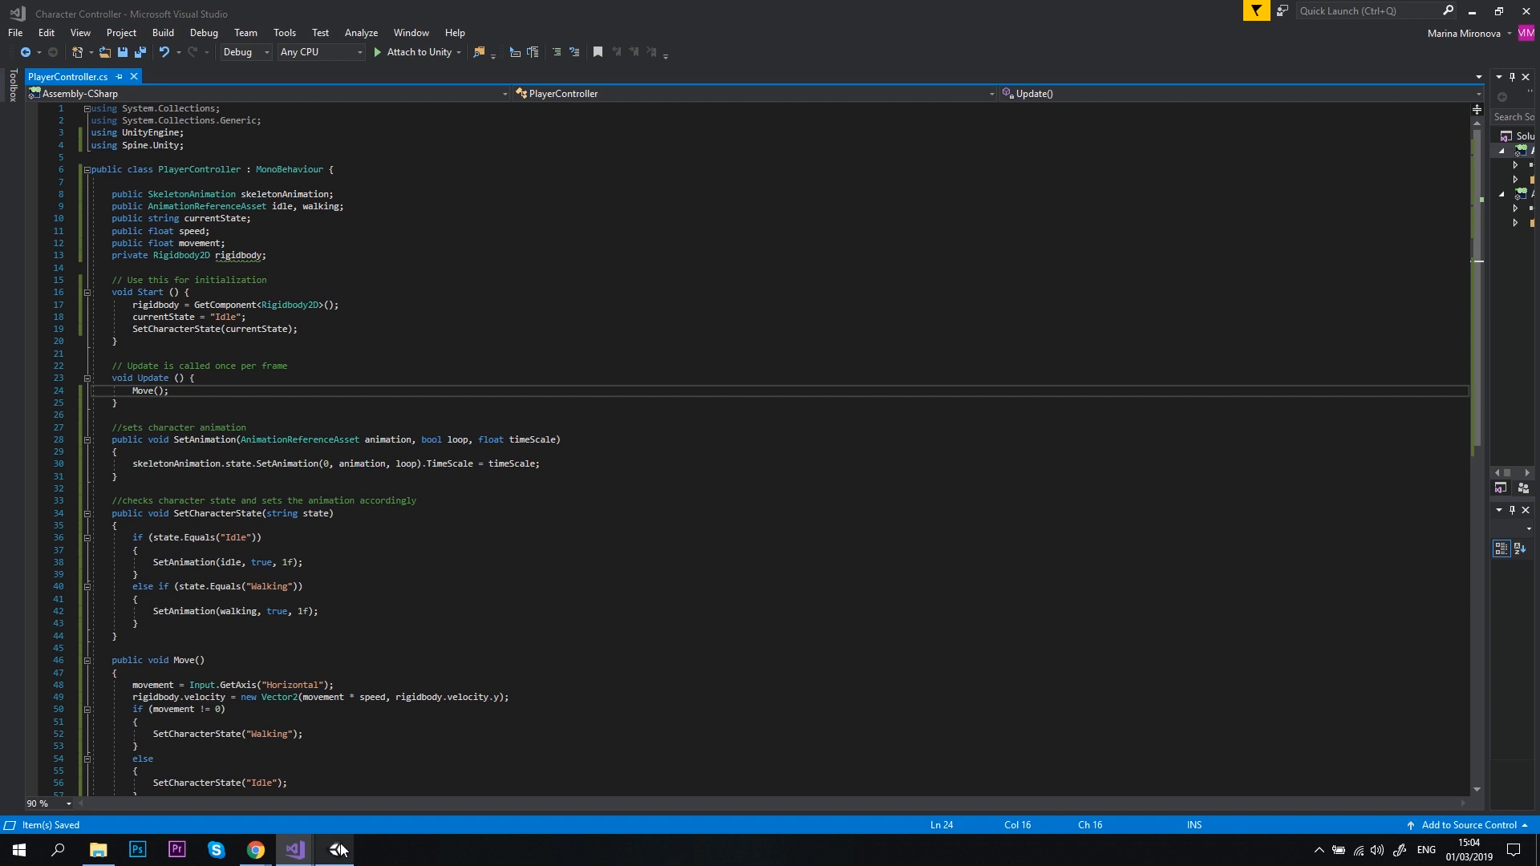
In Unity set Player Controller Speed to 5, play-test the character, stop, and return to the code.
click(337, 850)
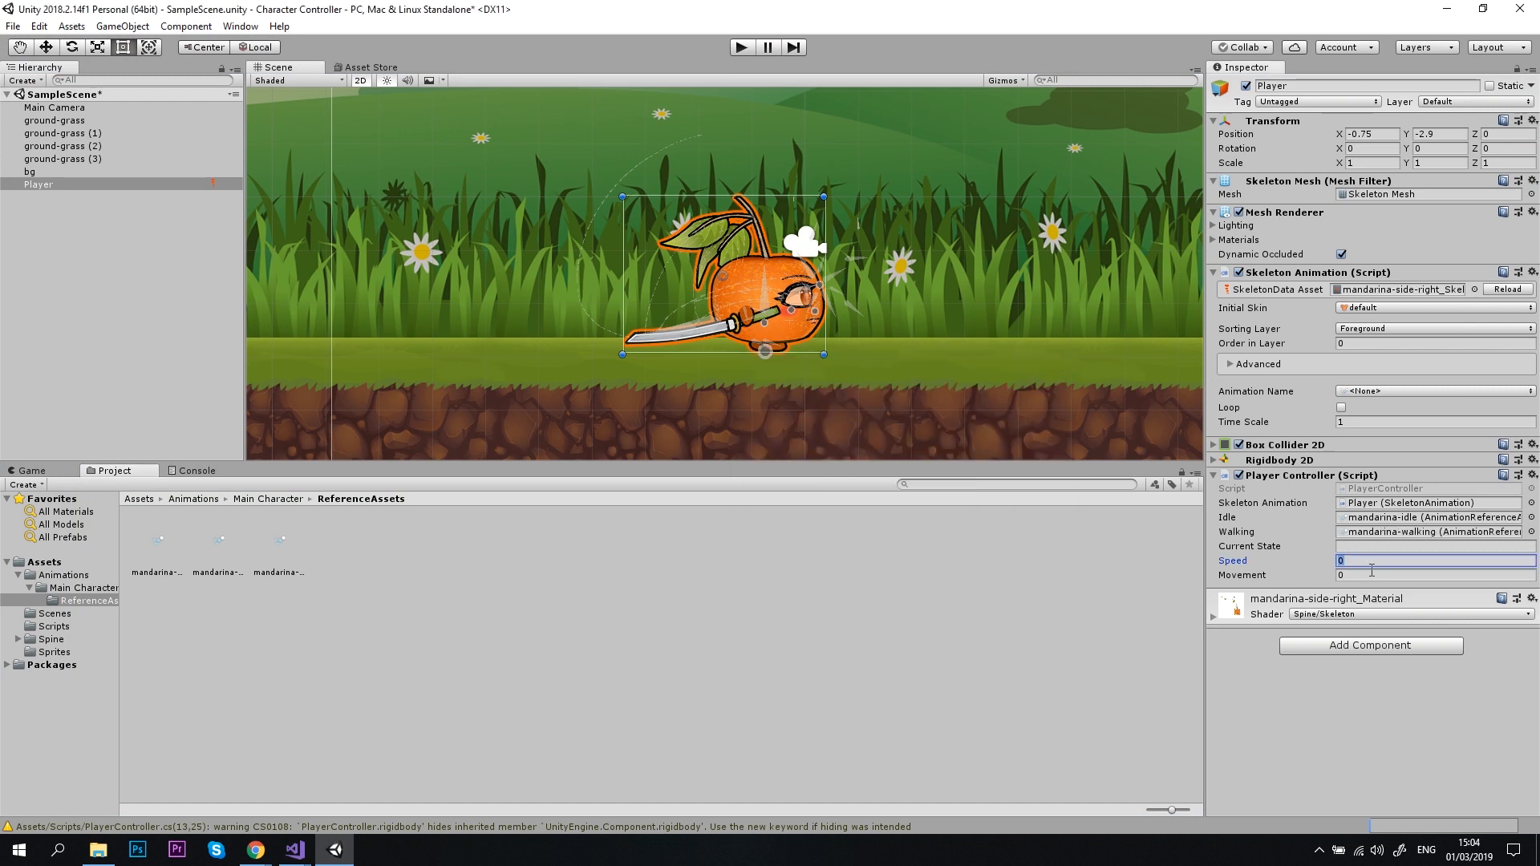
text(5)
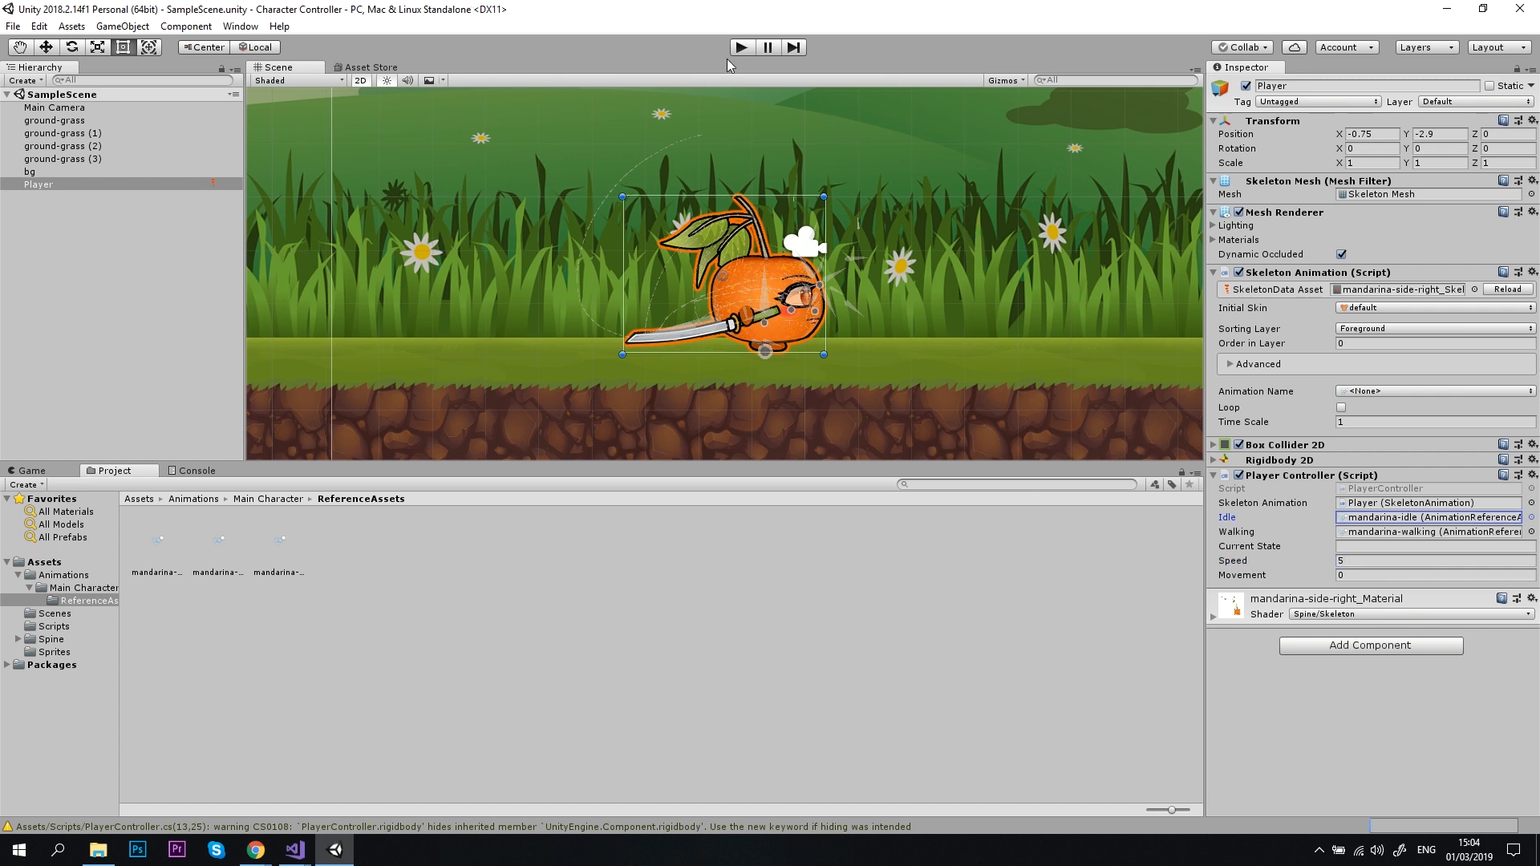
click(741, 46)
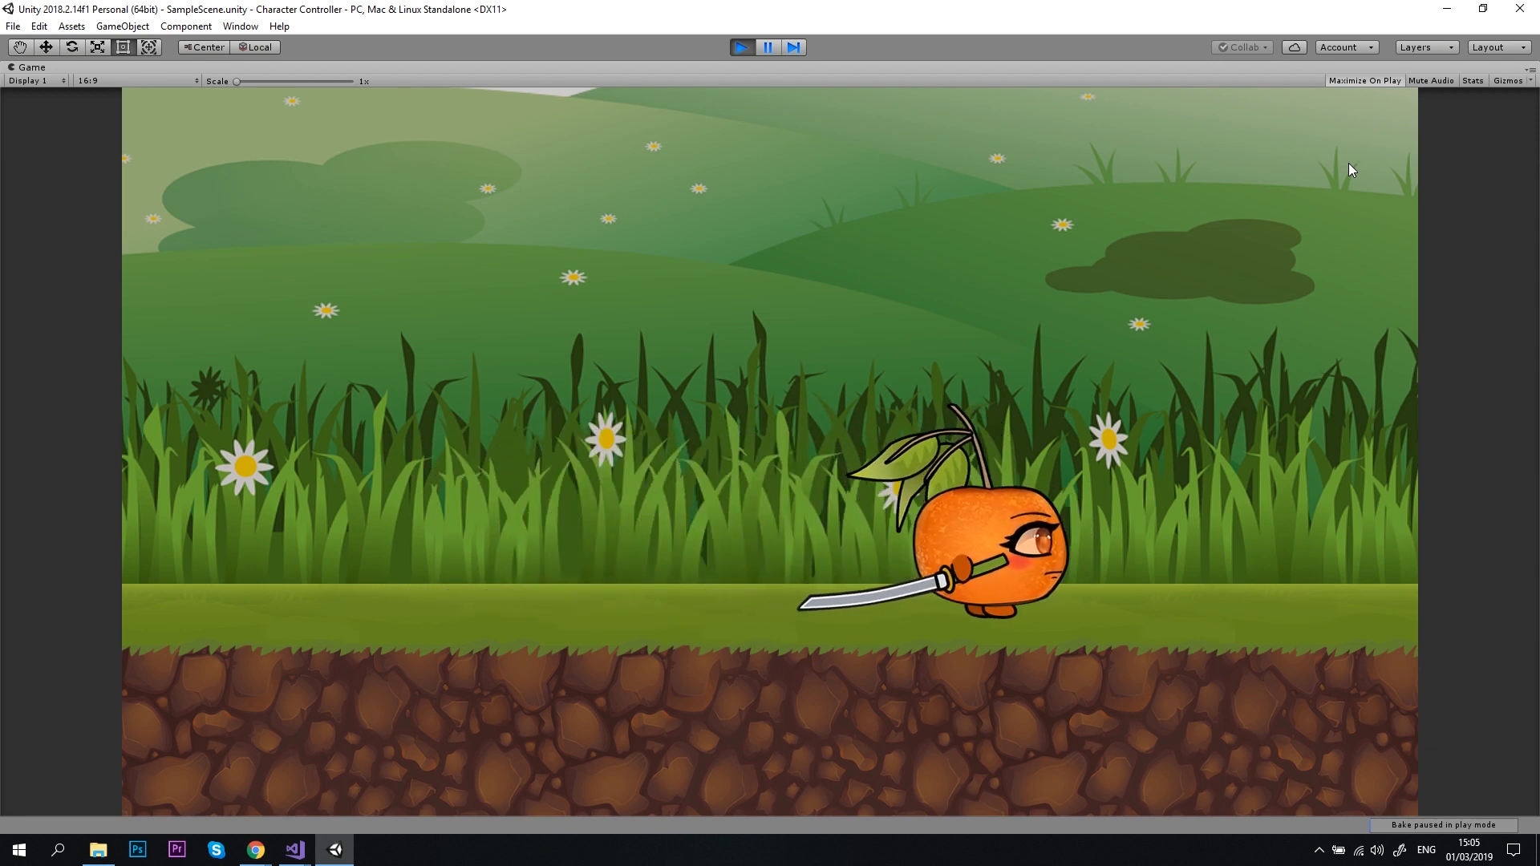
click(741, 47)
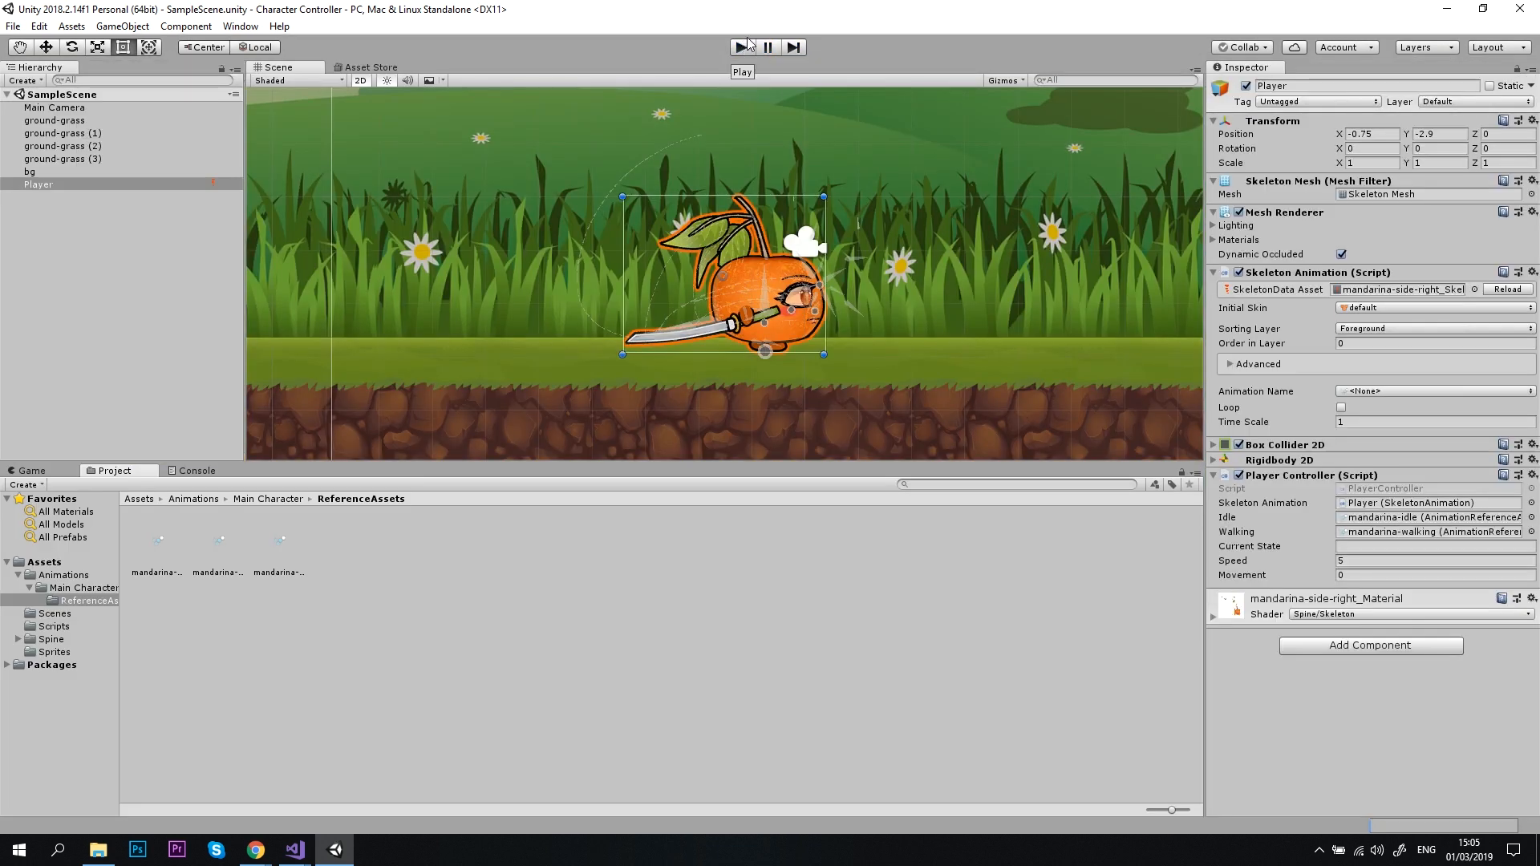
click(292, 850)
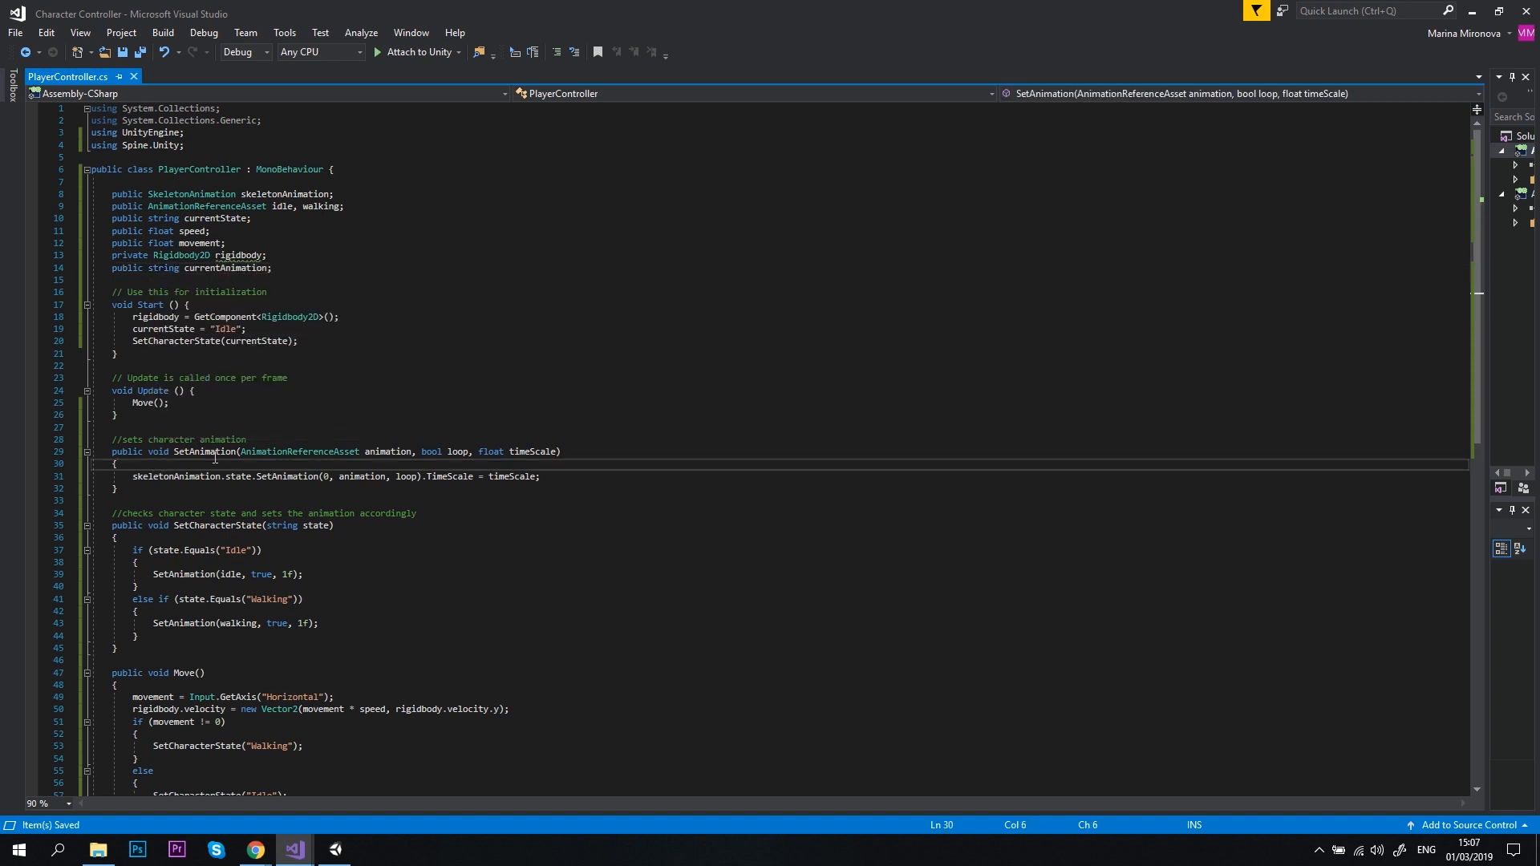
In SetAnimation, return early if animation.name.Equals(currentAnimation).
text(if()
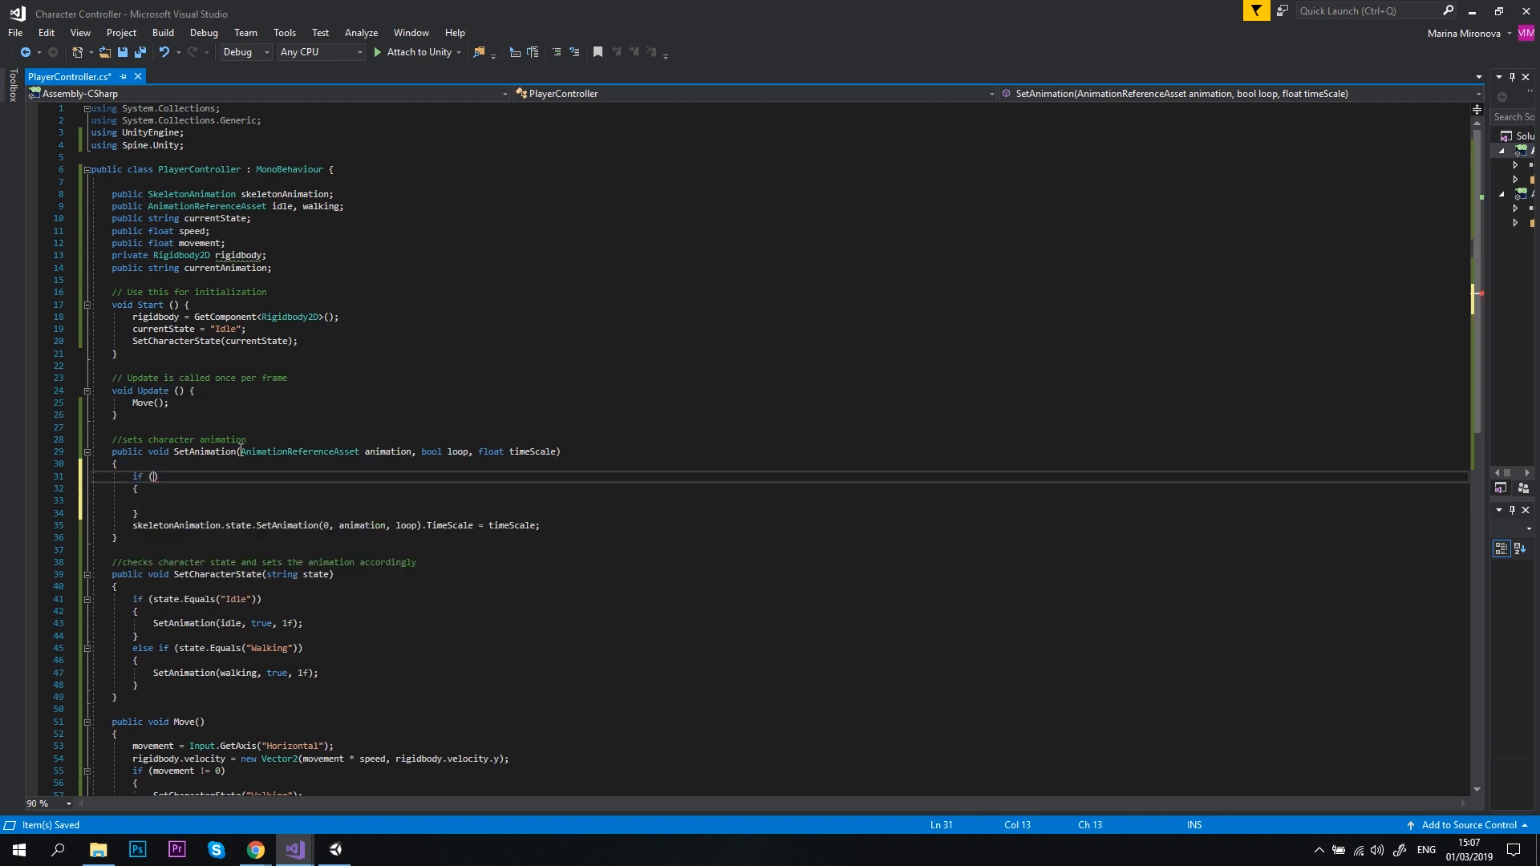
text(animation.)
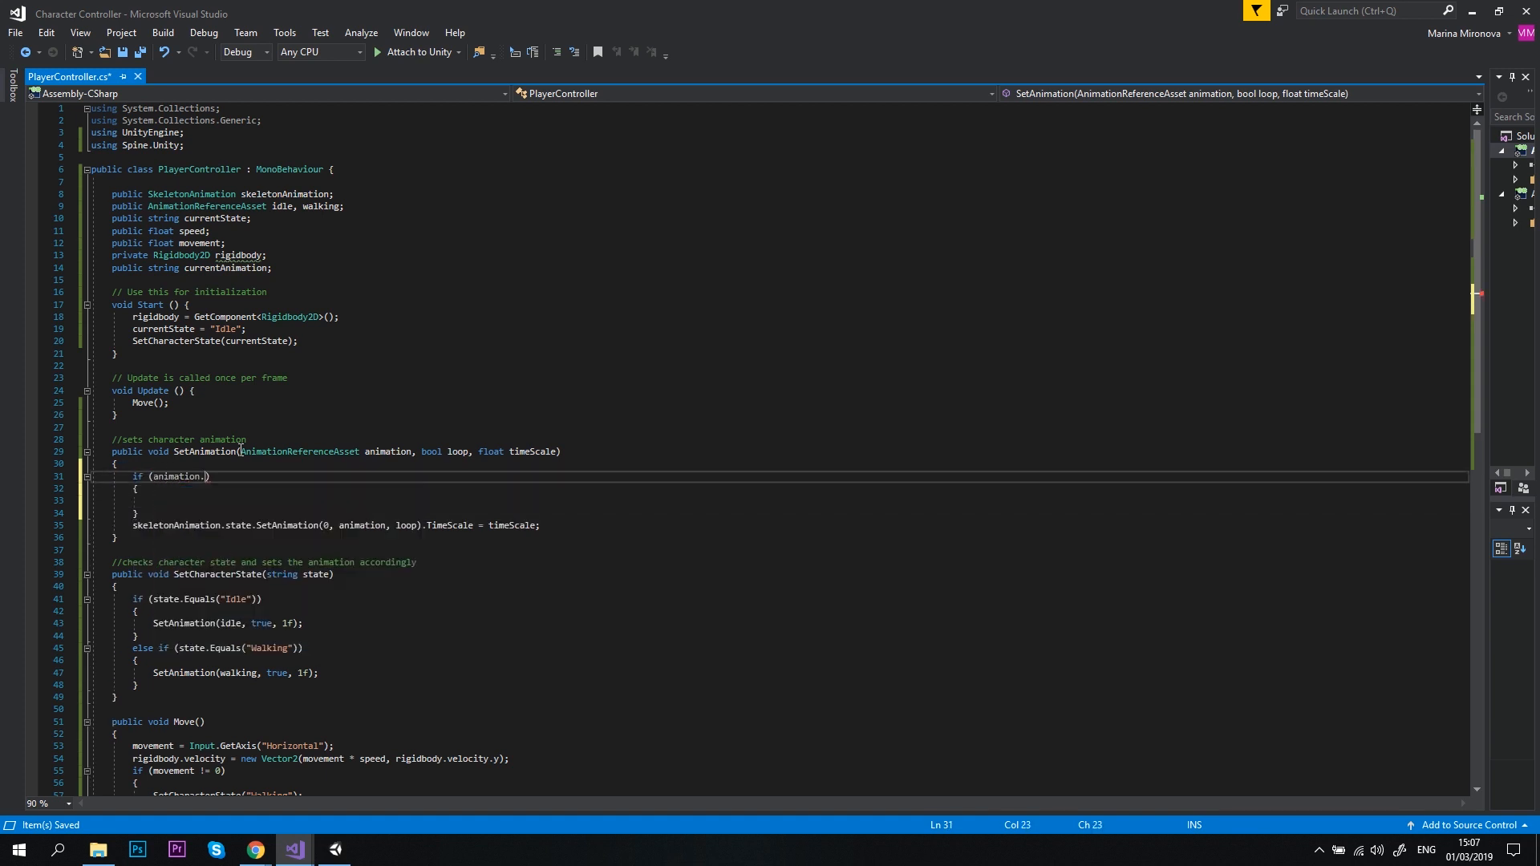
text(name.Equals)
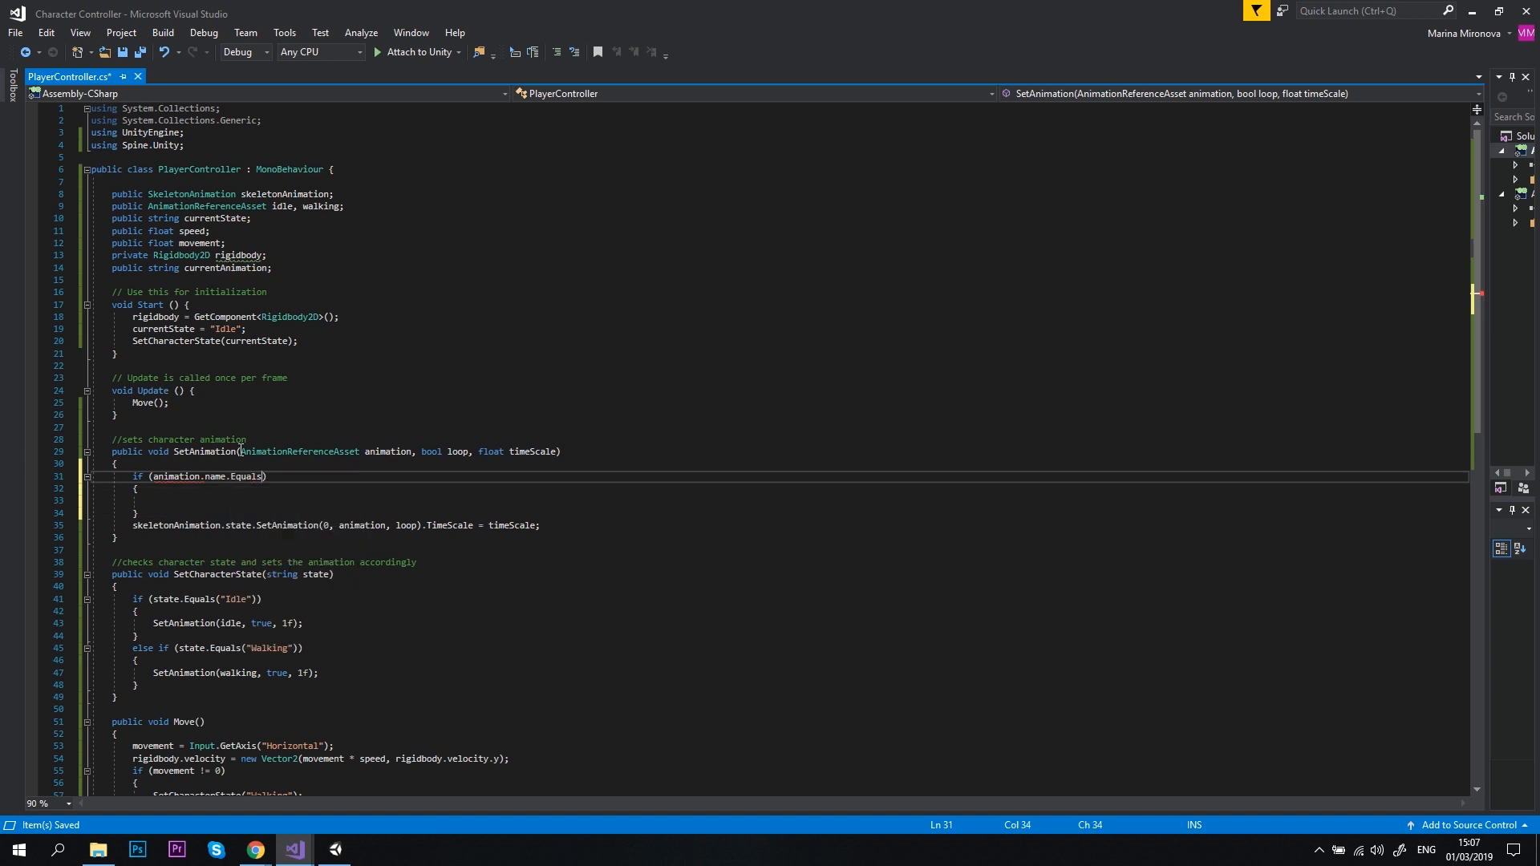
text((currentAnimation)
click(340, 501)
text(return;)
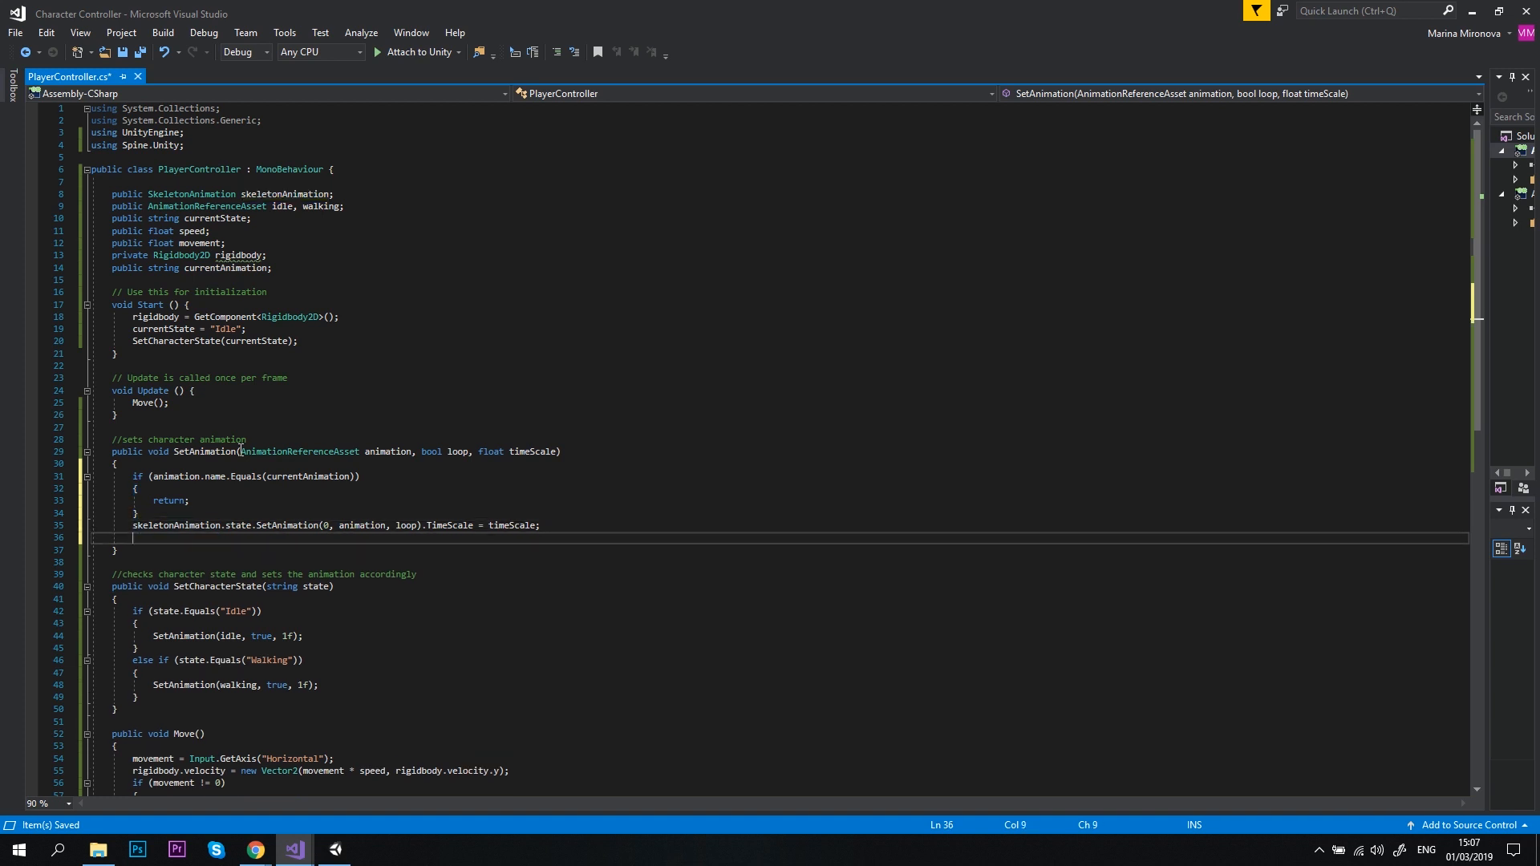
After playing, store currentAnimation = animation.name;.
text(currentAnimation)
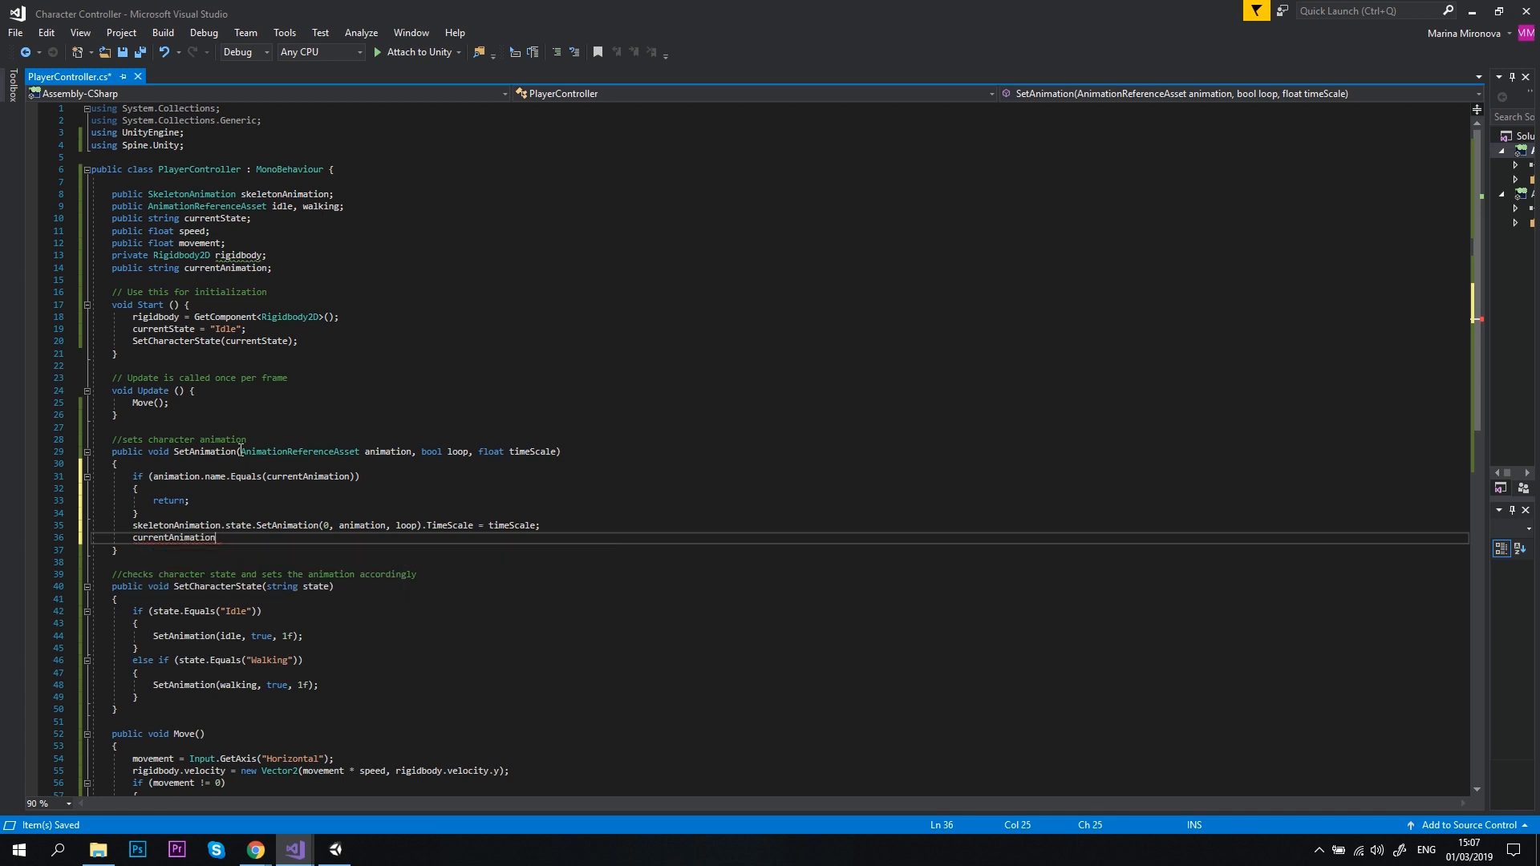
text(= animation)
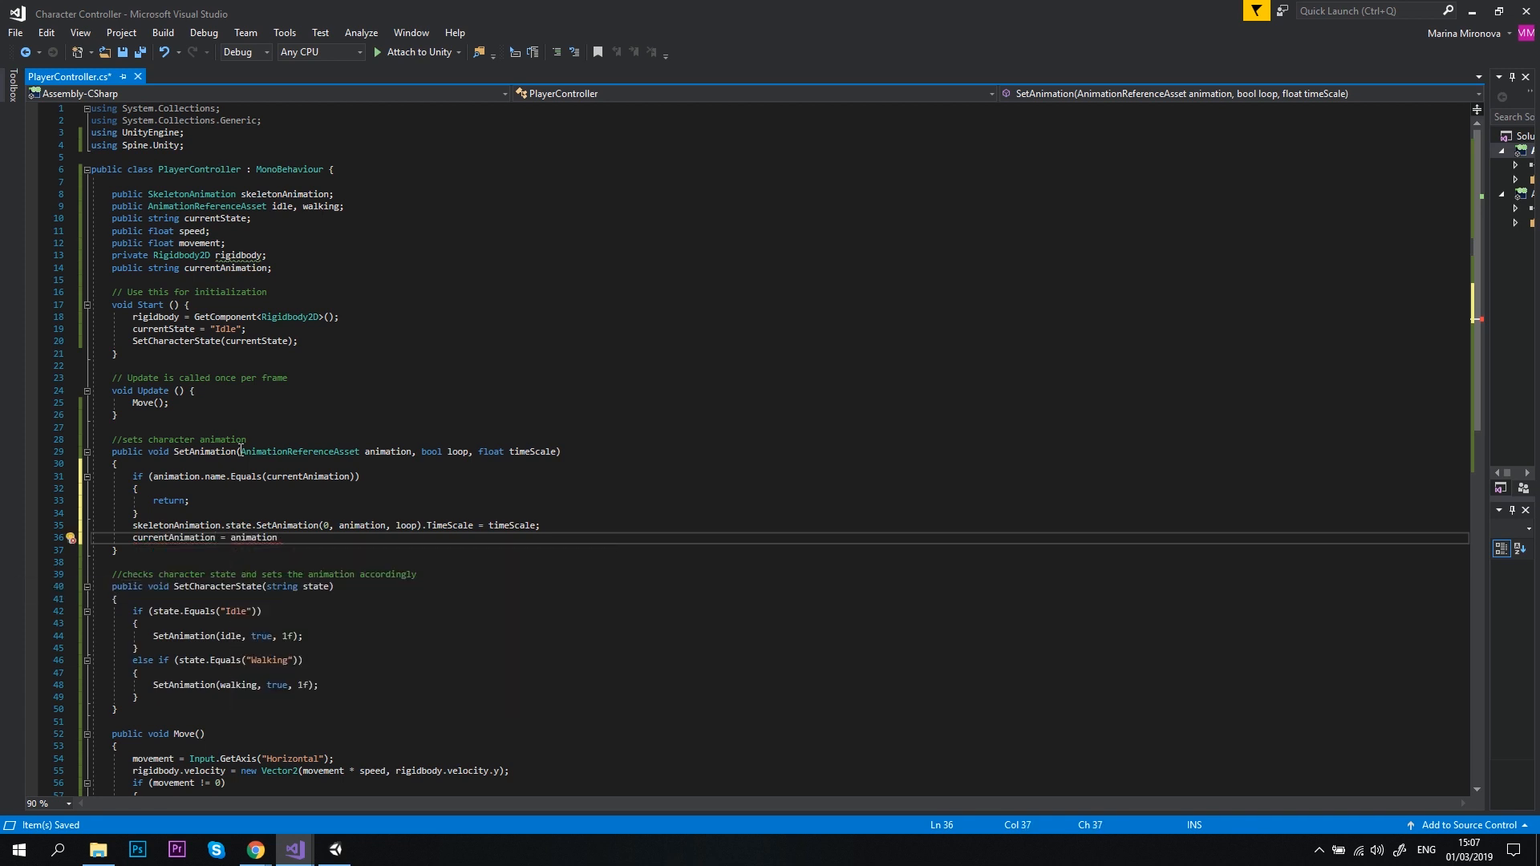
text(.name;)
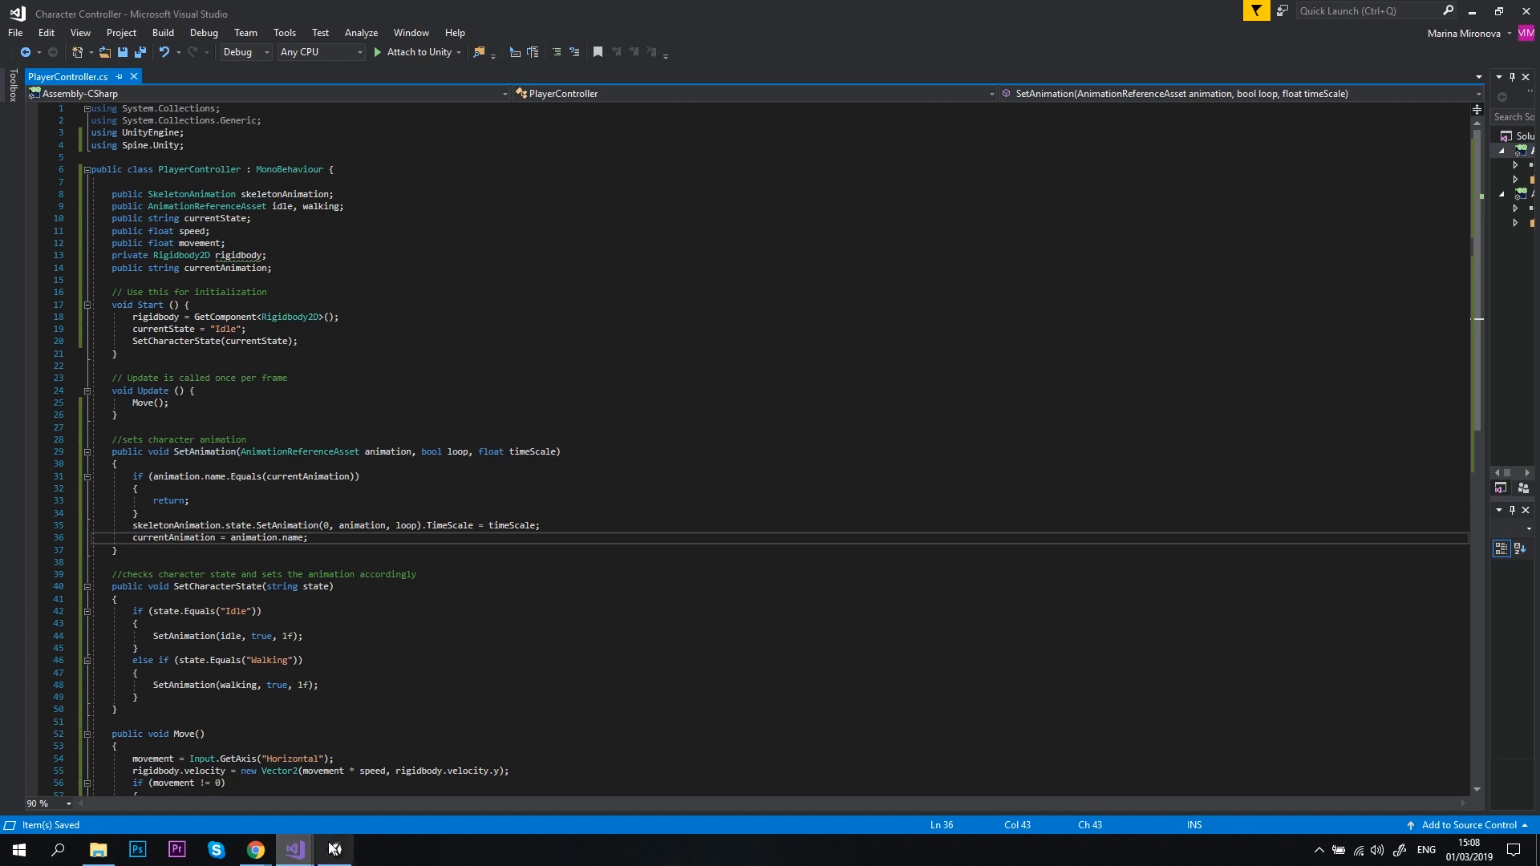
Switch back to Unity so the Player Controller shows the new Current Animation field.
click(334, 850)
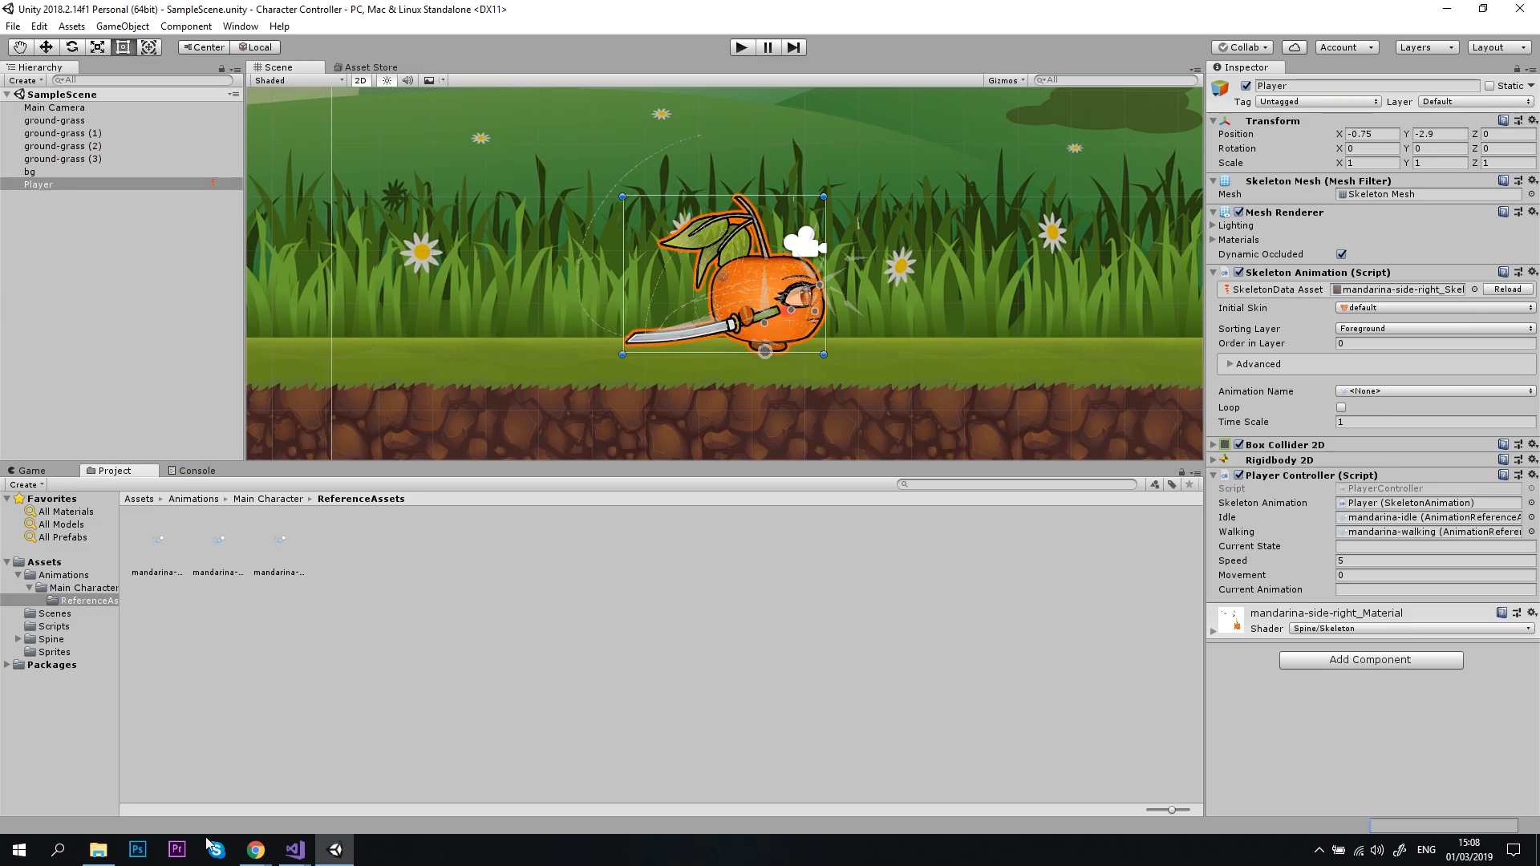
In Move, set transform.localScale to (1f, 1f) when movement > 0, else (-1f, 1f), and save.
click(293, 850)
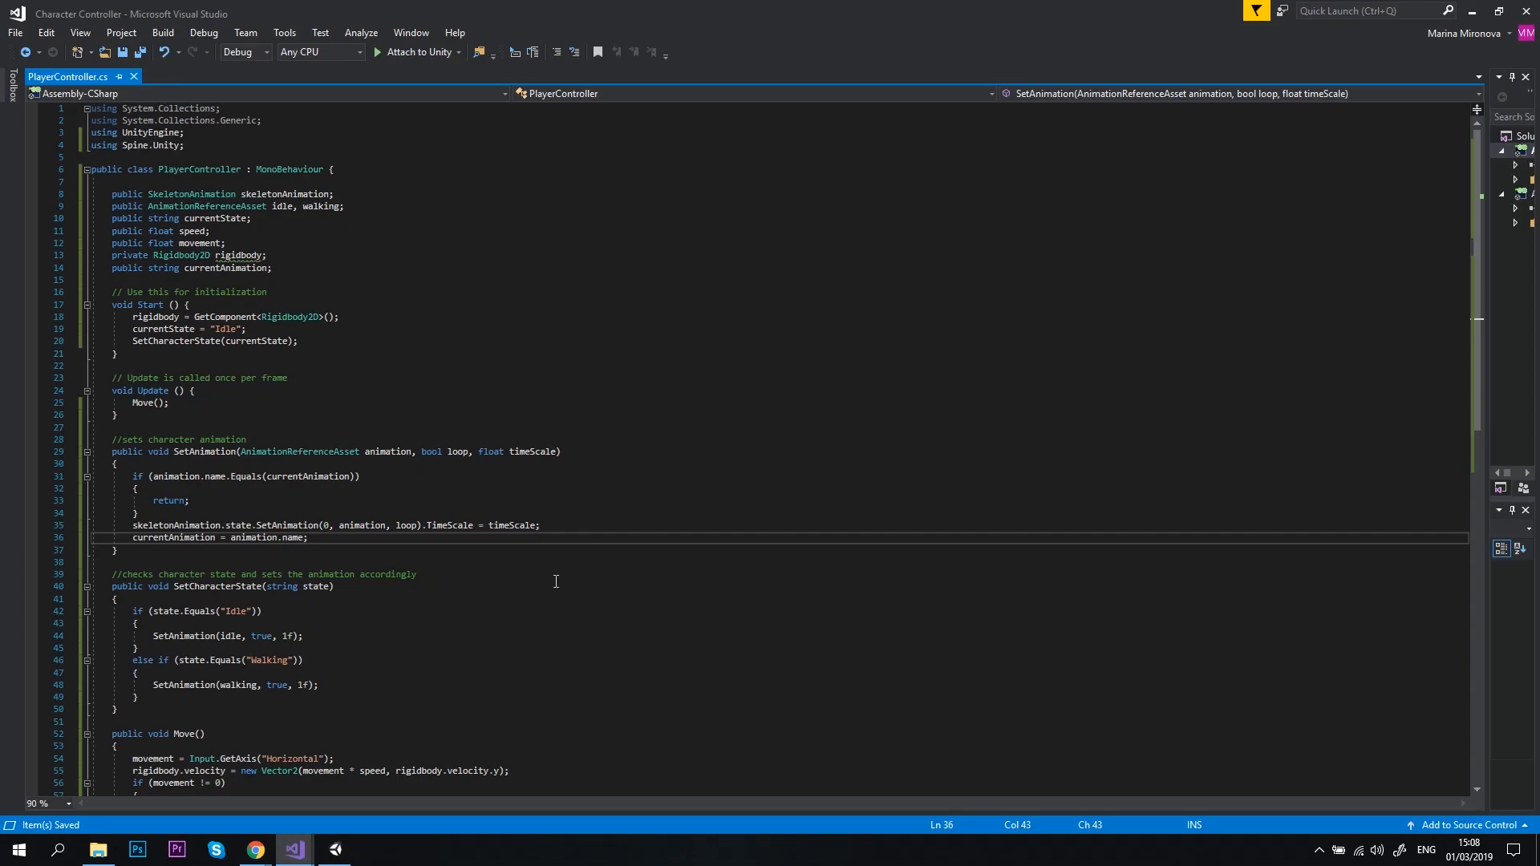
scroll(down, 3)
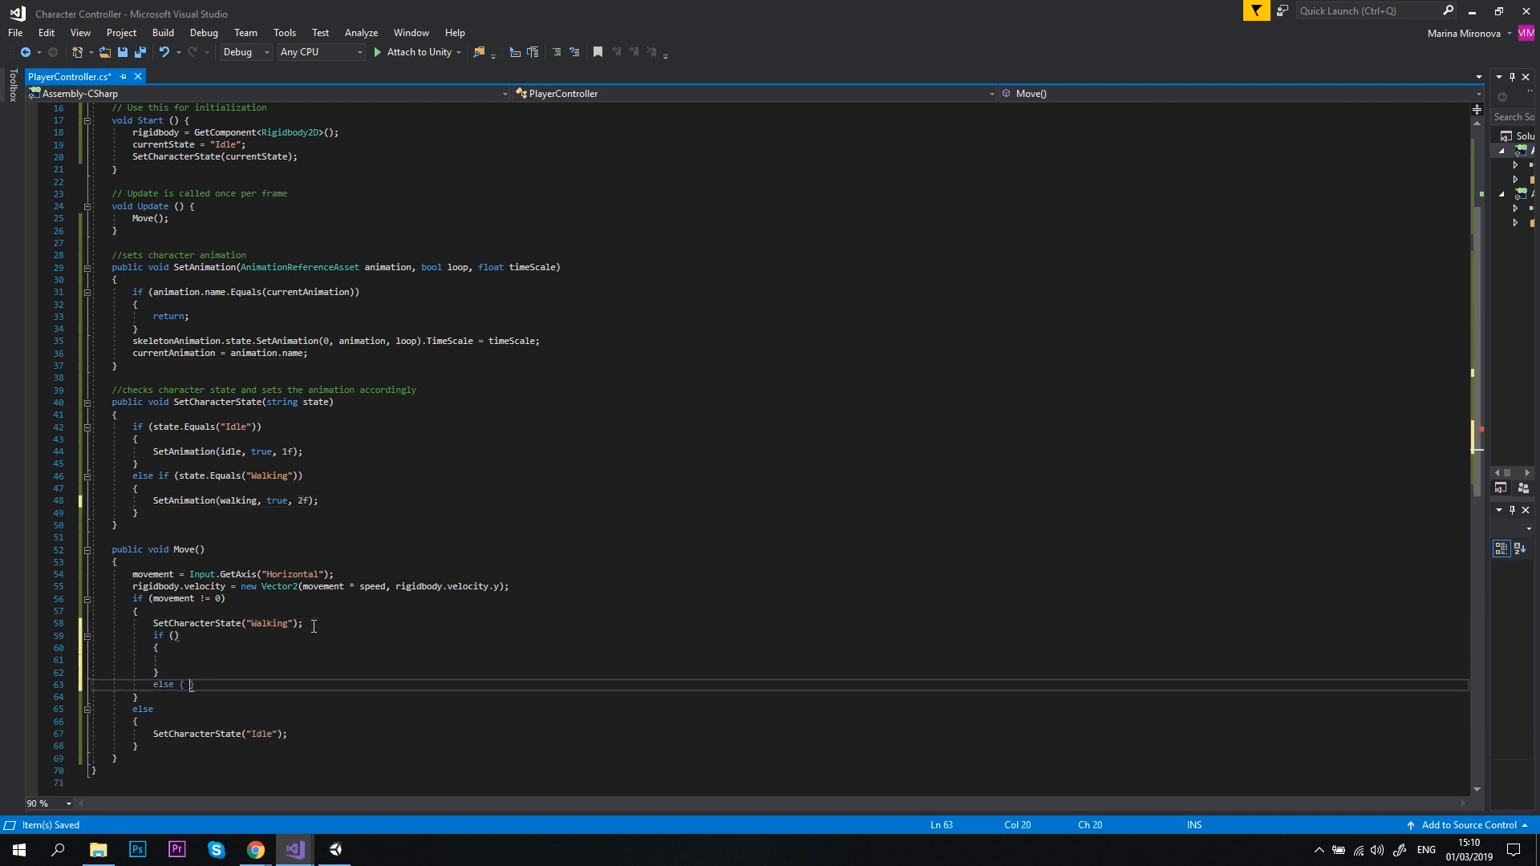
text(movement > 0)
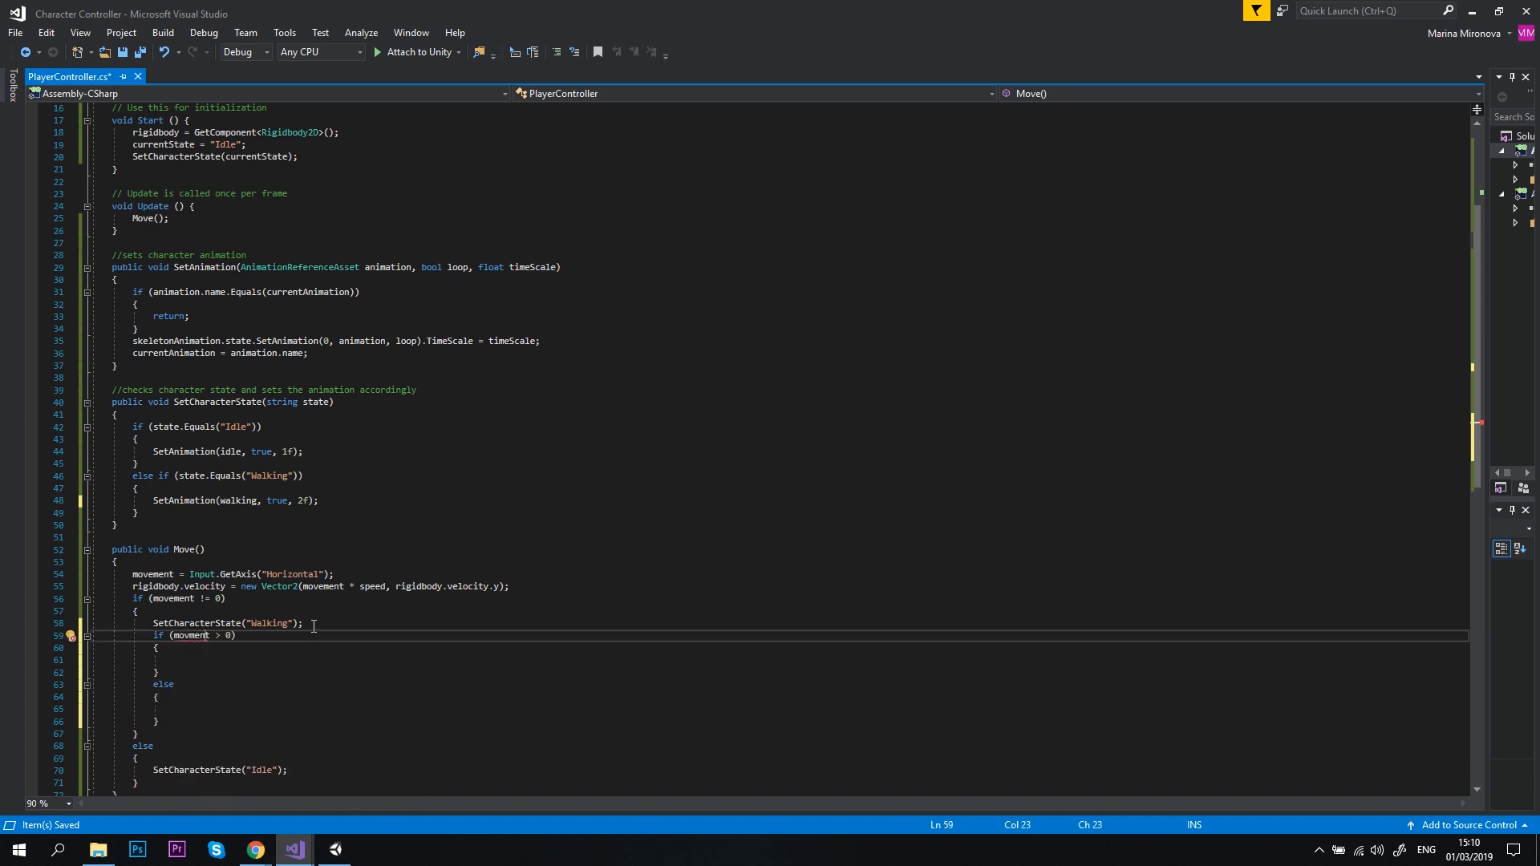
text(transform.localScale)
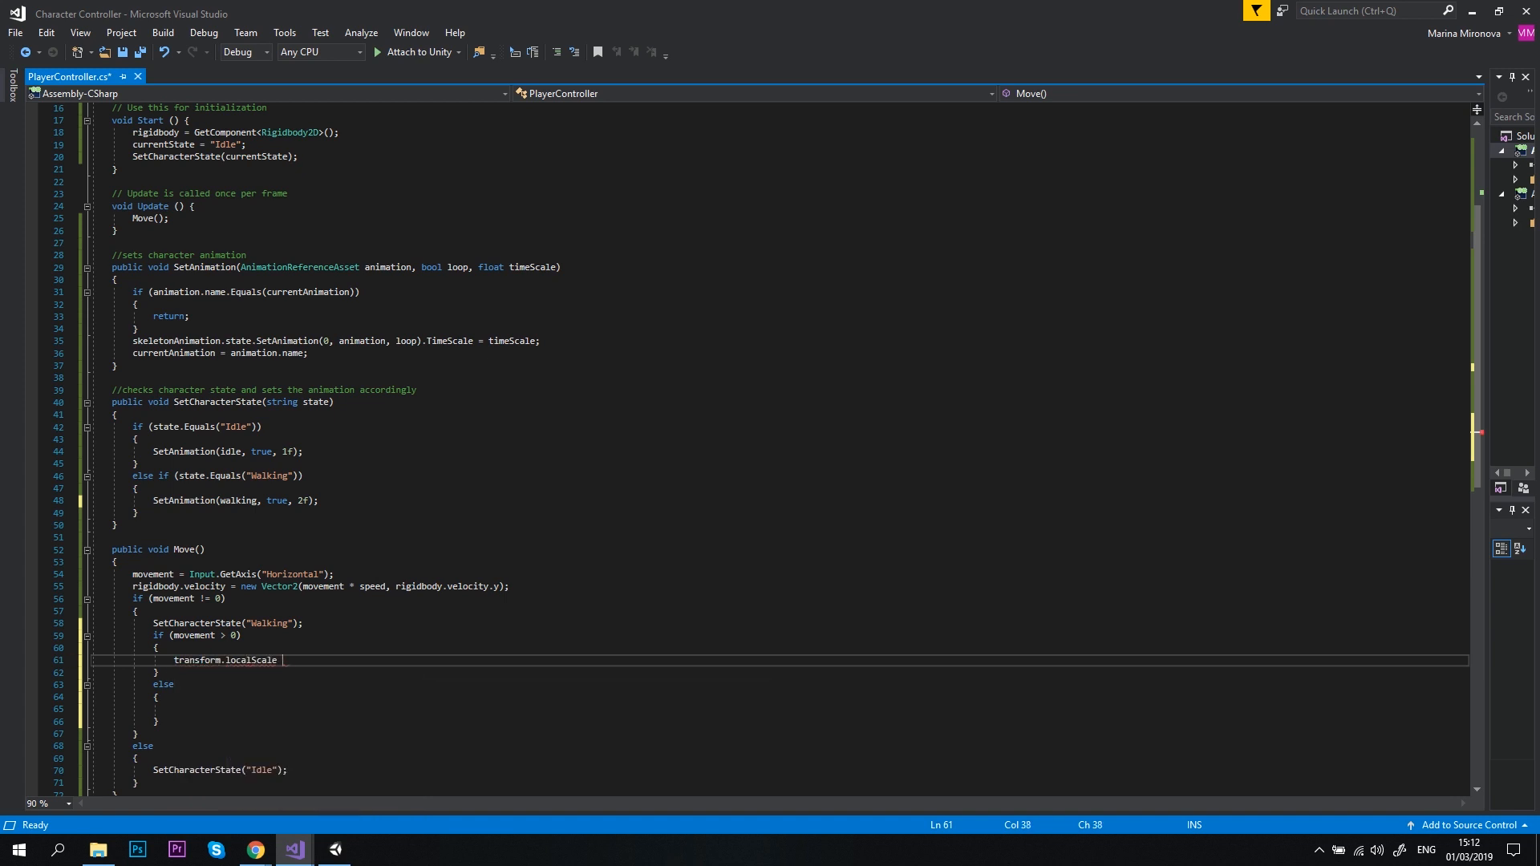
text(= new Vector2(1f, 1f);)
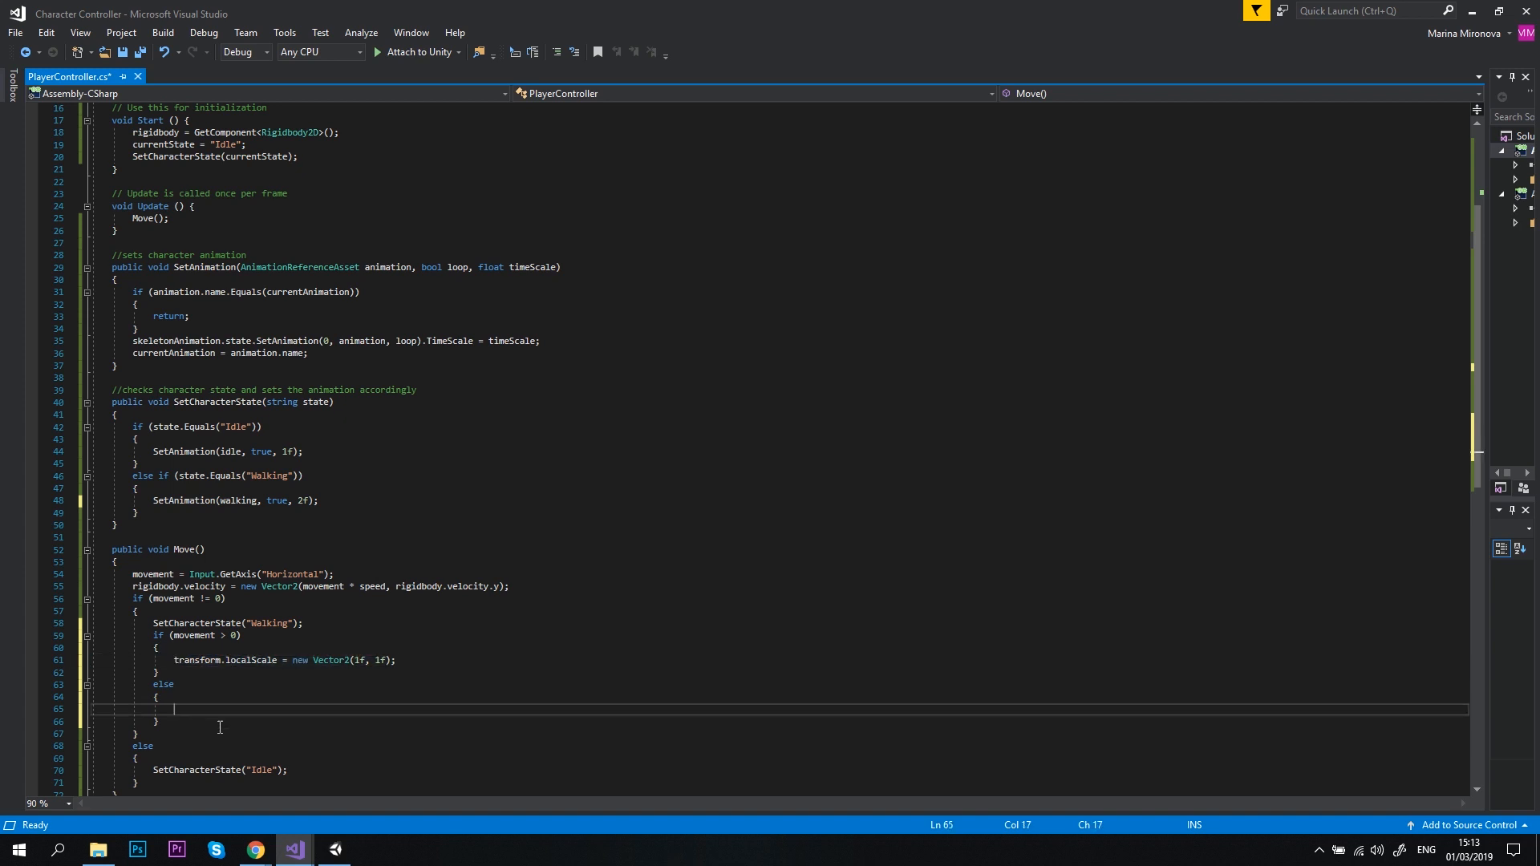
text(transform.localScale = new Vector2(1f, 1f);)
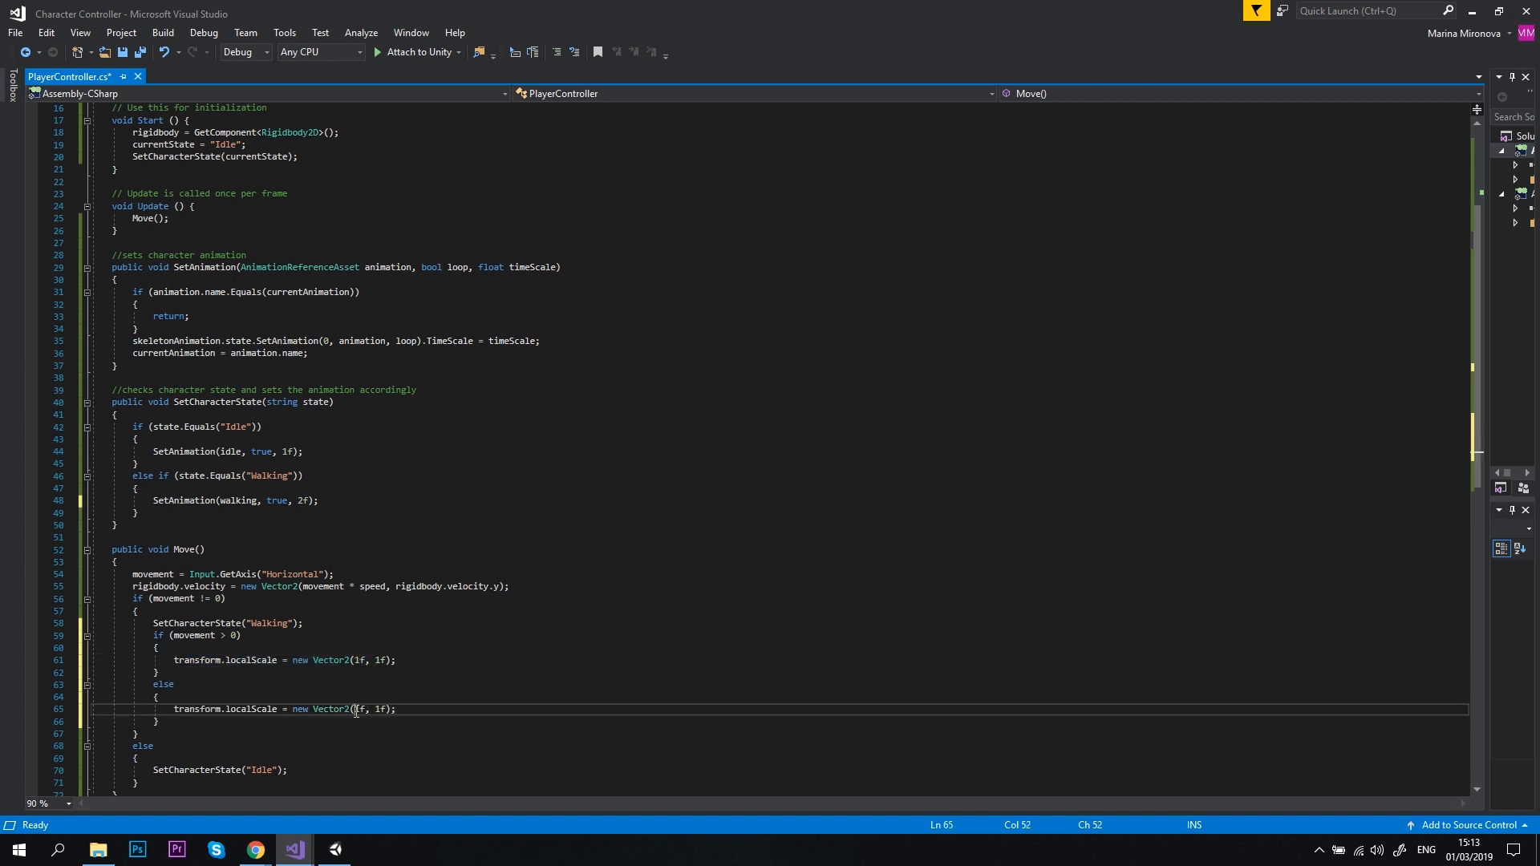
text(-)
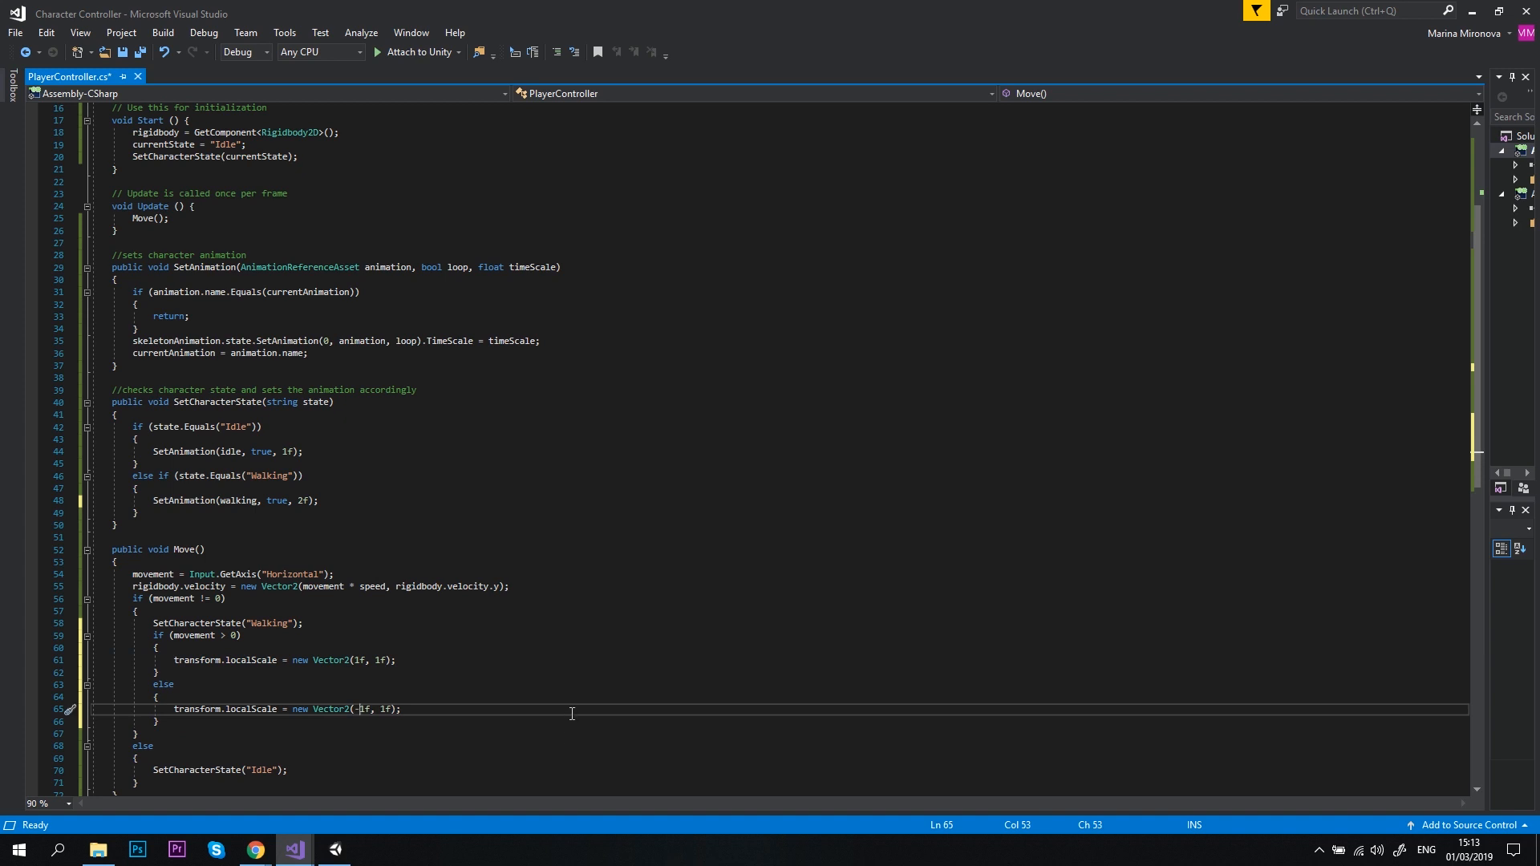
key(Ctrl+S)
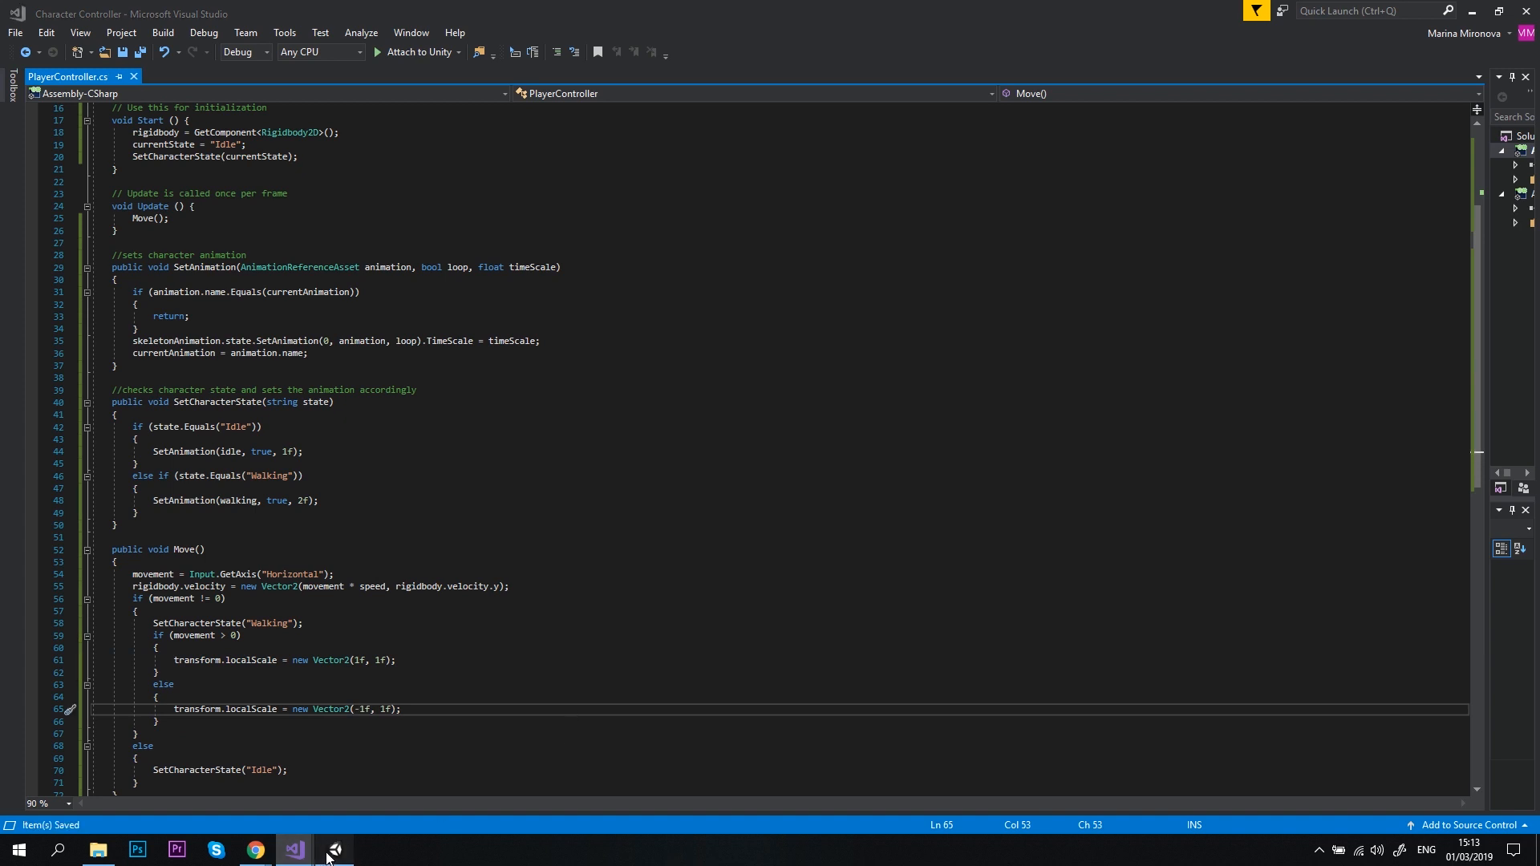
Switch to Unity and run the game to test the character's facing direction.
click(334, 850)
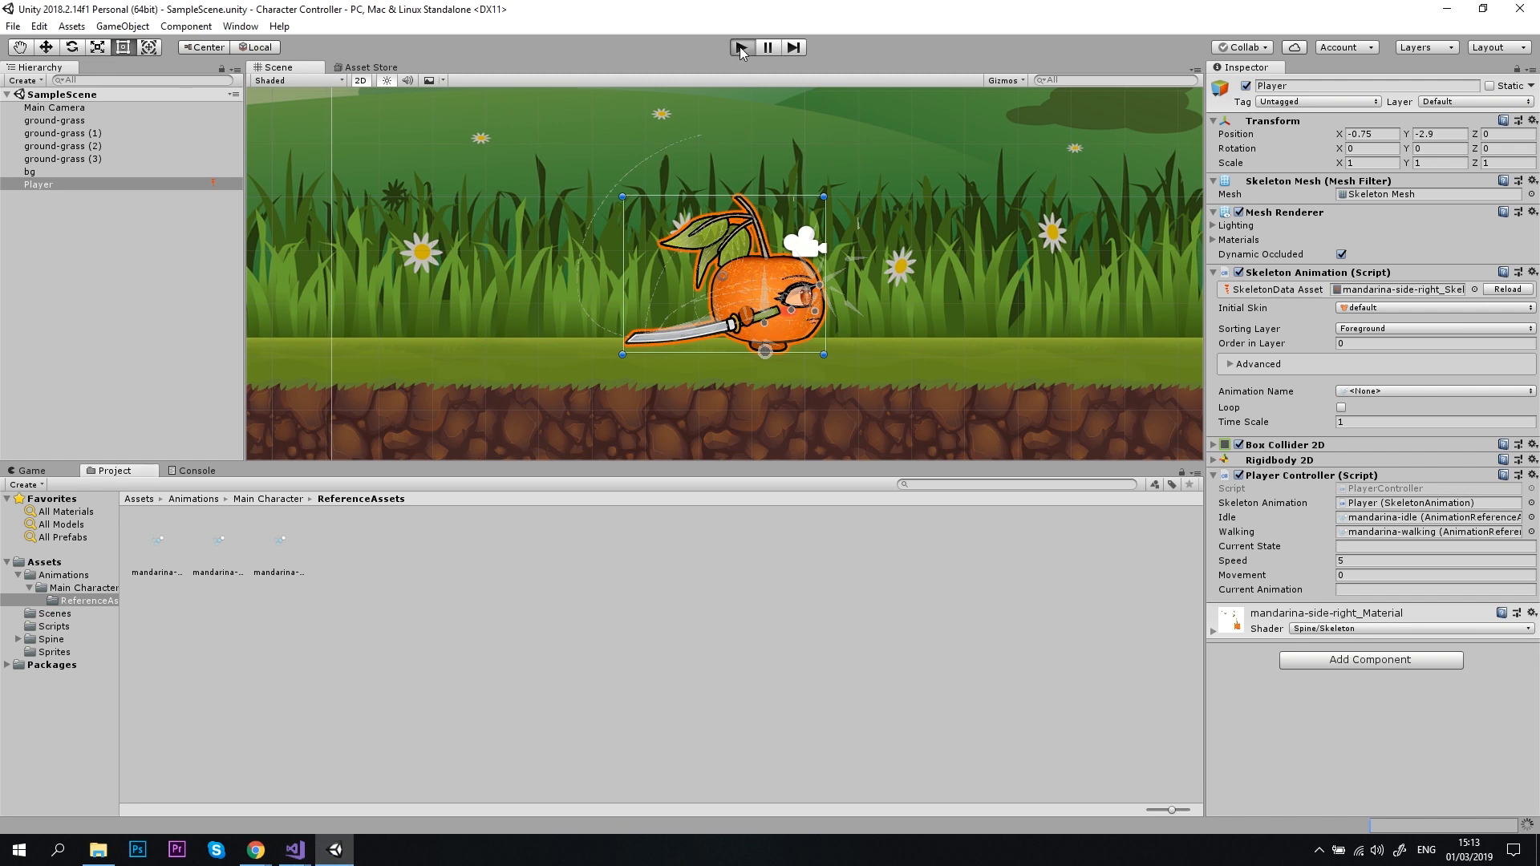
click(742, 46)
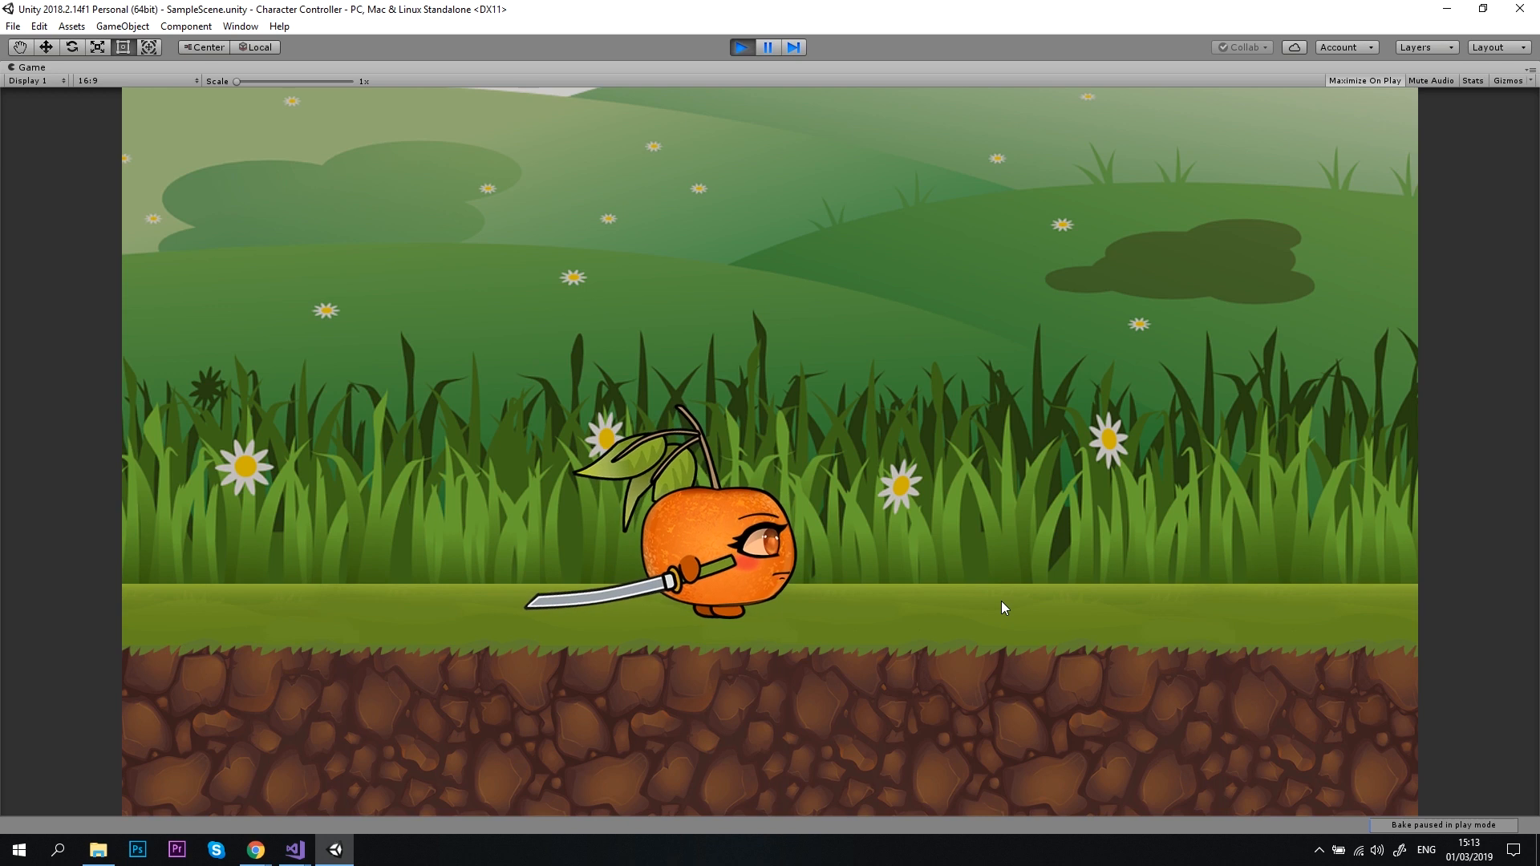